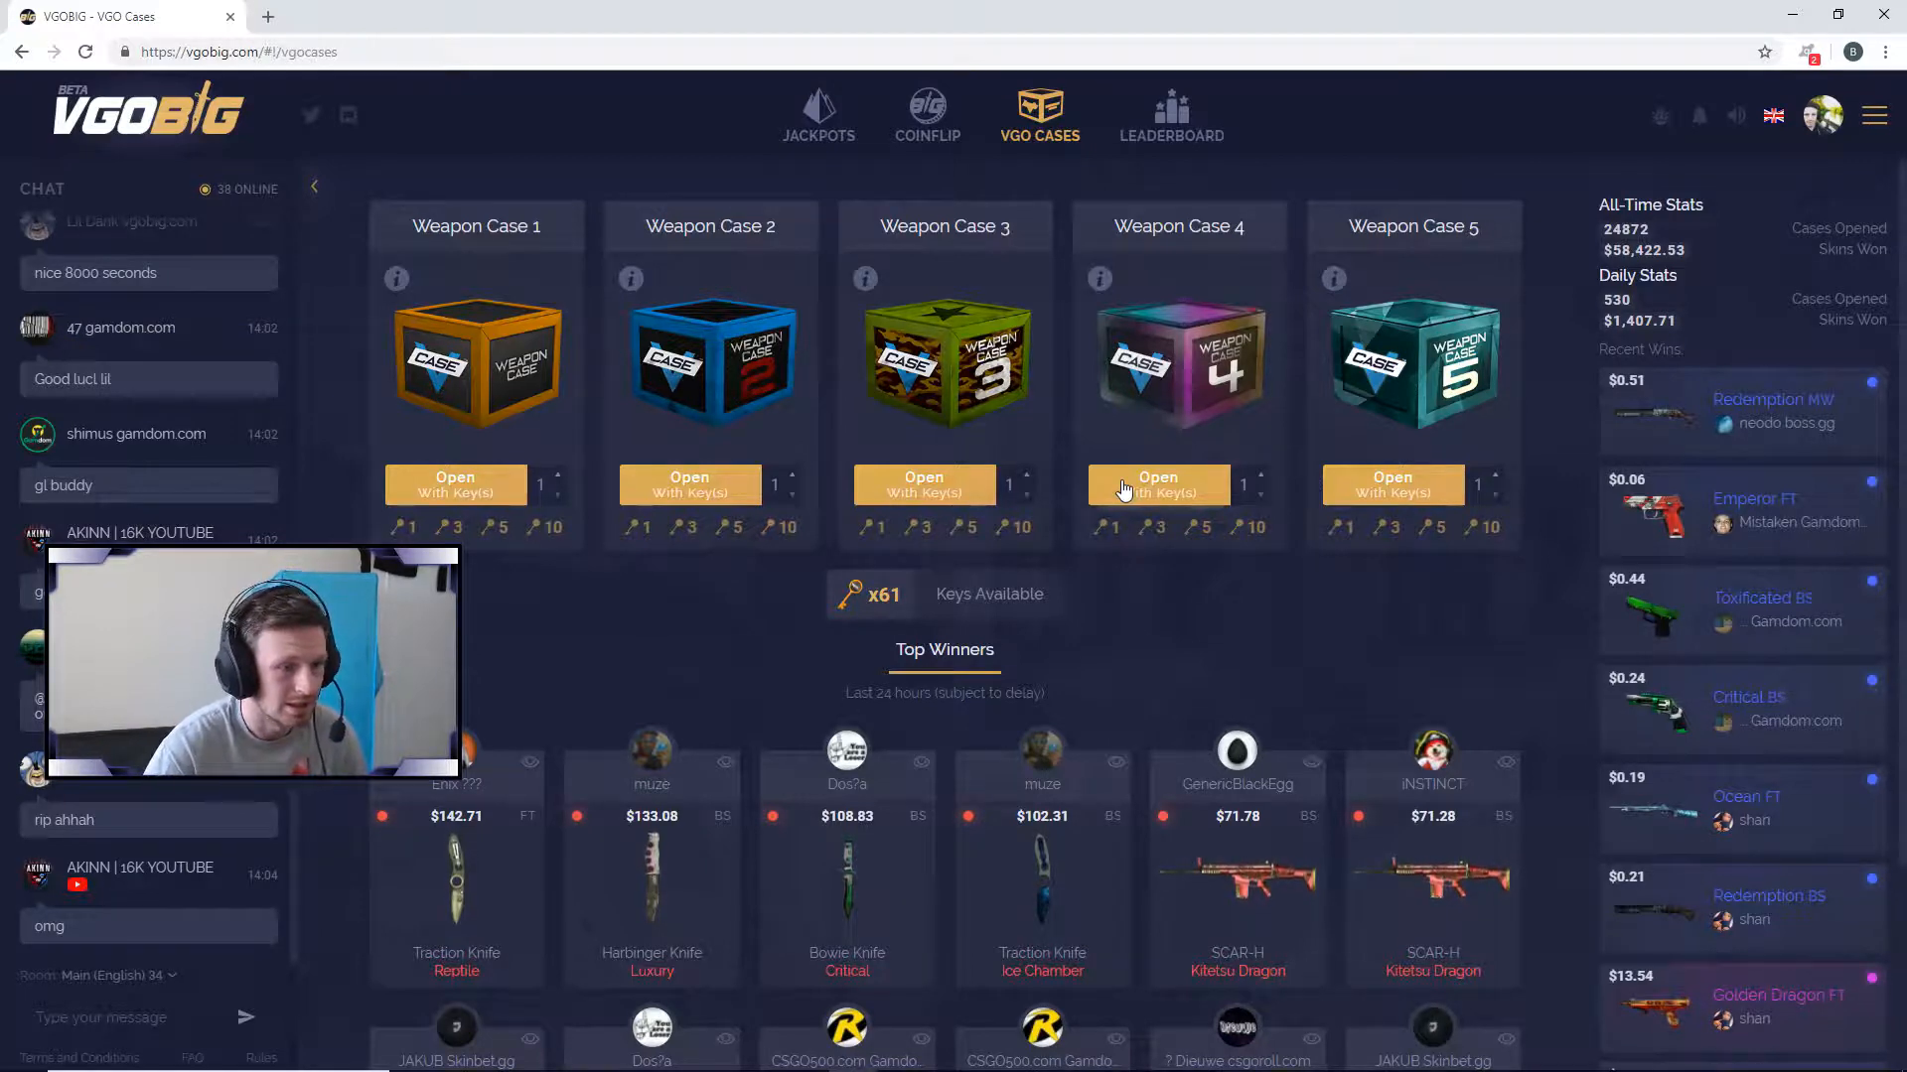
Open one Weapon Case 4 with a key and view its deposit trade offer
{"action": "left_click", "coordinate": [1157, 484]}
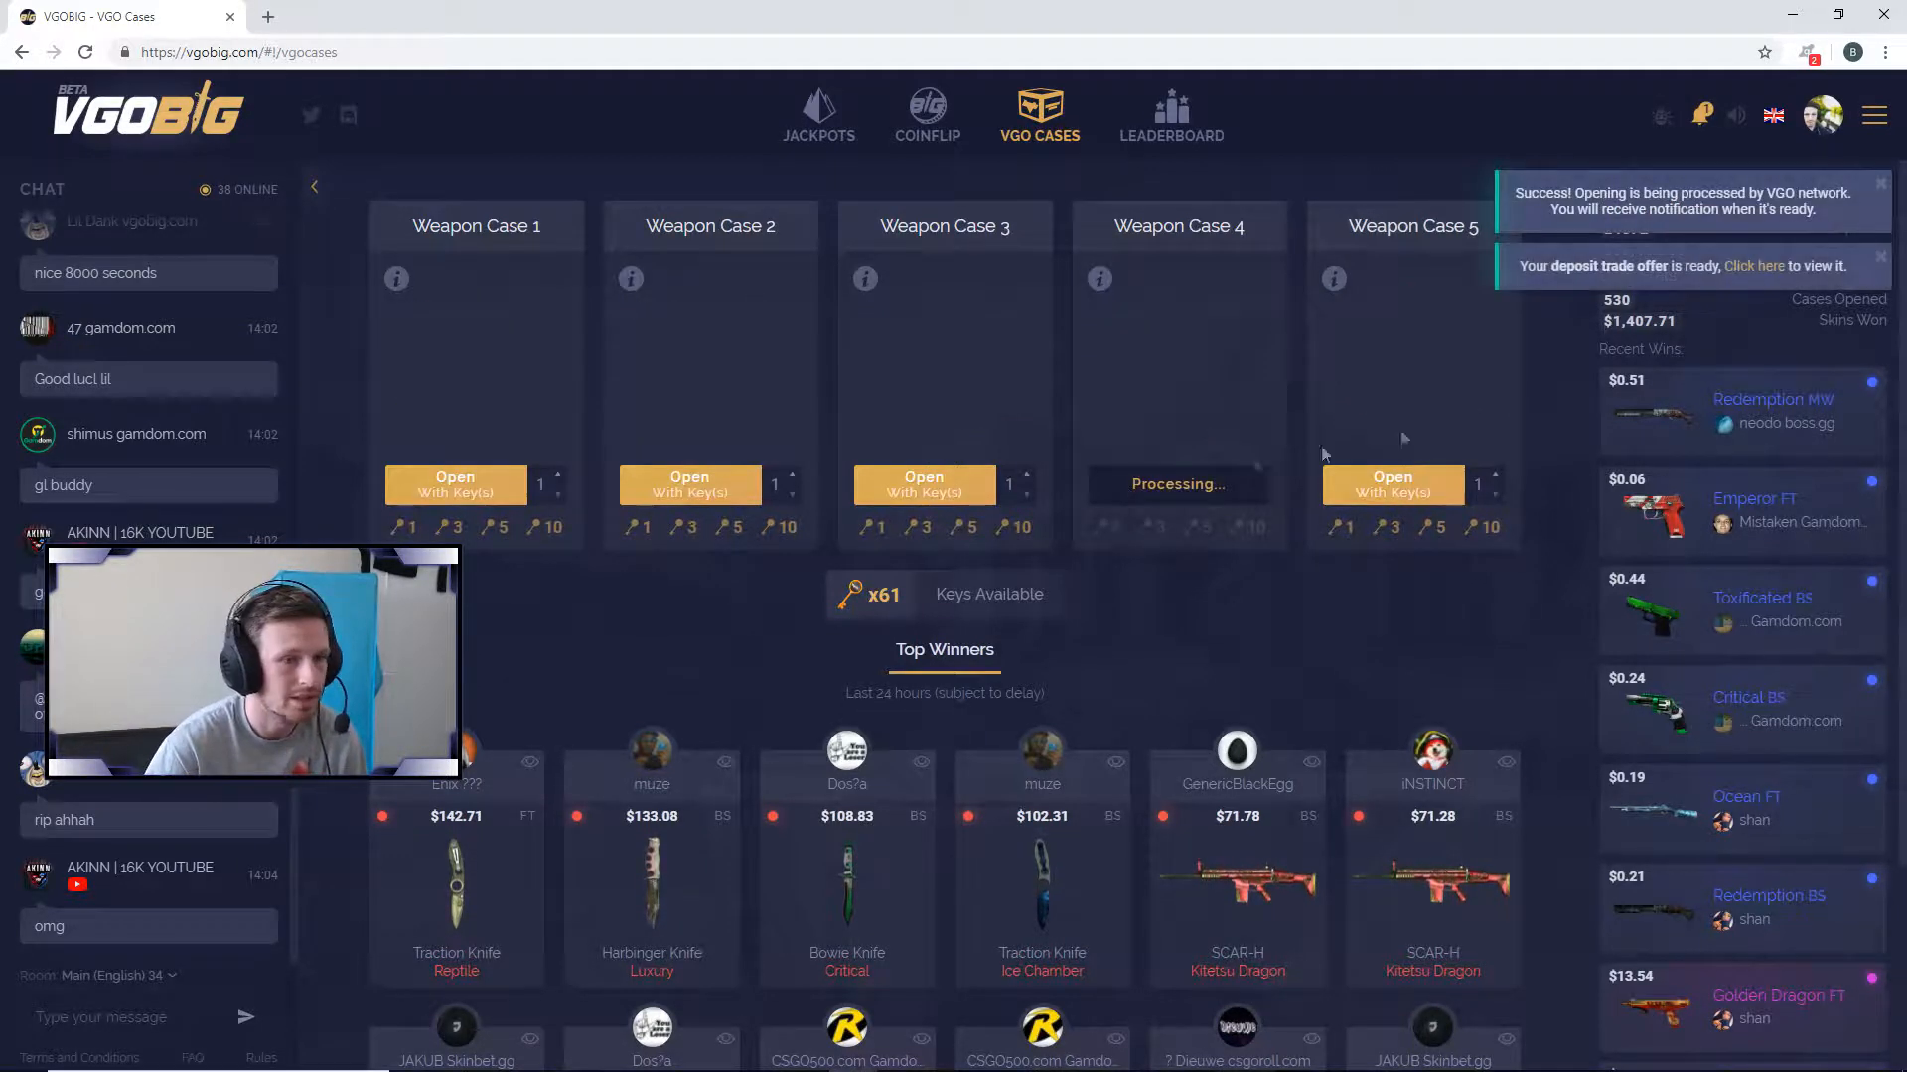
{"action": "left_click", "coordinate": [1753, 265]}
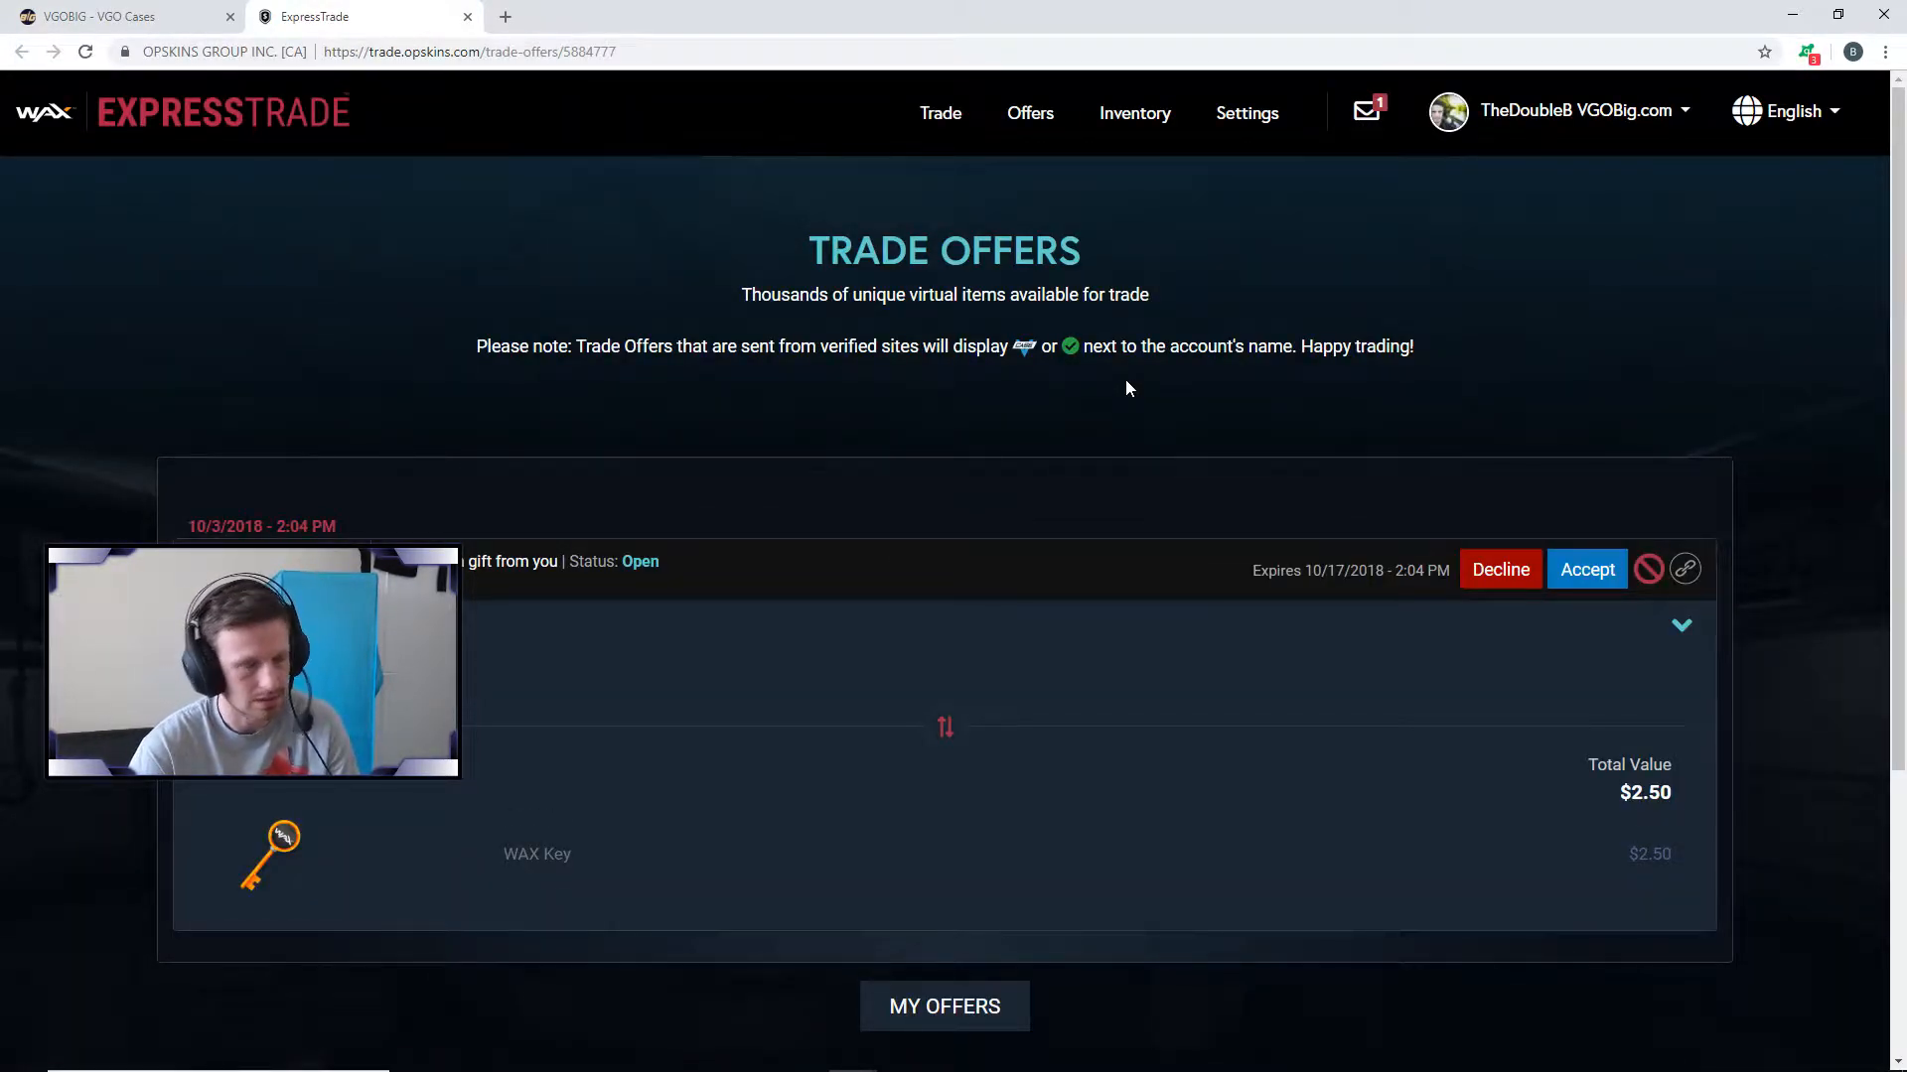
Accept the $2.50 WAX Key trade offer and confirm it with the two-factor code
{"action": "left_click", "coordinate": [1585, 569]}
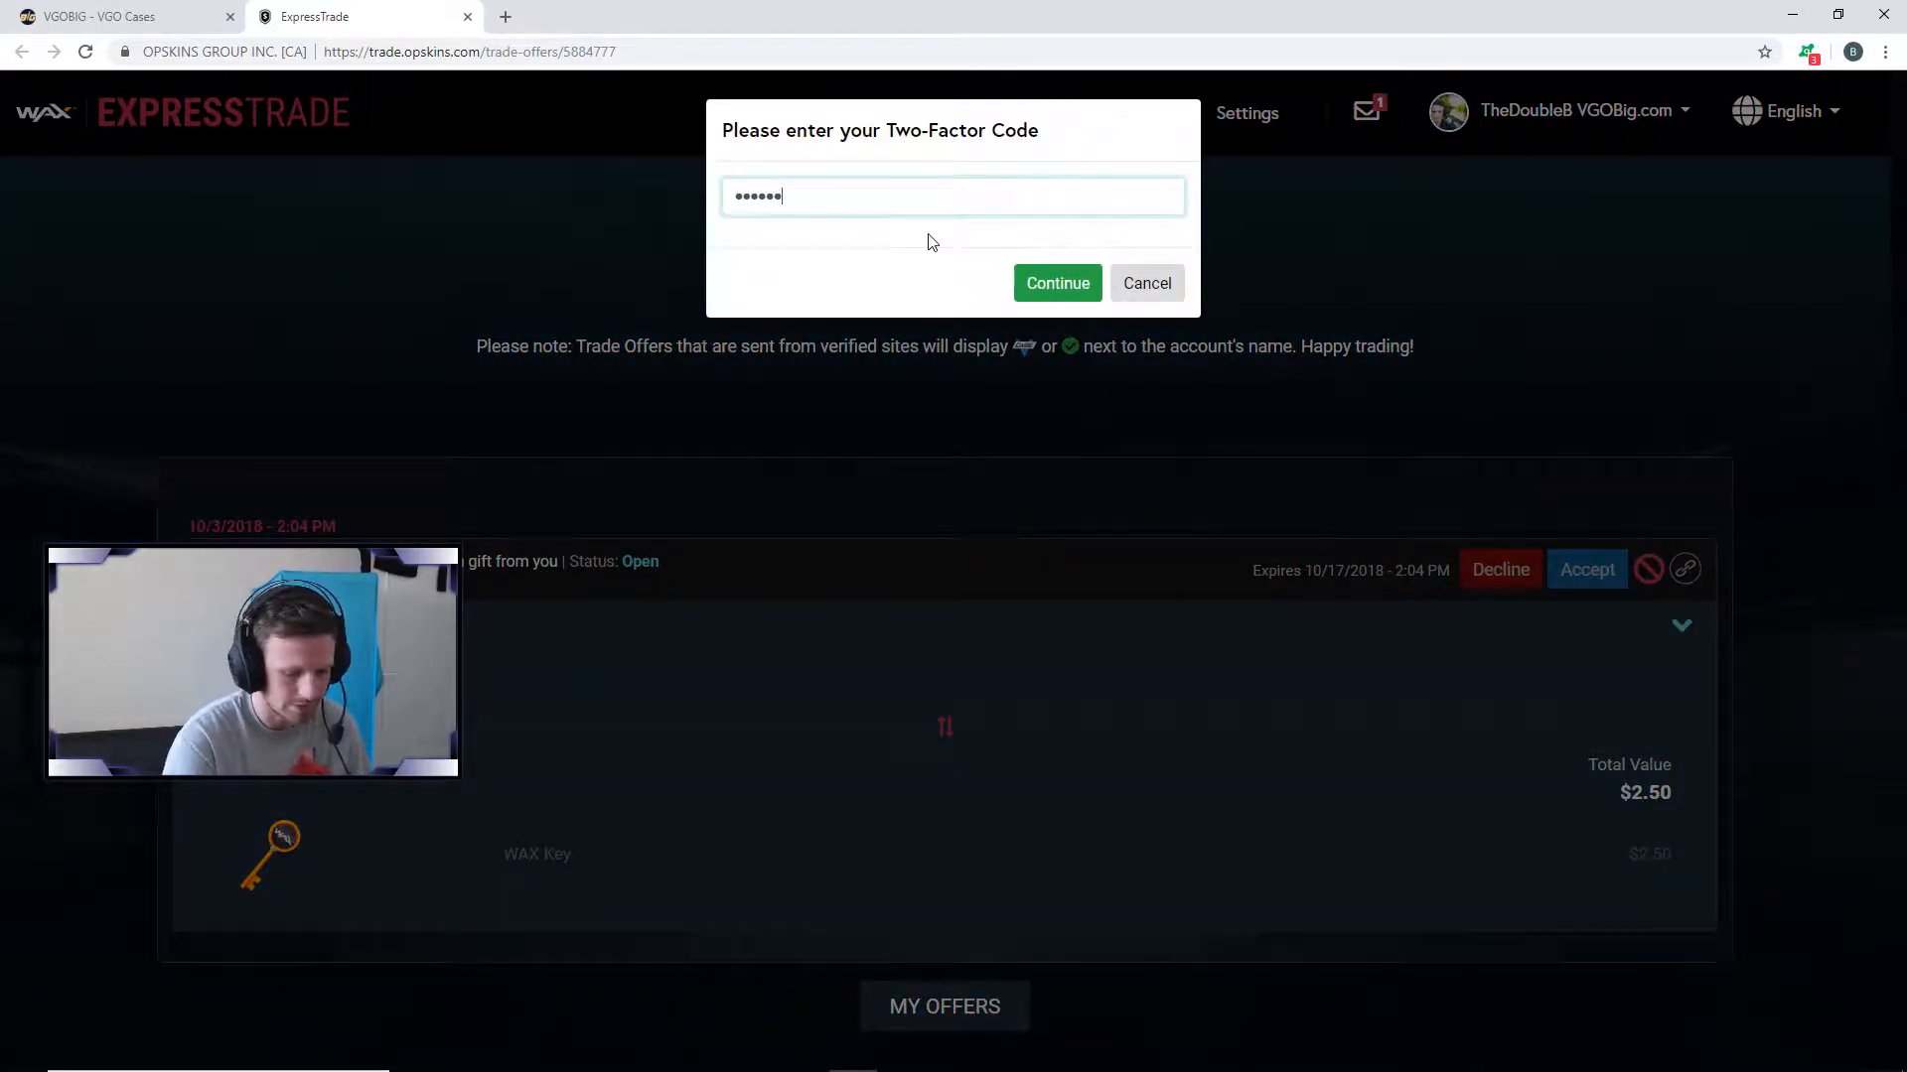
{"action": "left_click", "coordinate": [1056, 282]}
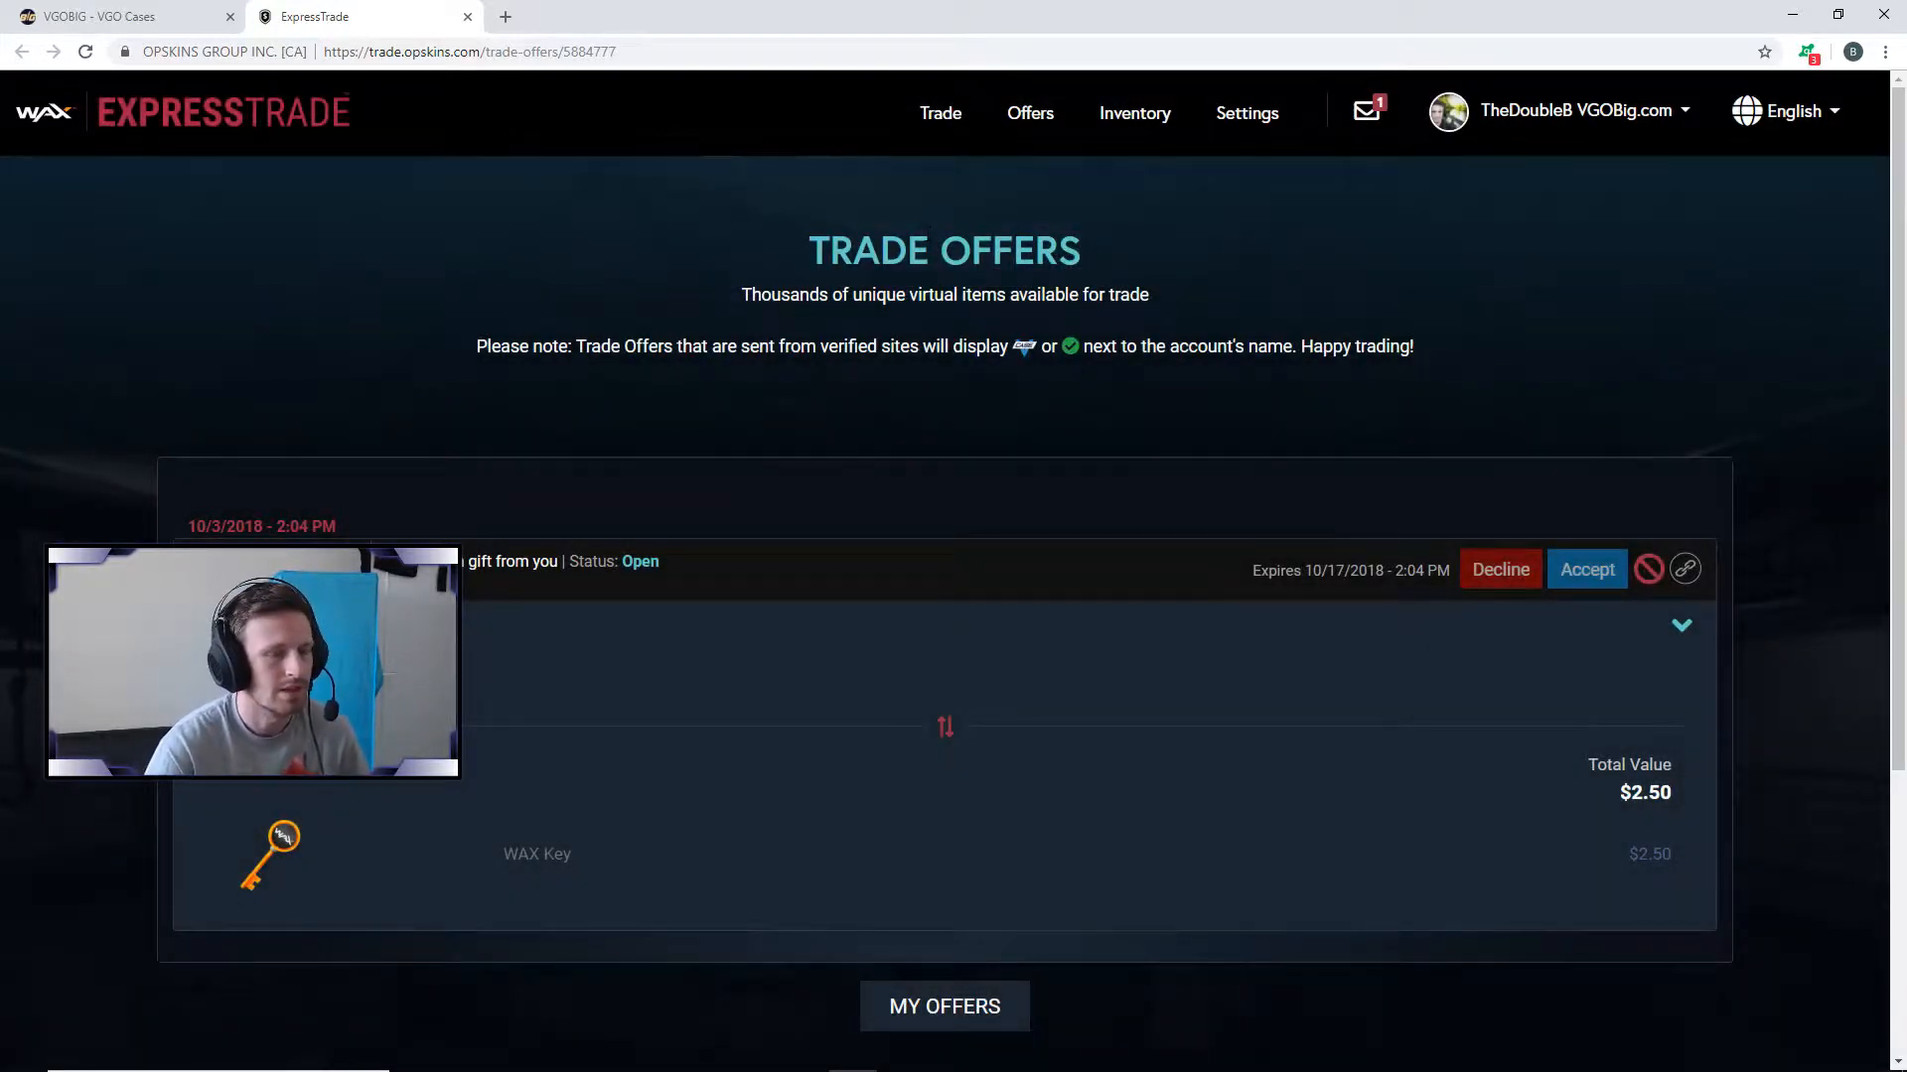
{"action": "left_click", "coordinate": [97, 16]}
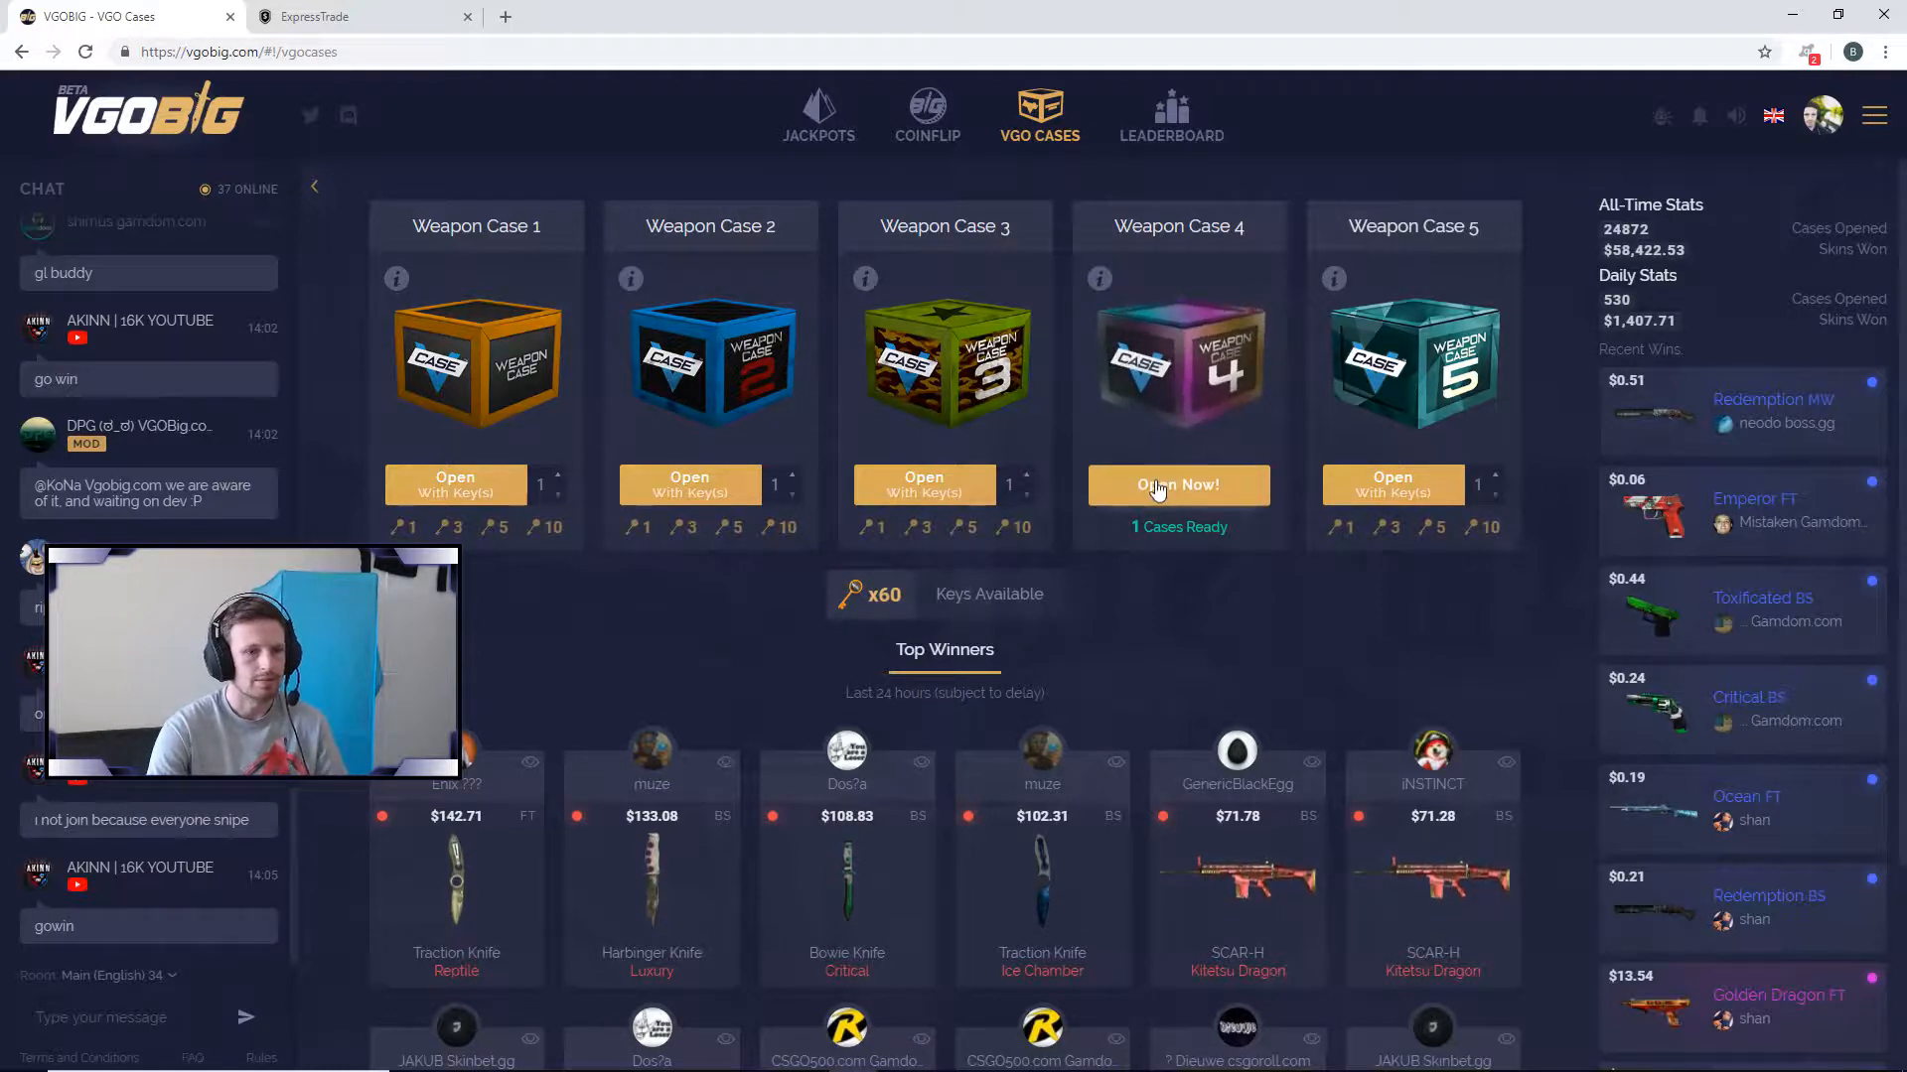
Open Weapon Case 4, skip the animation and dismiss the $0.19 Tec-9 Cargo result
{"action": "left_click", "coordinate": [1176, 484]}
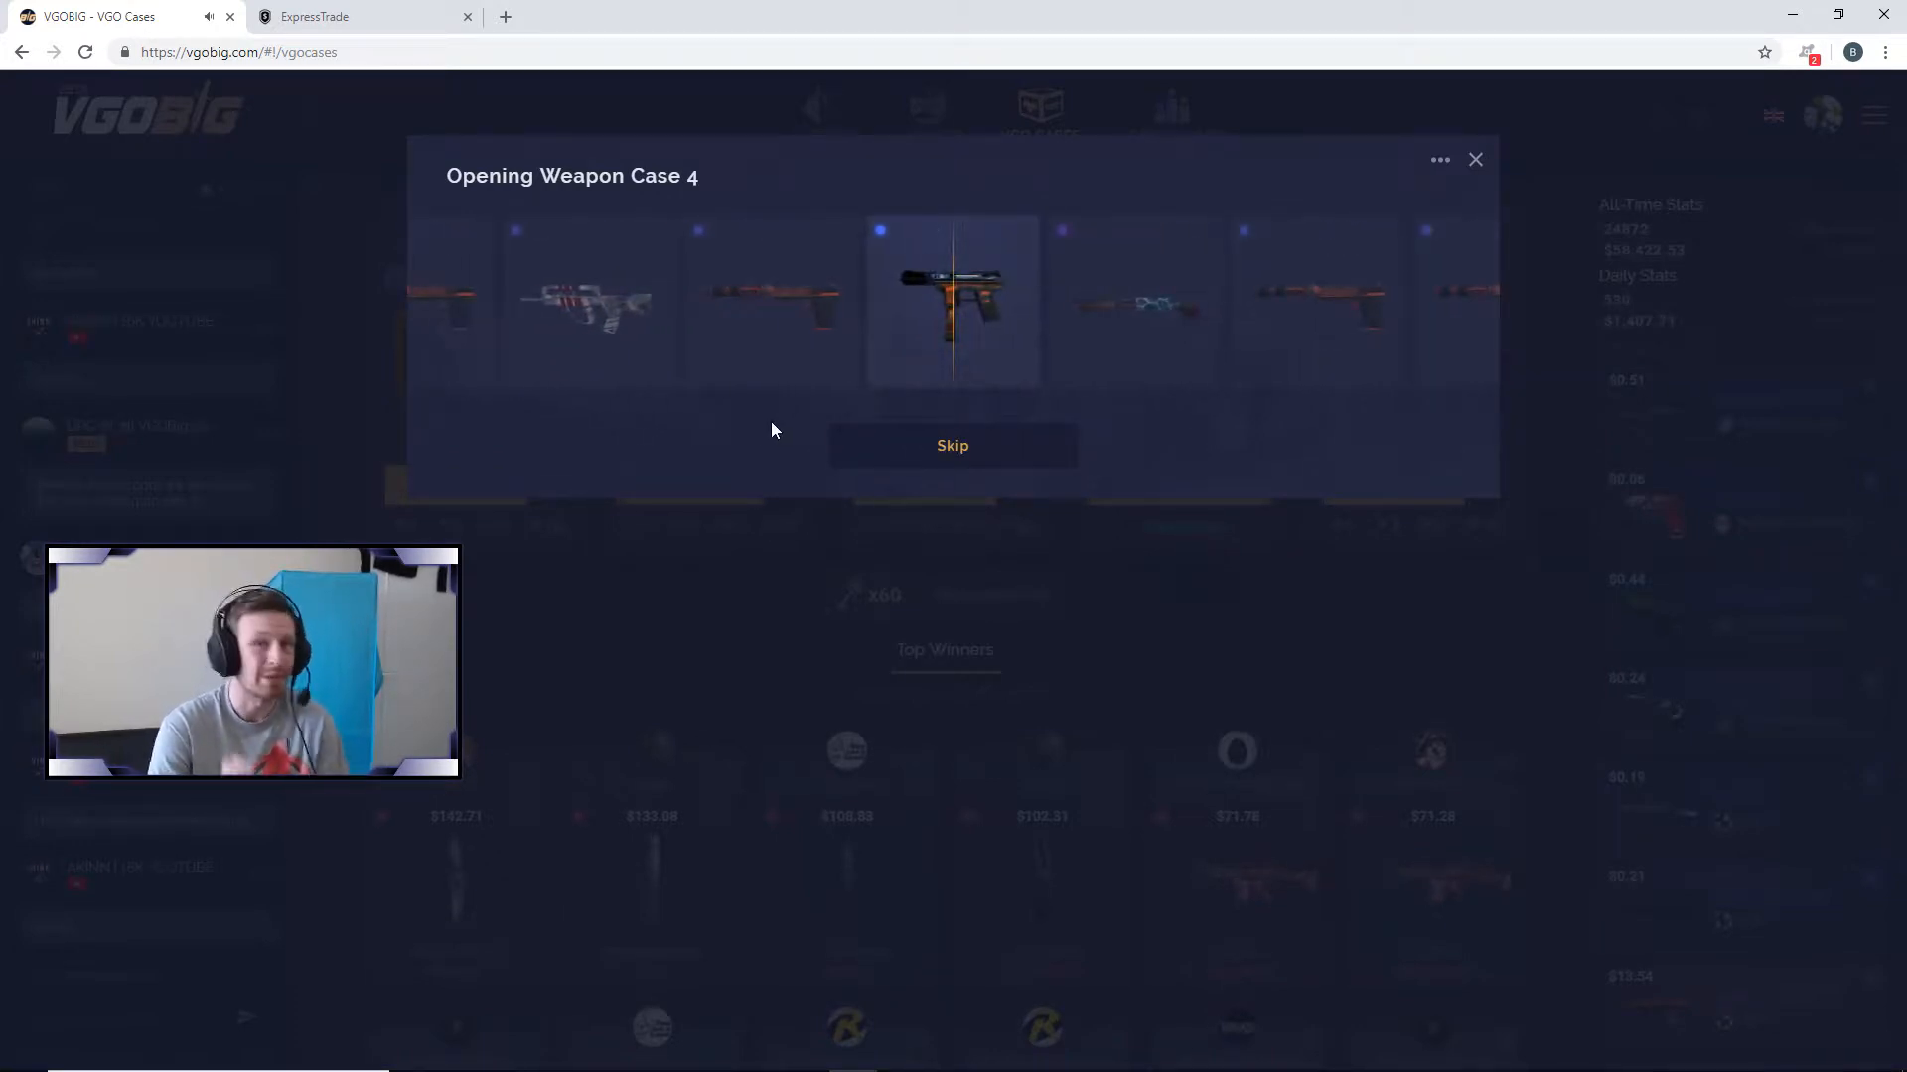
{"action": "left_click", "coordinate": [952, 445]}
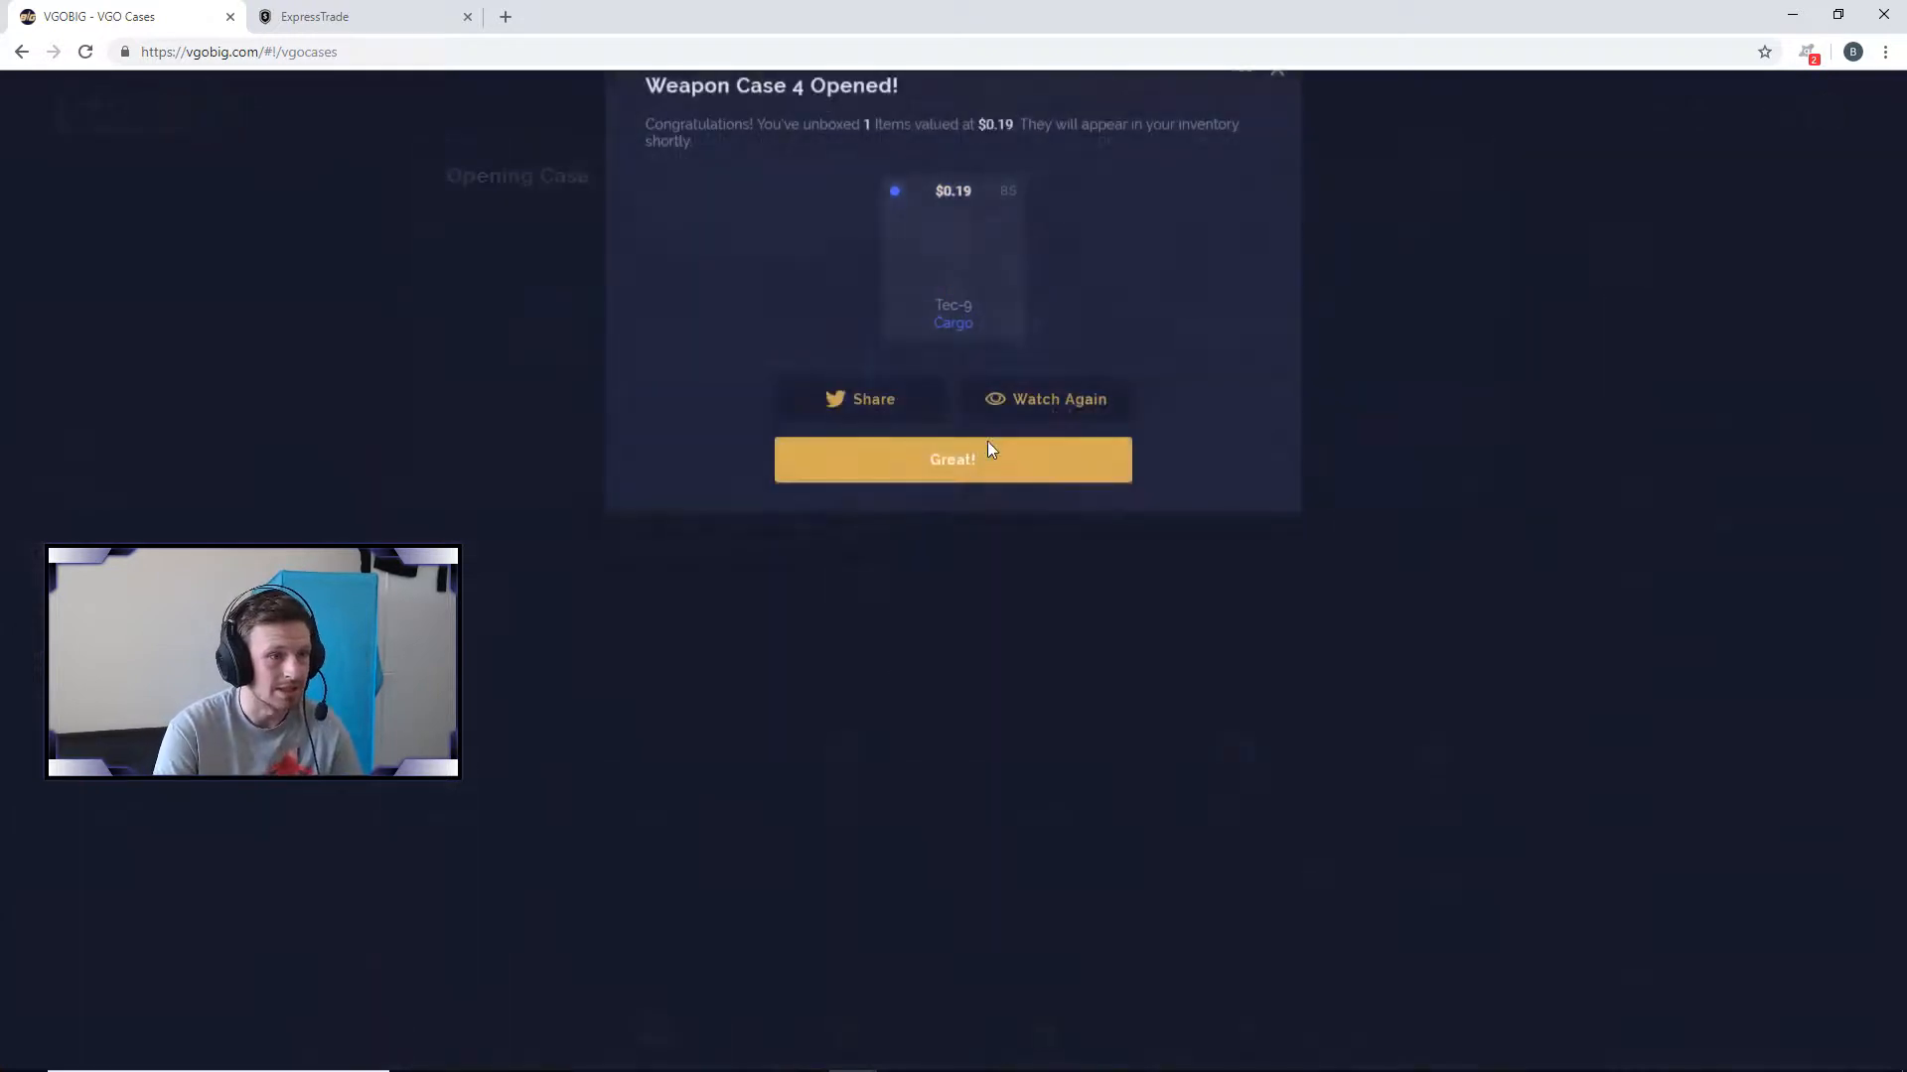
{"action": "left_click", "coordinate": [952, 460]}
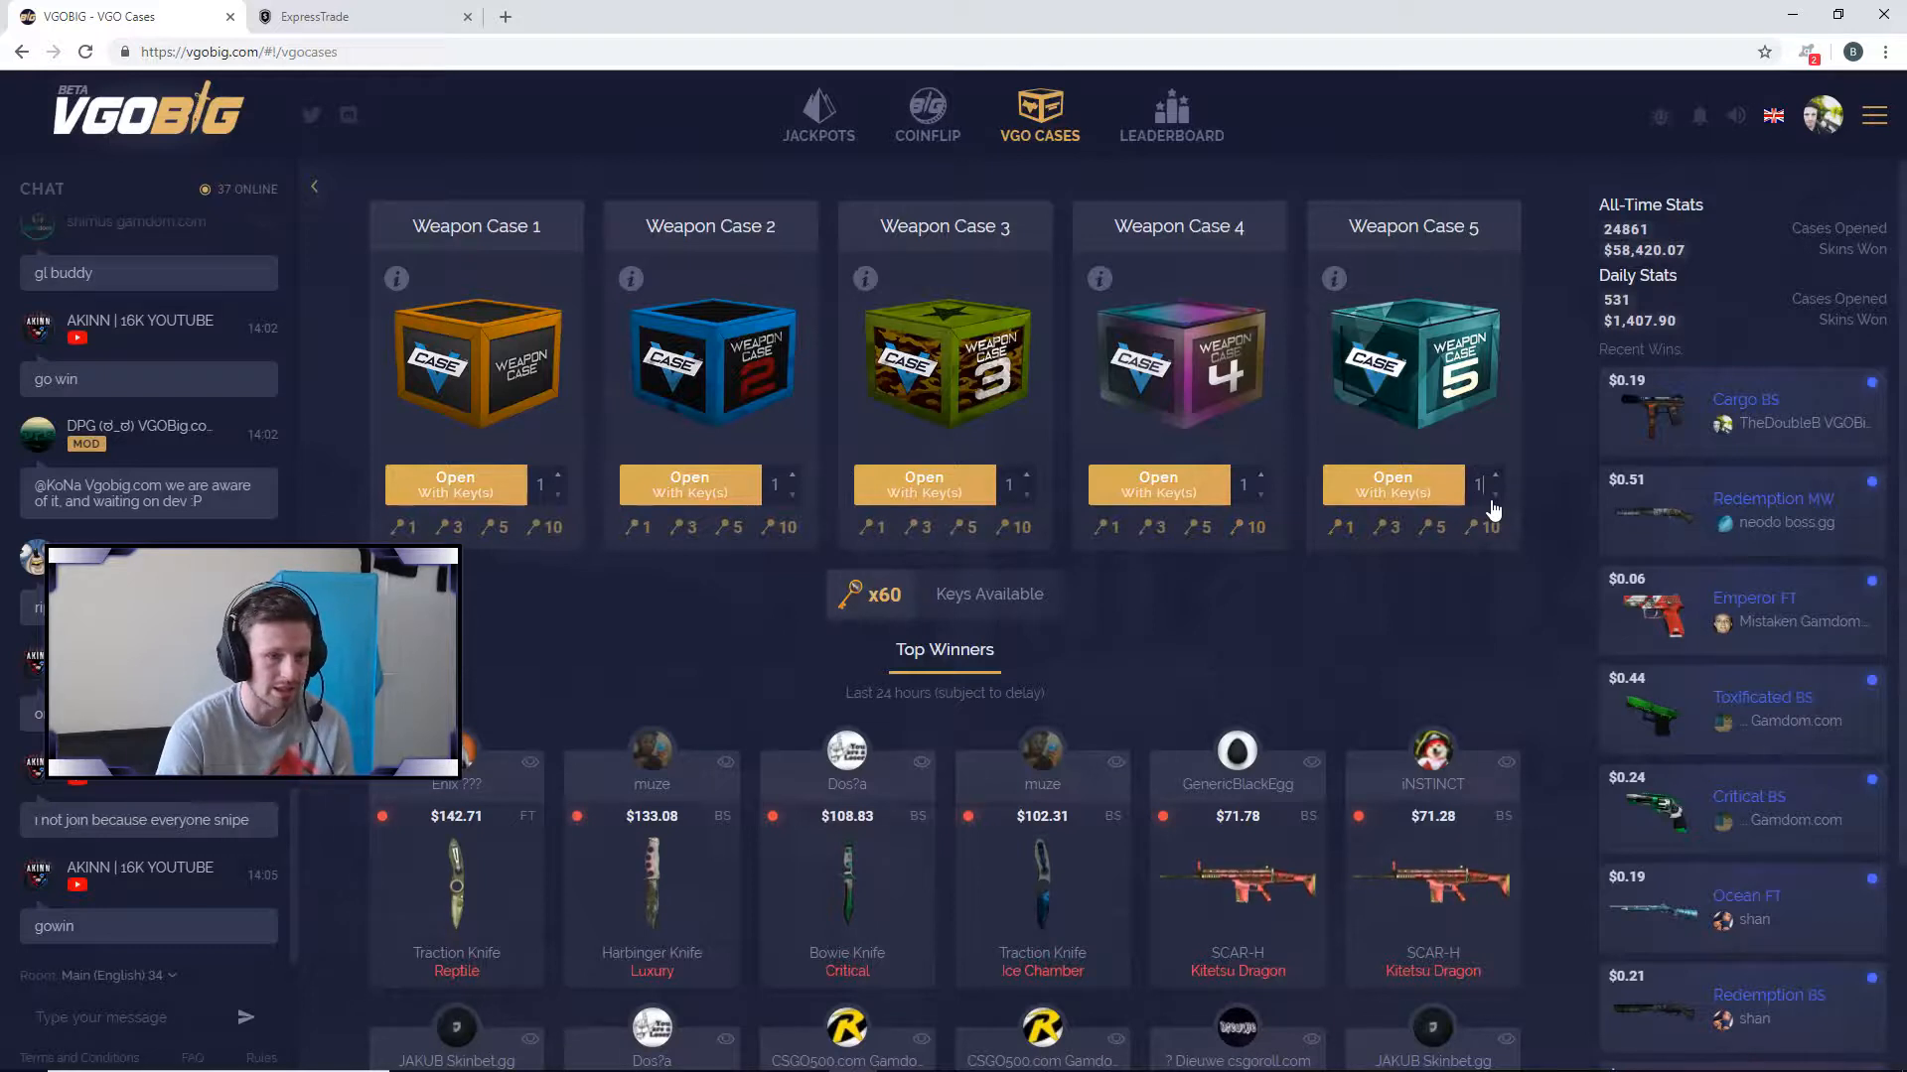
Open 60 Weapon Case 5 with keys and view the $150.00 deposit trade offer
{"action": "left_click", "coordinate": [1488, 476]}
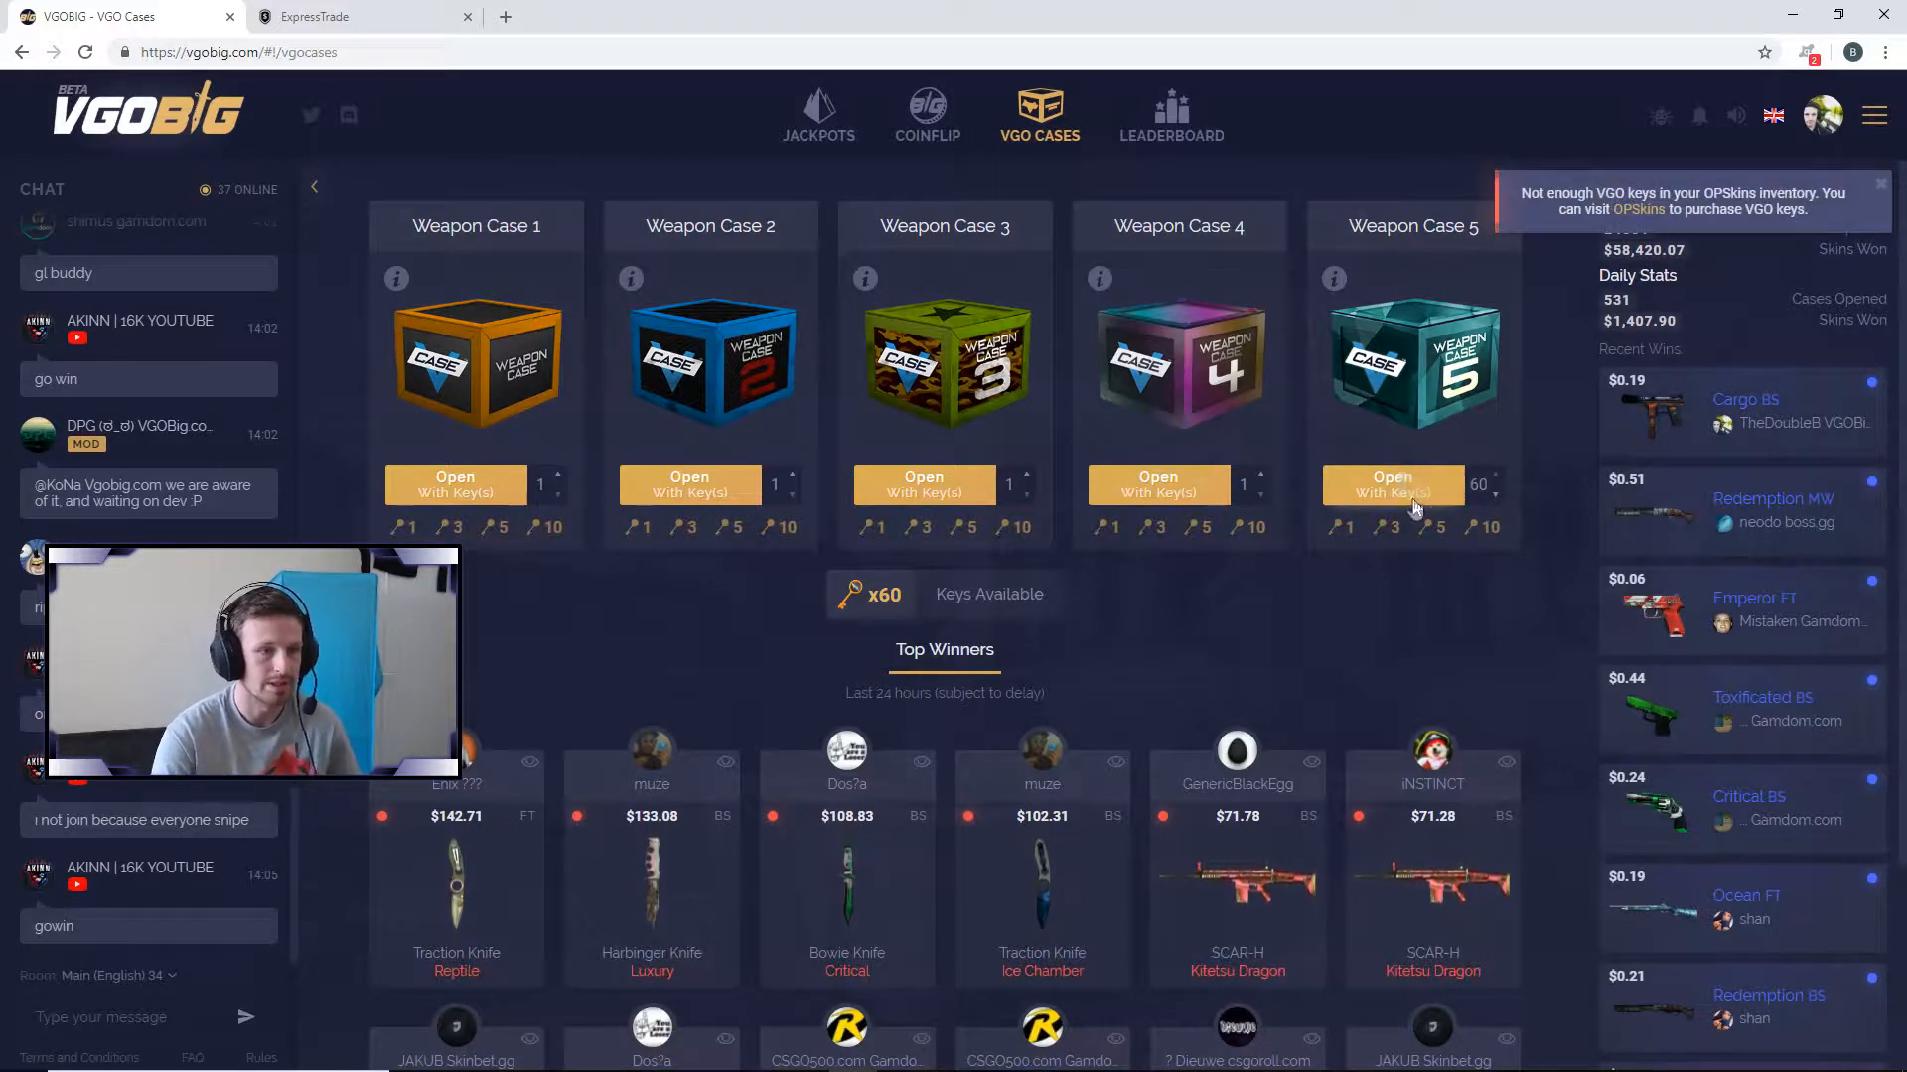
{"action": "left_click", "coordinate": [1392, 483]}
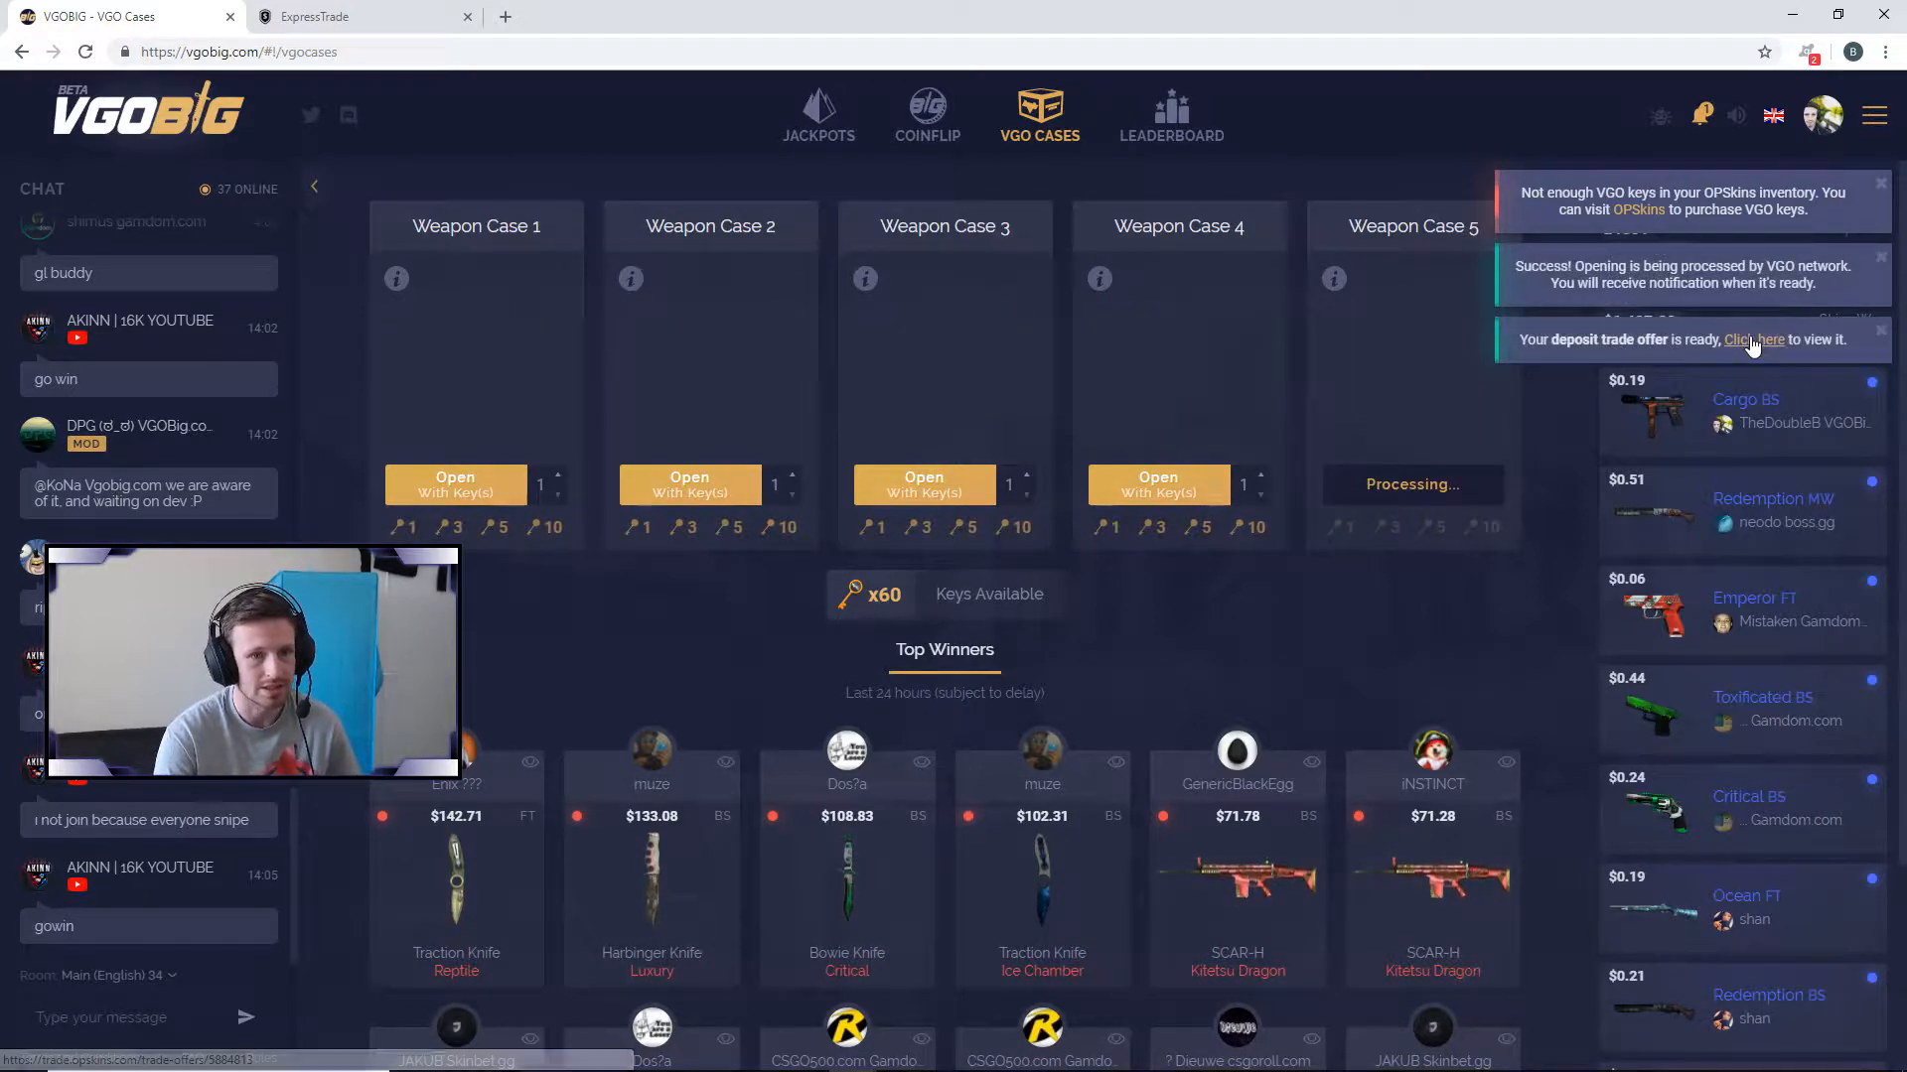
{"action": "left_click", "coordinate": [1754, 340]}
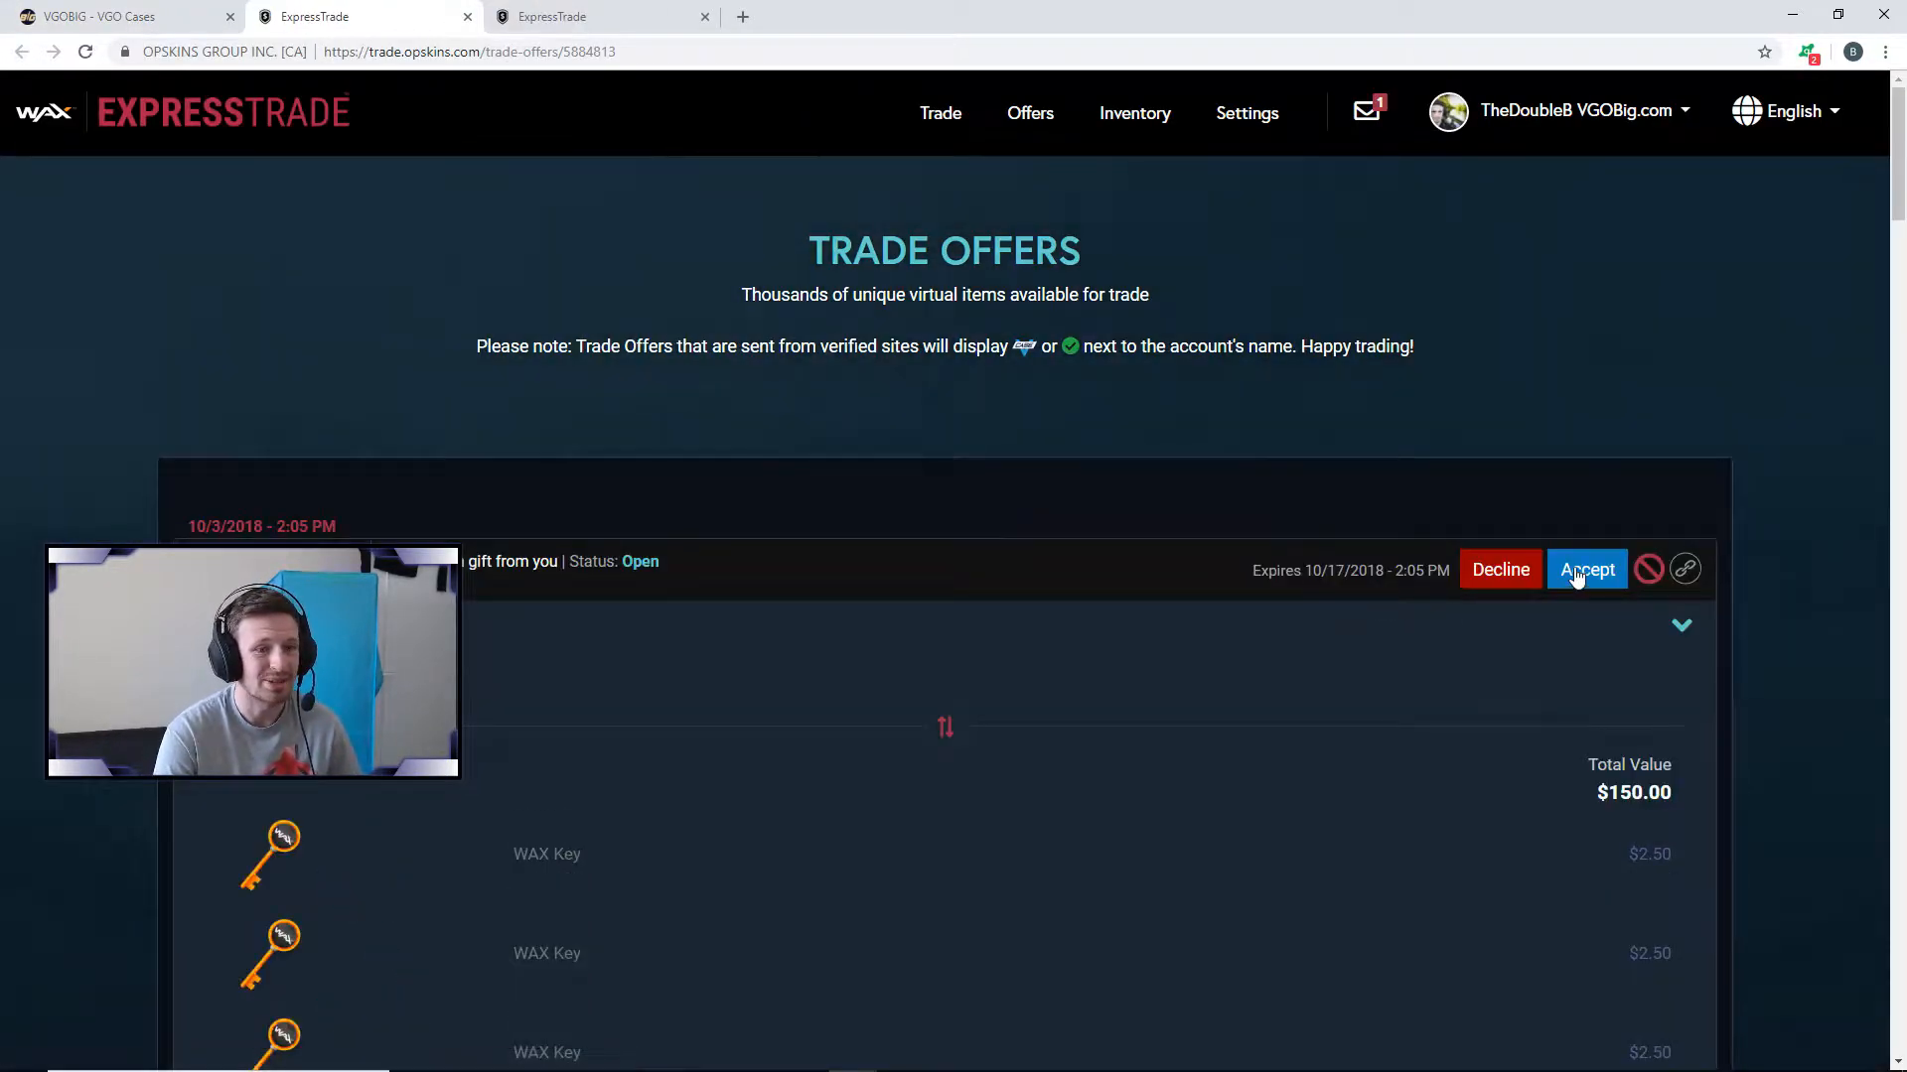
{"action": "left_click", "coordinate": [1586, 569]}
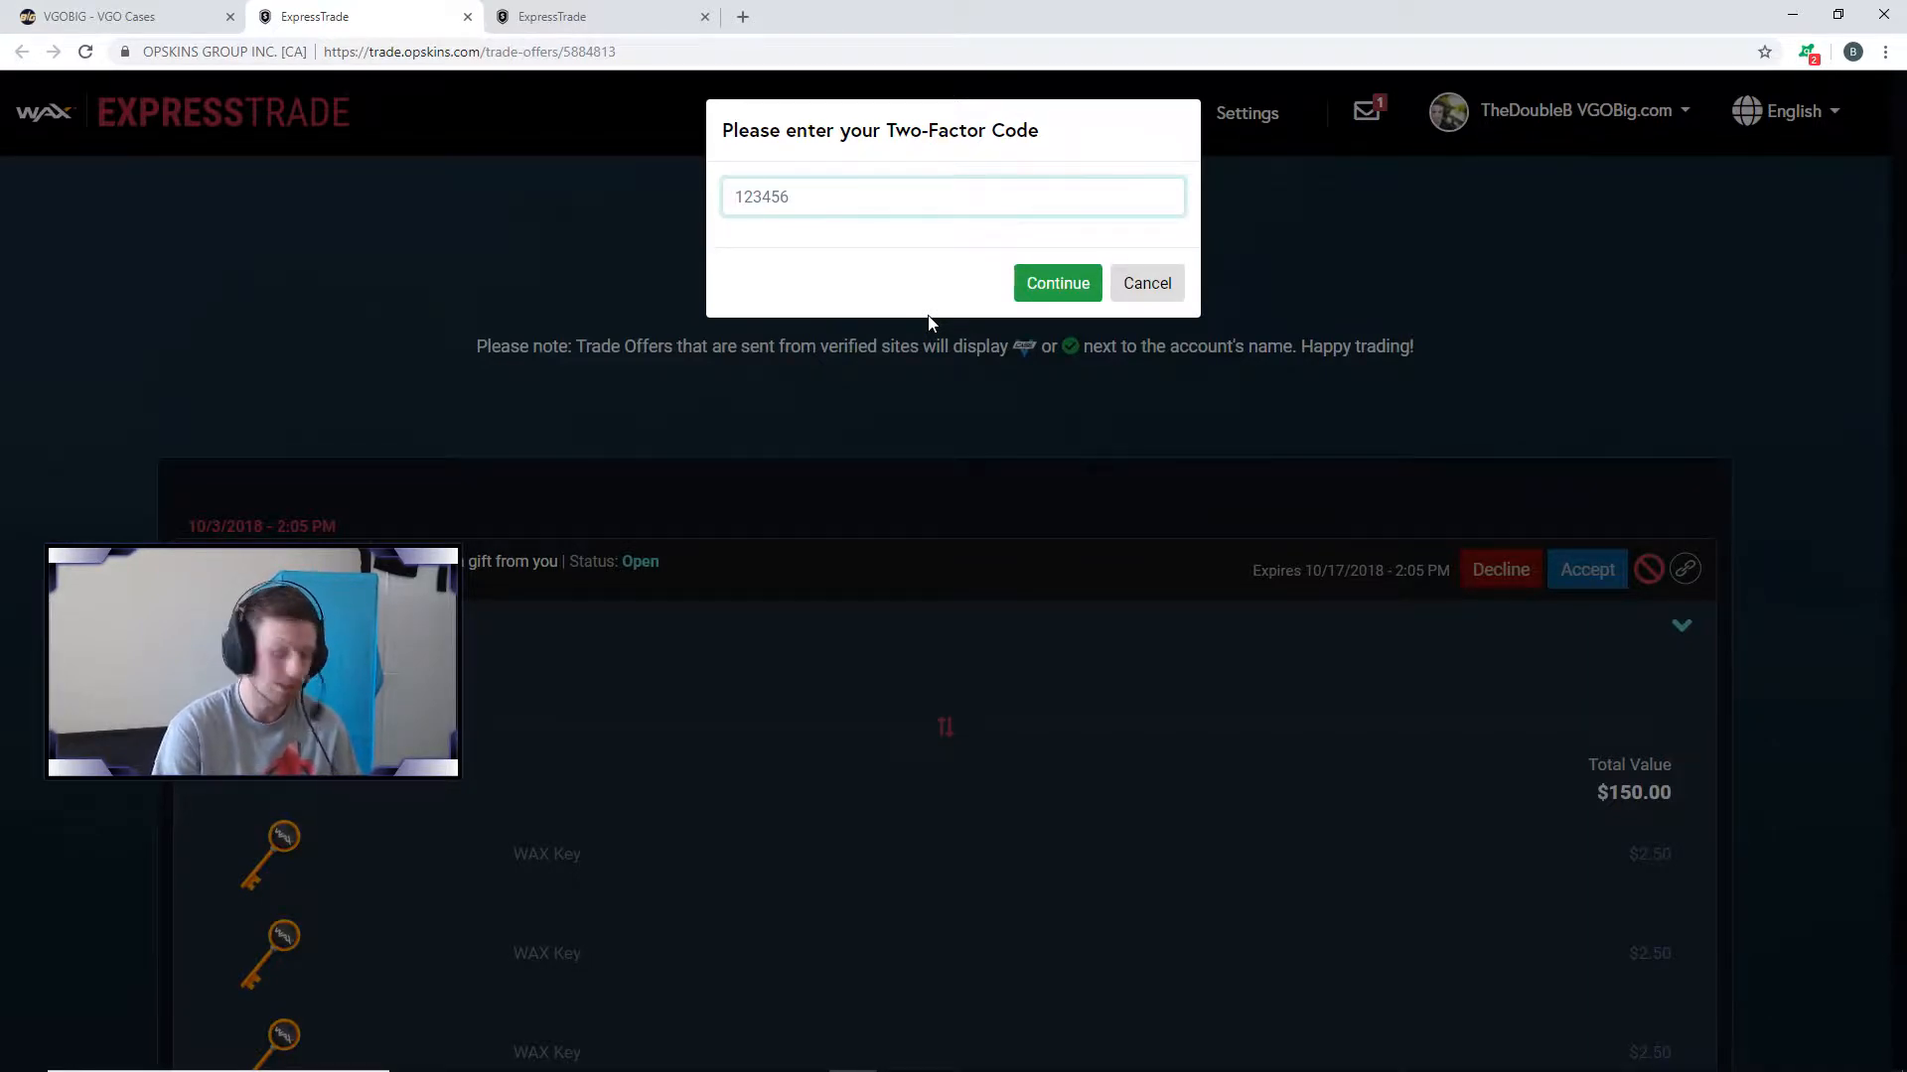
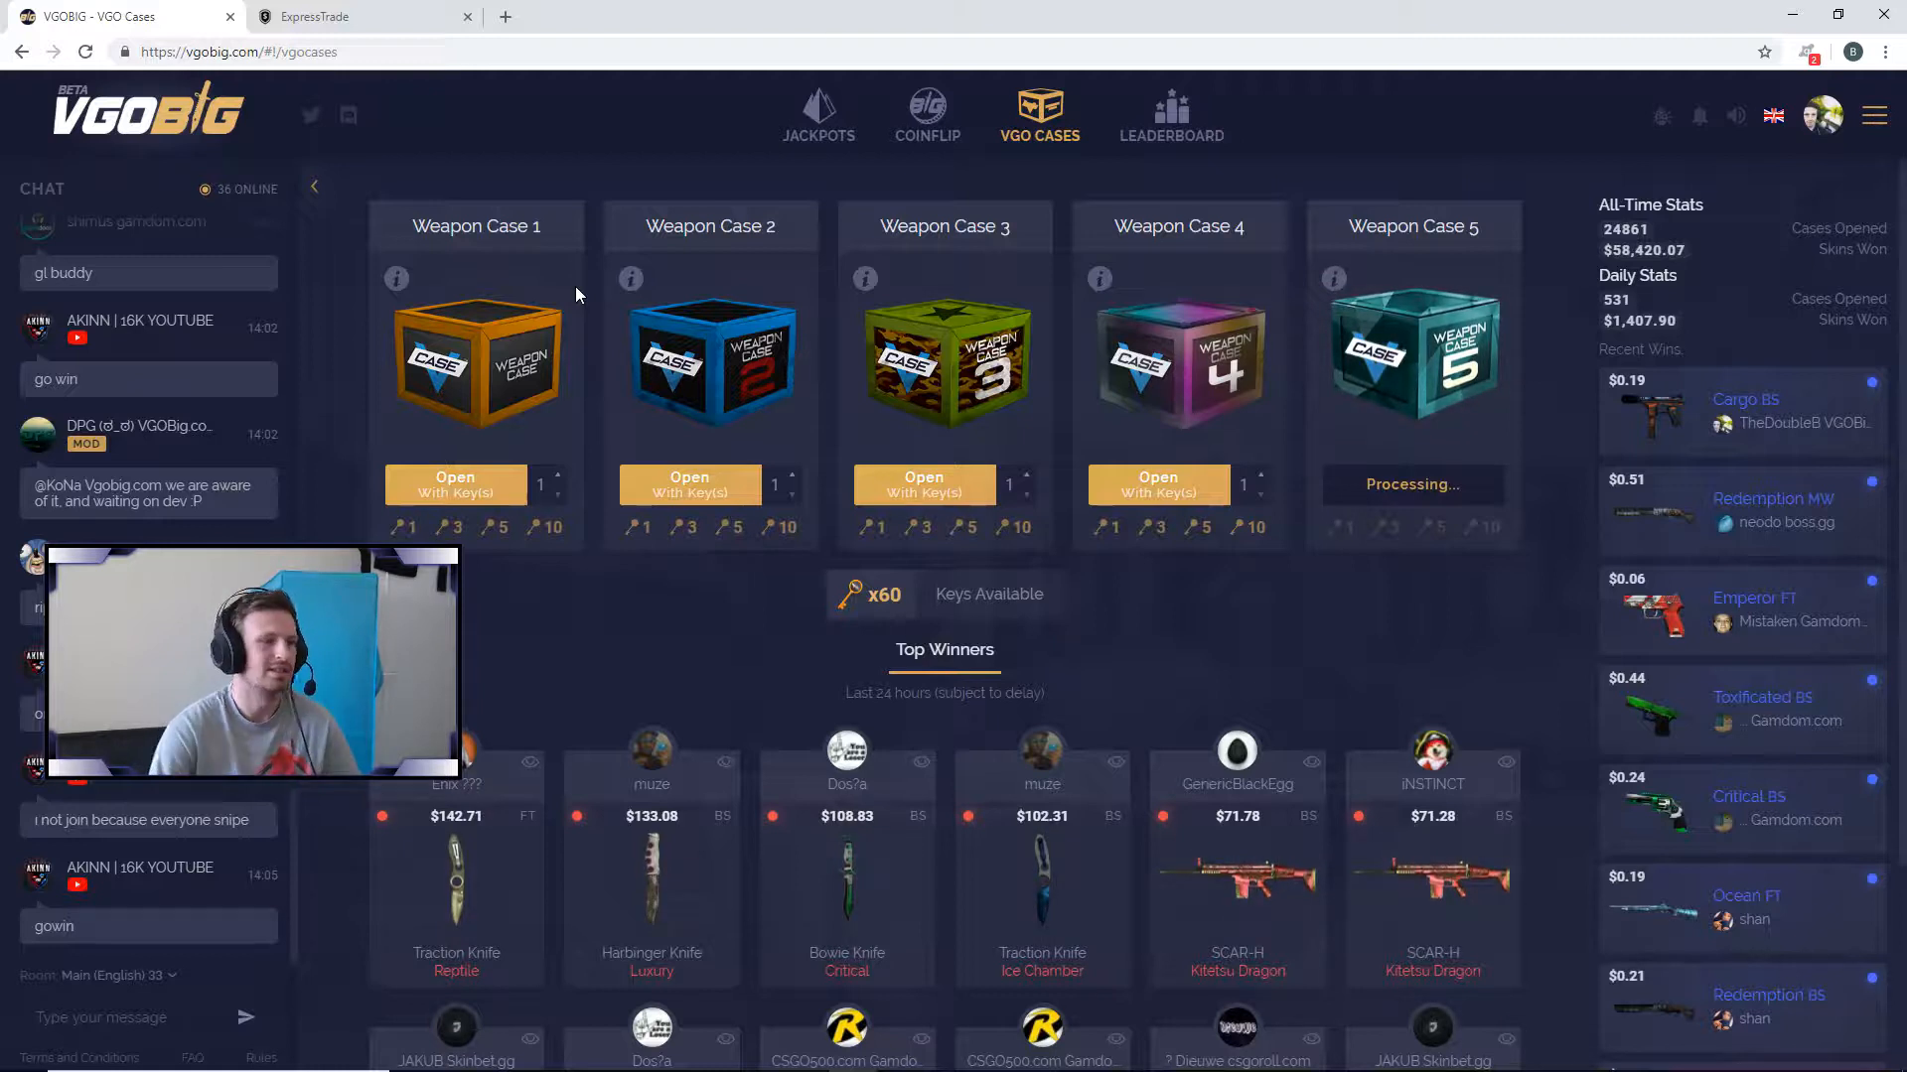
{"action": "mouse_move", "coordinate": [1298, 540]}
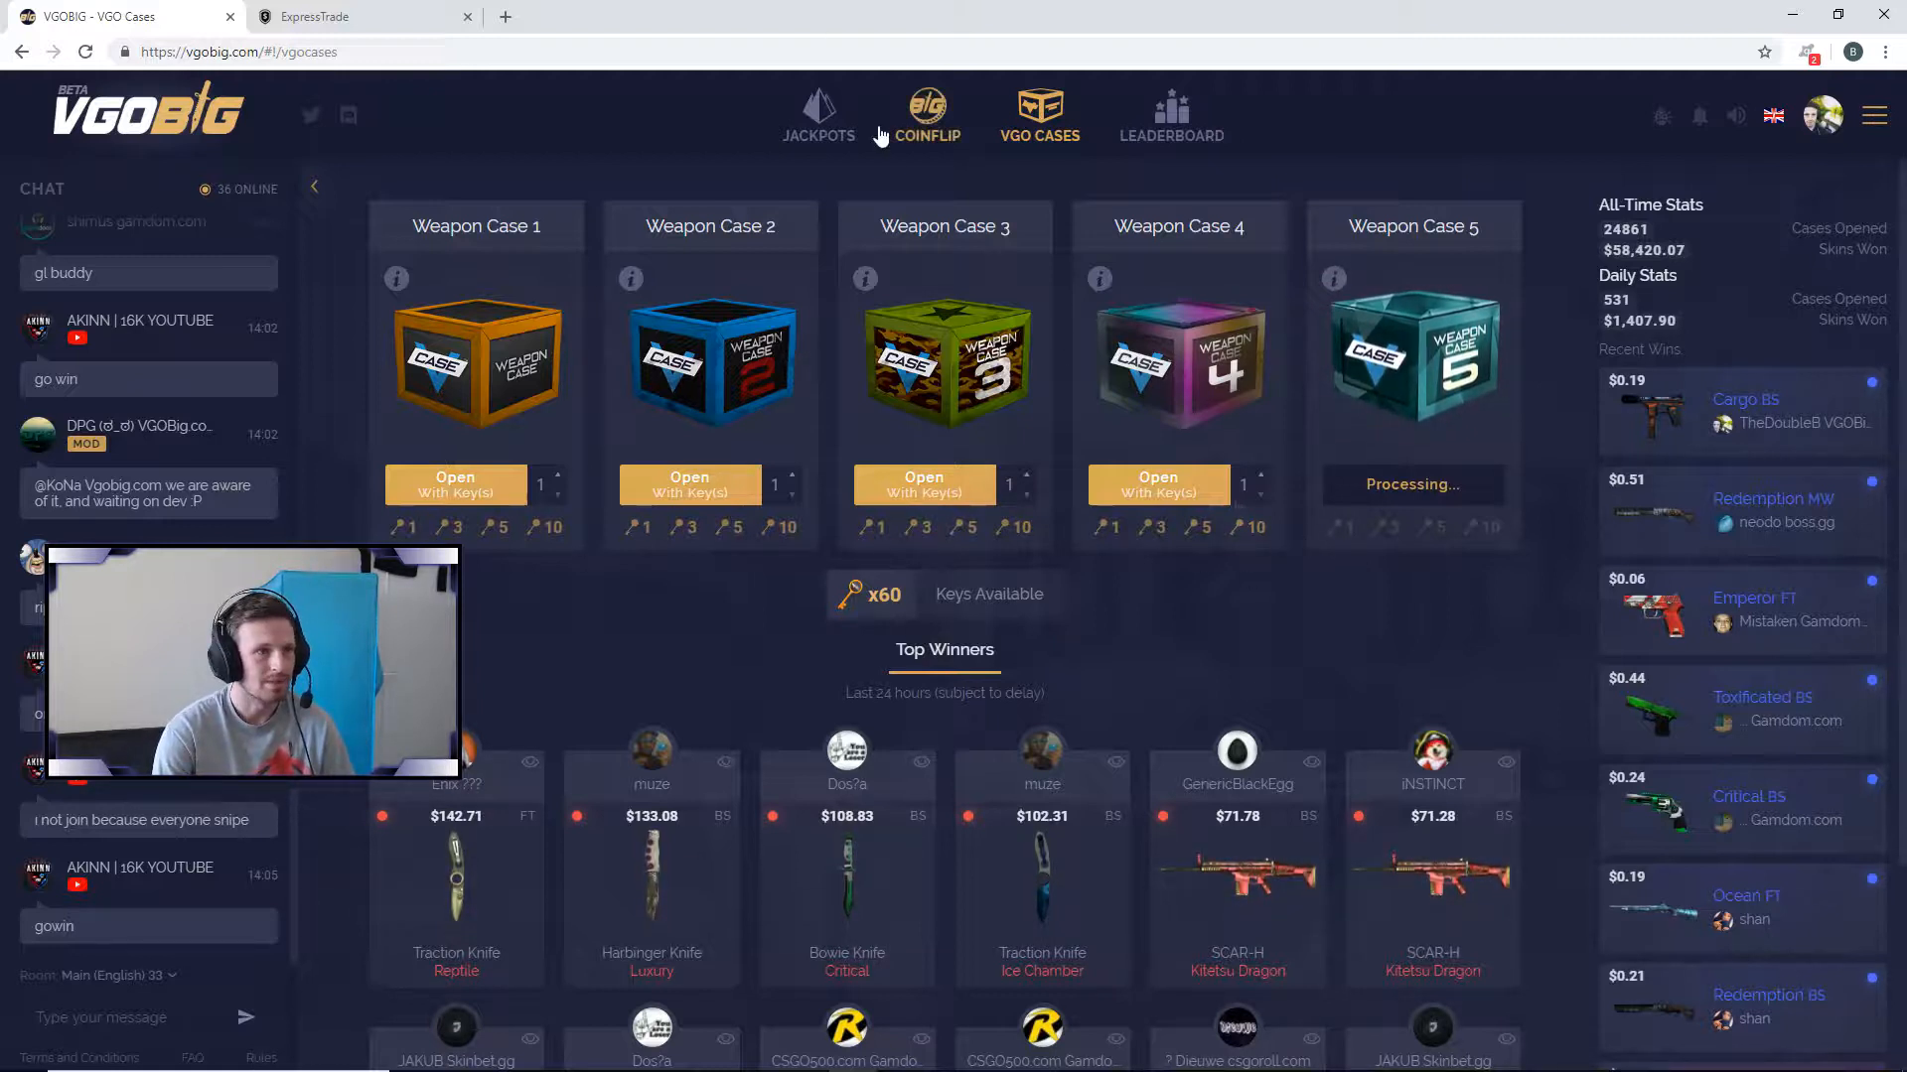
{"action": "left_click", "coordinate": [818, 113]}
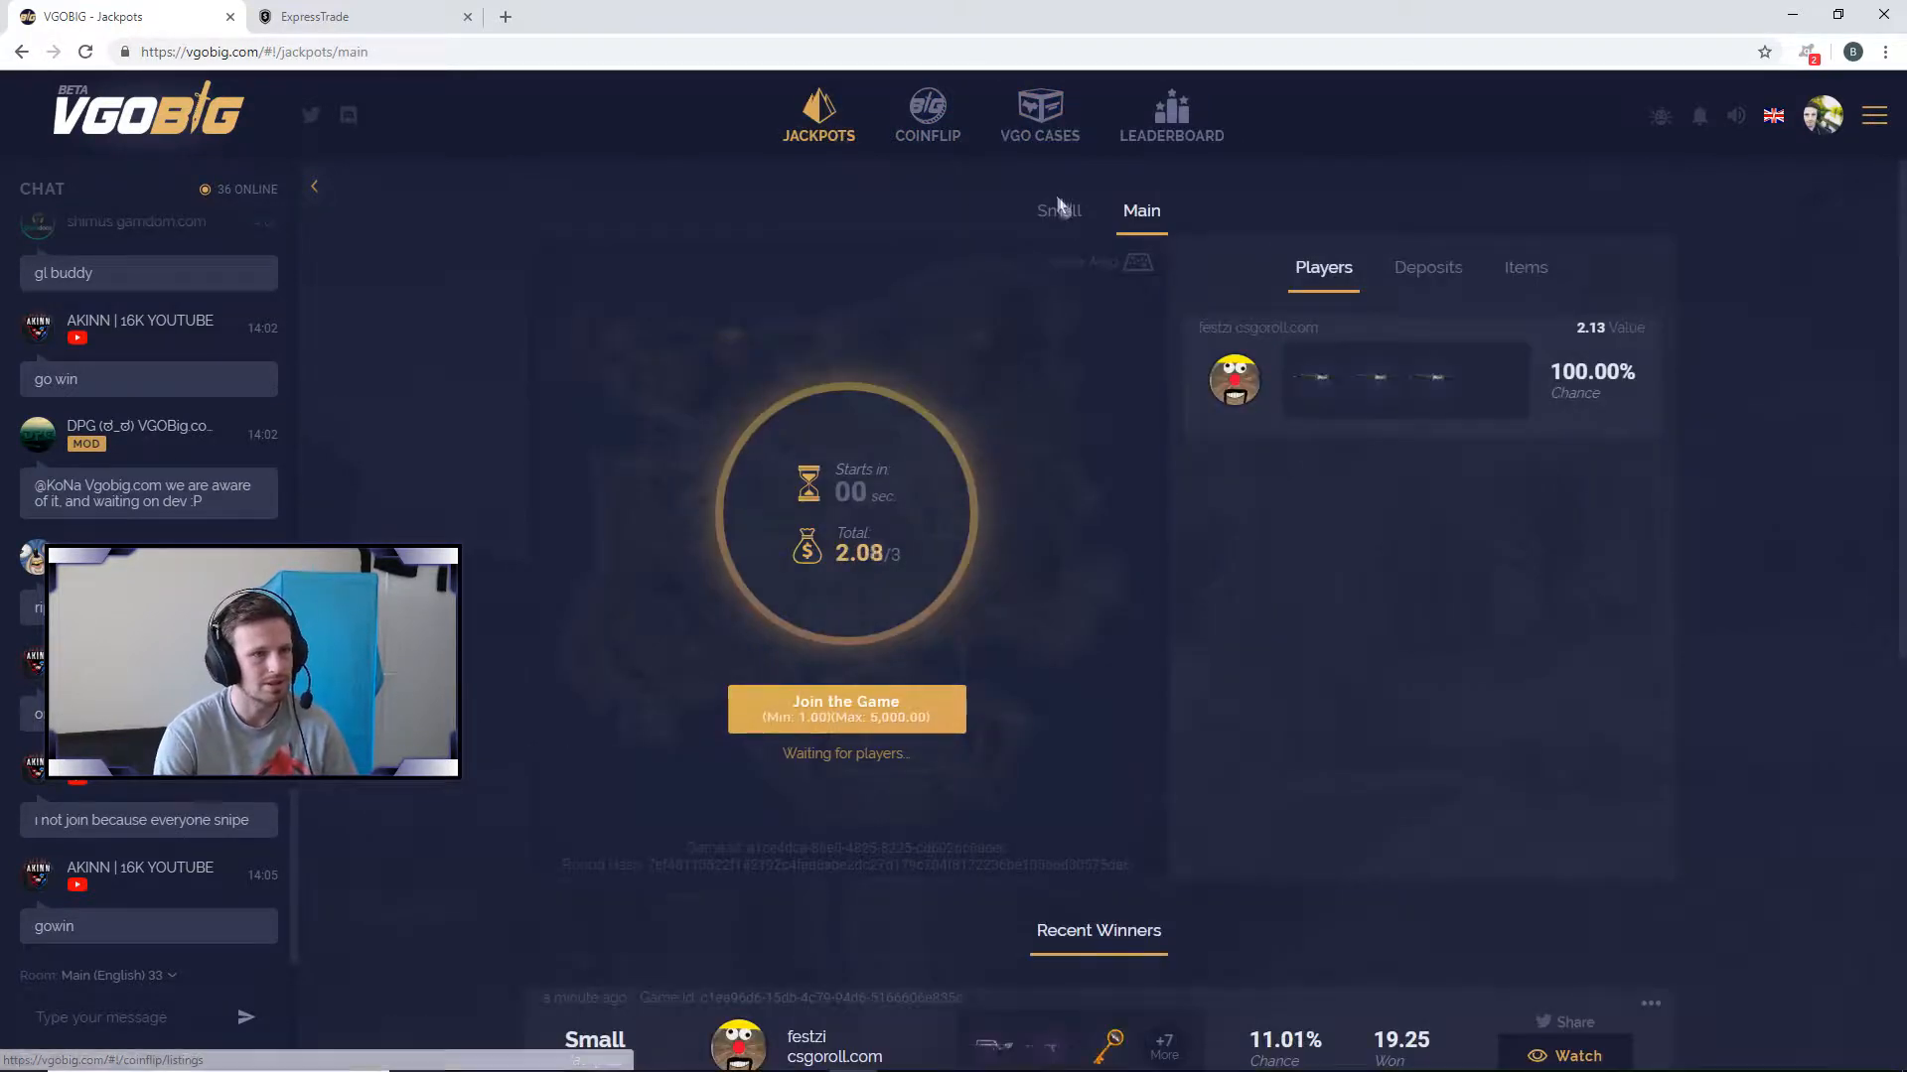
{"action": "left_click", "coordinate": [1057, 210]}
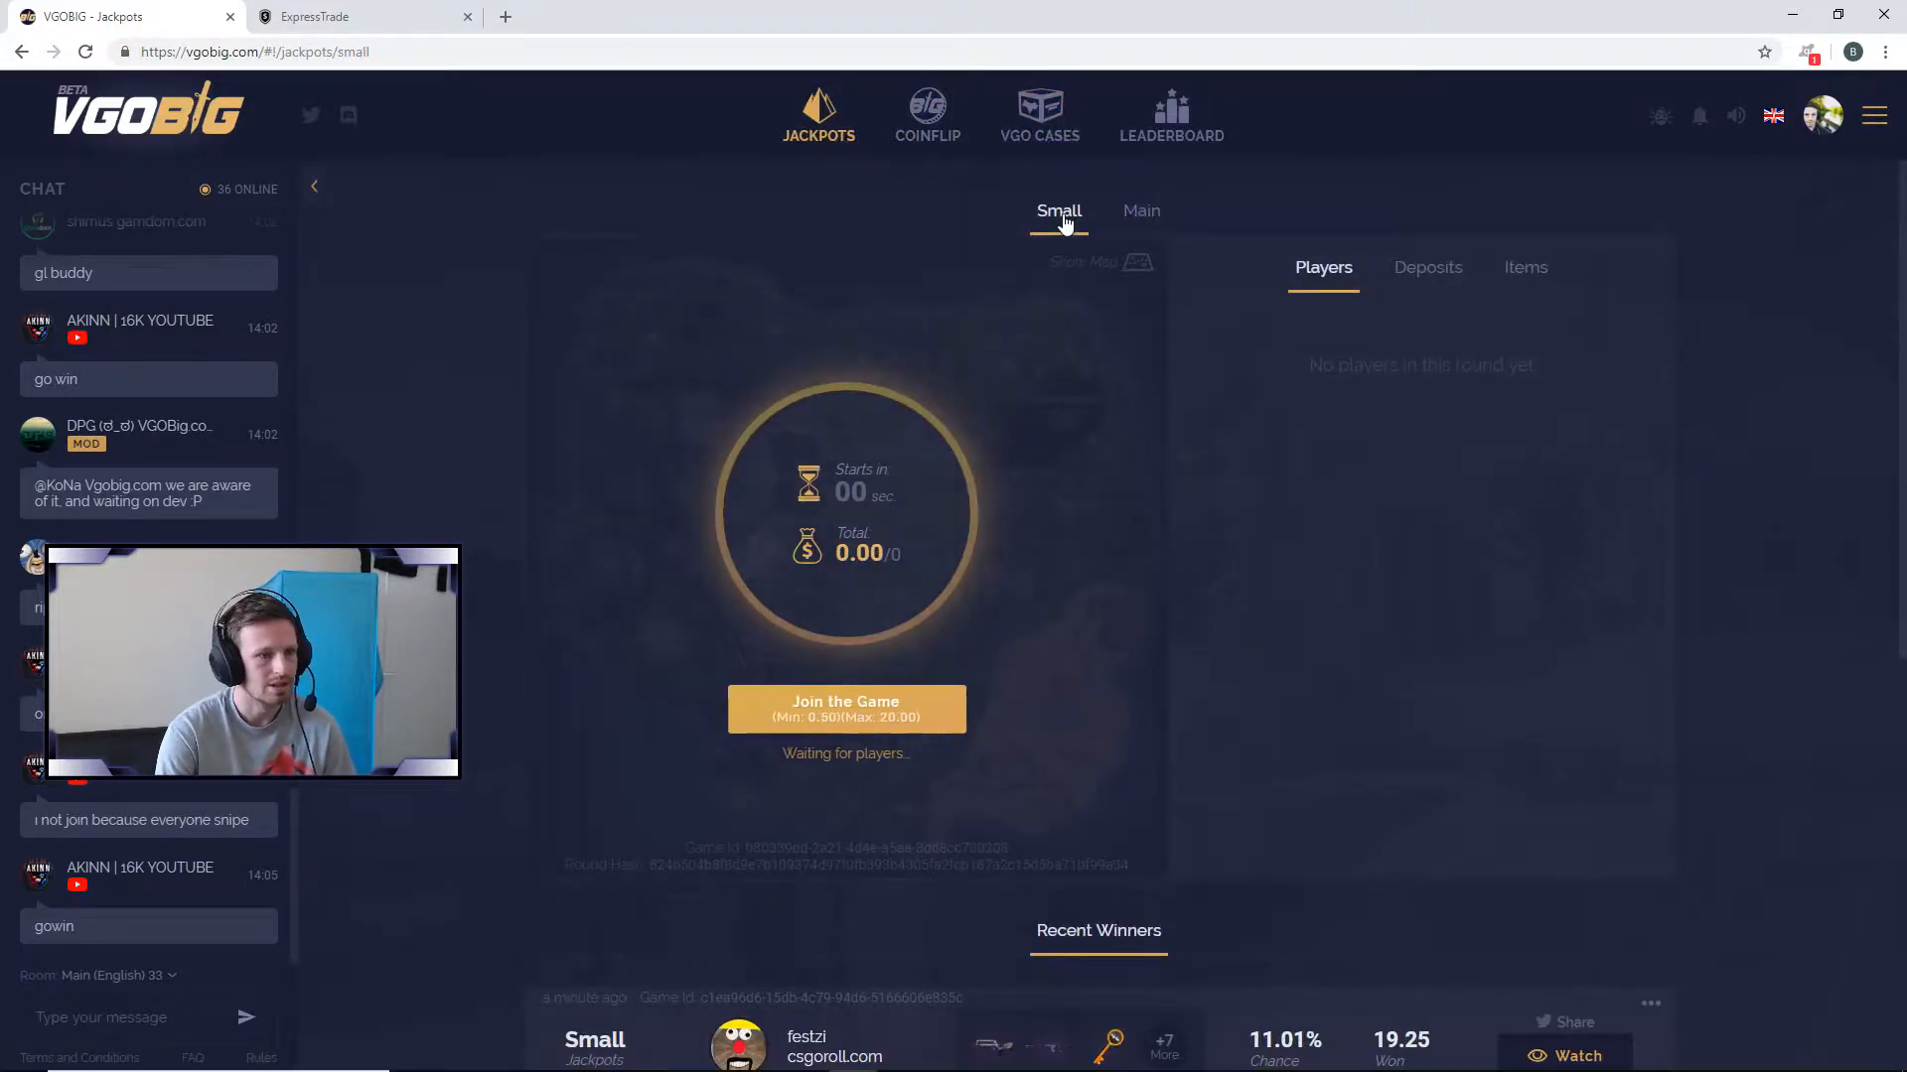
{"action": "mouse_move", "coordinate": [899, 182]}
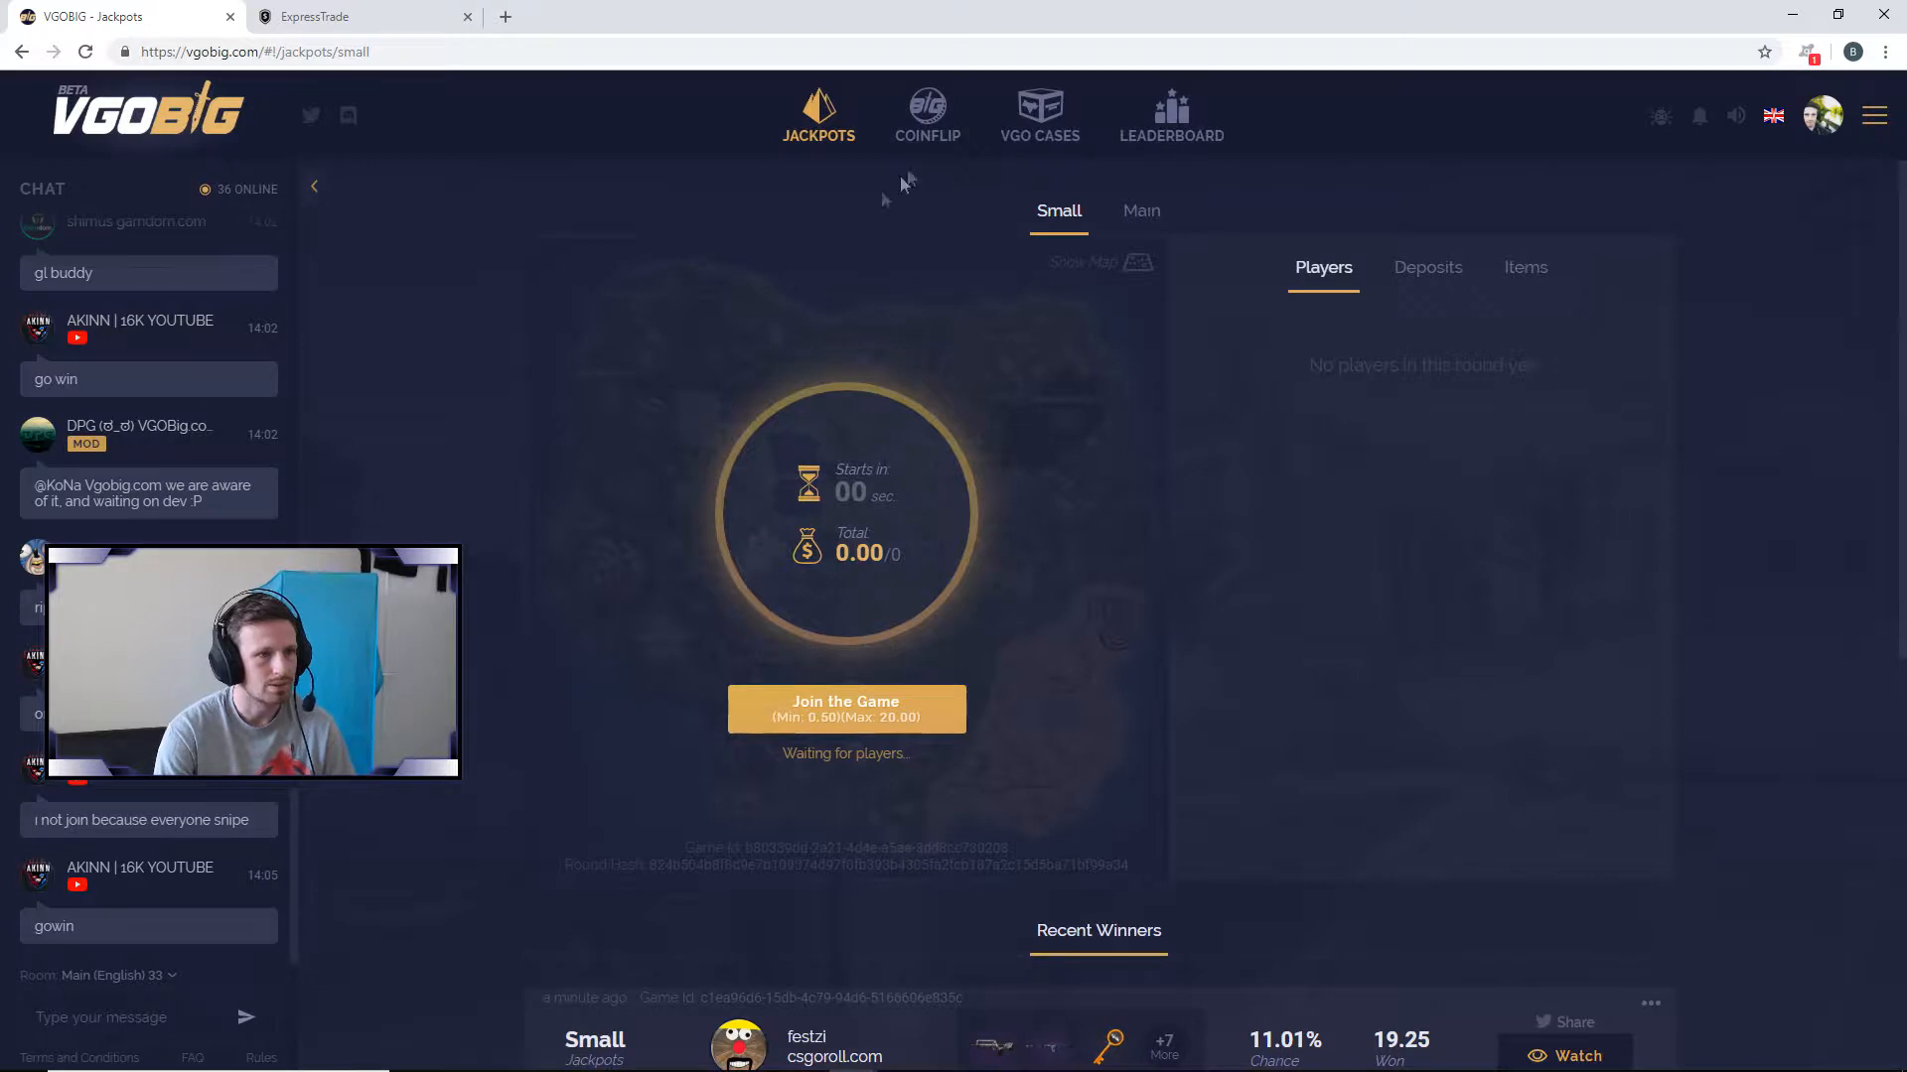
{"action": "left_click", "coordinate": [926, 115]}
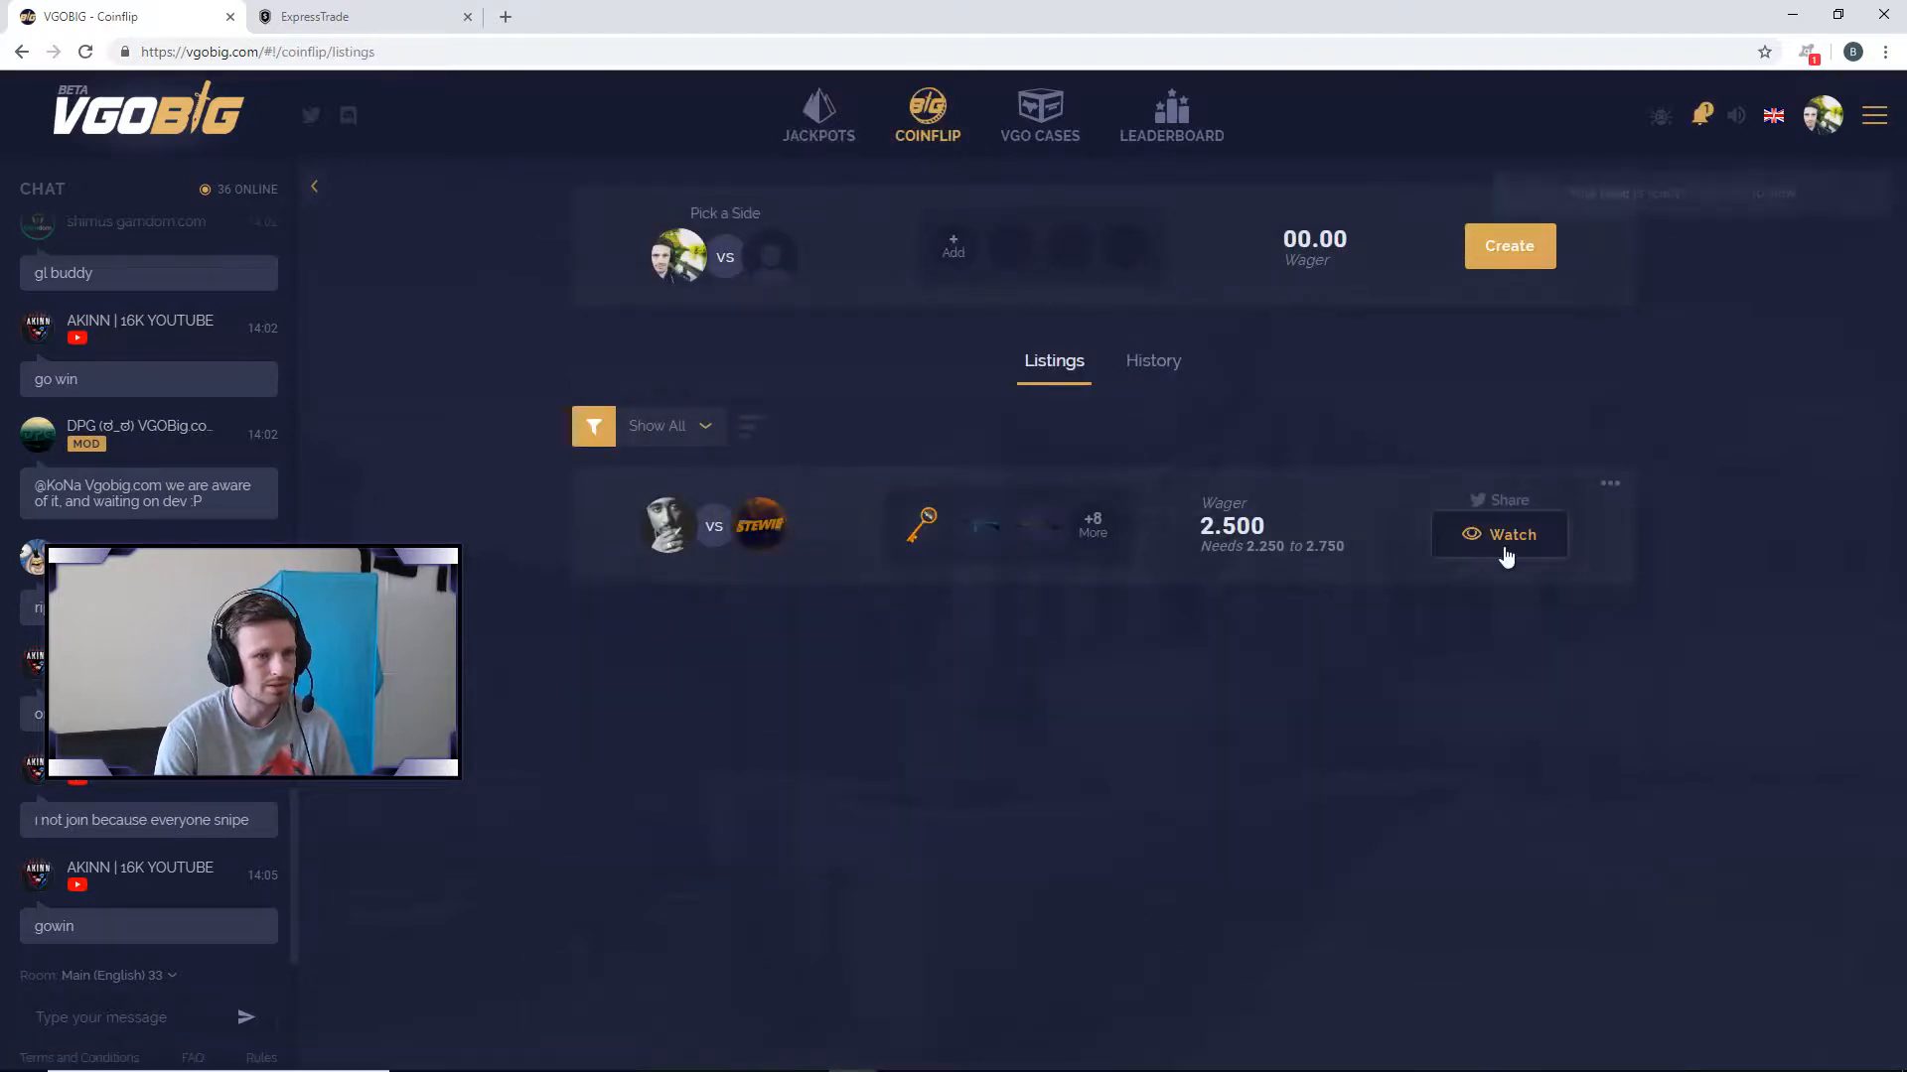
{"action": "left_click", "coordinate": [1516, 535]}
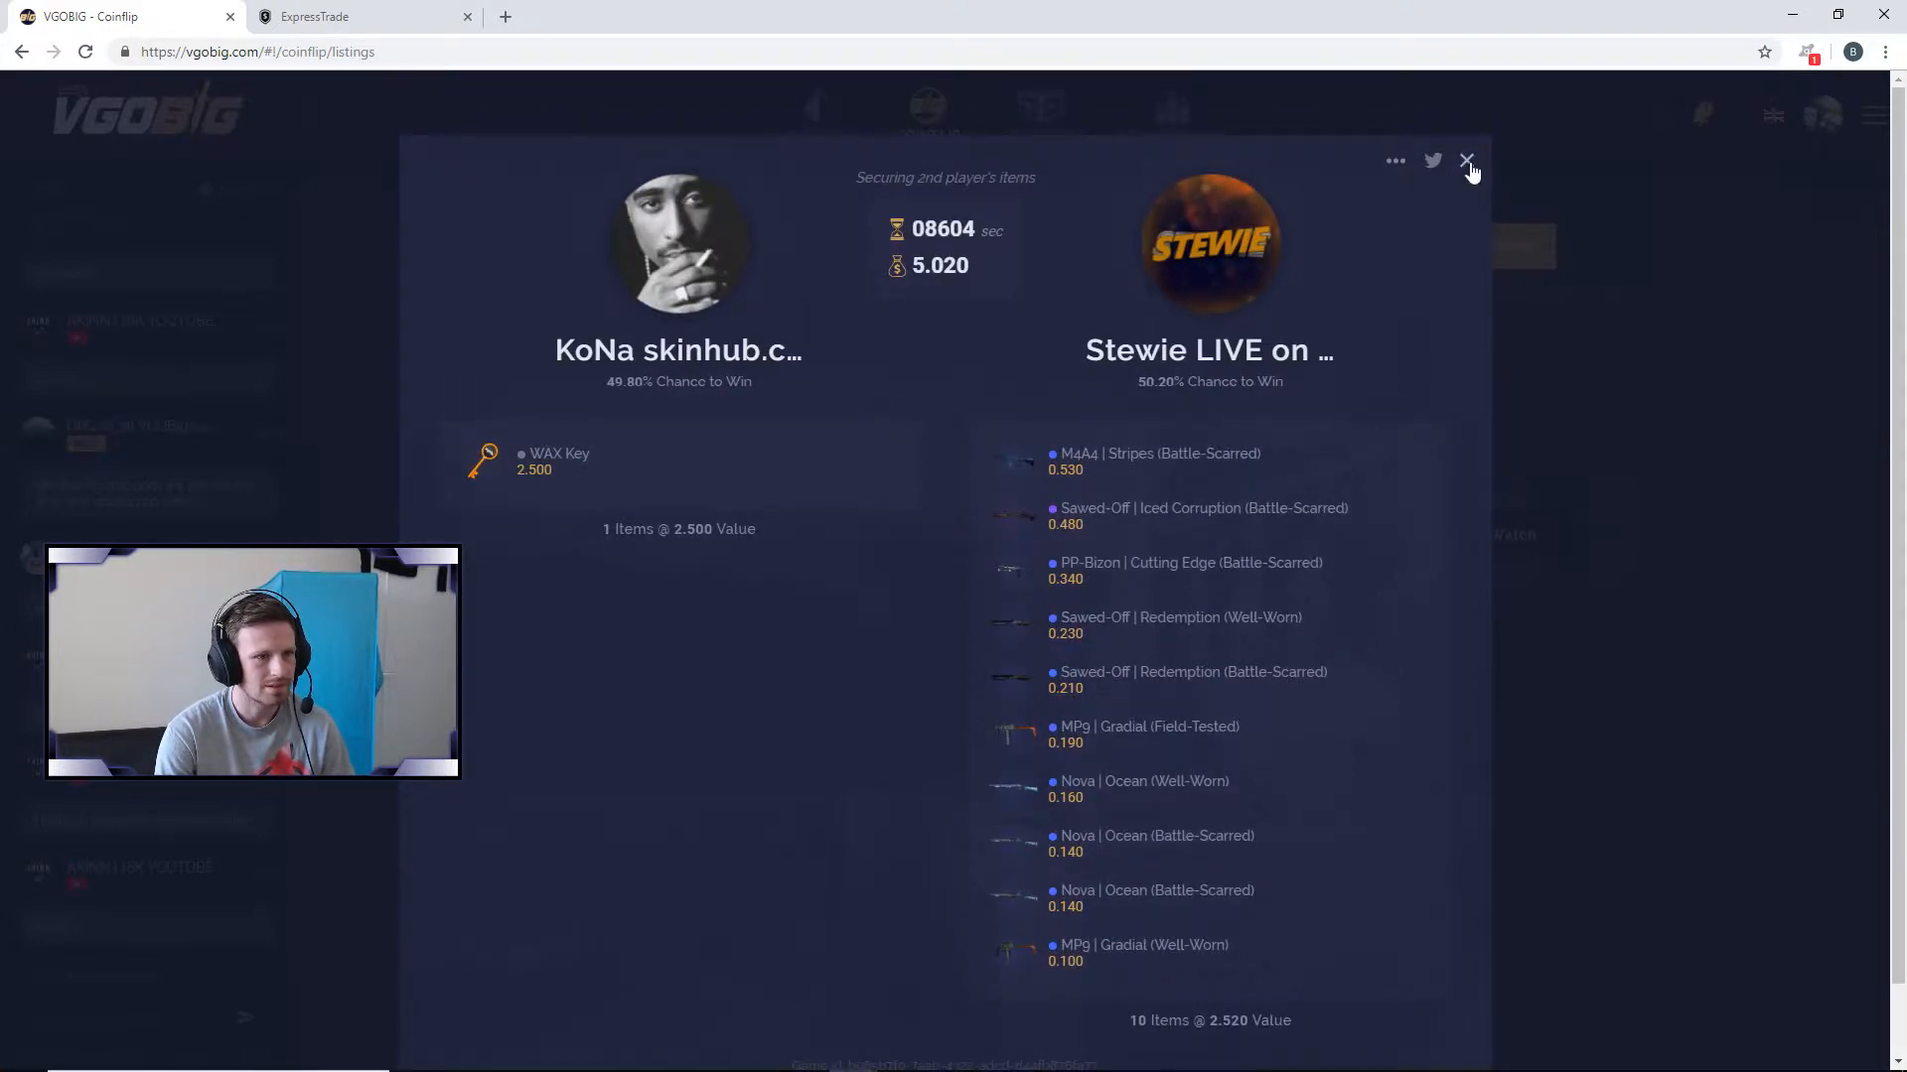
{"action": "left_click", "coordinate": [1468, 161]}
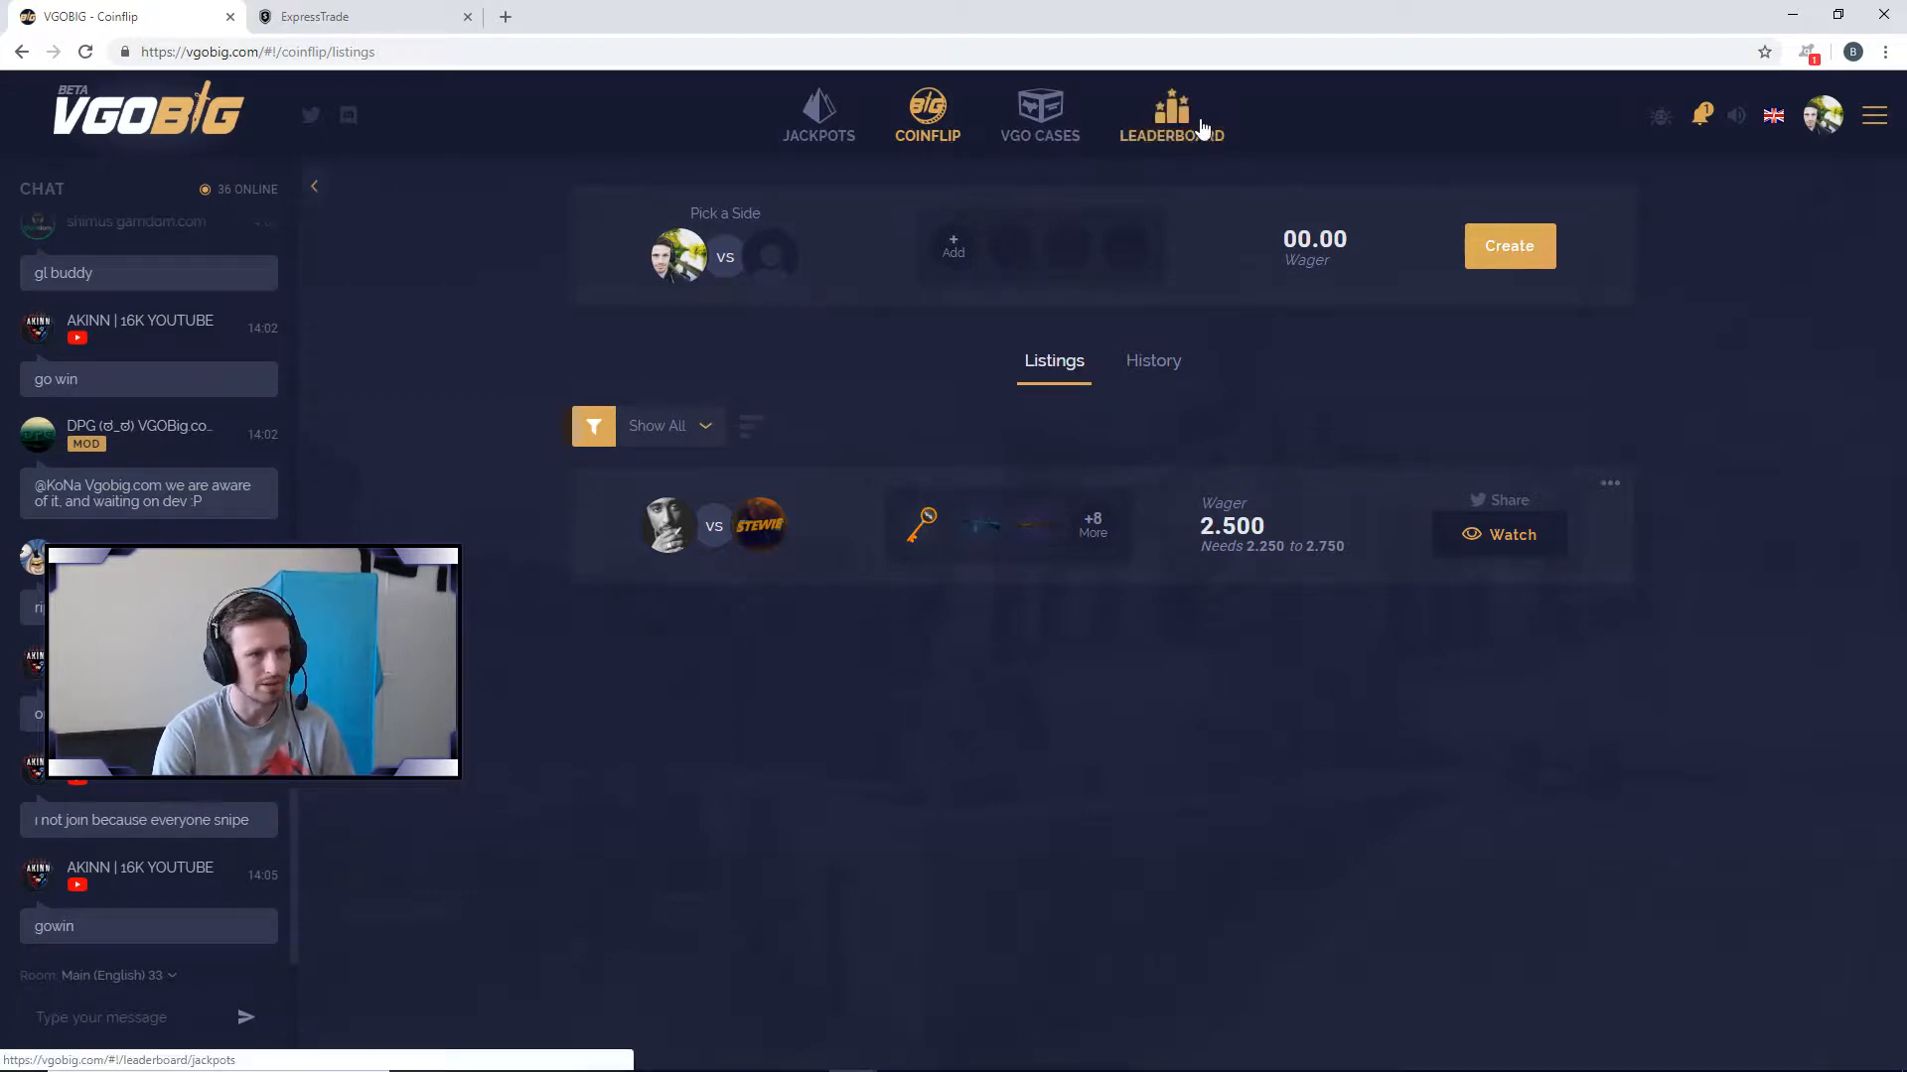
{"action": "left_click", "coordinate": [1038, 113]}
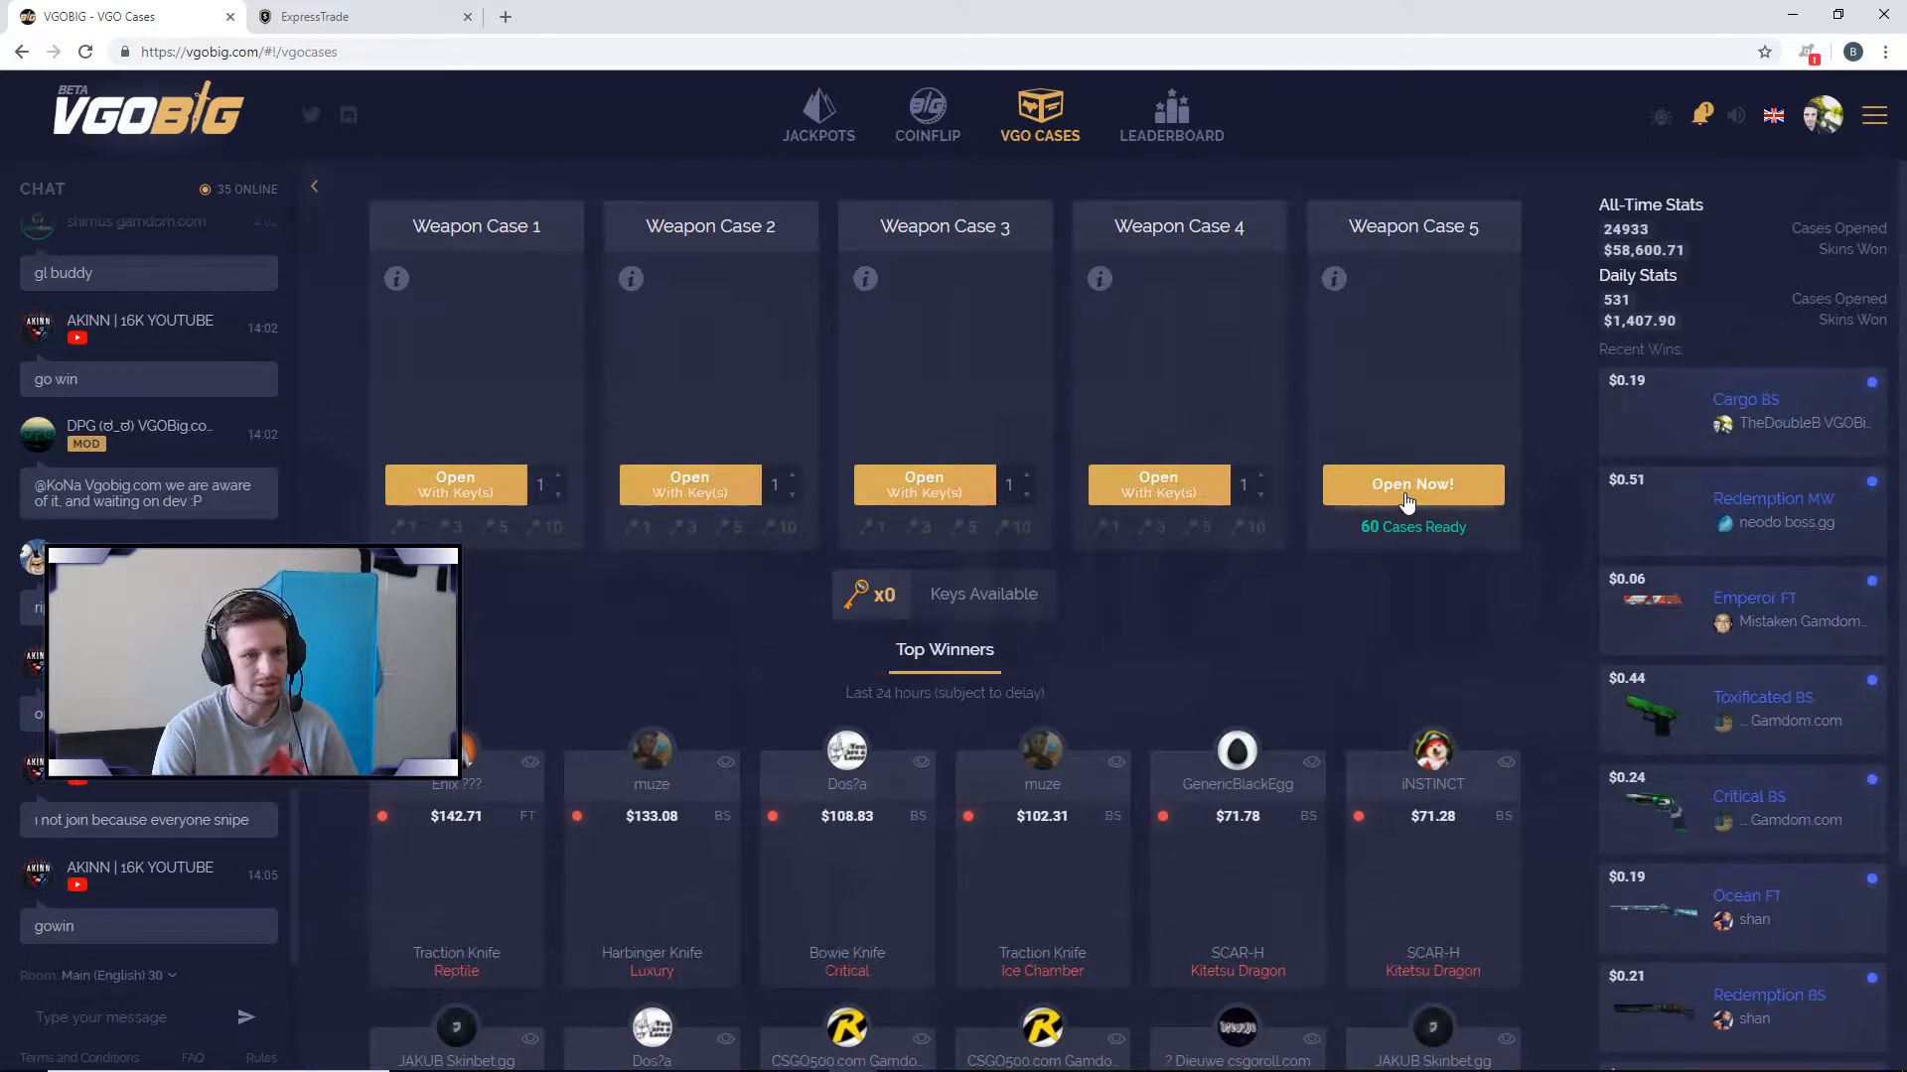
Open the 60 ready Weapon Case 5 and skip the first spins into the BIG Spin bonus
{"action": "left_click", "coordinate": [1410, 483]}
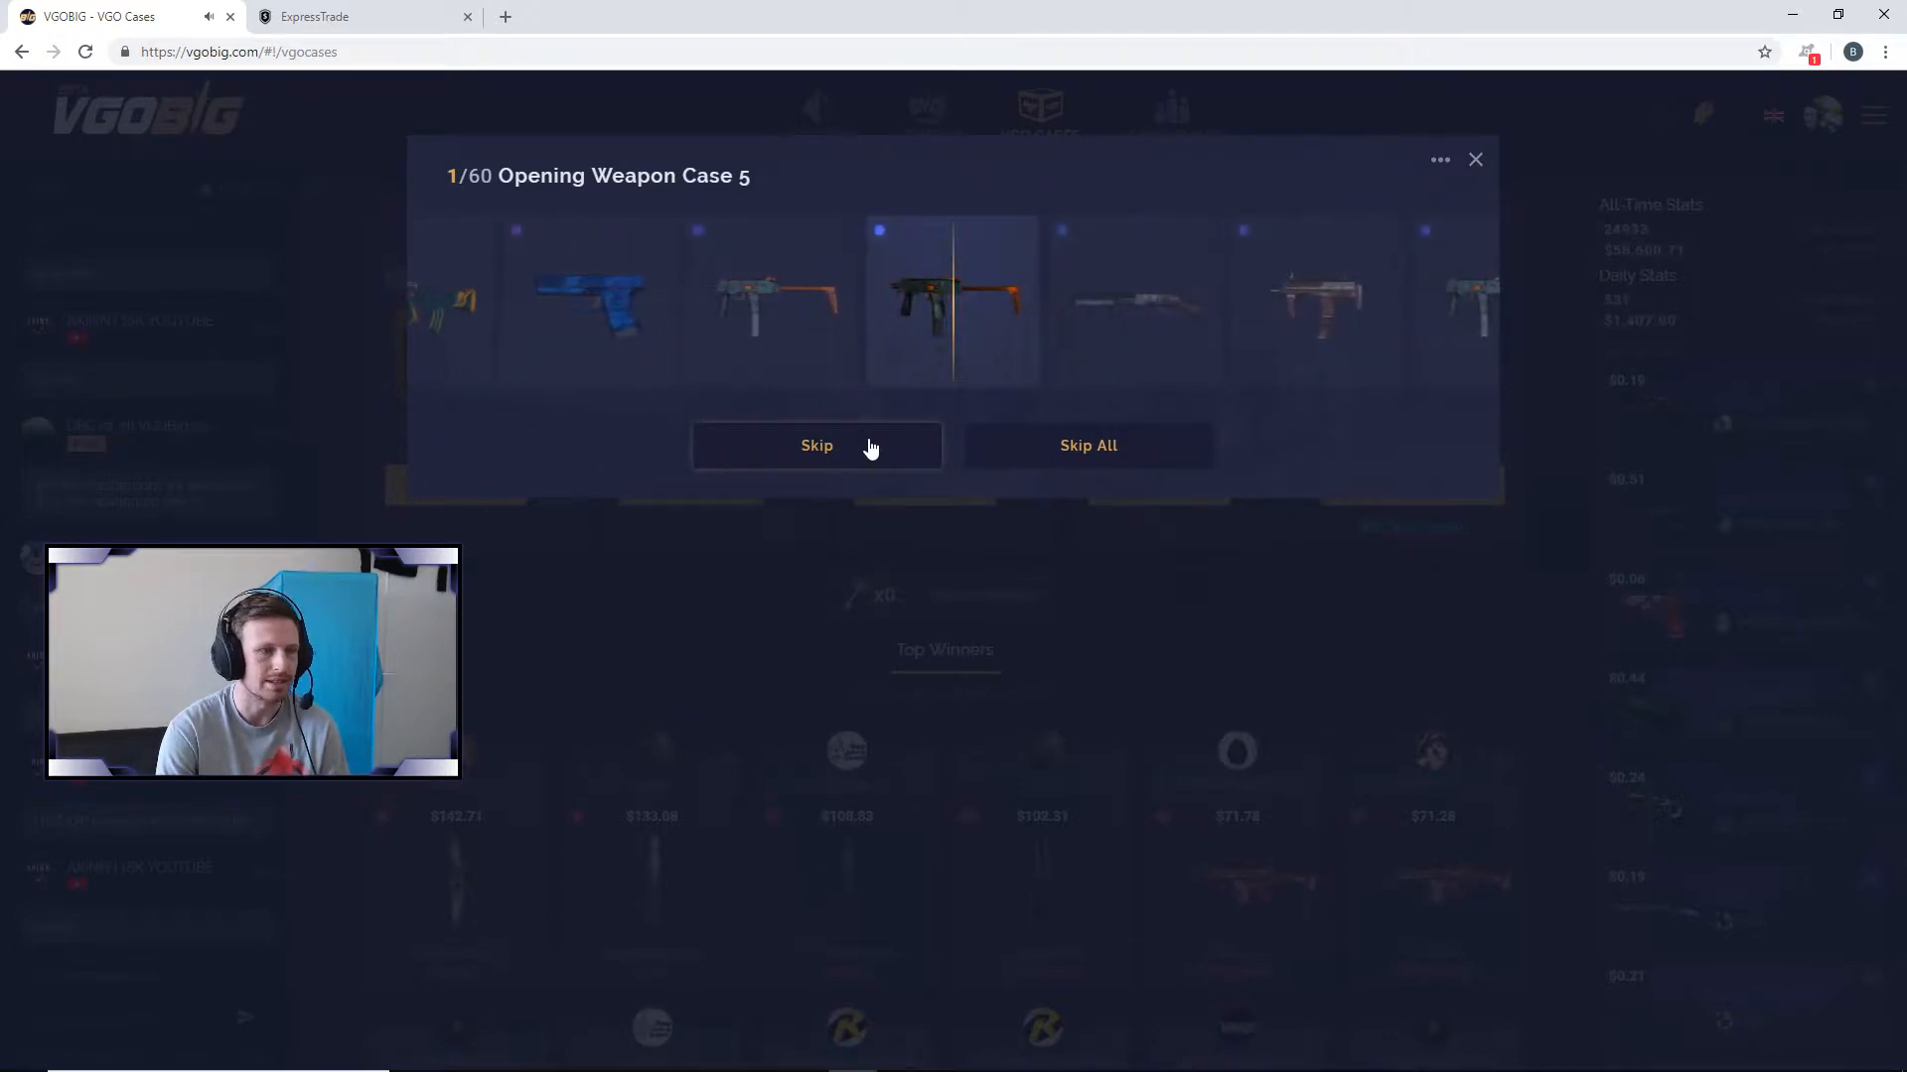
{"action": "left_click", "coordinate": [817, 445]}
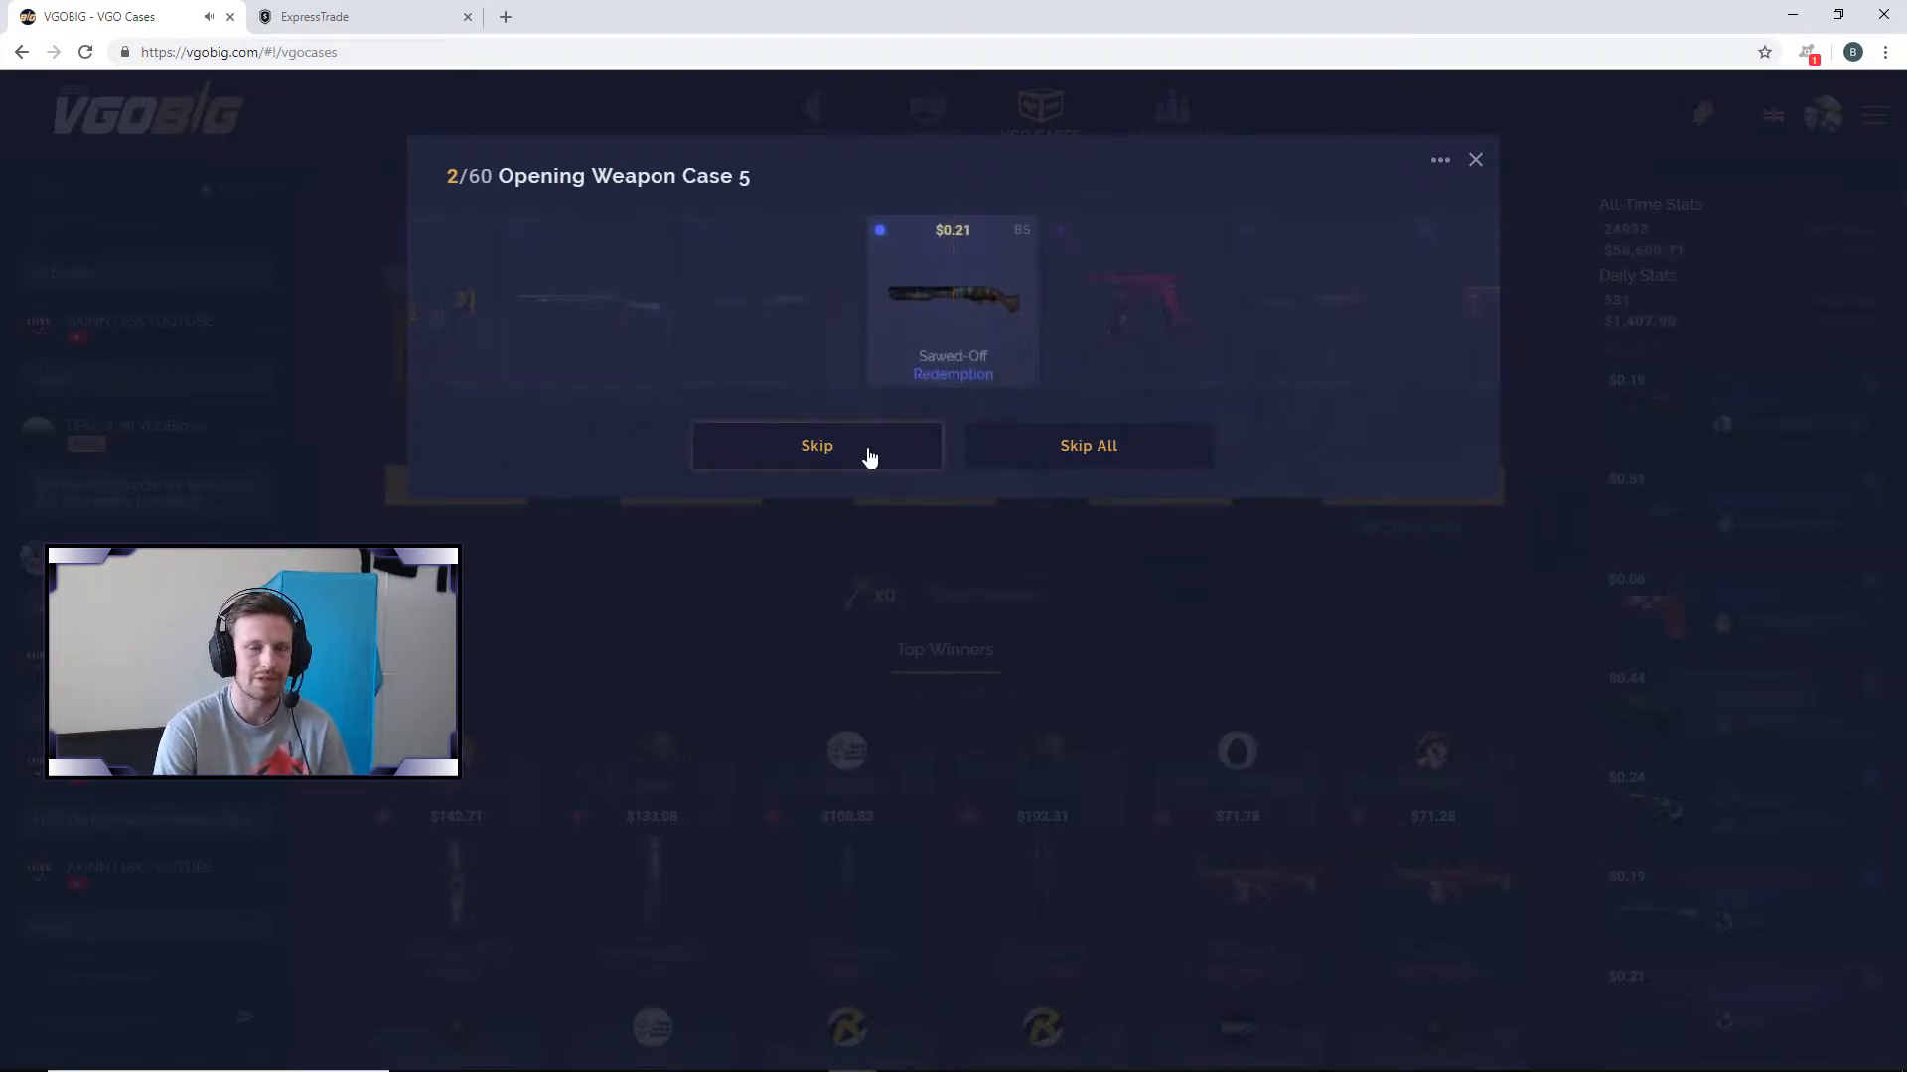
{"action": "left_click", "coordinate": [816, 445]}
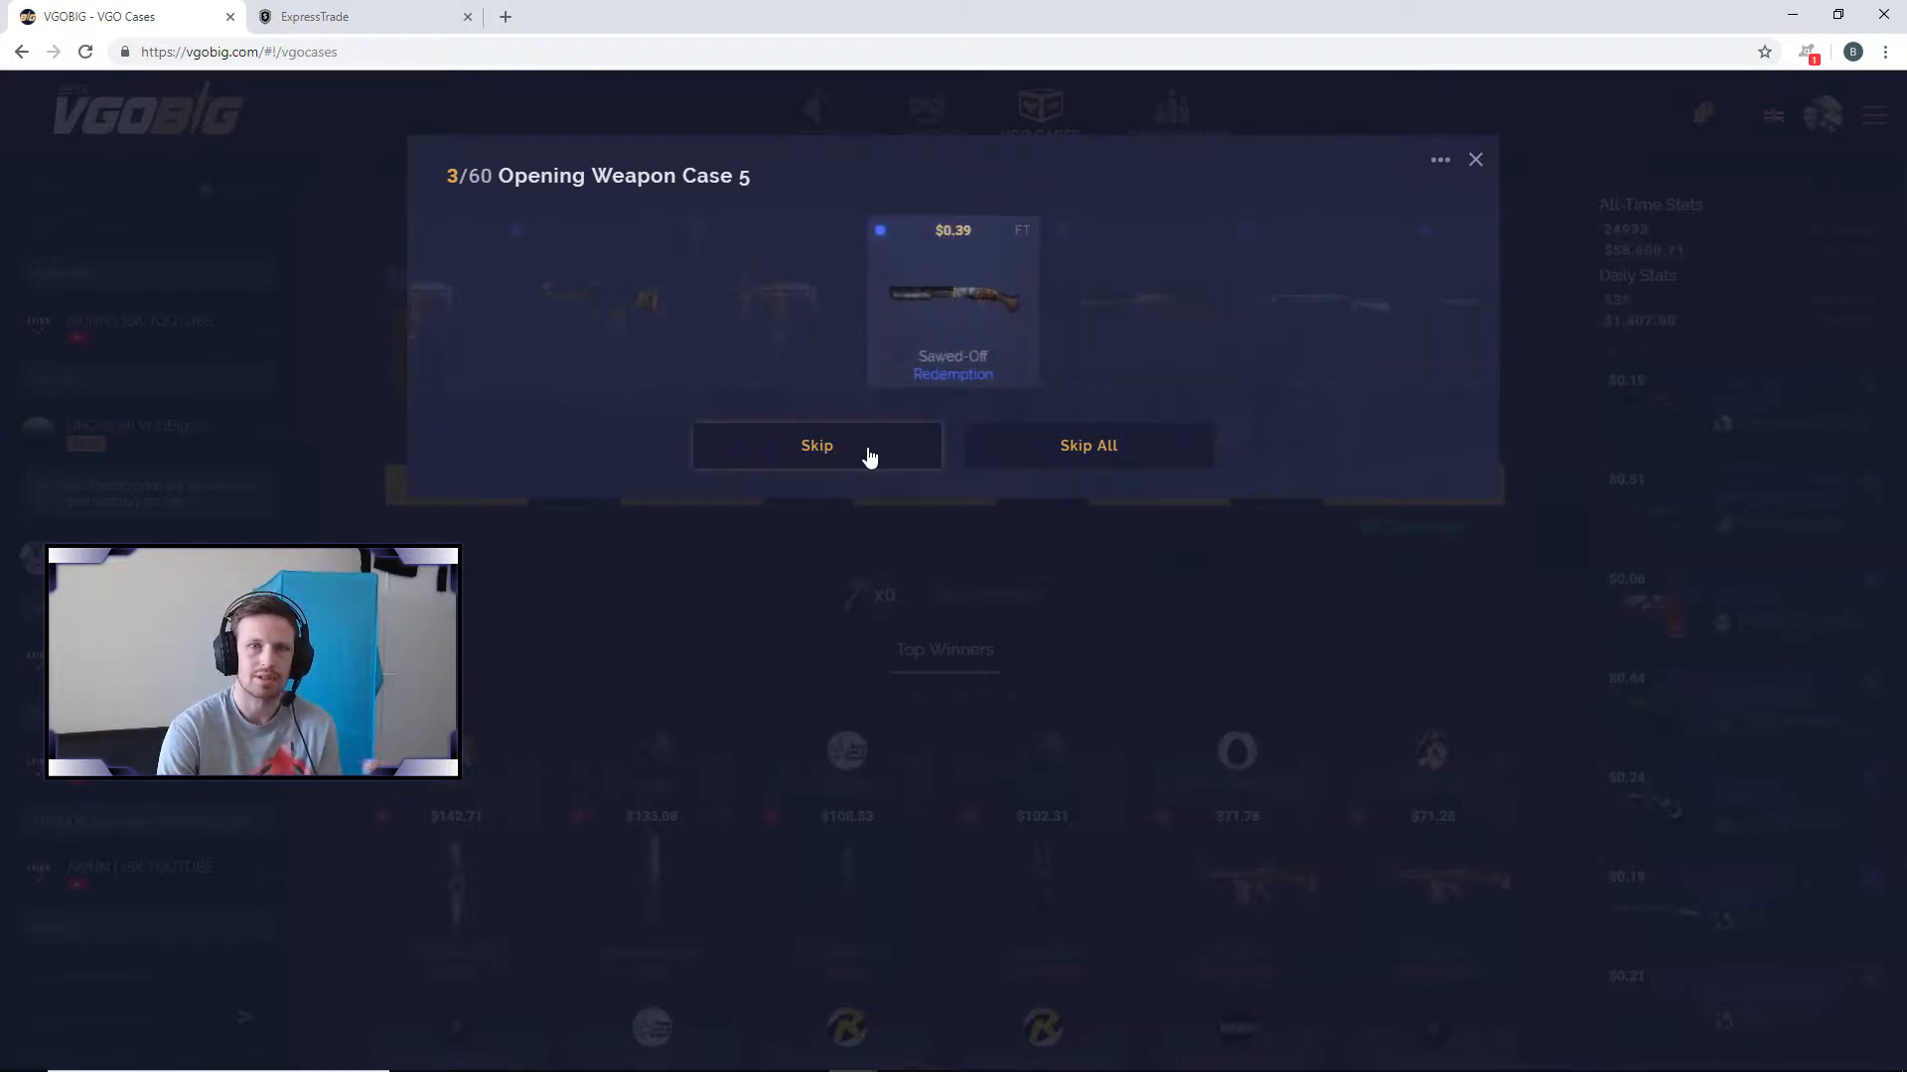
{"action": "left_click", "coordinate": [817, 445]}
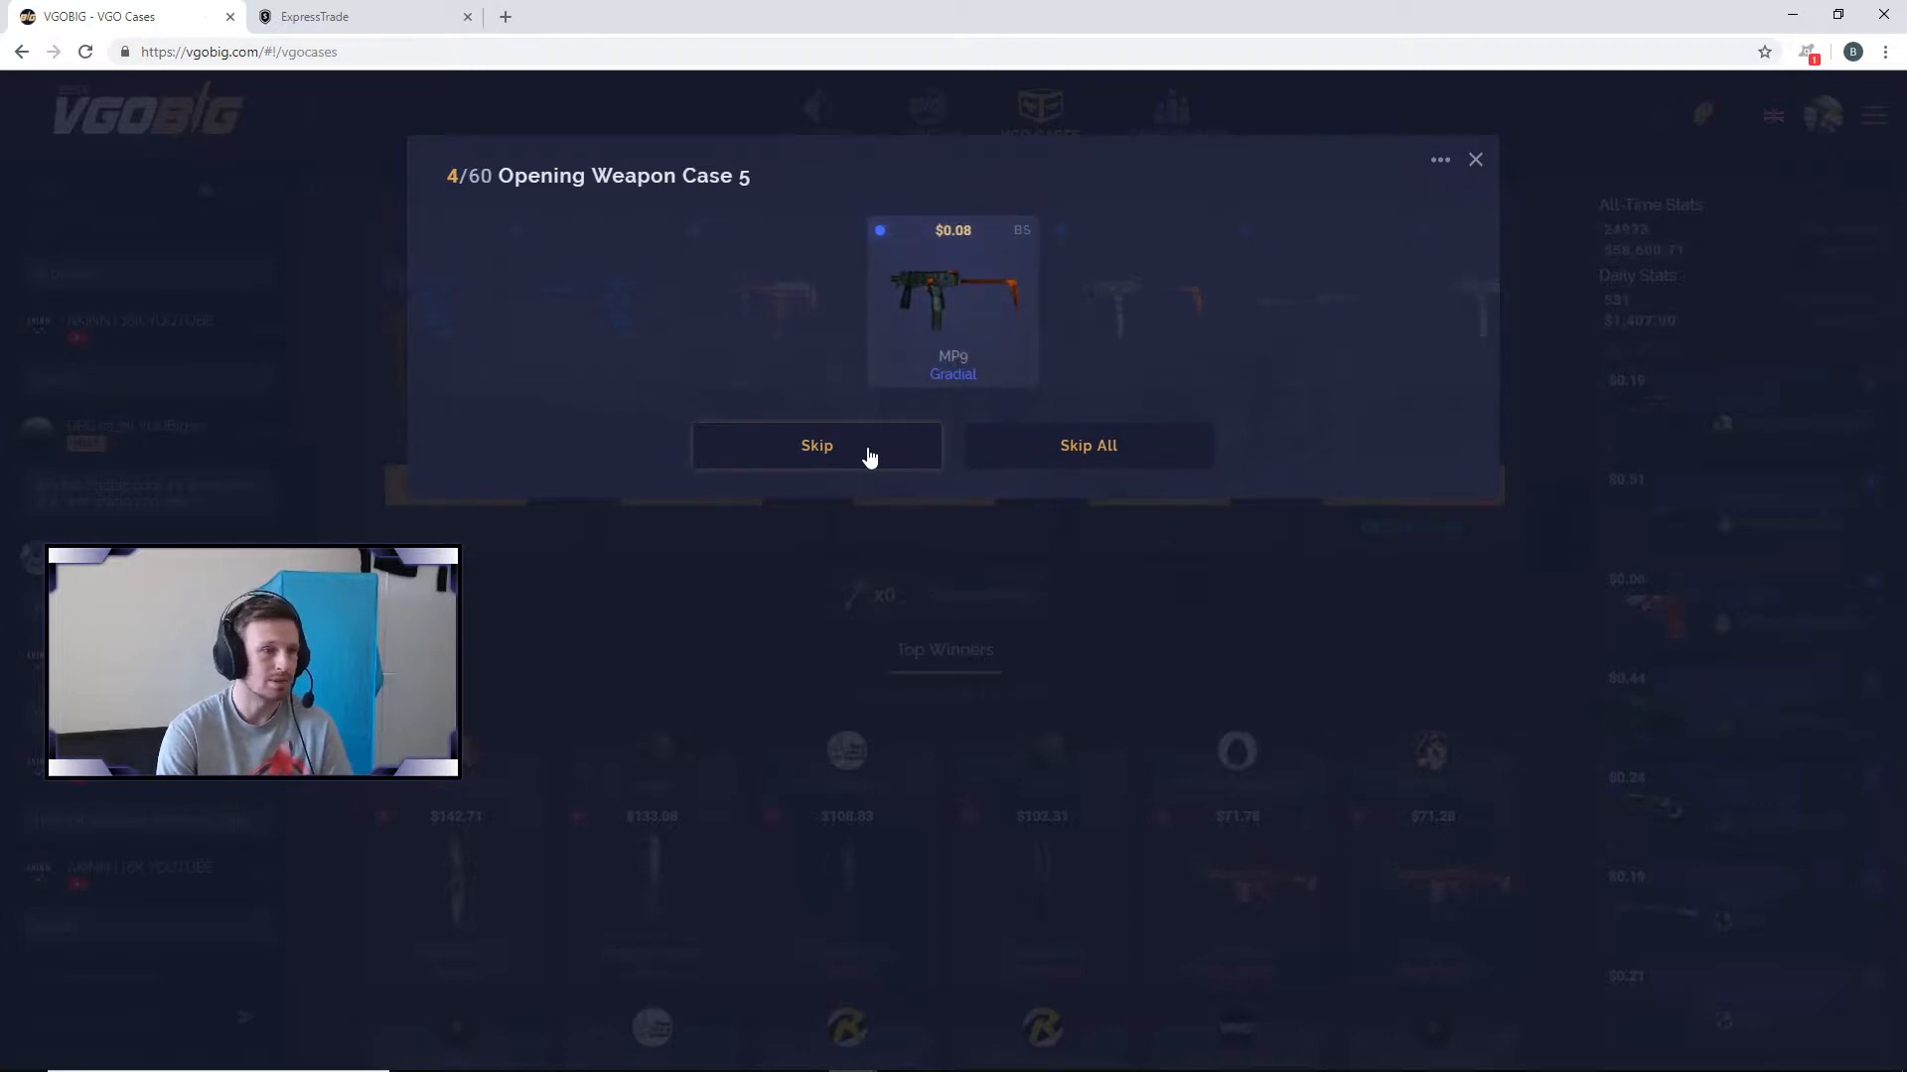
{"action": "left_click", "coordinate": [816, 444]}
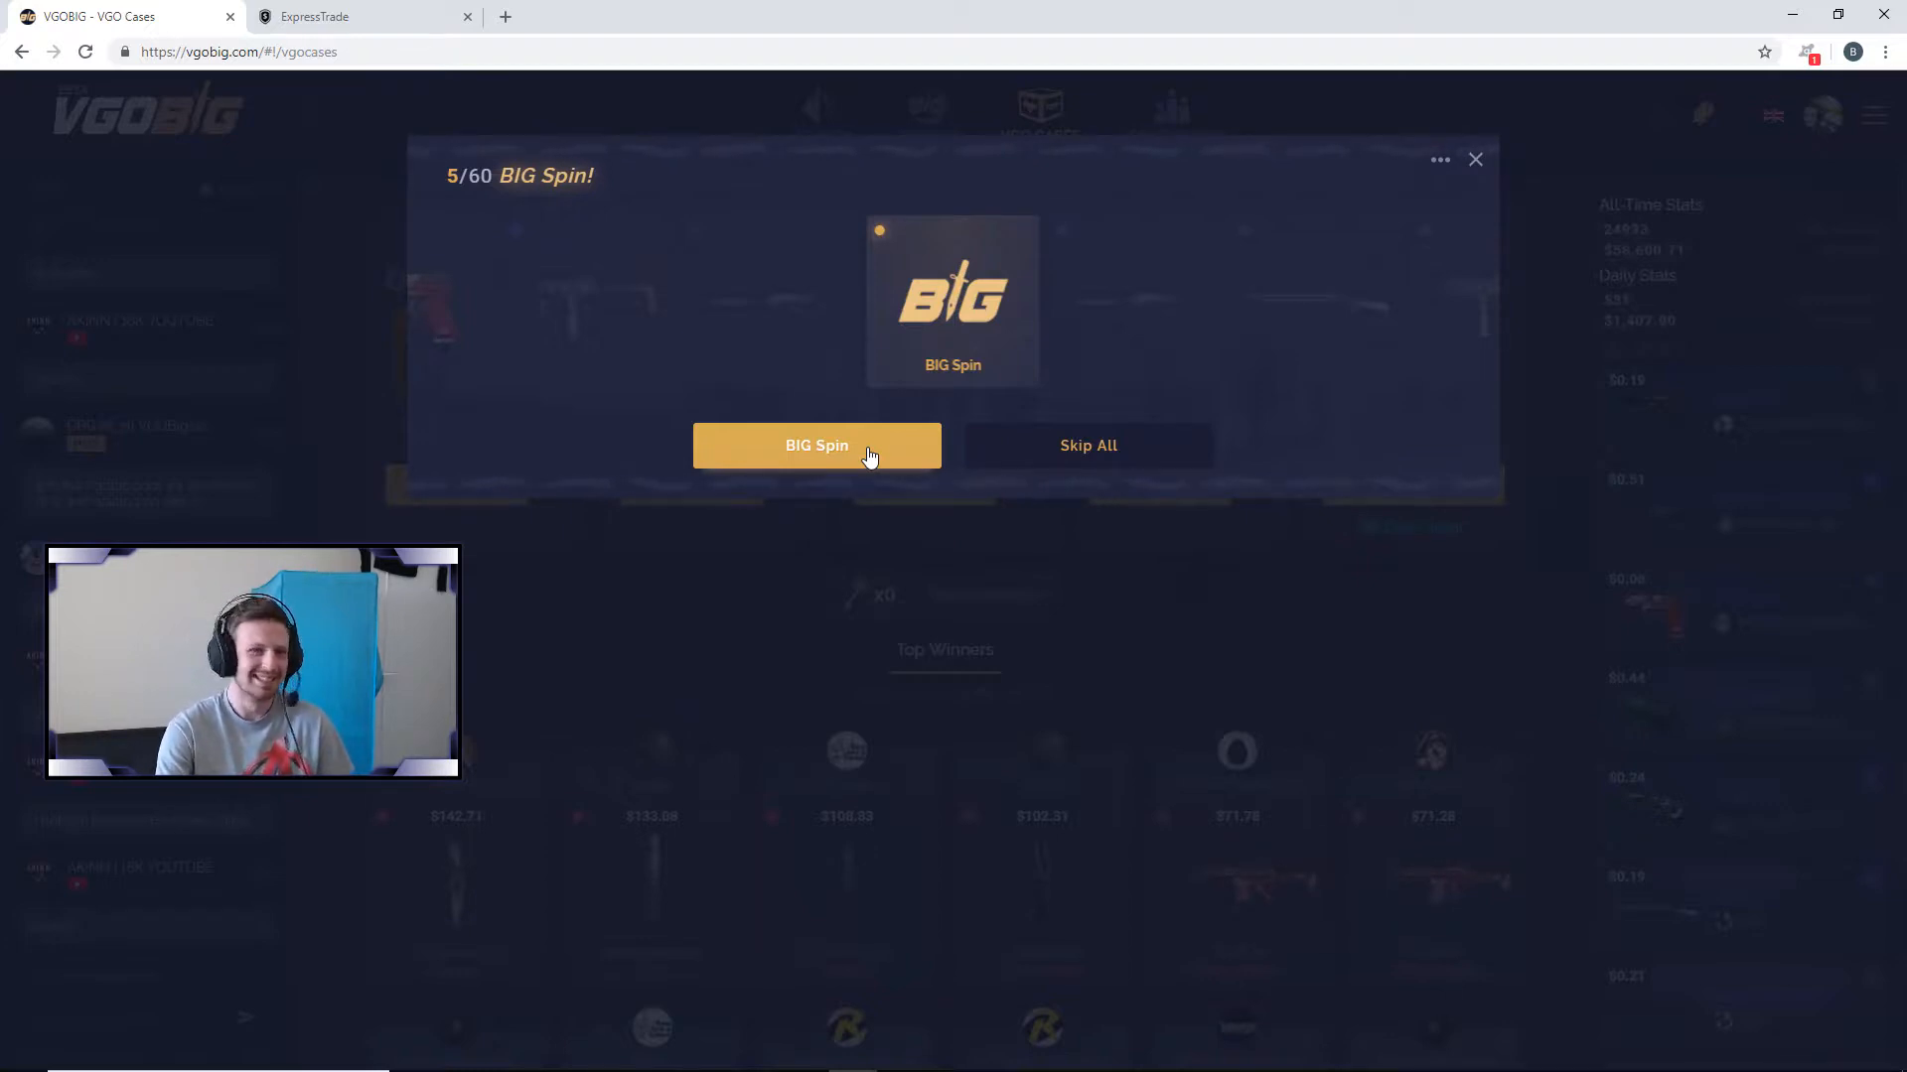
{"action": "left_click", "coordinate": [817, 445]}
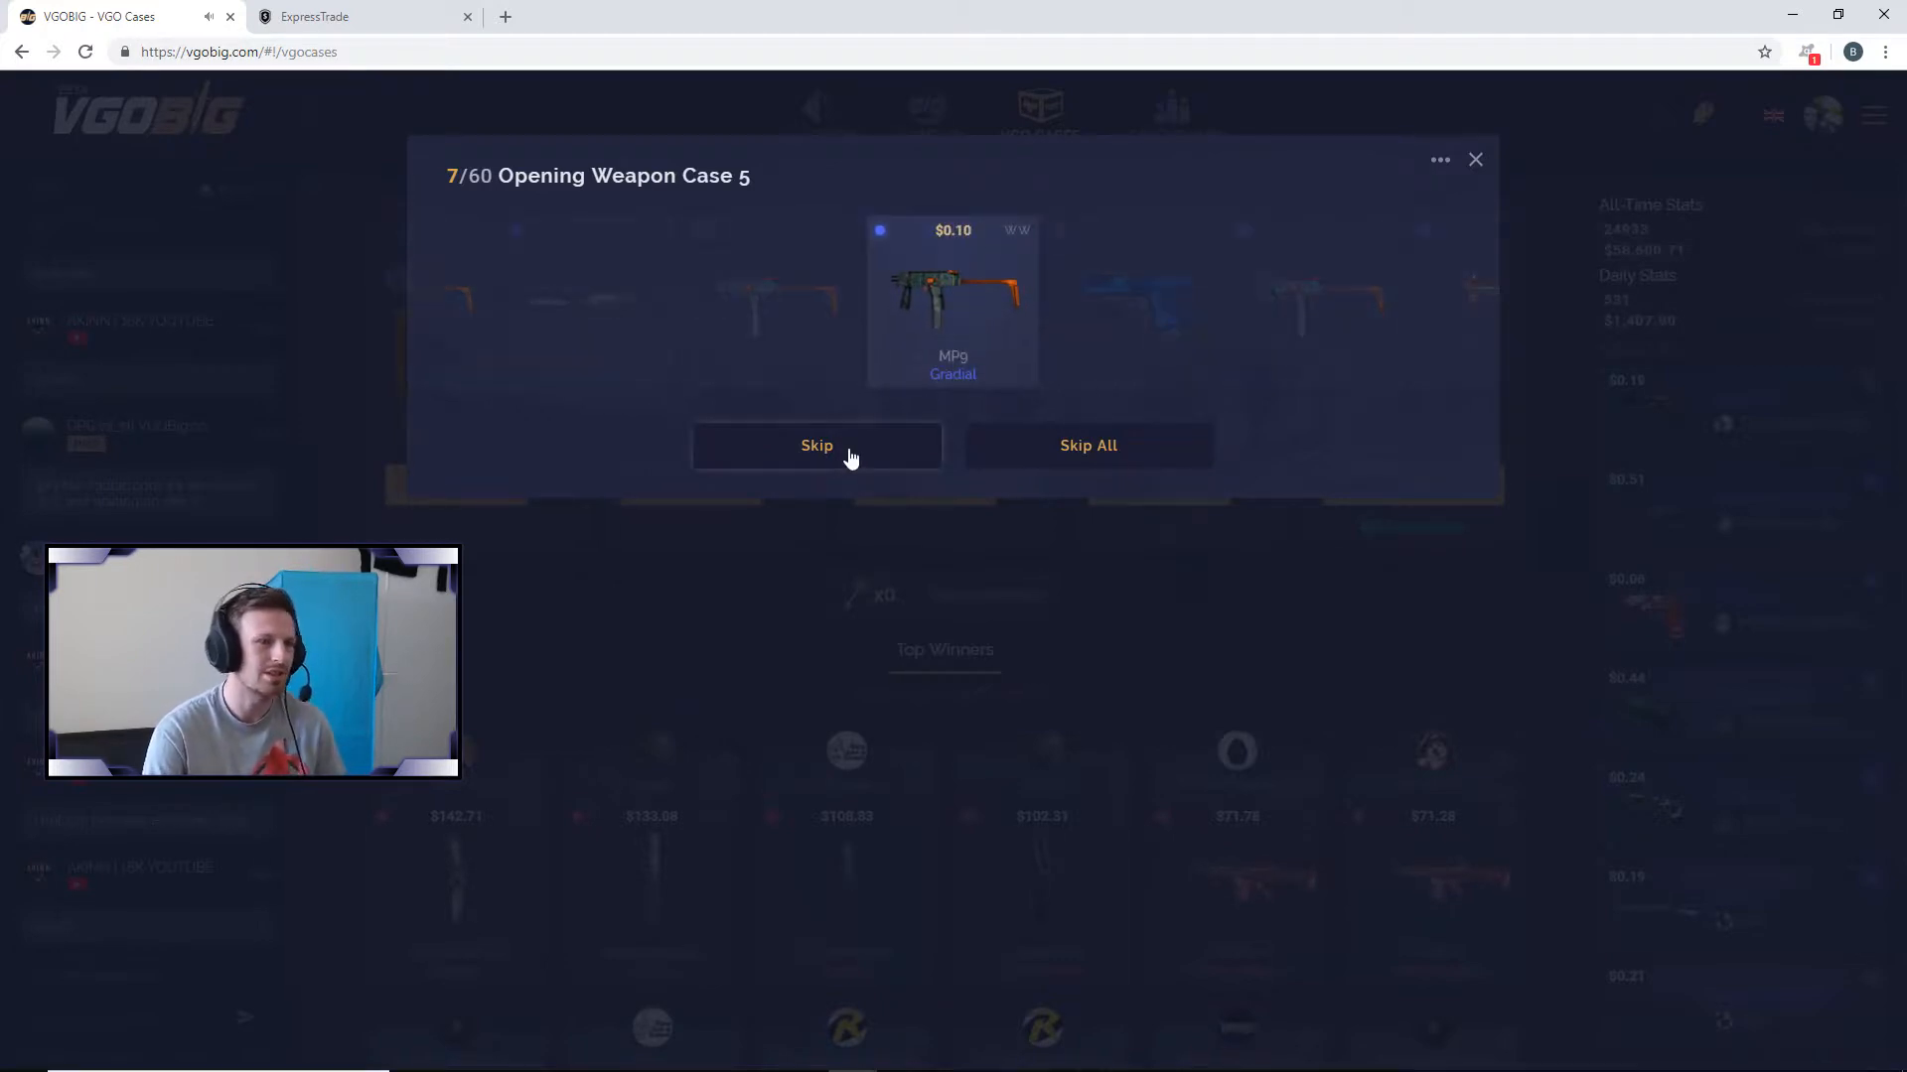
Skip the roll animations for cases 7 through 20
{"action": "left_click", "coordinate": [816, 444]}
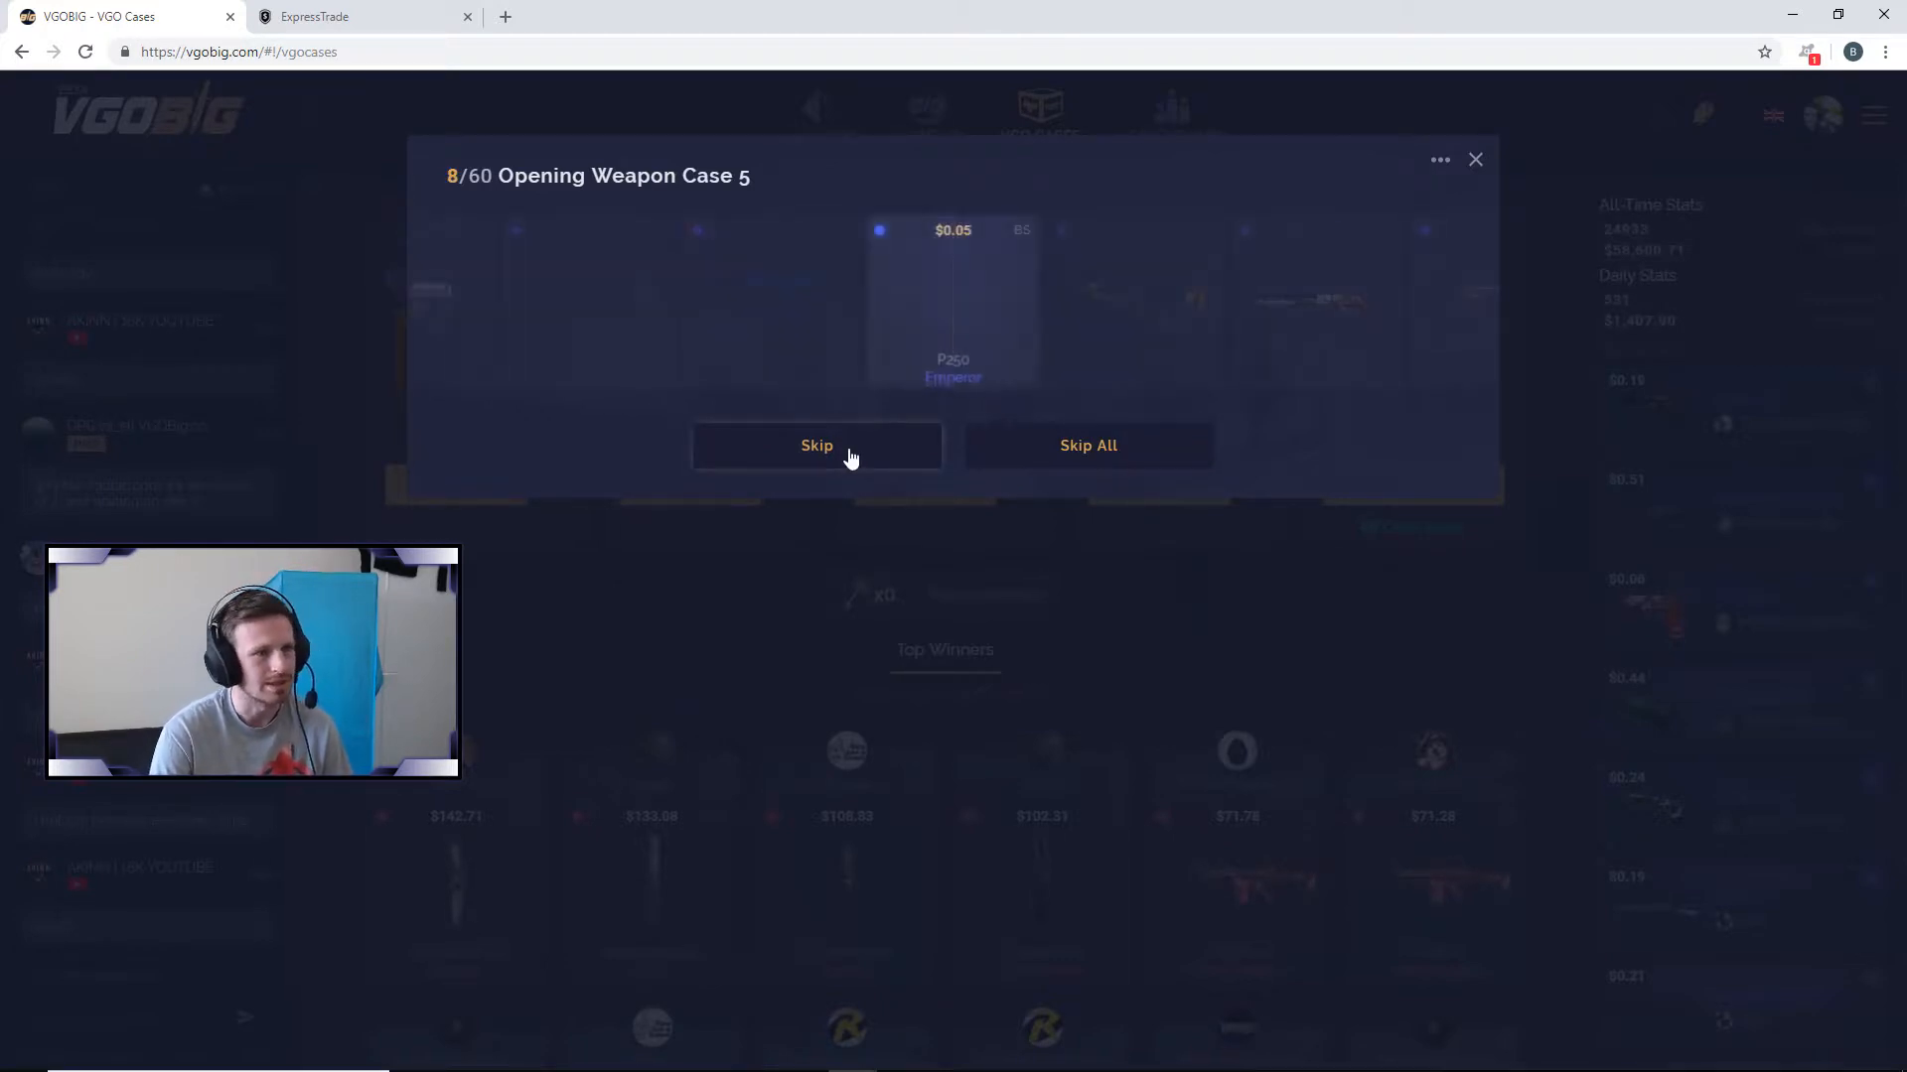
{"action": "left_click", "coordinate": [816, 445]}
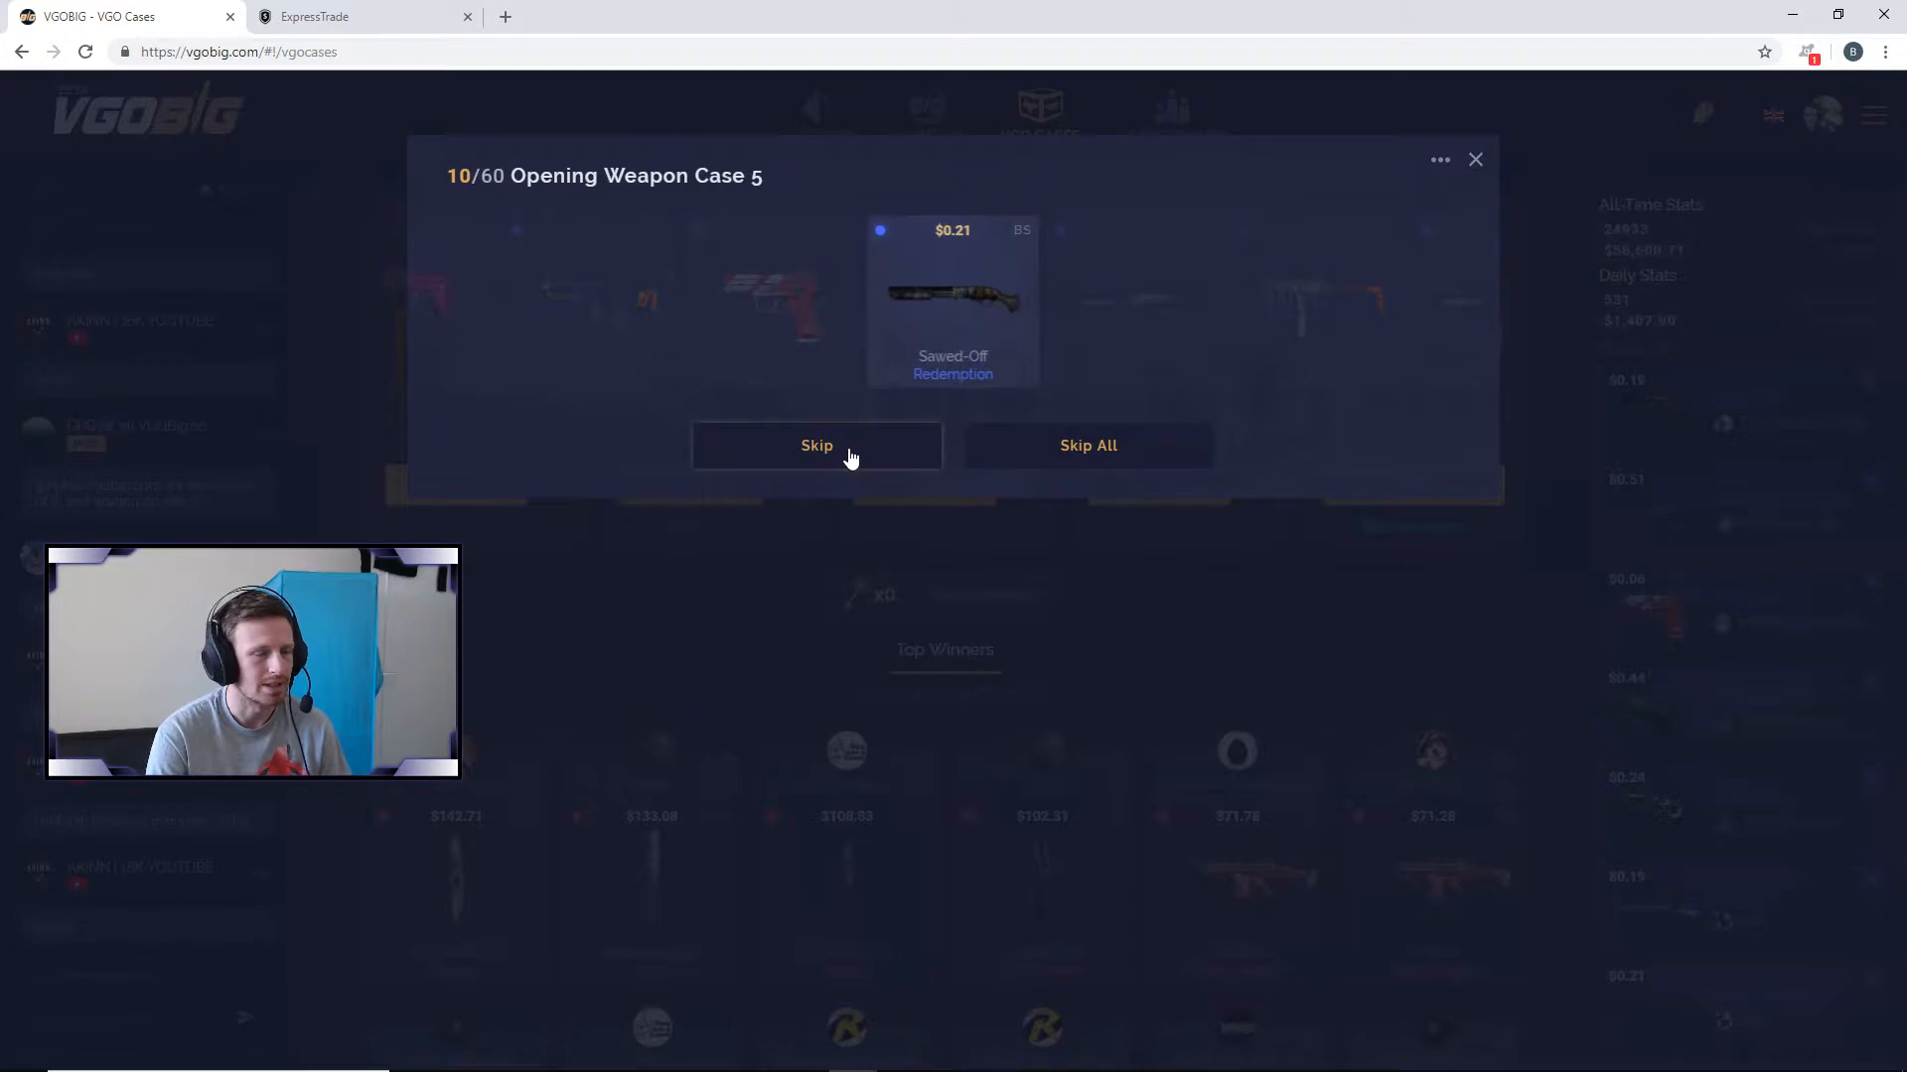
{"action": "left_click", "coordinate": [817, 445]}
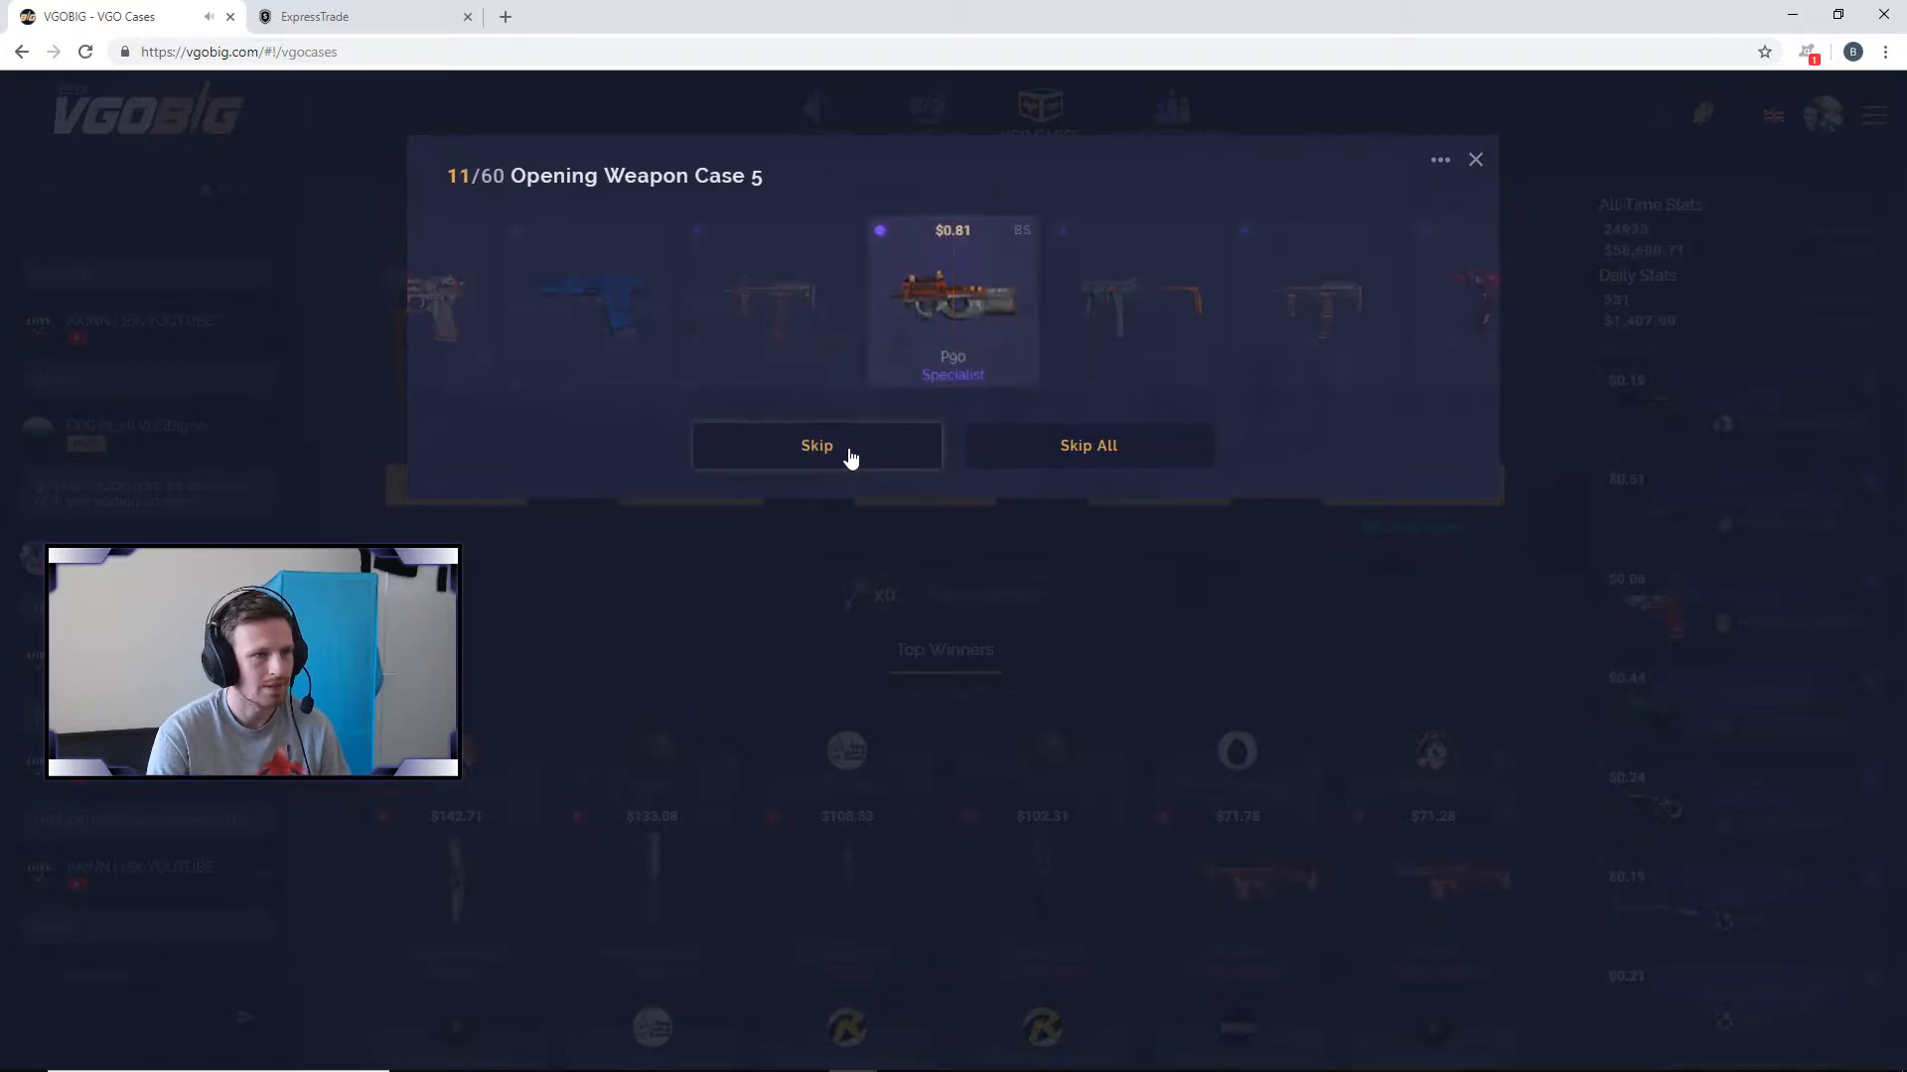
{"action": "left_click", "coordinate": [817, 445]}
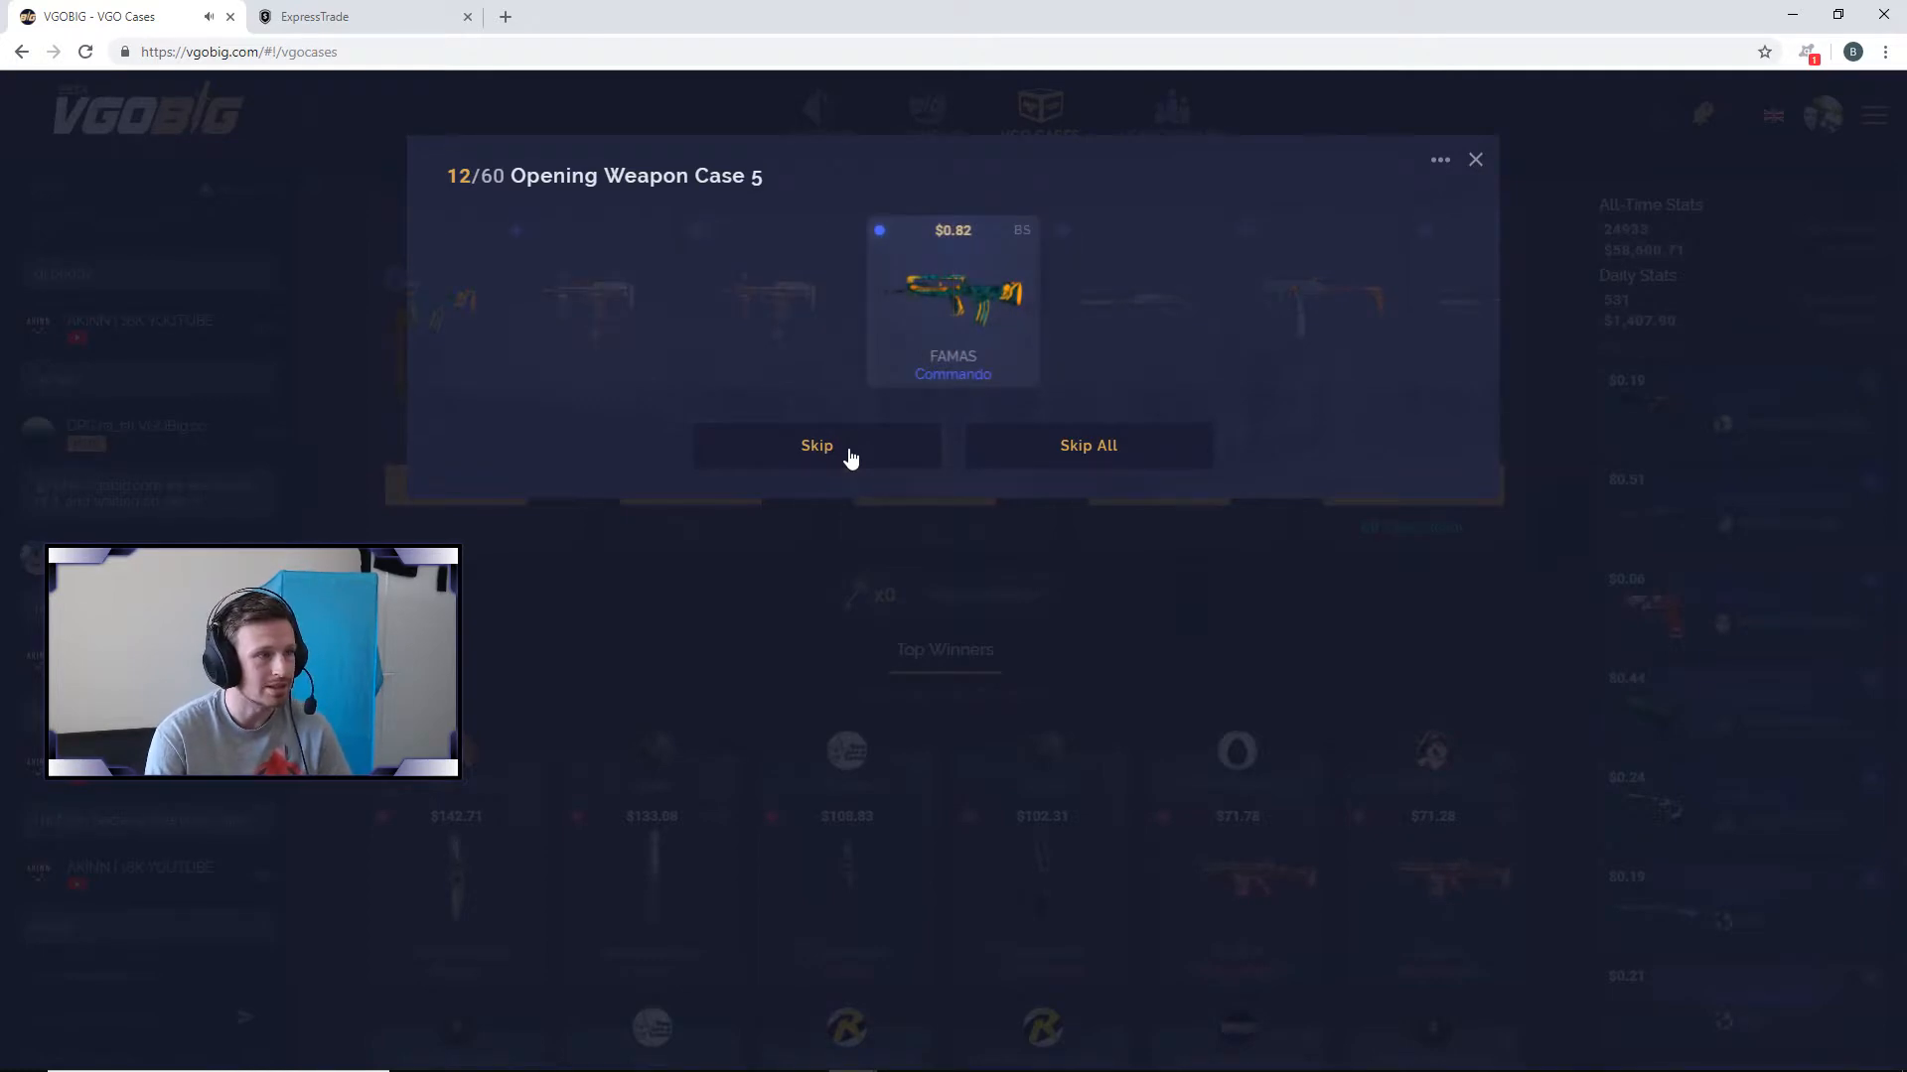
{"action": "left_click", "coordinate": [816, 445]}
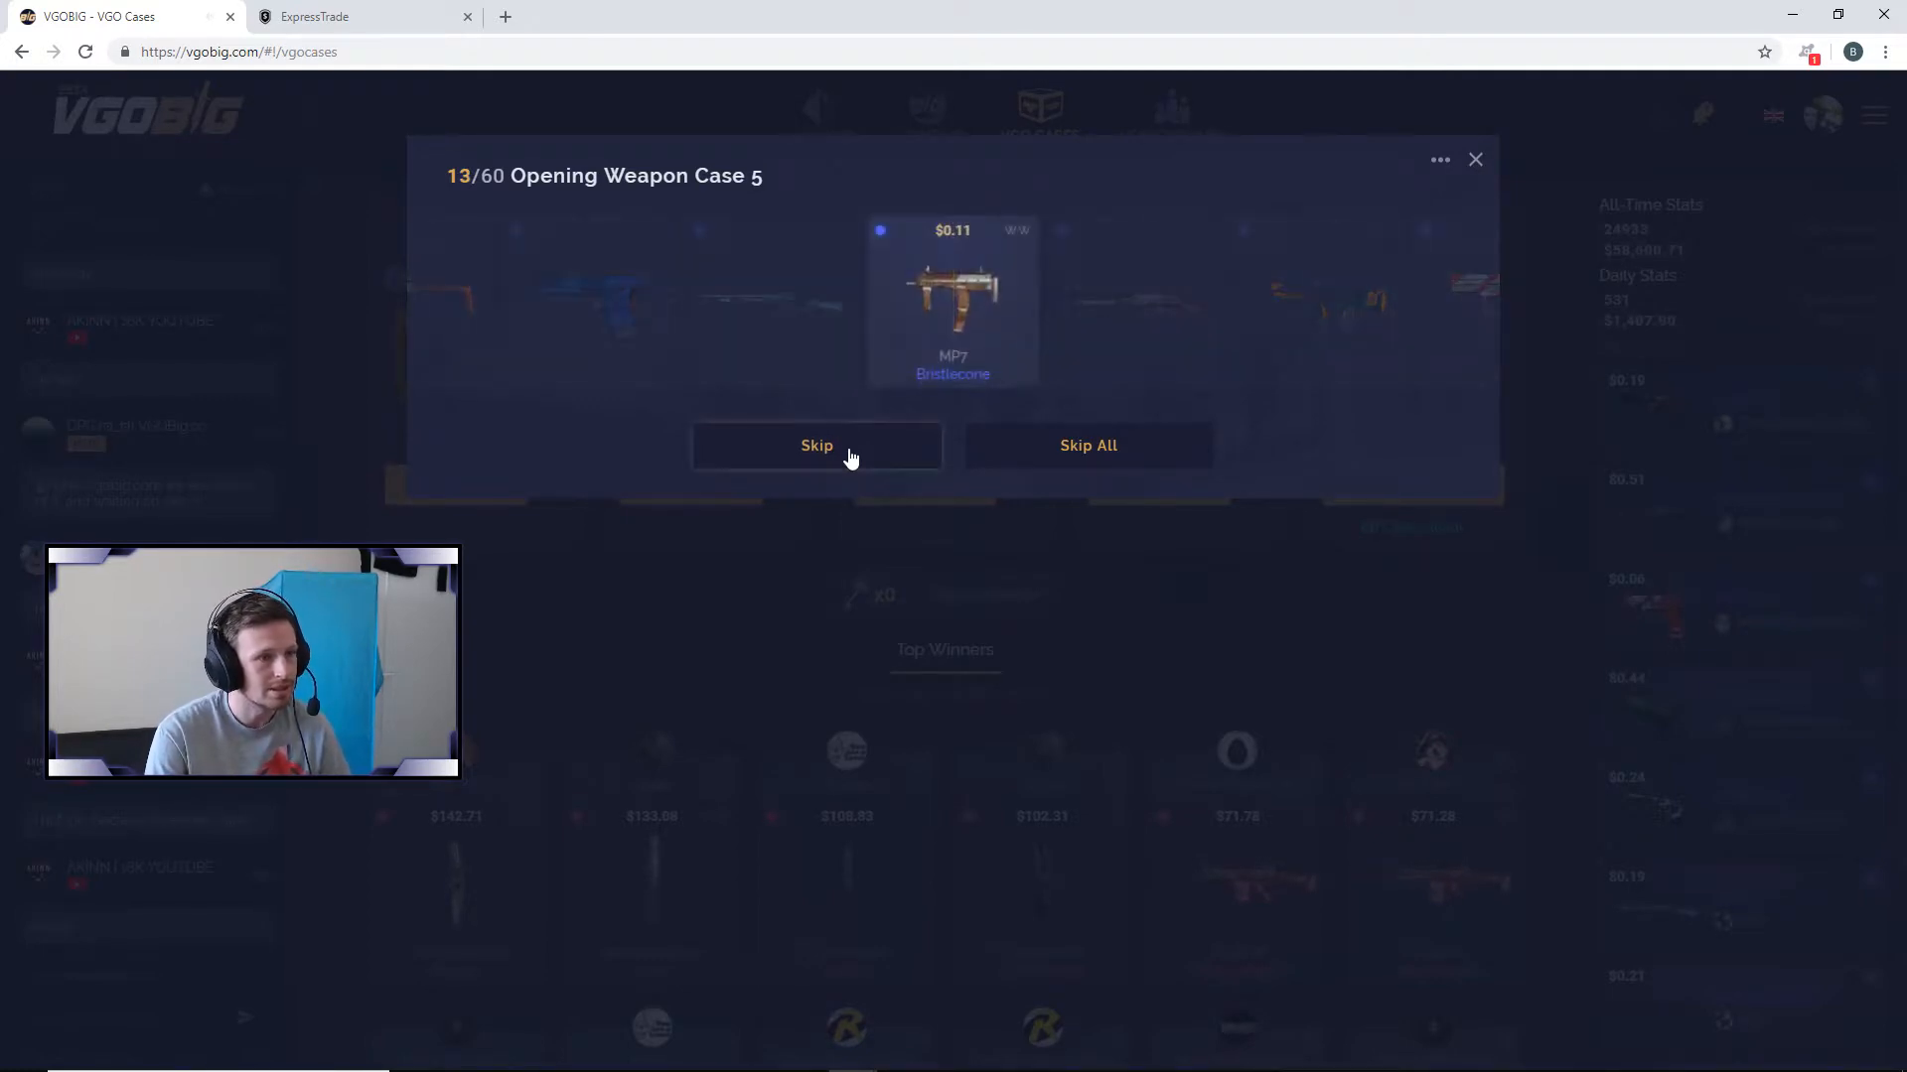
{"action": "left_click", "coordinate": [816, 445]}
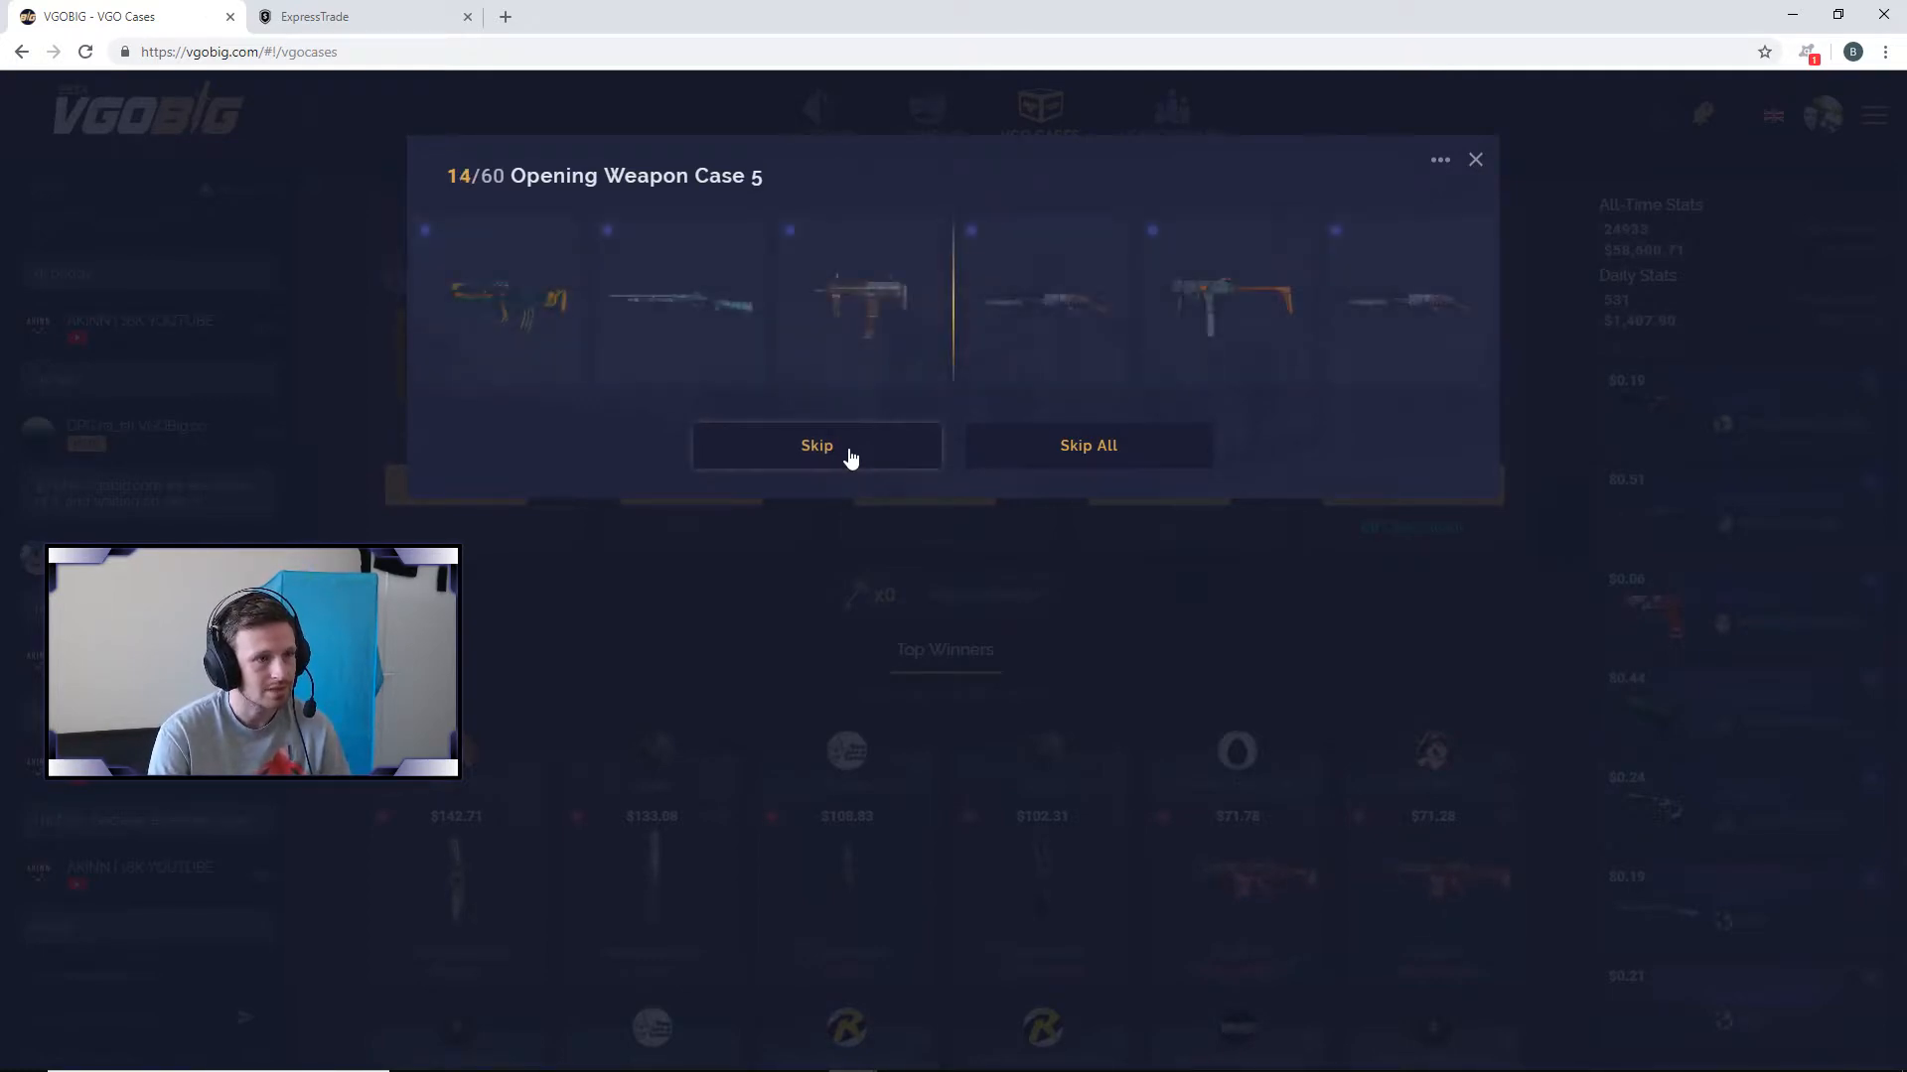
{"action": "left_click", "coordinate": [816, 445]}
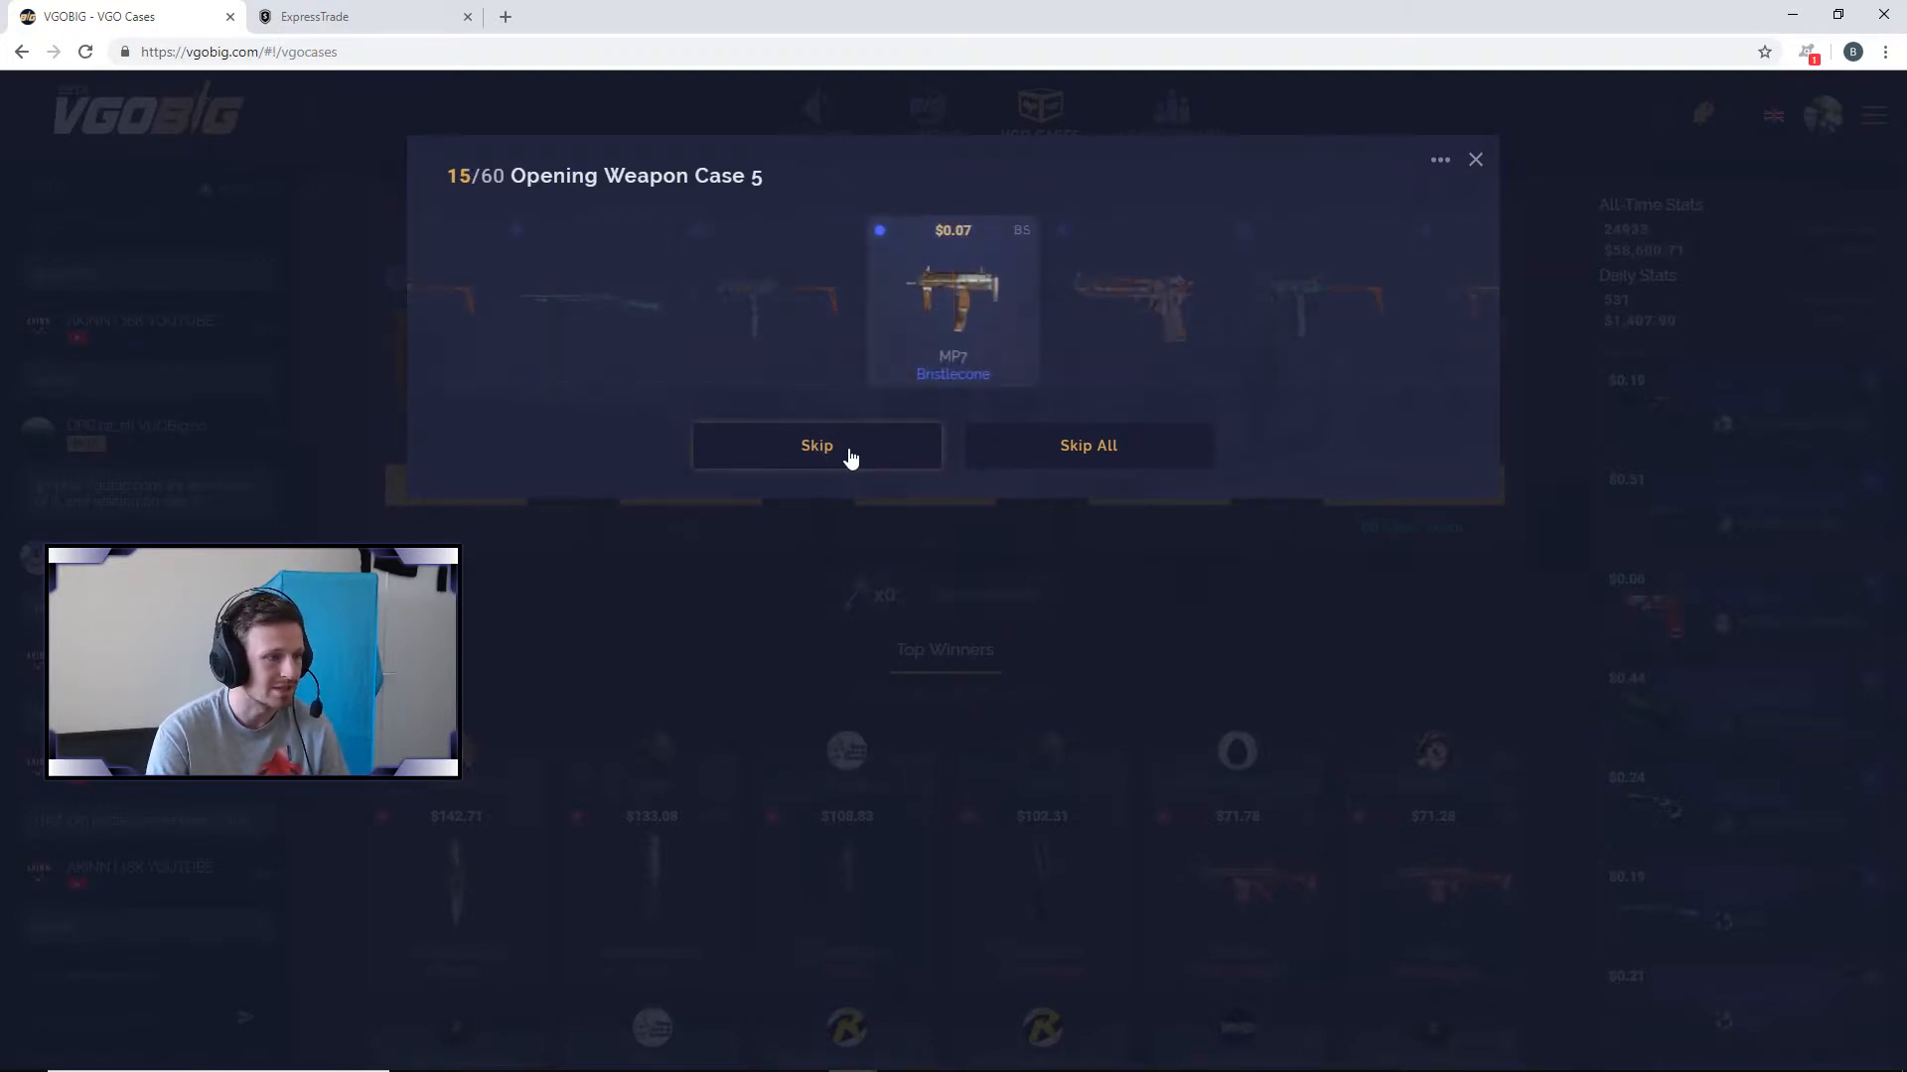
{"action": "left_click", "coordinate": [816, 445]}
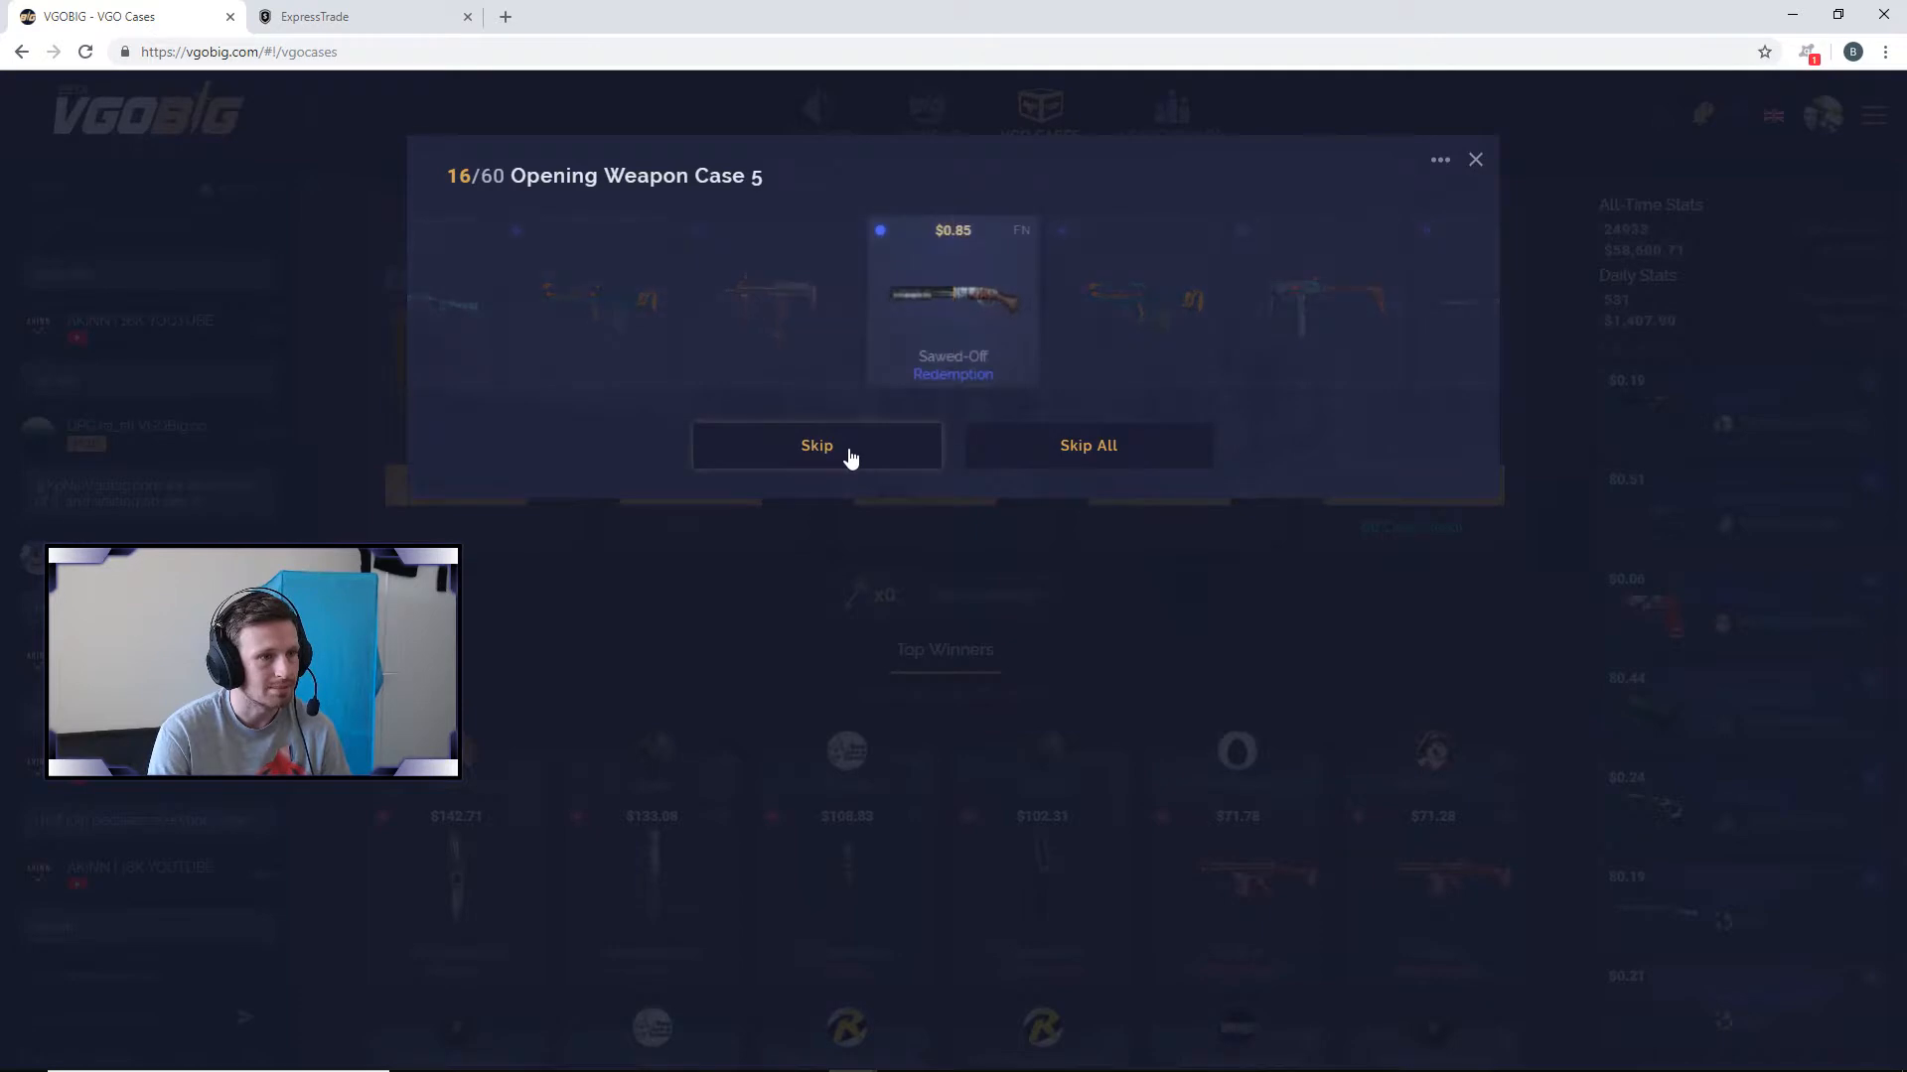
{"action": "left_click", "coordinate": [816, 445]}
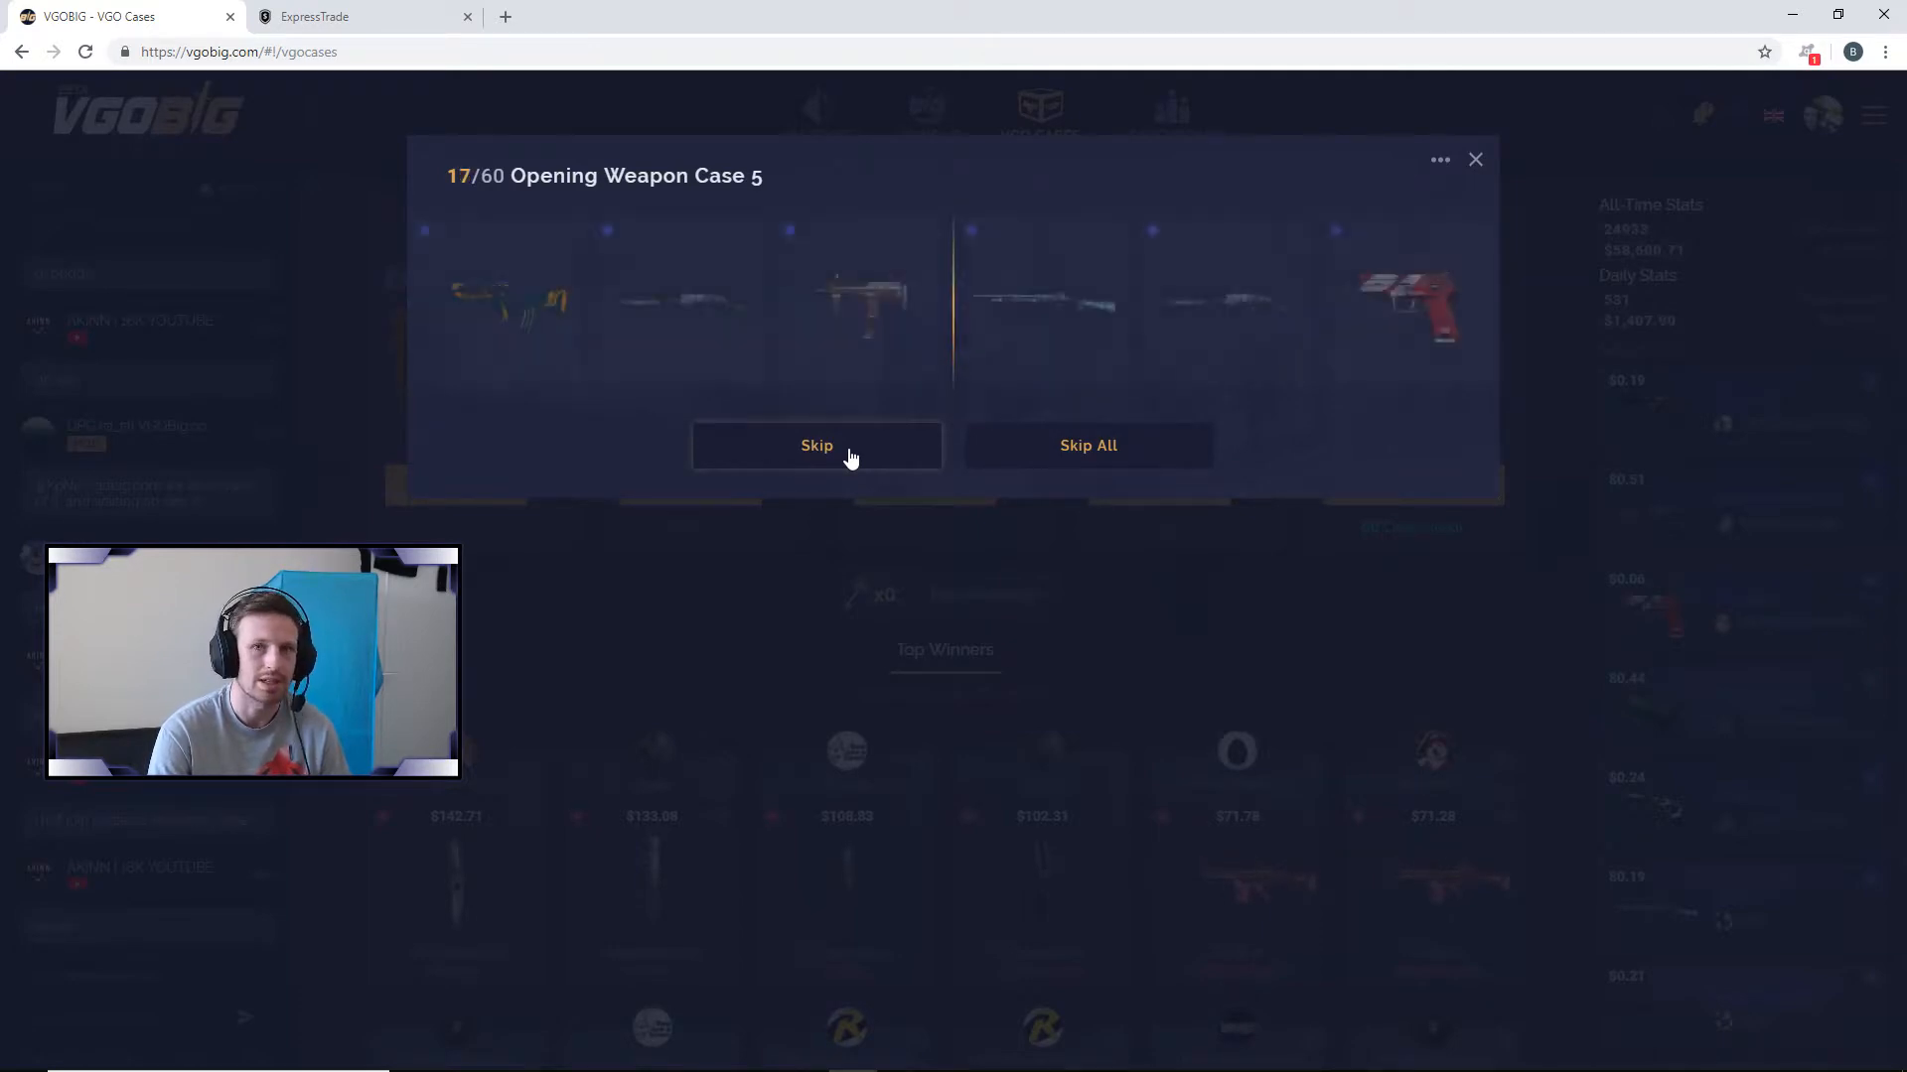
{"action": "left_click", "coordinate": [817, 445]}
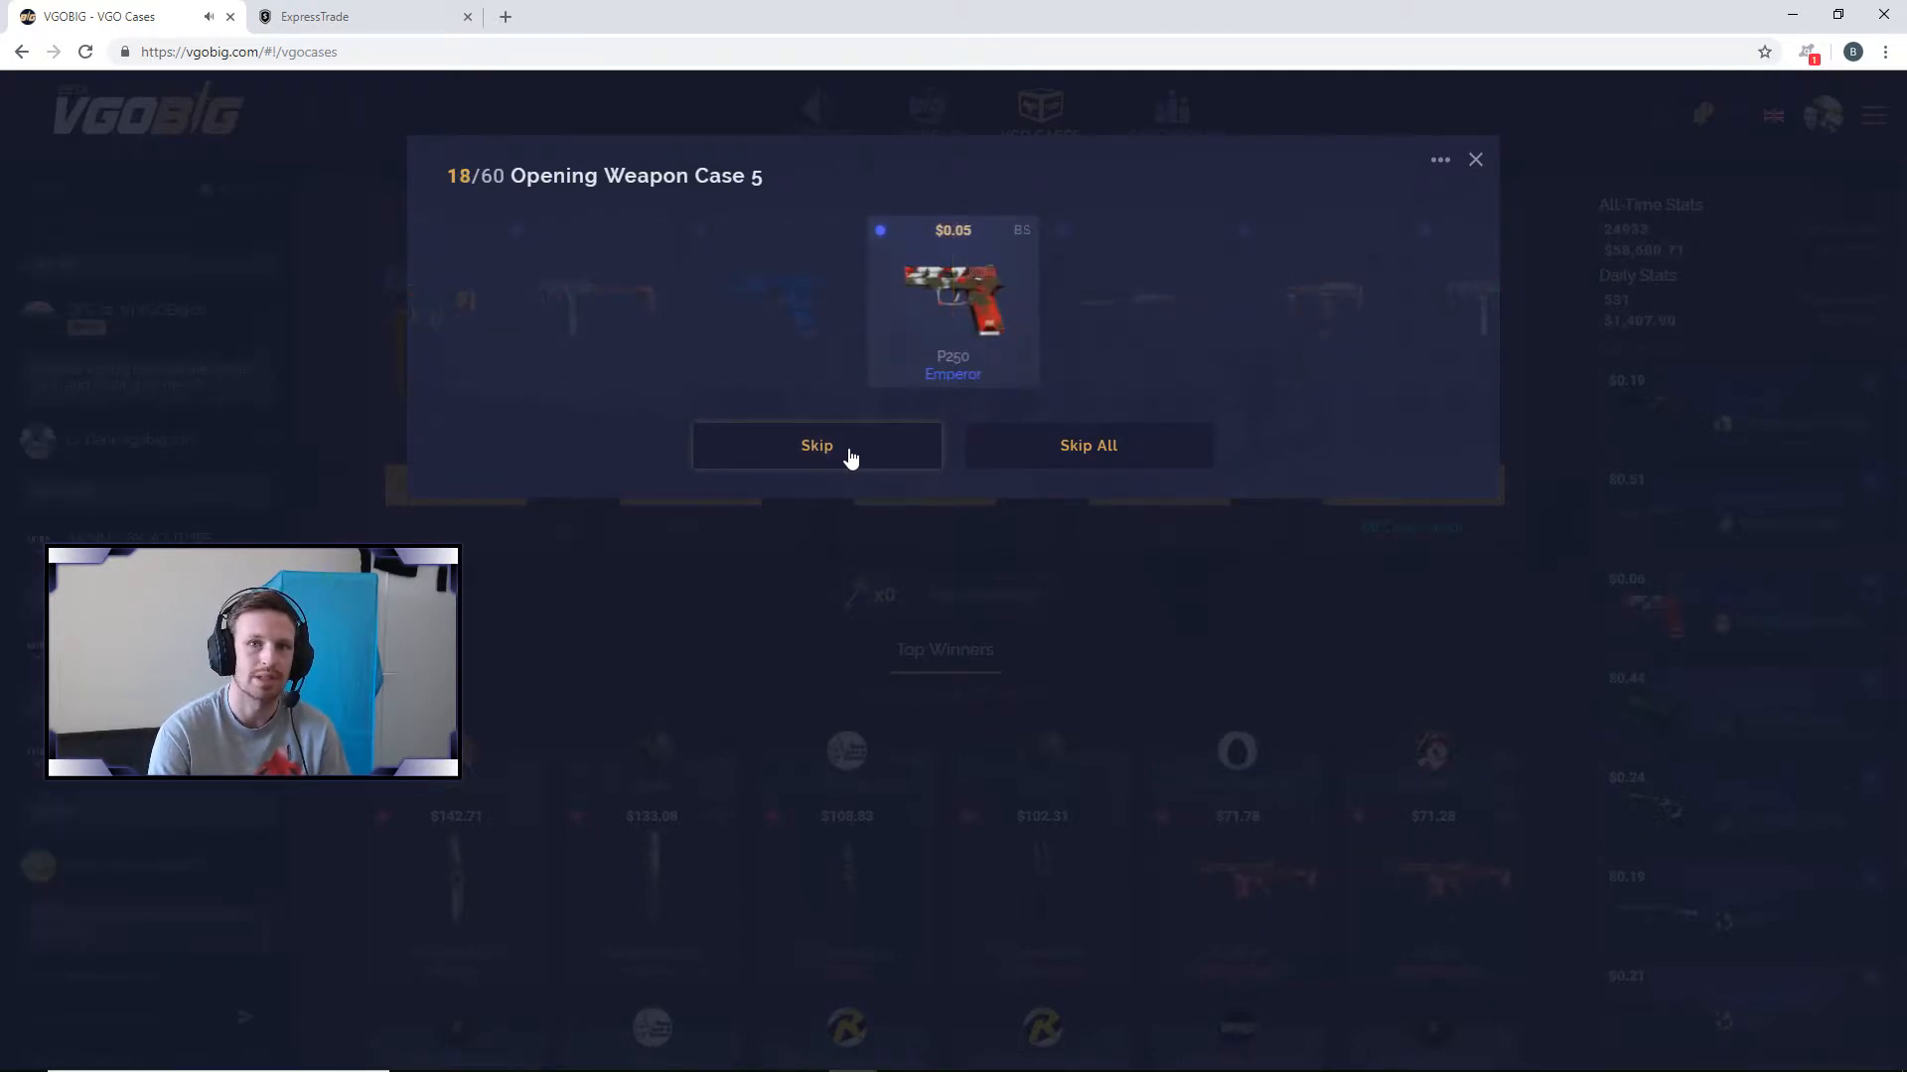
{"action": "left_click", "coordinate": [816, 445]}
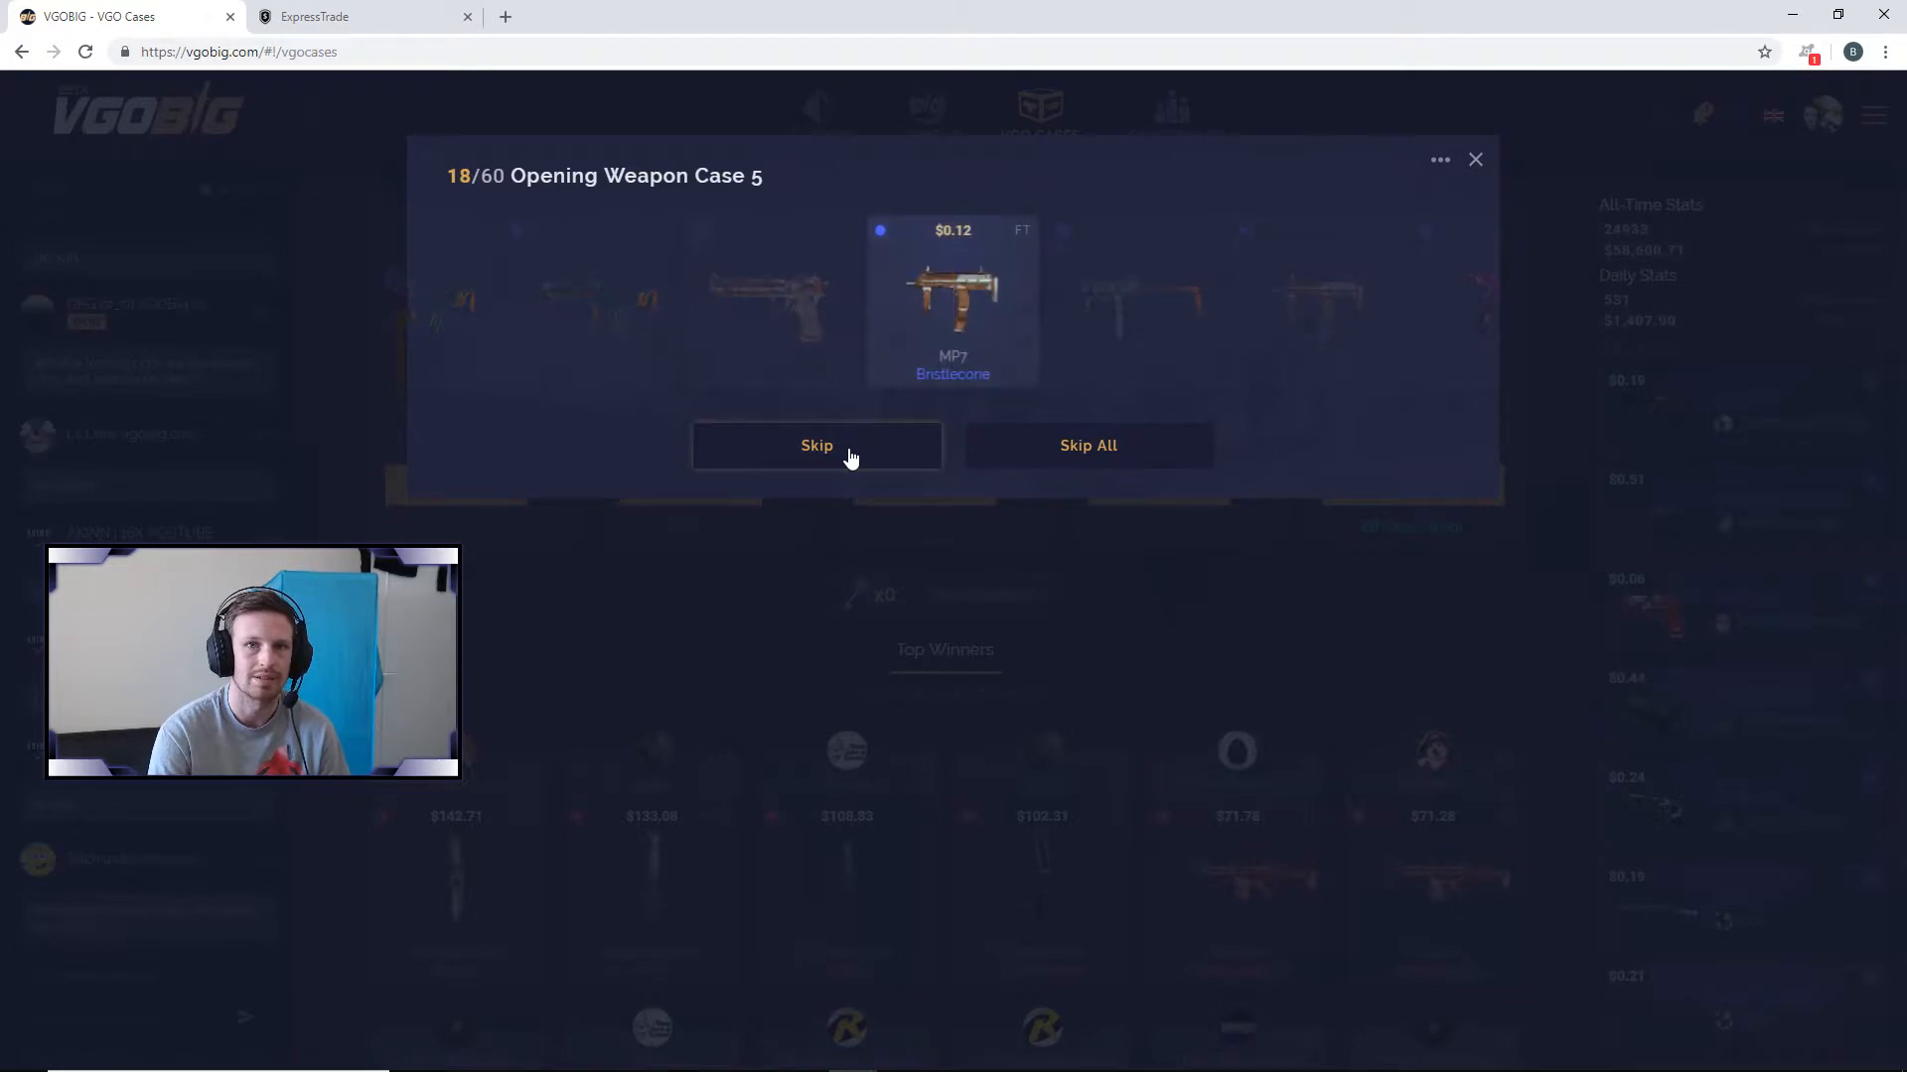
{"action": "left_click", "coordinate": [816, 445]}
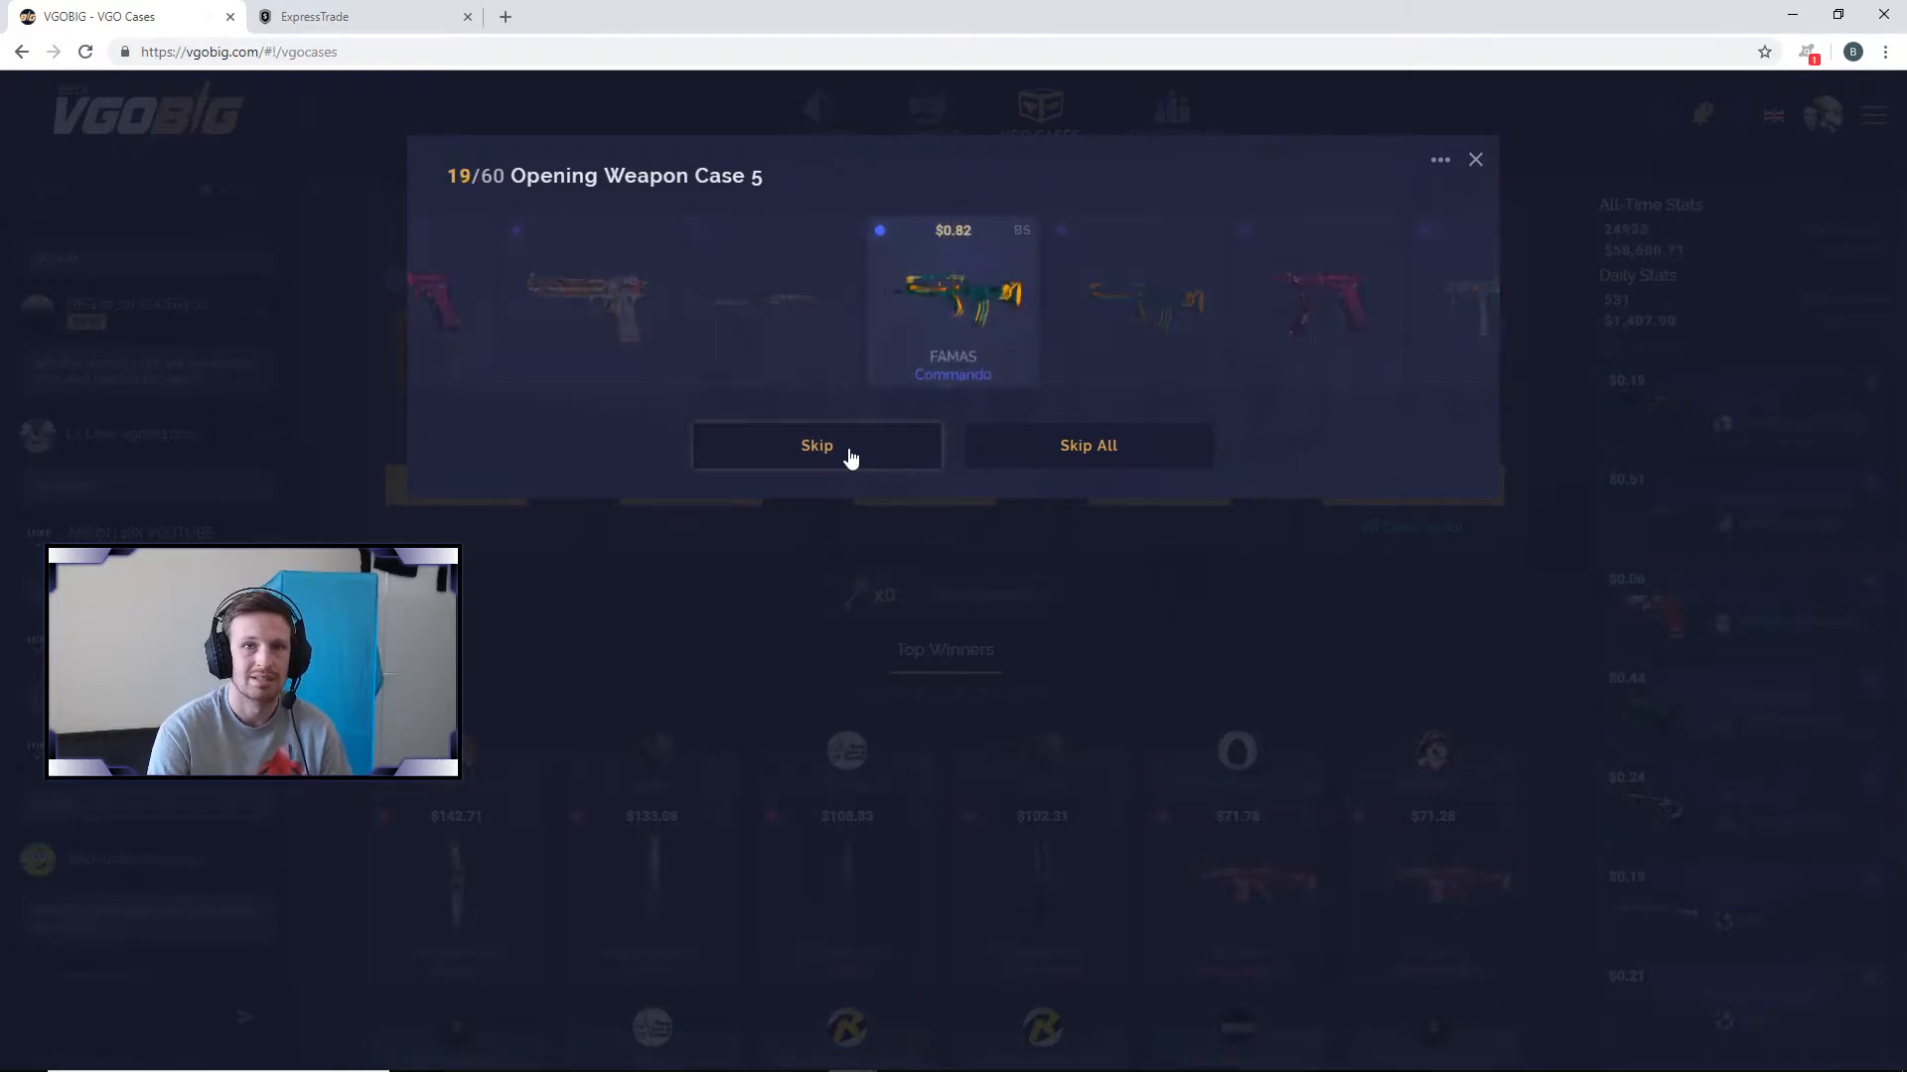
{"action": "left_click", "coordinate": [816, 445]}
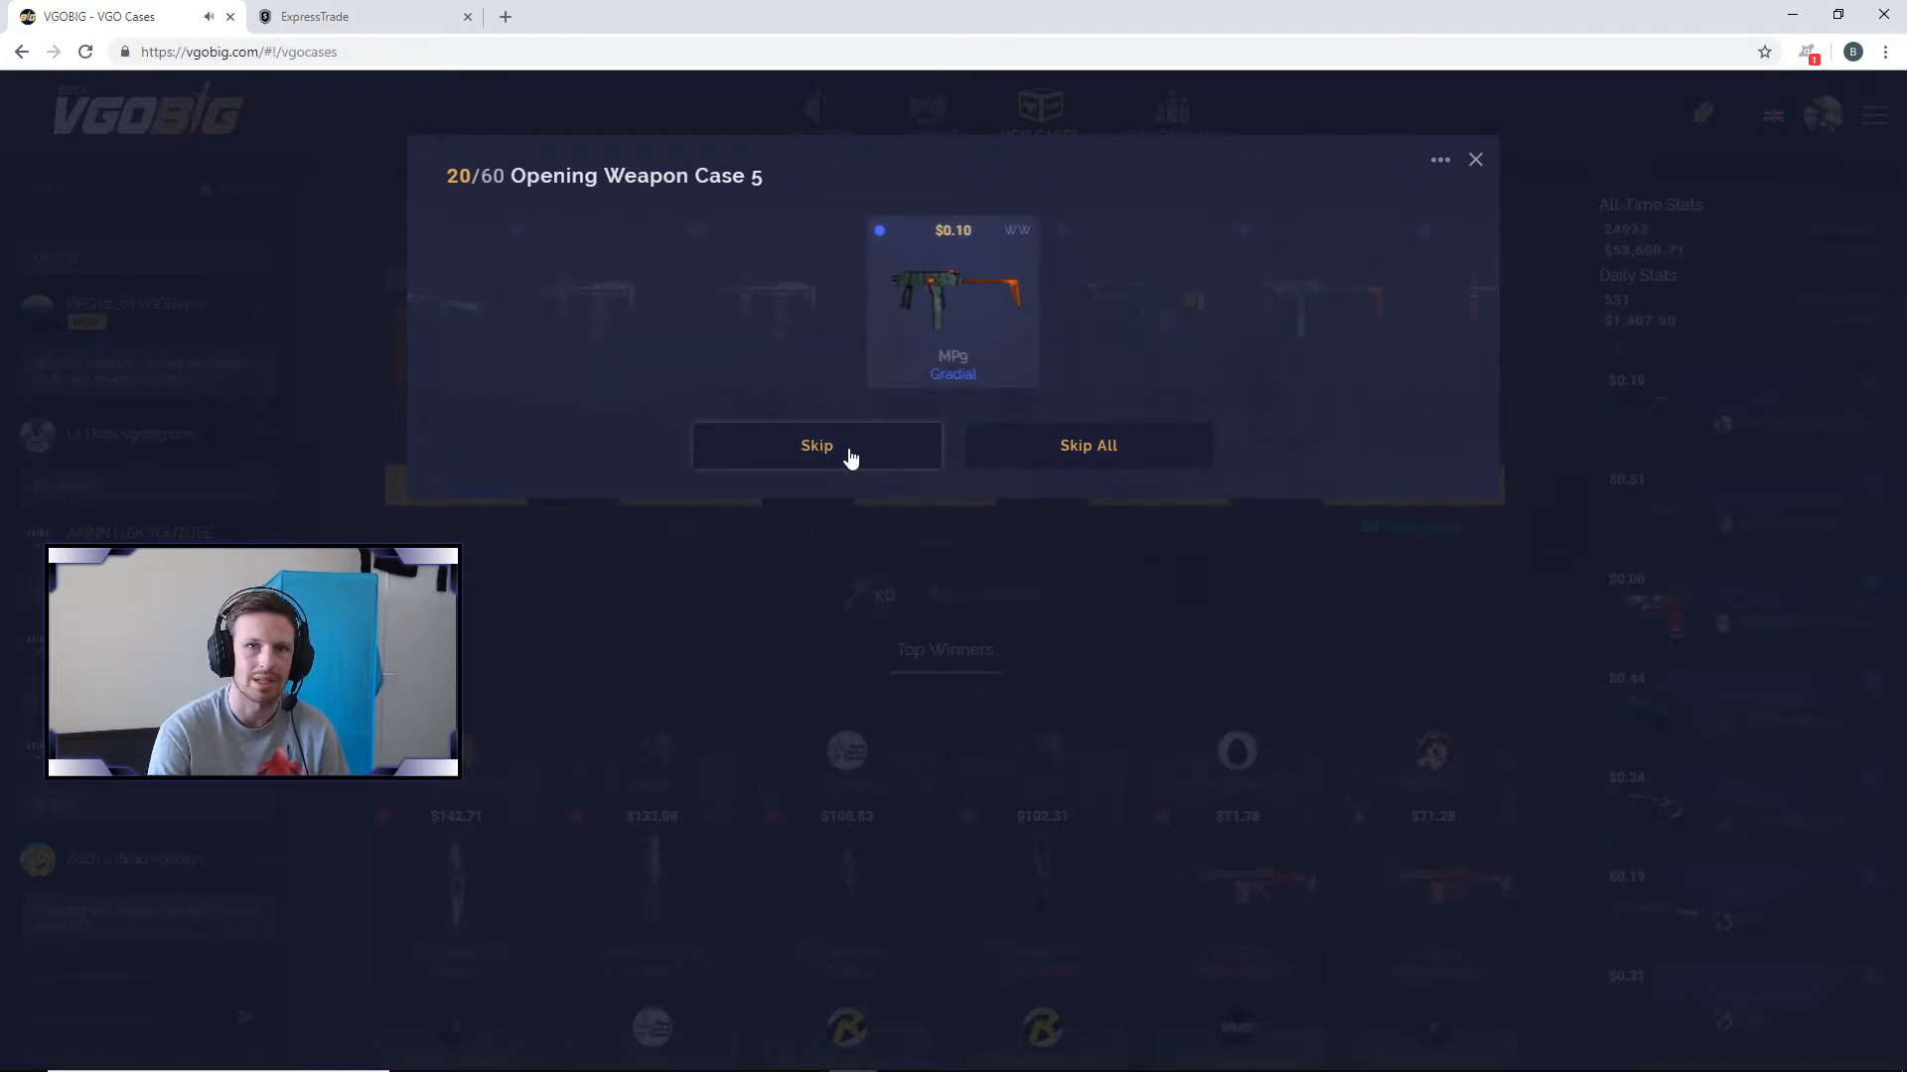
{"action": "left_click", "coordinate": [817, 444]}
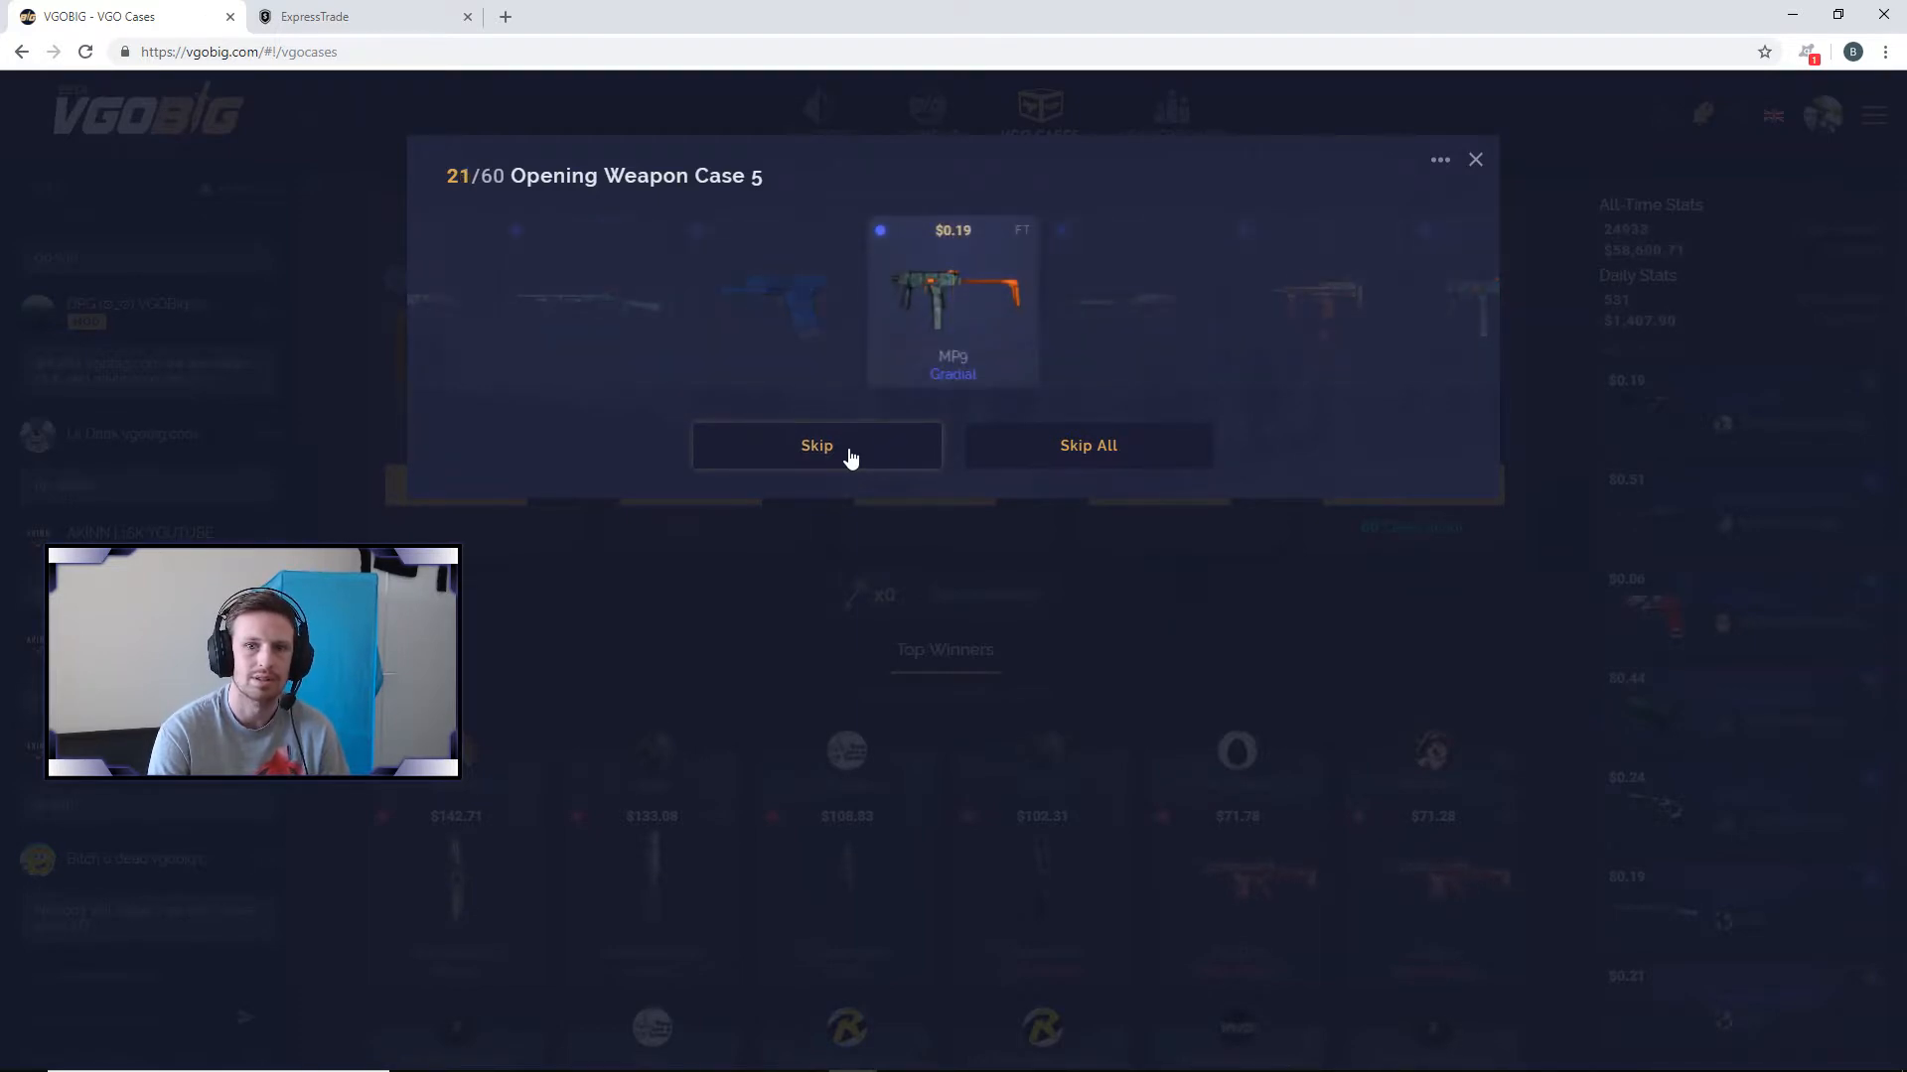
Skip the rolls for cases 21 through 35, ending on a $4.00 Desert Eagle Urban Orange
{"action": "left_click", "coordinate": [817, 445]}
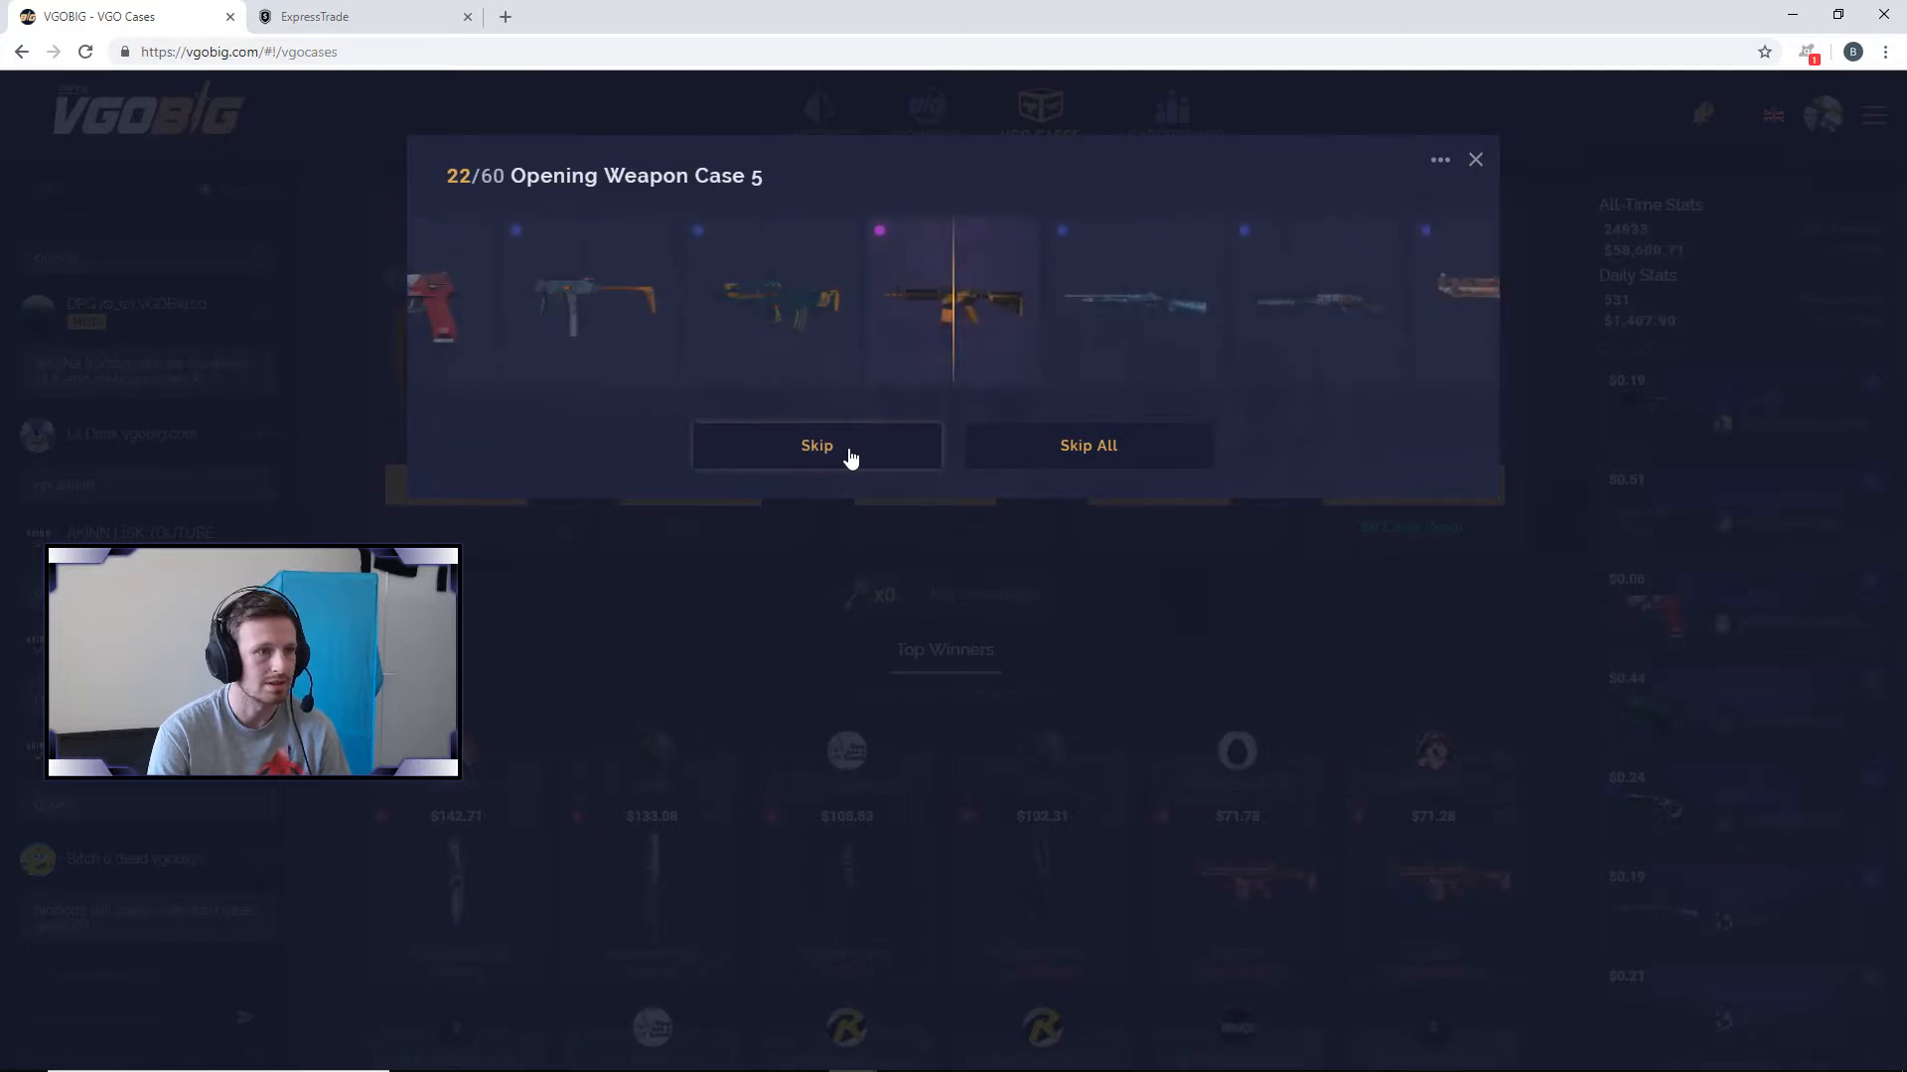
{"action": "left_click", "coordinate": [816, 445]}
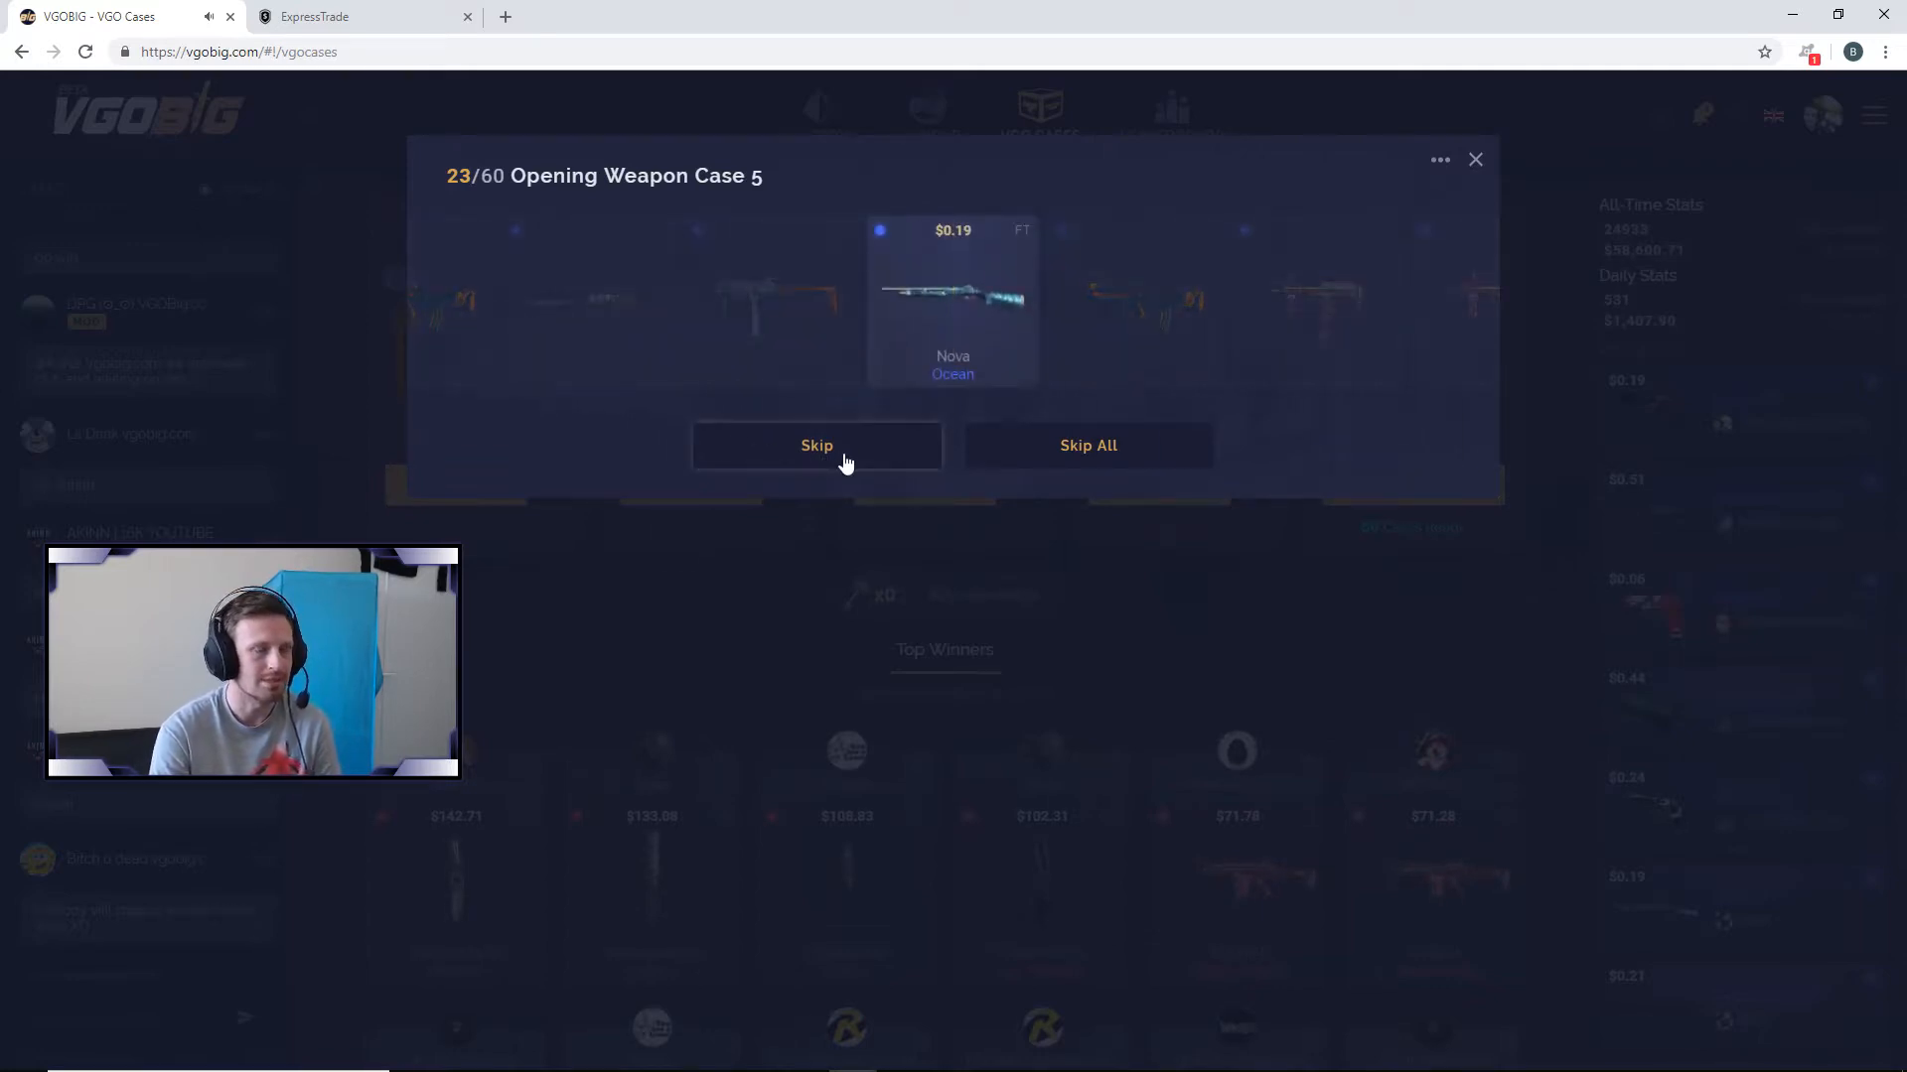
{"action": "left_click", "coordinate": [817, 445]}
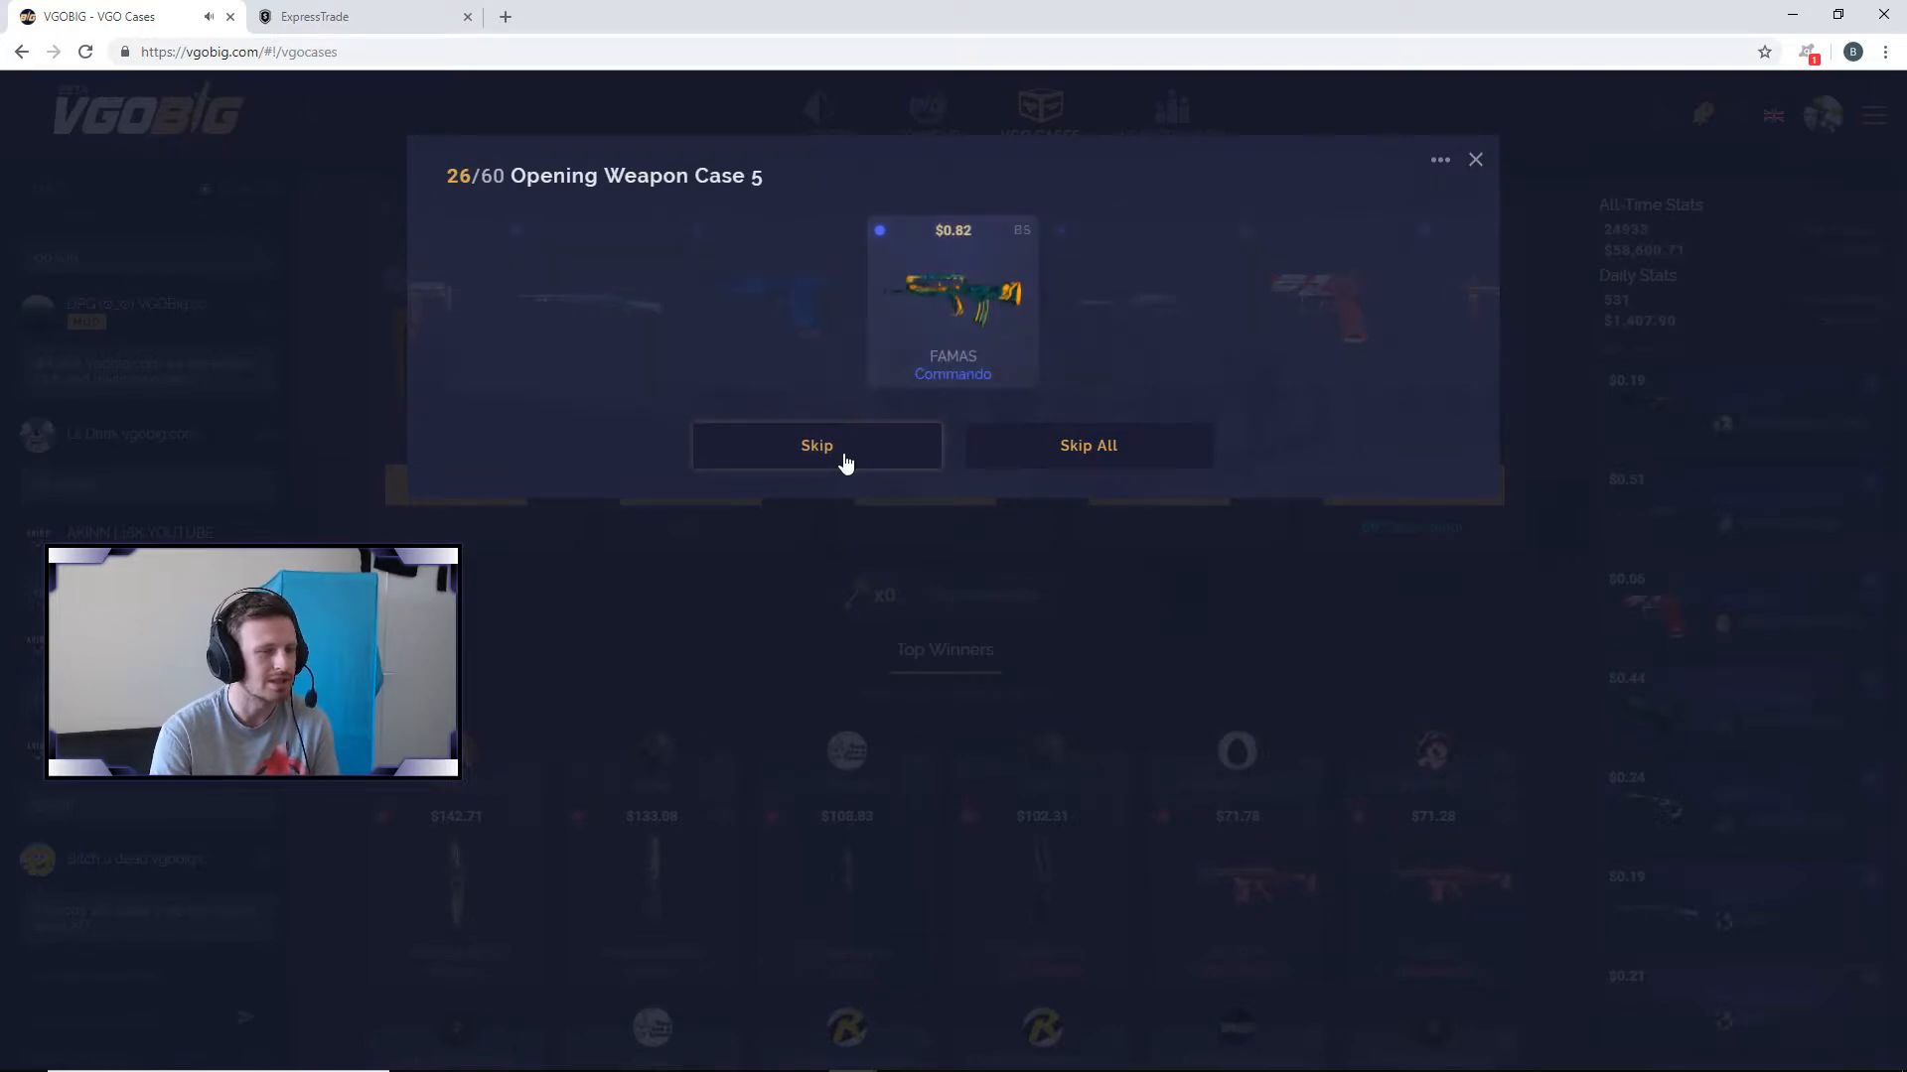
{"action": "left_click", "coordinate": [816, 445]}
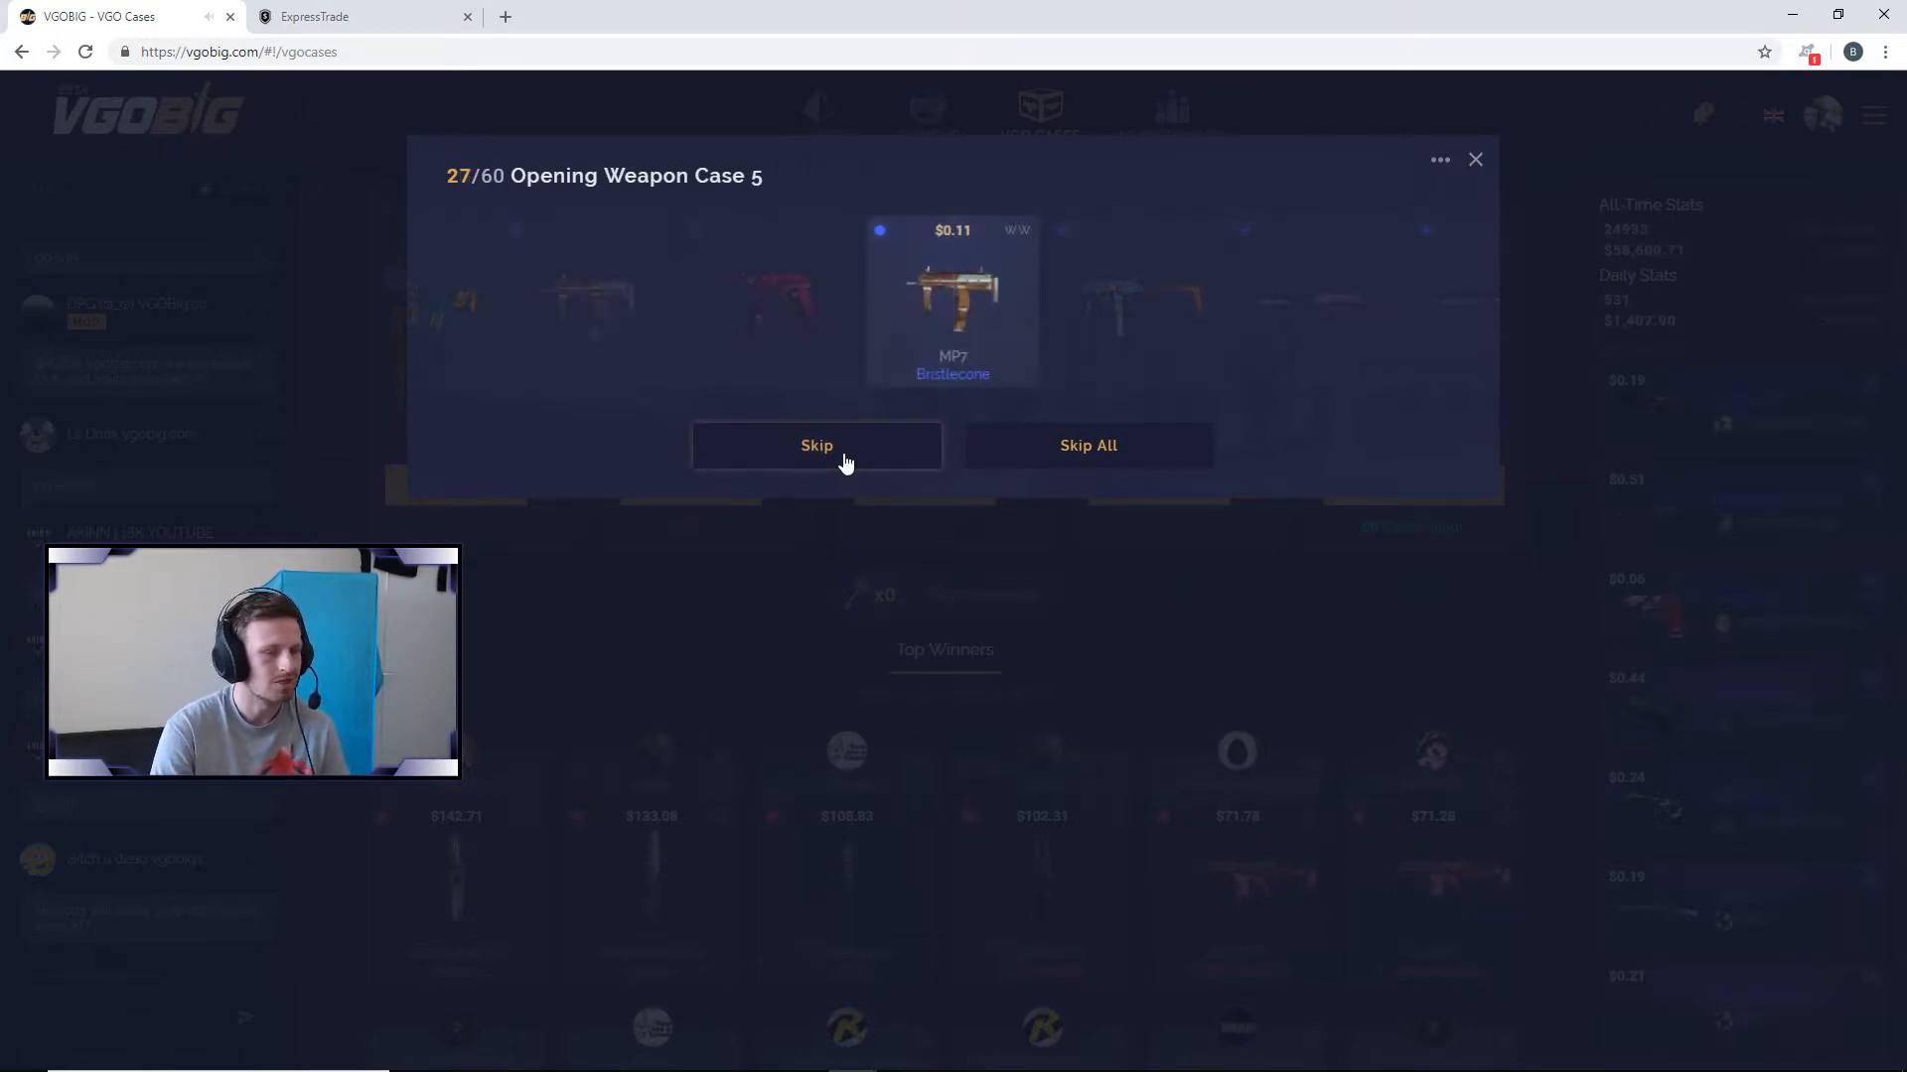
{"action": "left_click", "coordinate": [817, 445]}
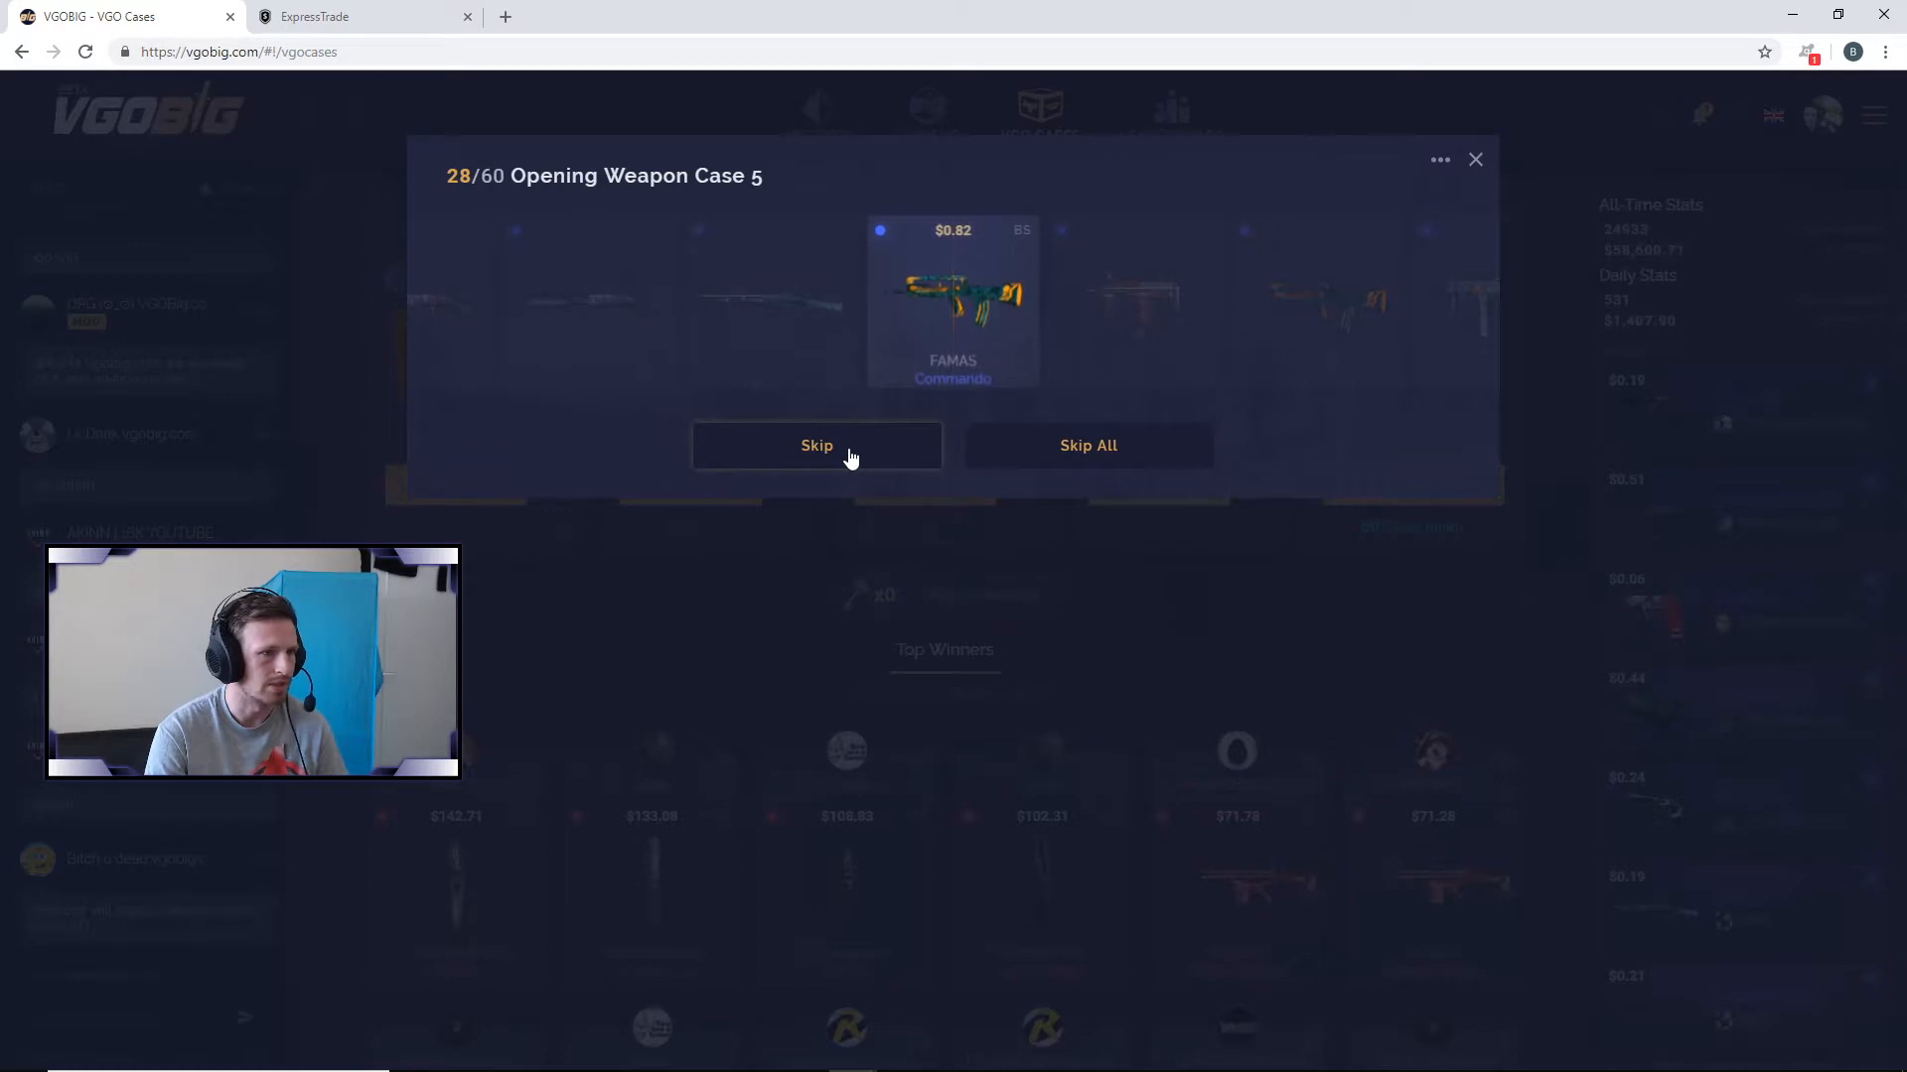
{"action": "left_click", "coordinate": [817, 445]}
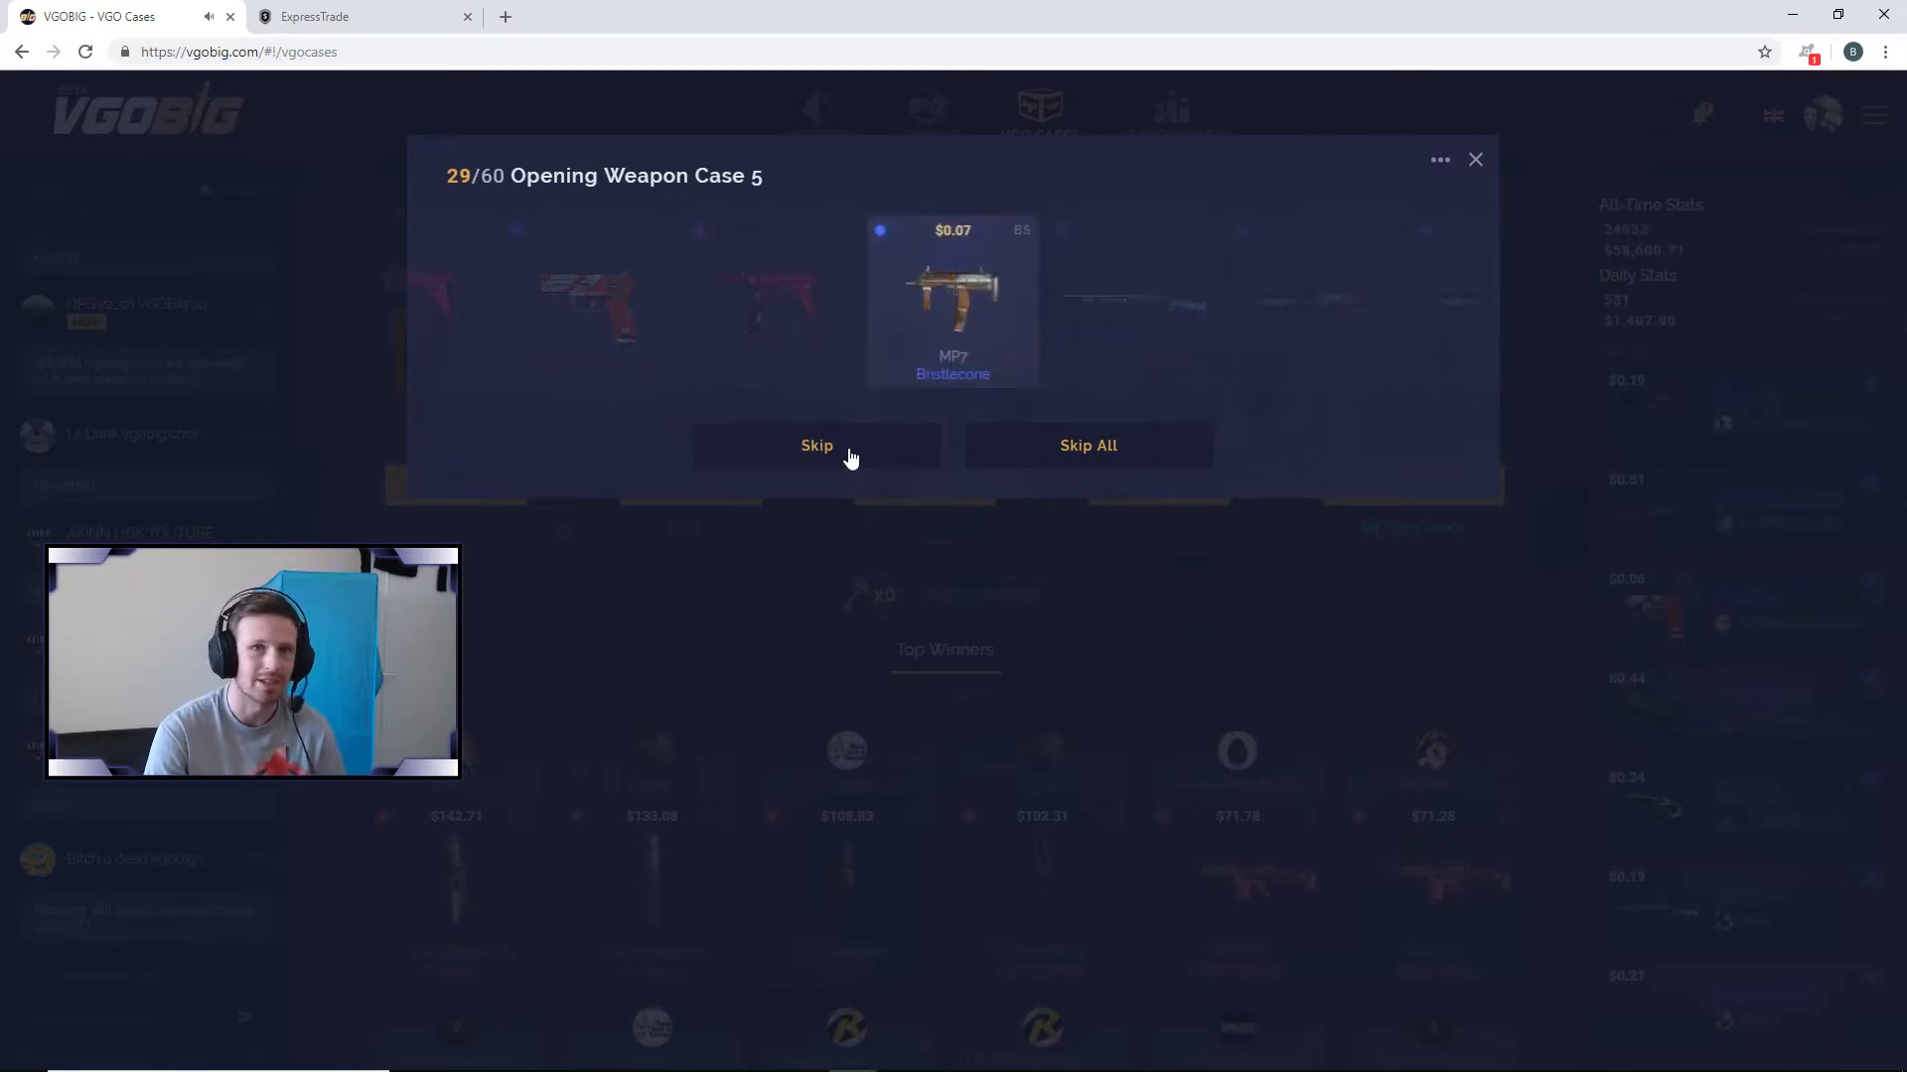
{"action": "left_click", "coordinate": [817, 444]}
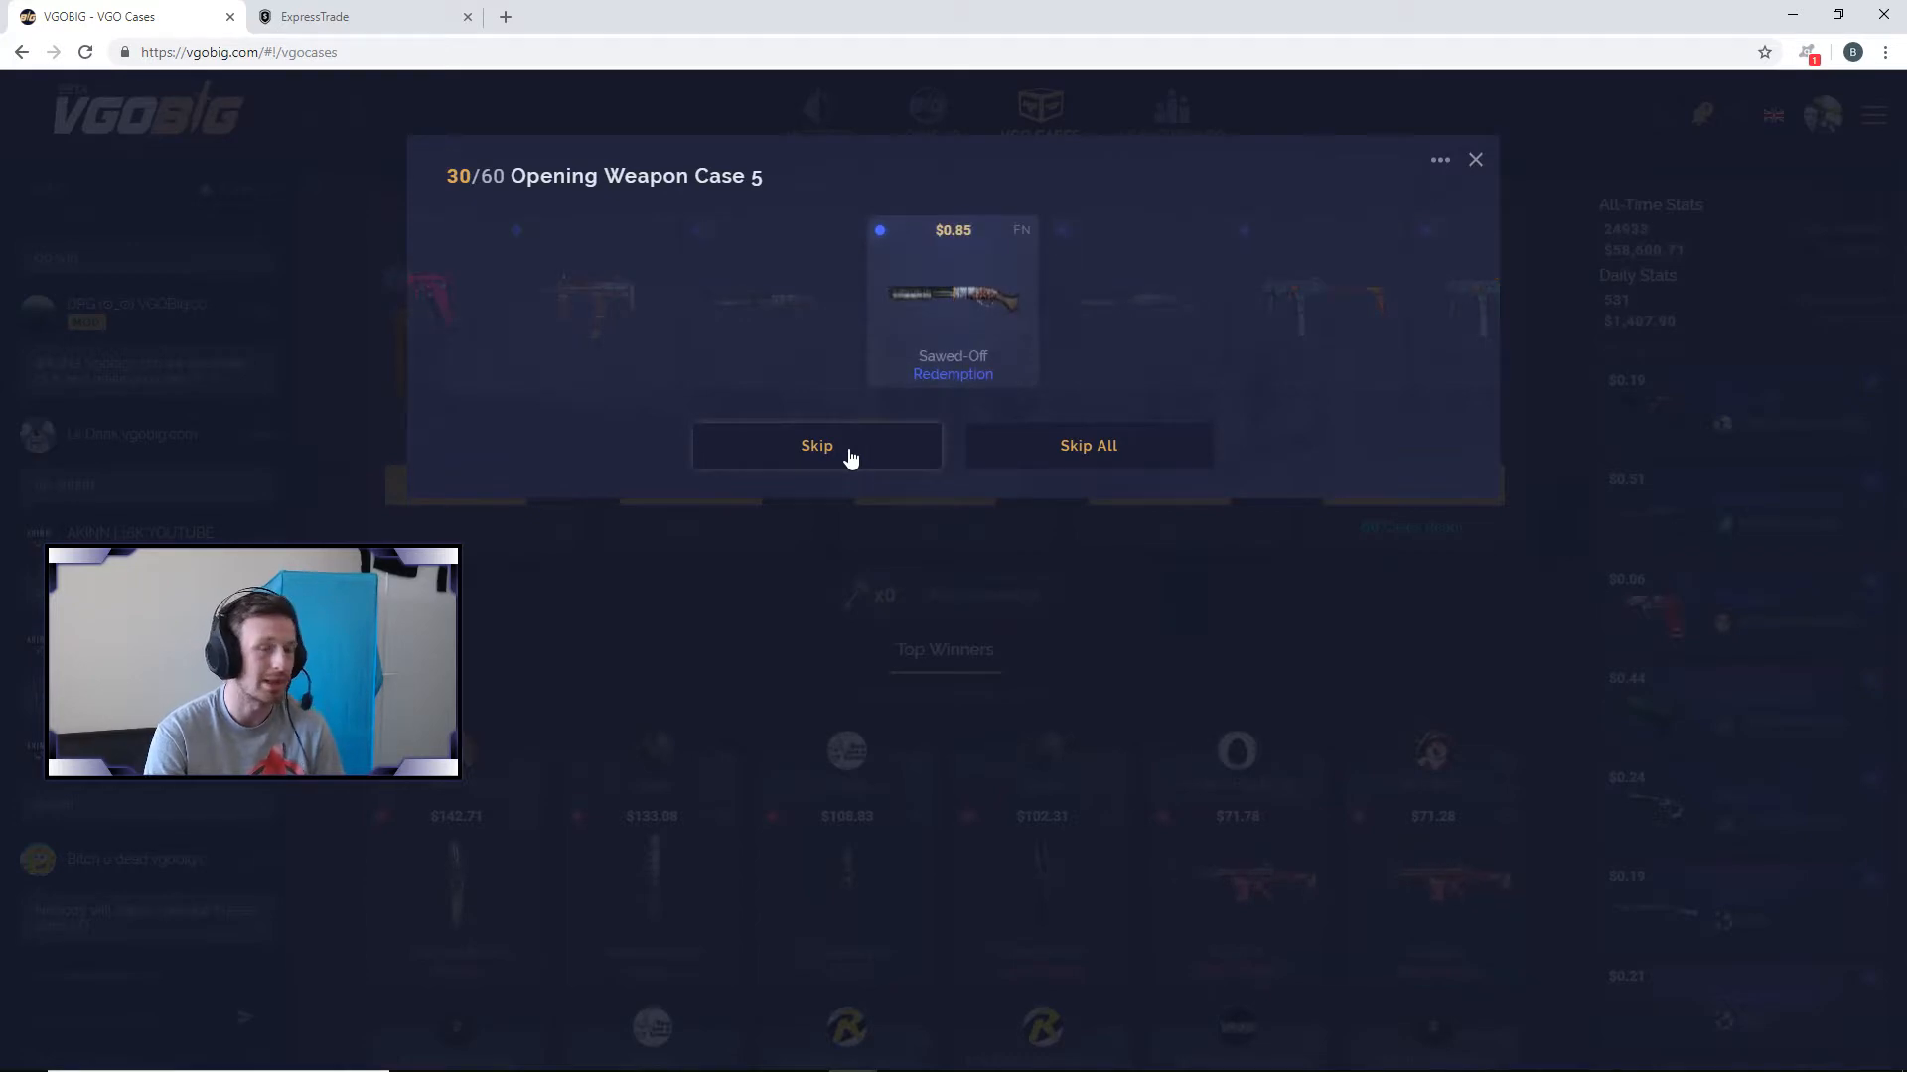
{"action": "left_click", "coordinate": [816, 445]}
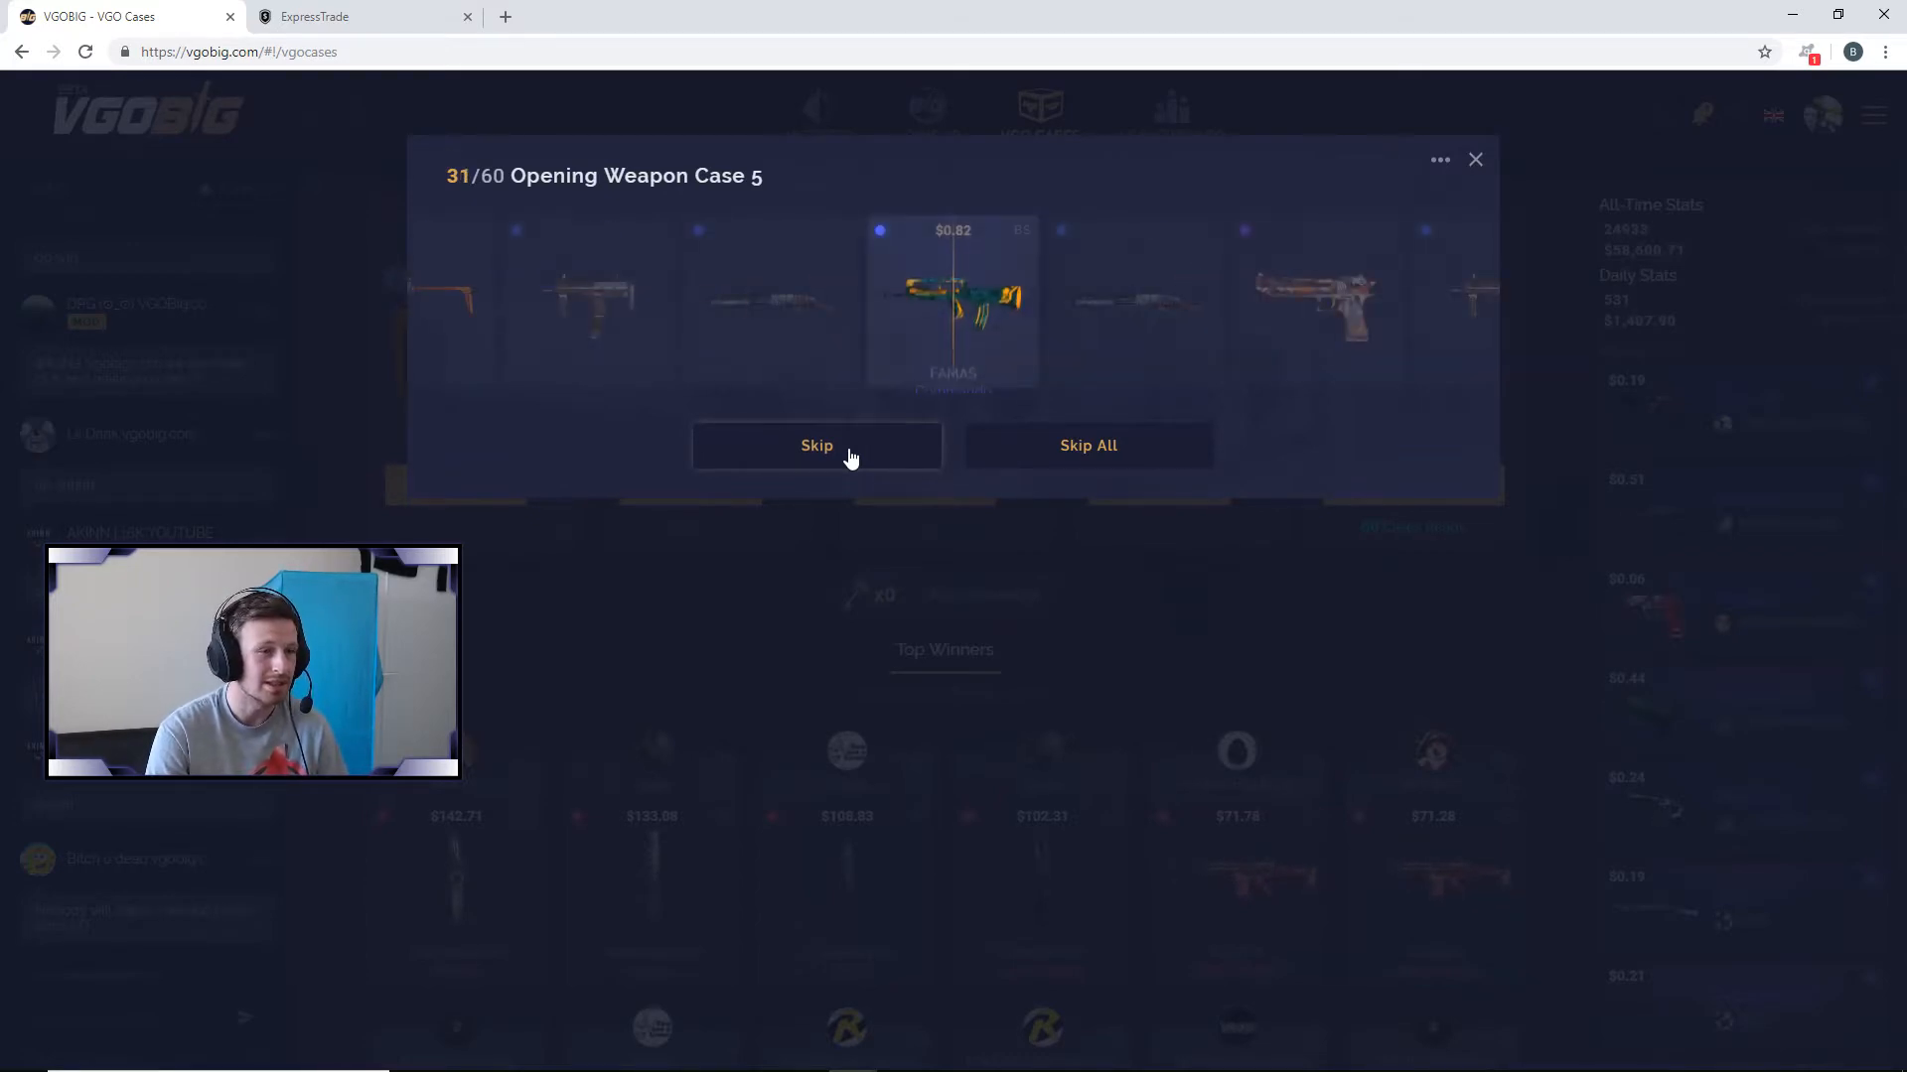
{"action": "left_click", "coordinate": [816, 445]}
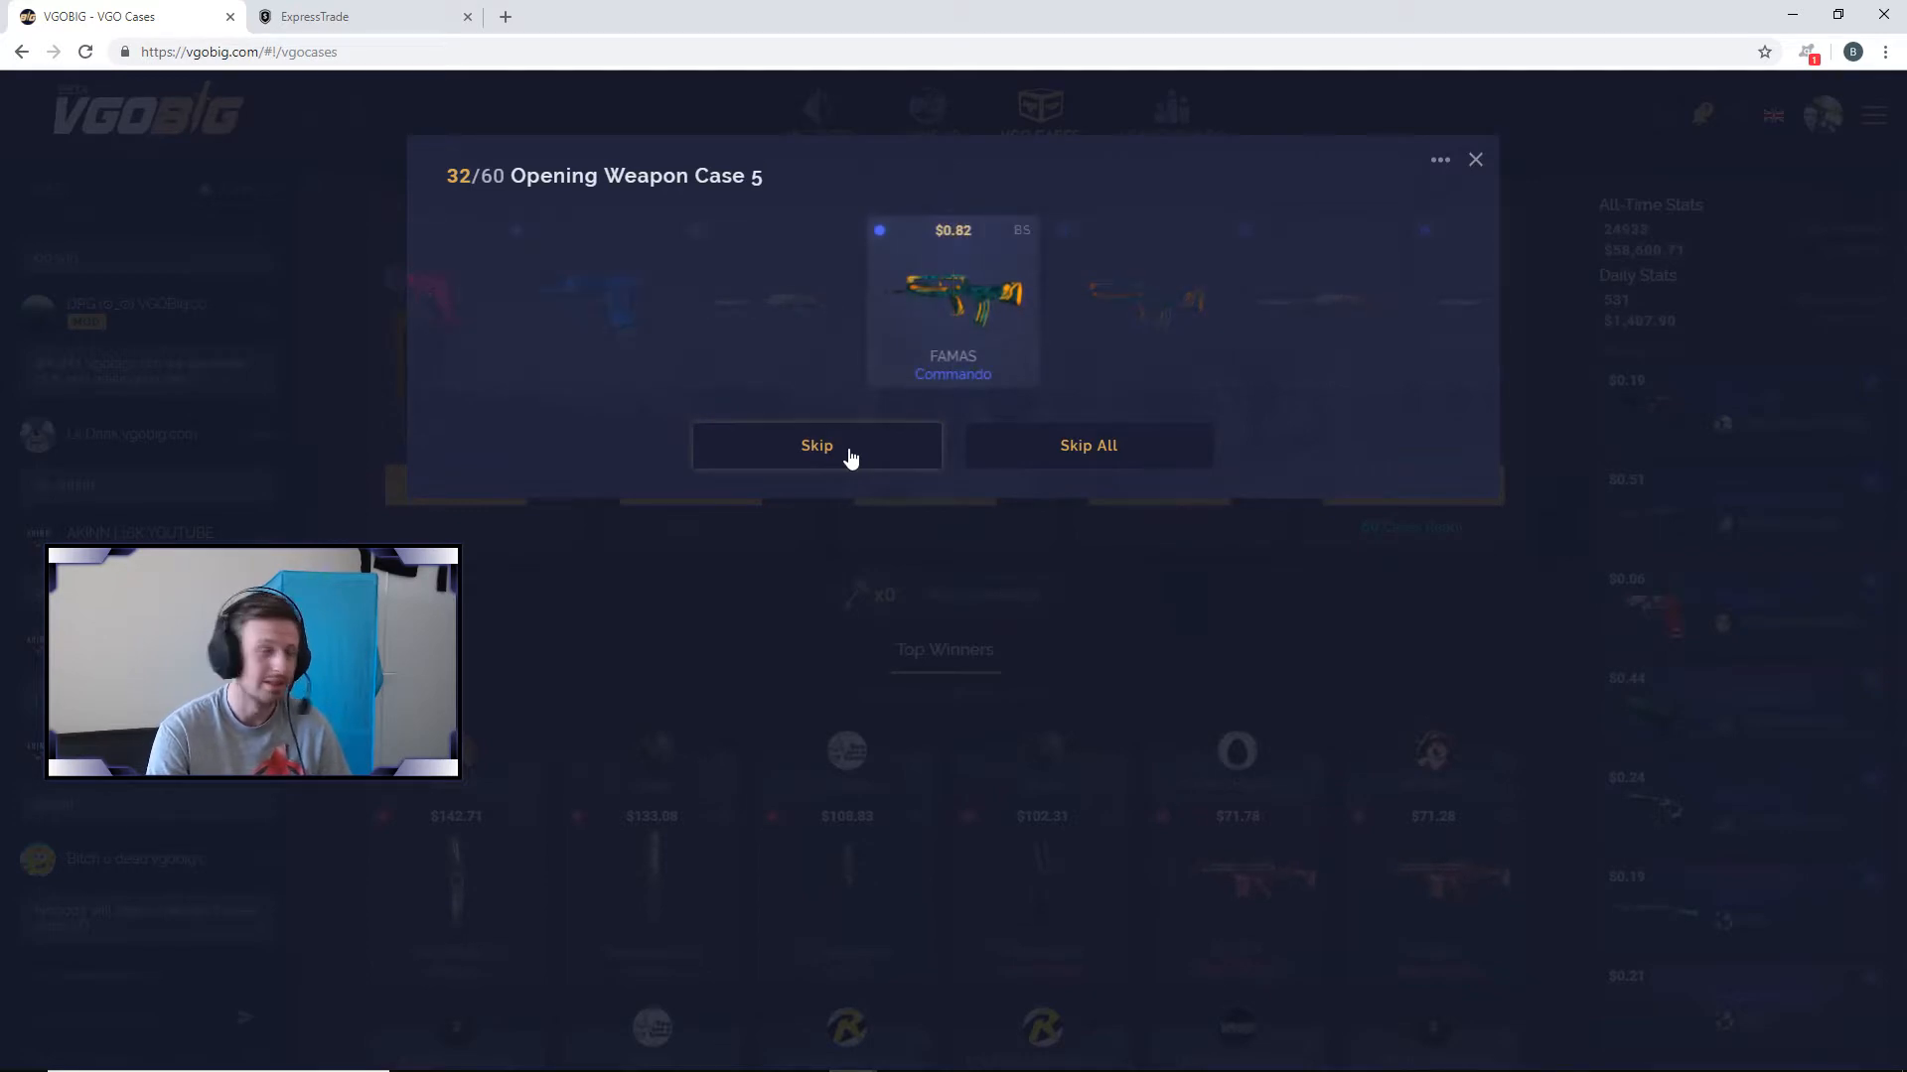
{"action": "left_click", "coordinate": [816, 445]}
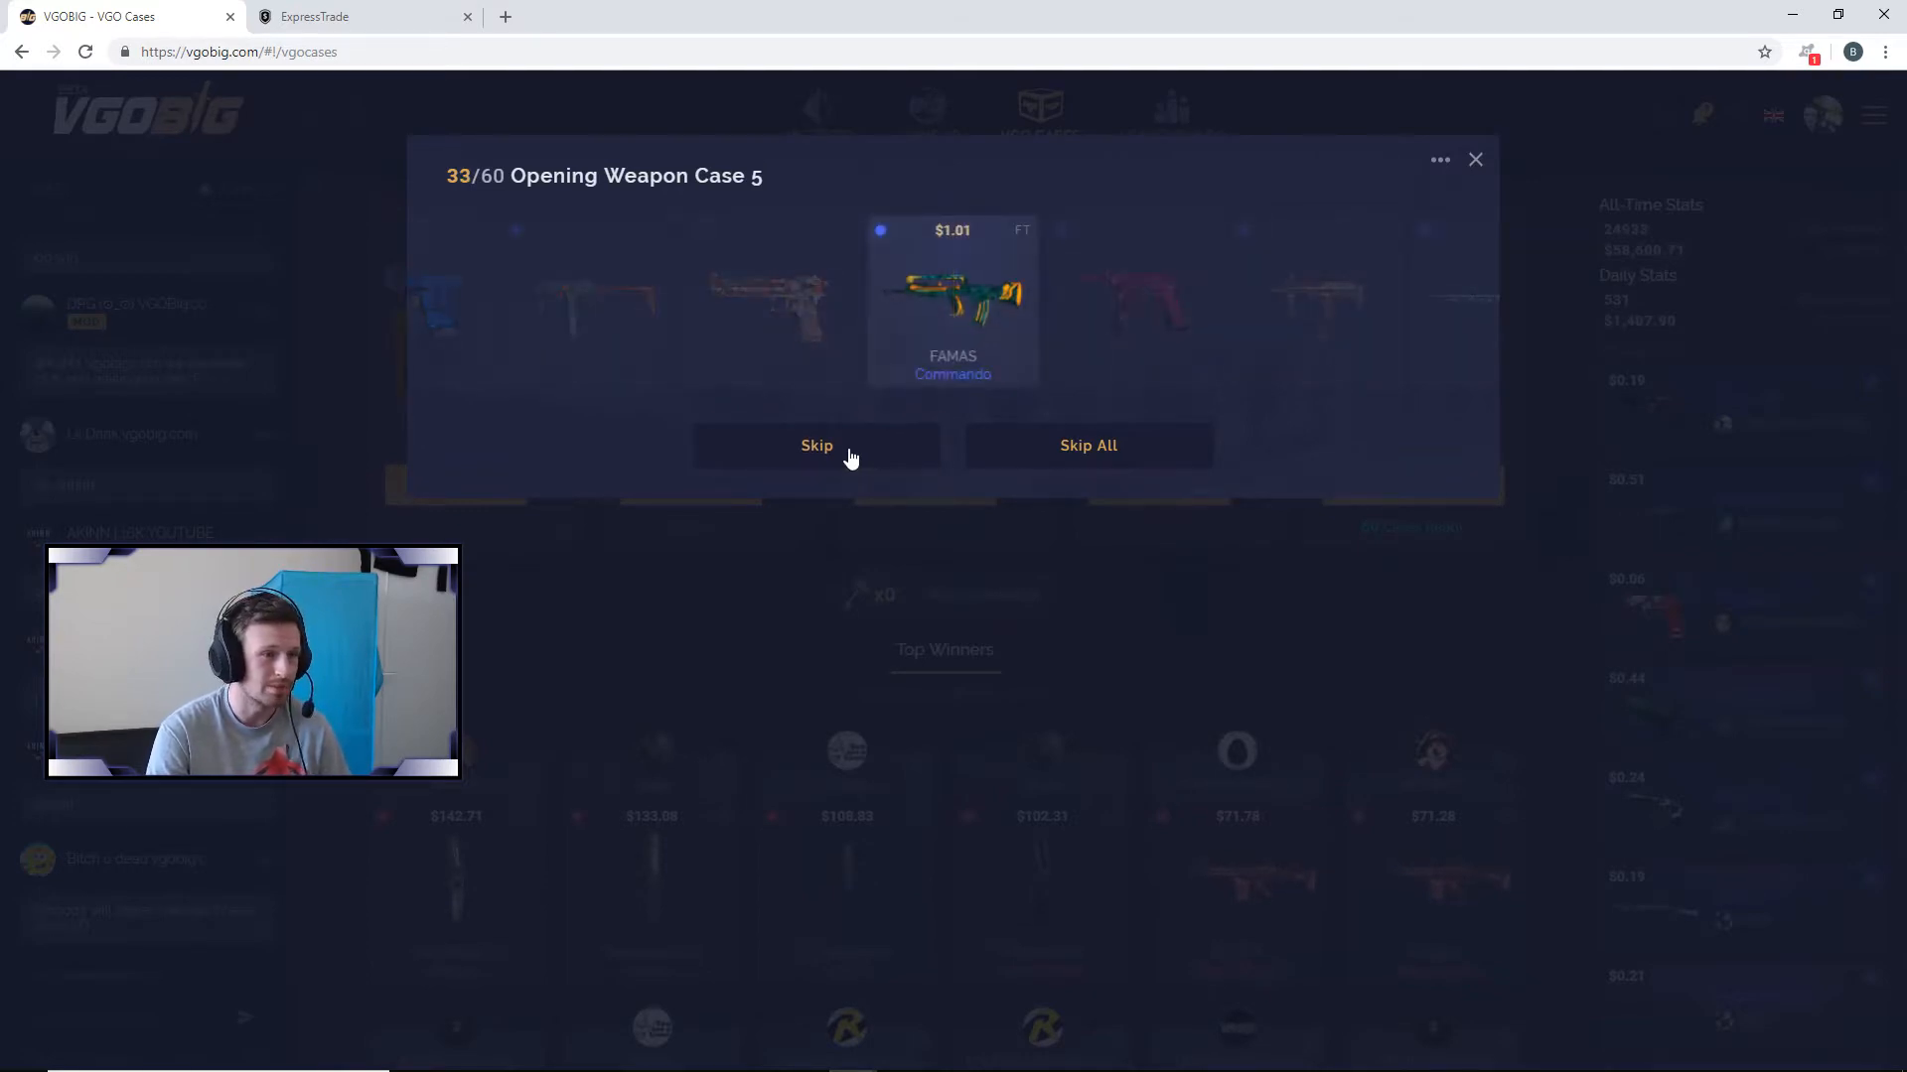
{"action": "left_click", "coordinate": [816, 445]}
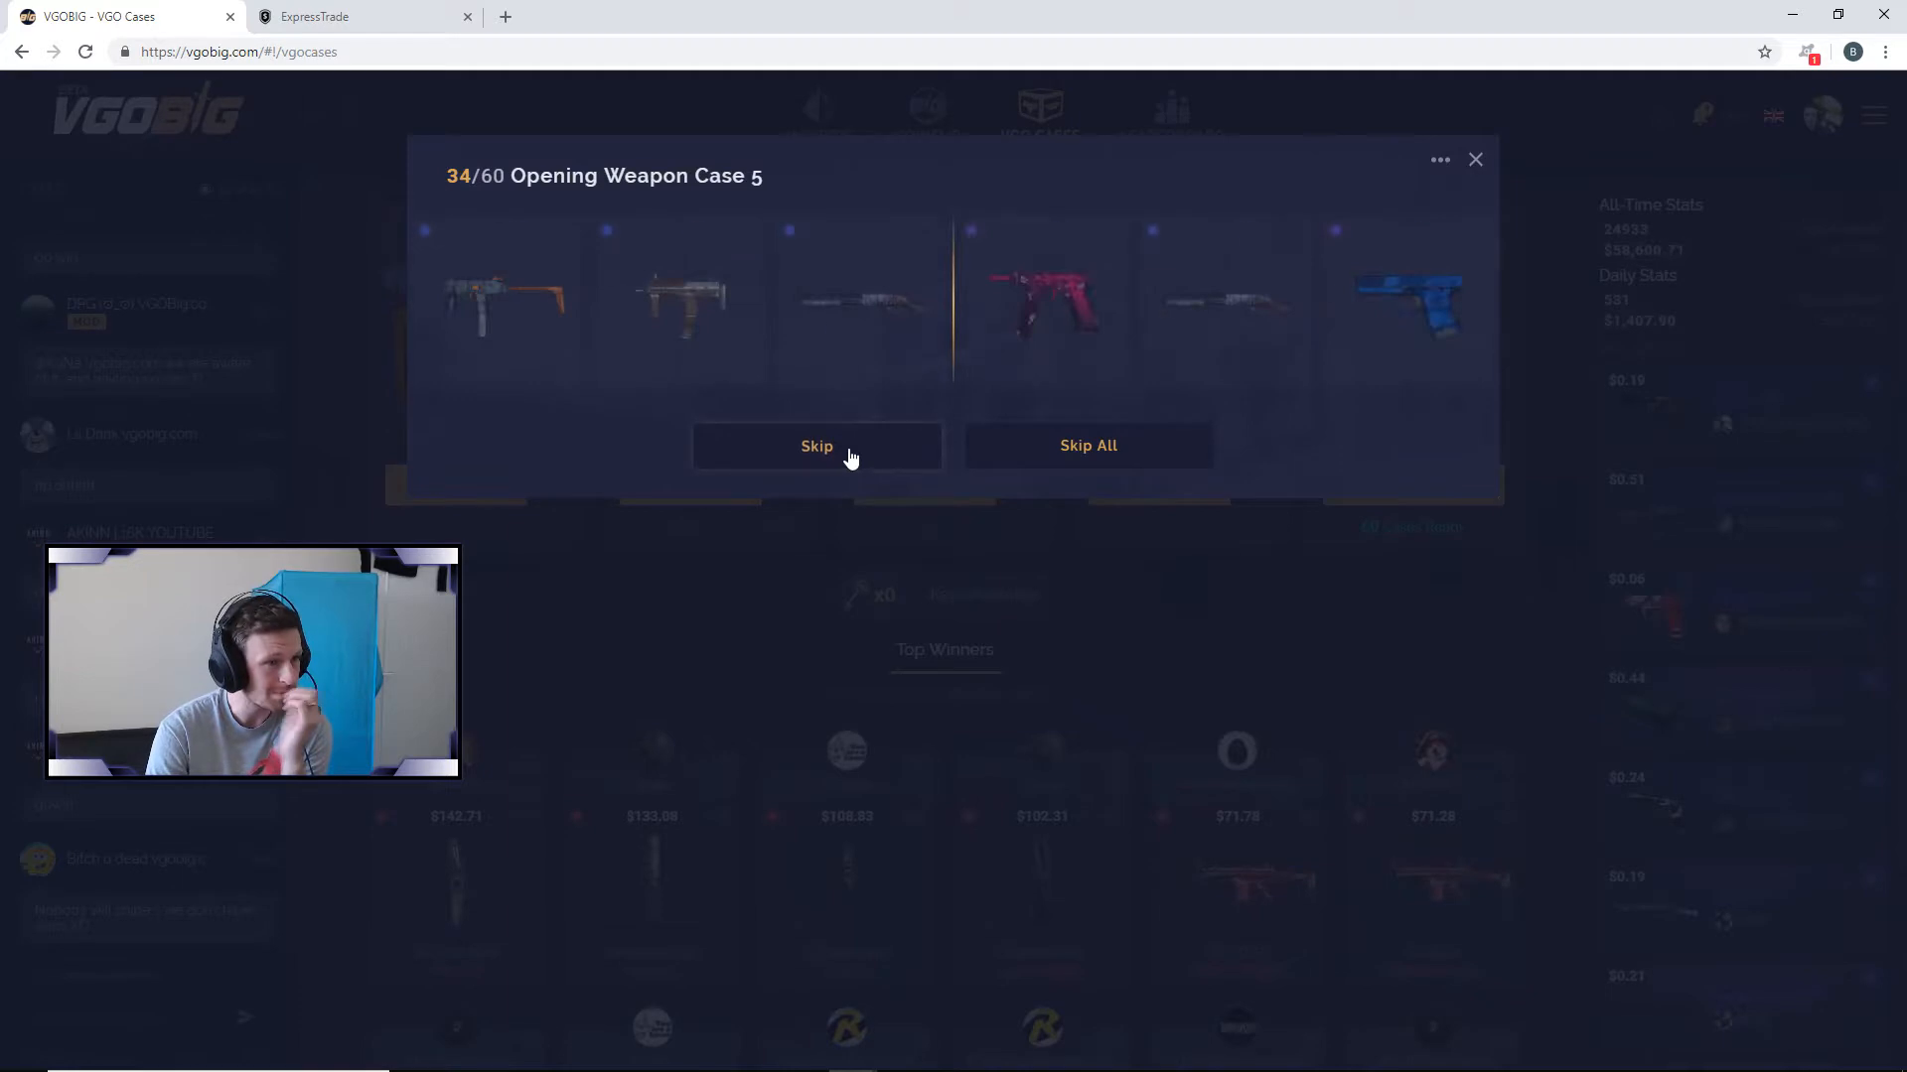
{"action": "left_click", "coordinate": [816, 445]}
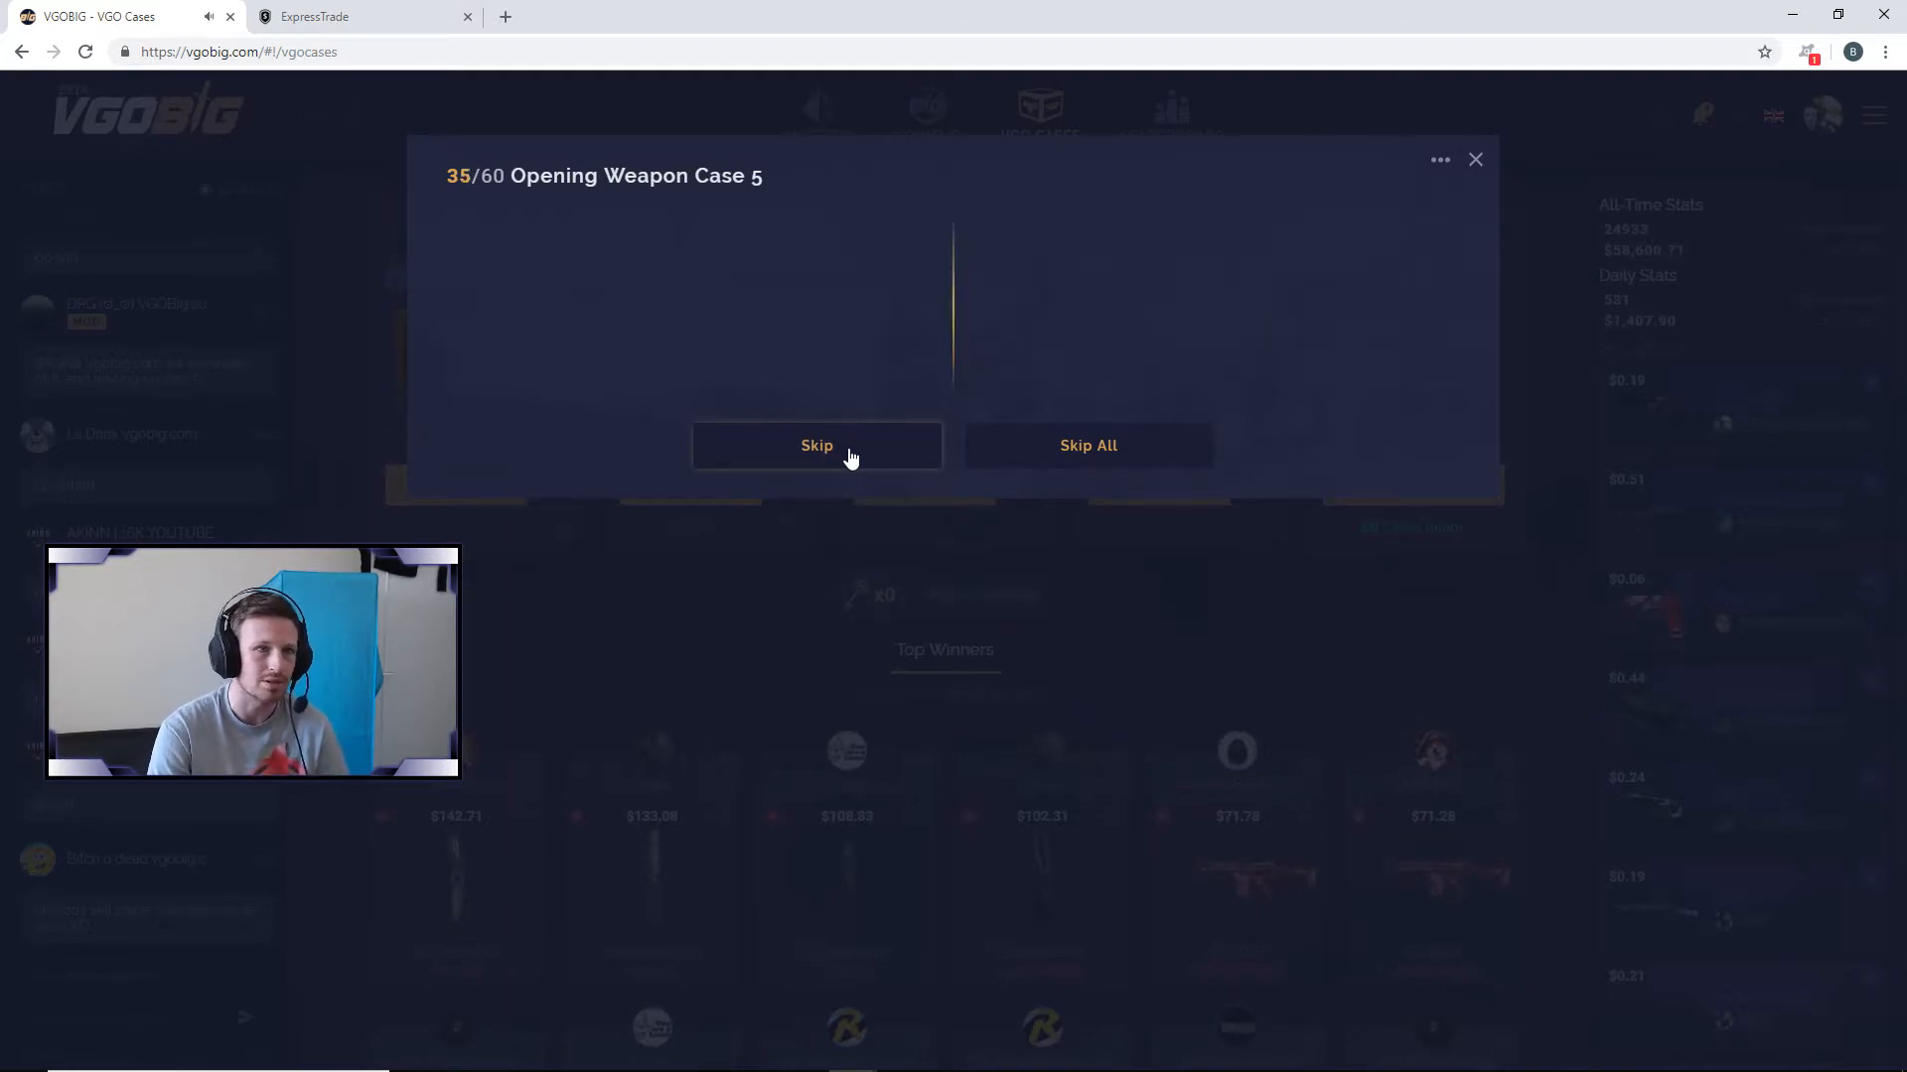
{"action": "left_click", "coordinate": [816, 445]}
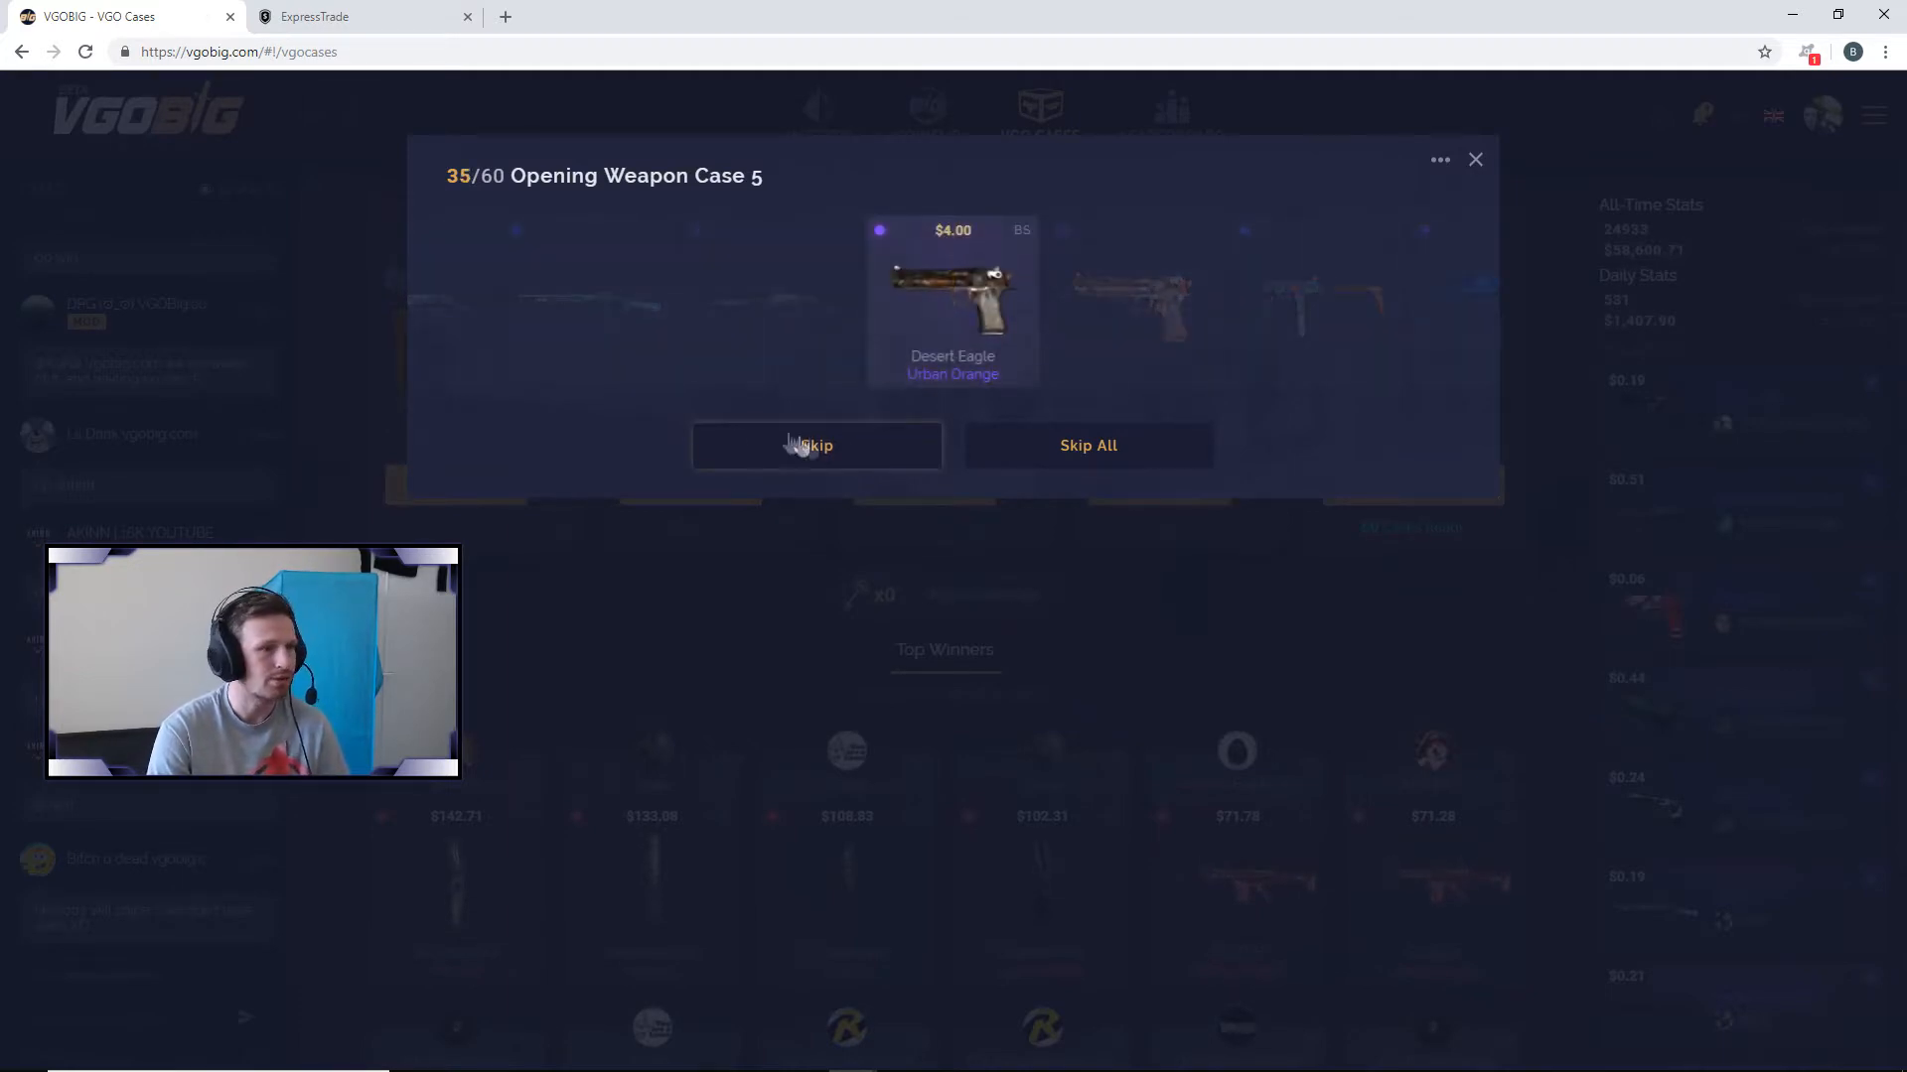
Skip each Weapon Case 5 roll until 57/60, ending on a $0.82 FAMAS Commando
{"action": "left_click", "coordinate": [816, 445]}
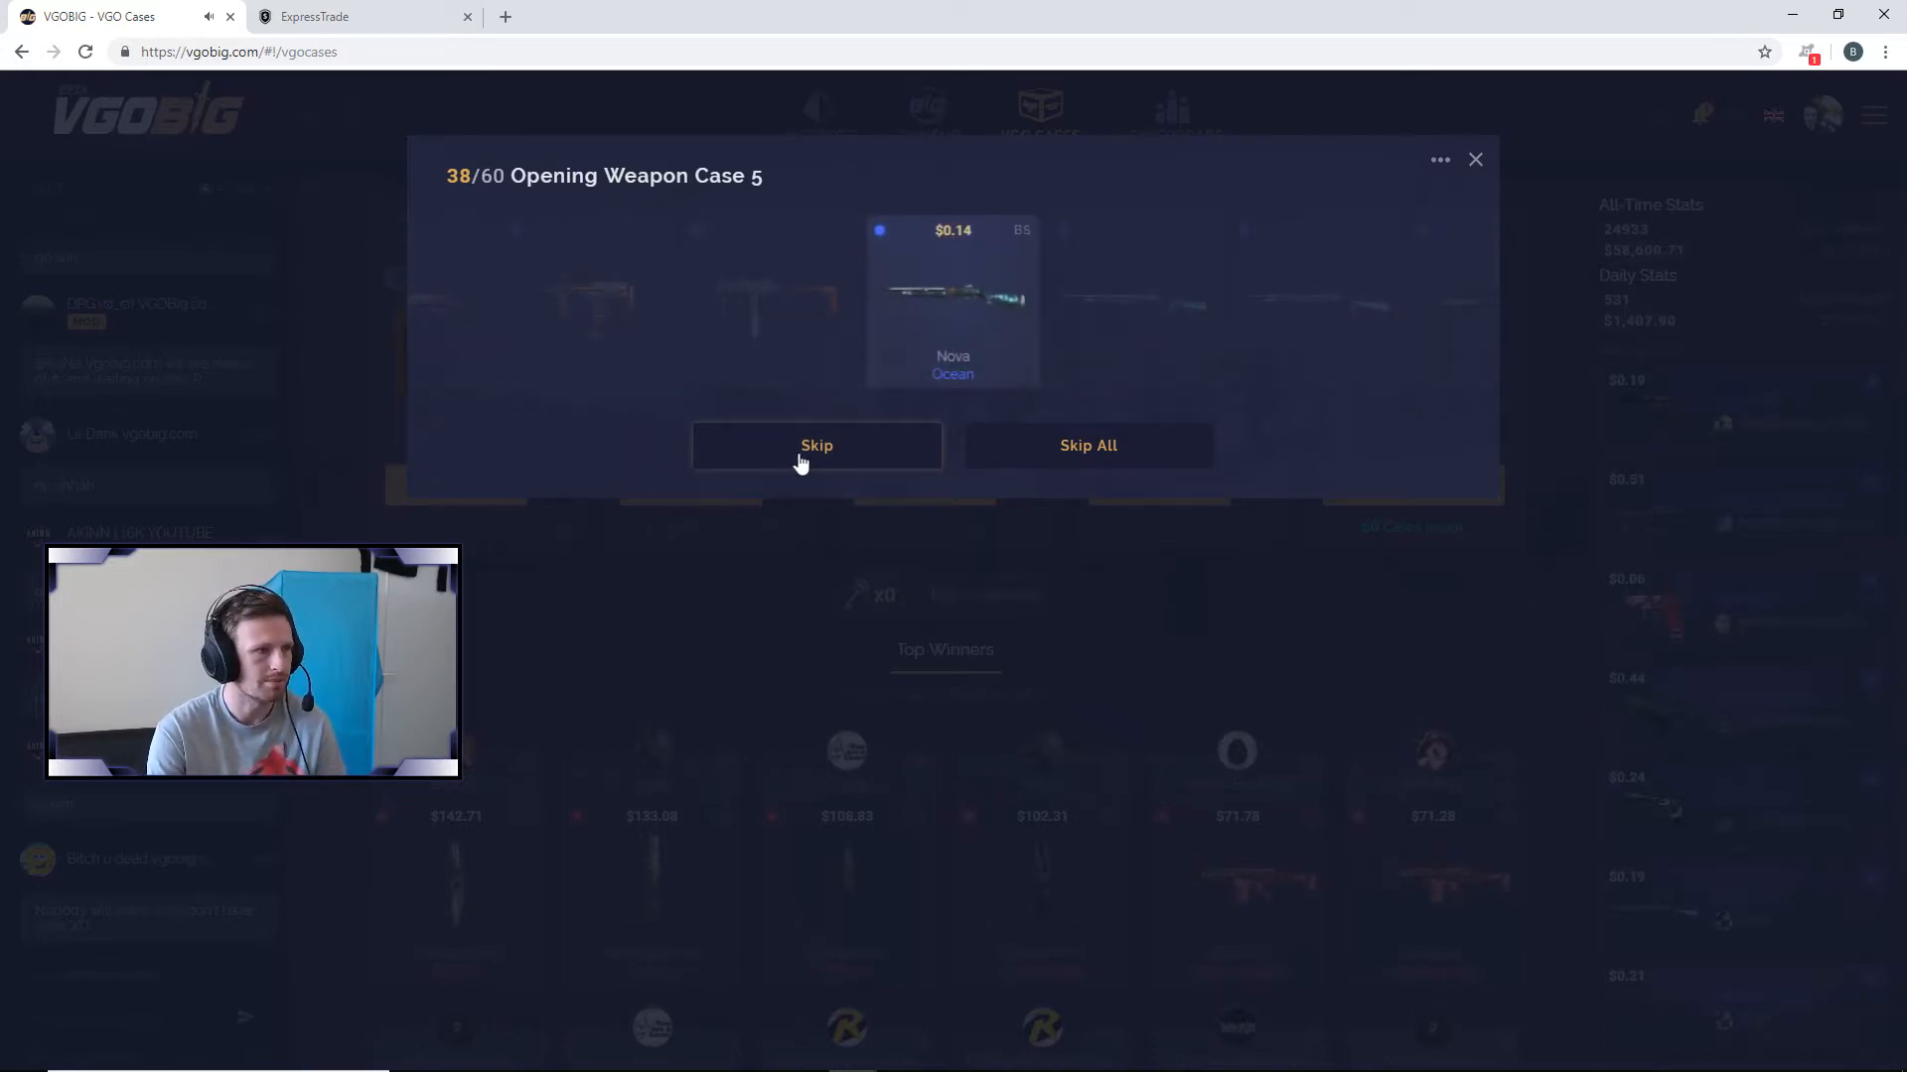
{"action": "left_click", "coordinate": [816, 445]}
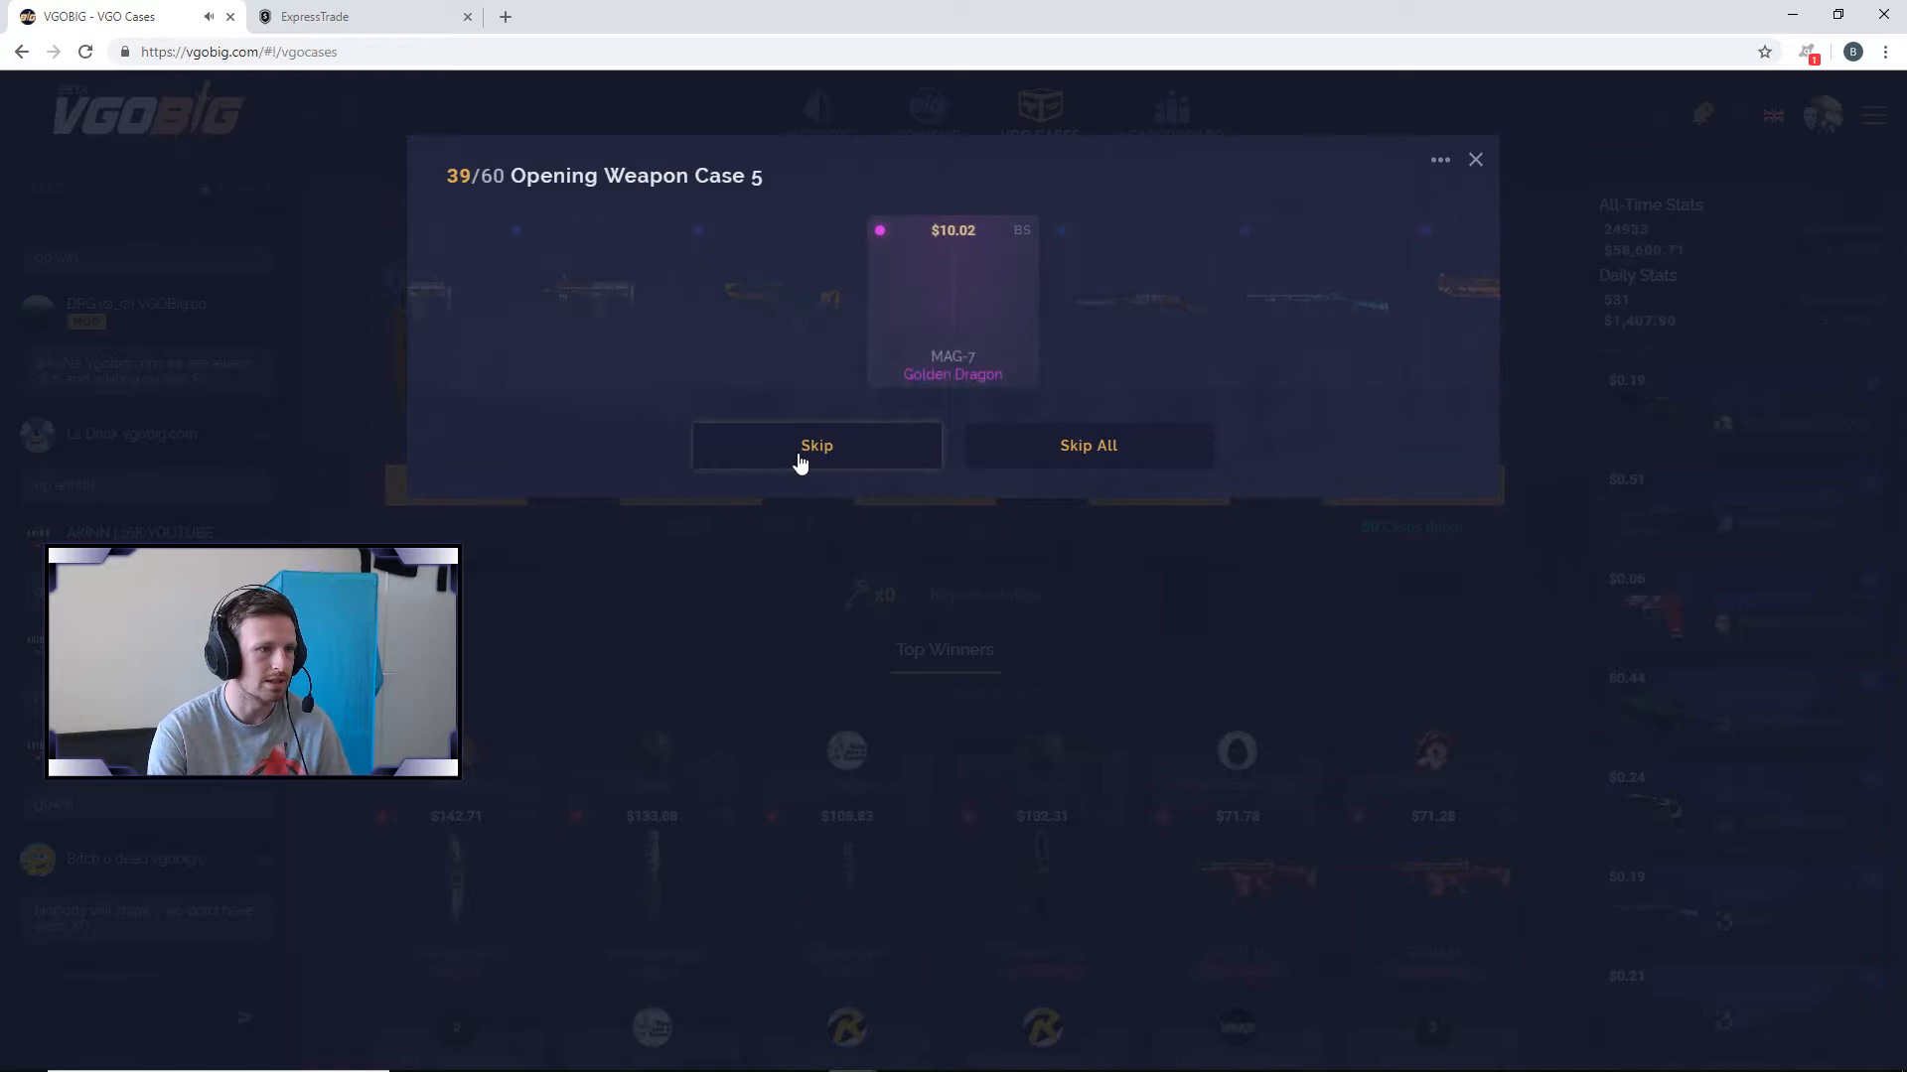
{"action": "left_click", "coordinate": [816, 445]}
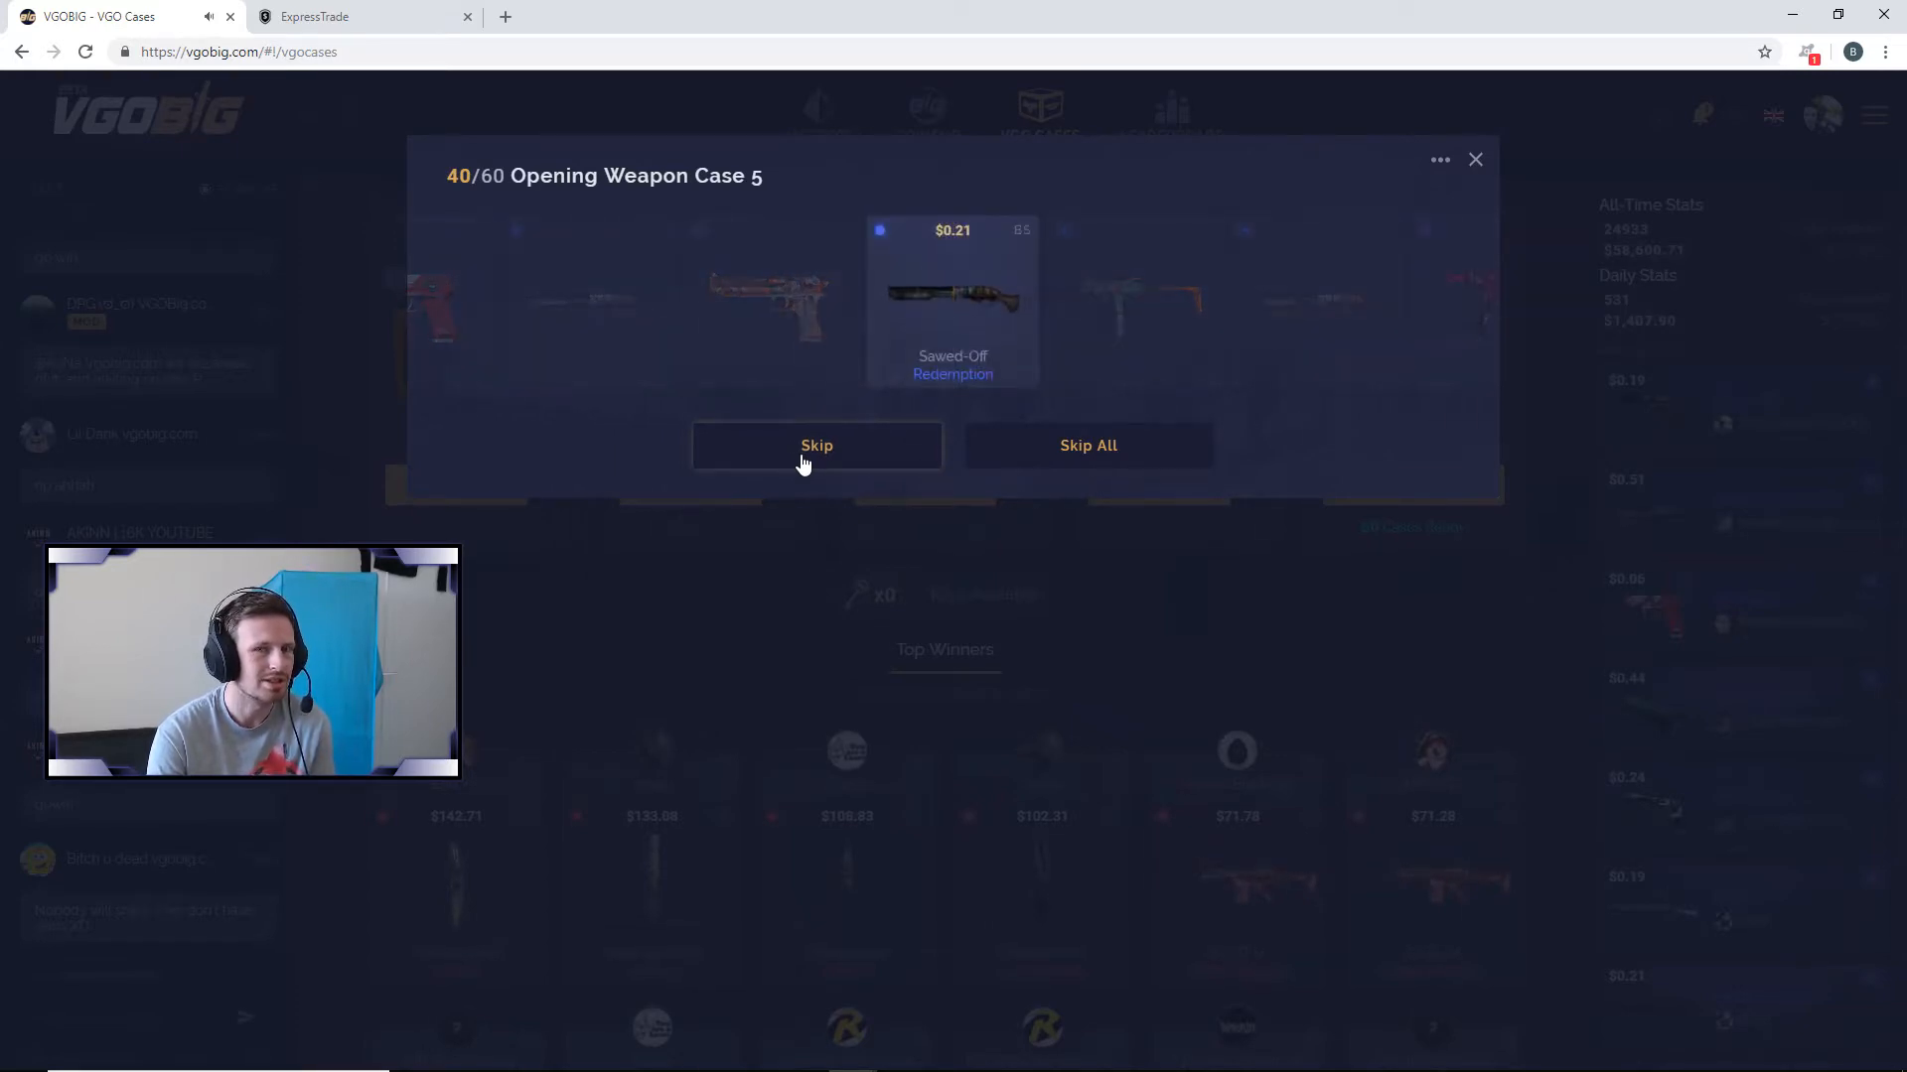
{"action": "left_click", "coordinate": [816, 444]}
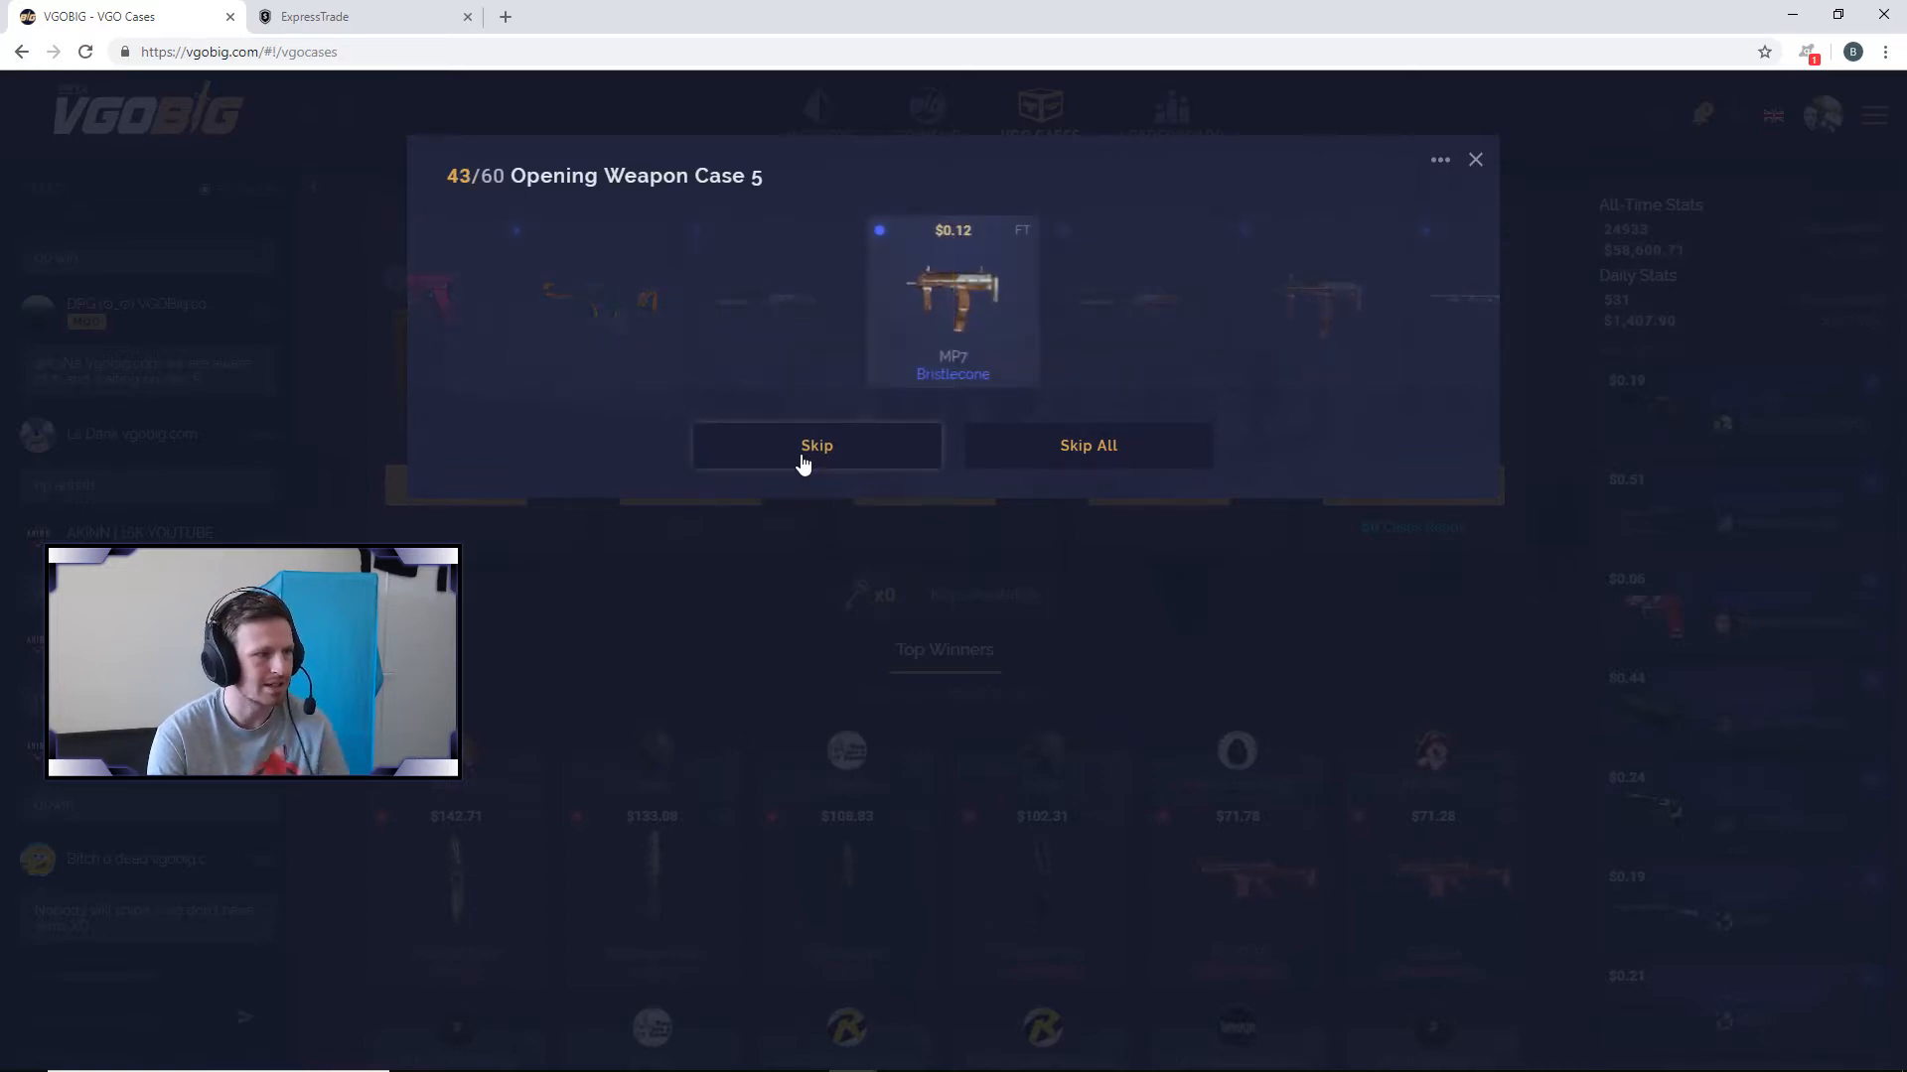
{"action": "left_click", "coordinate": [816, 445]}
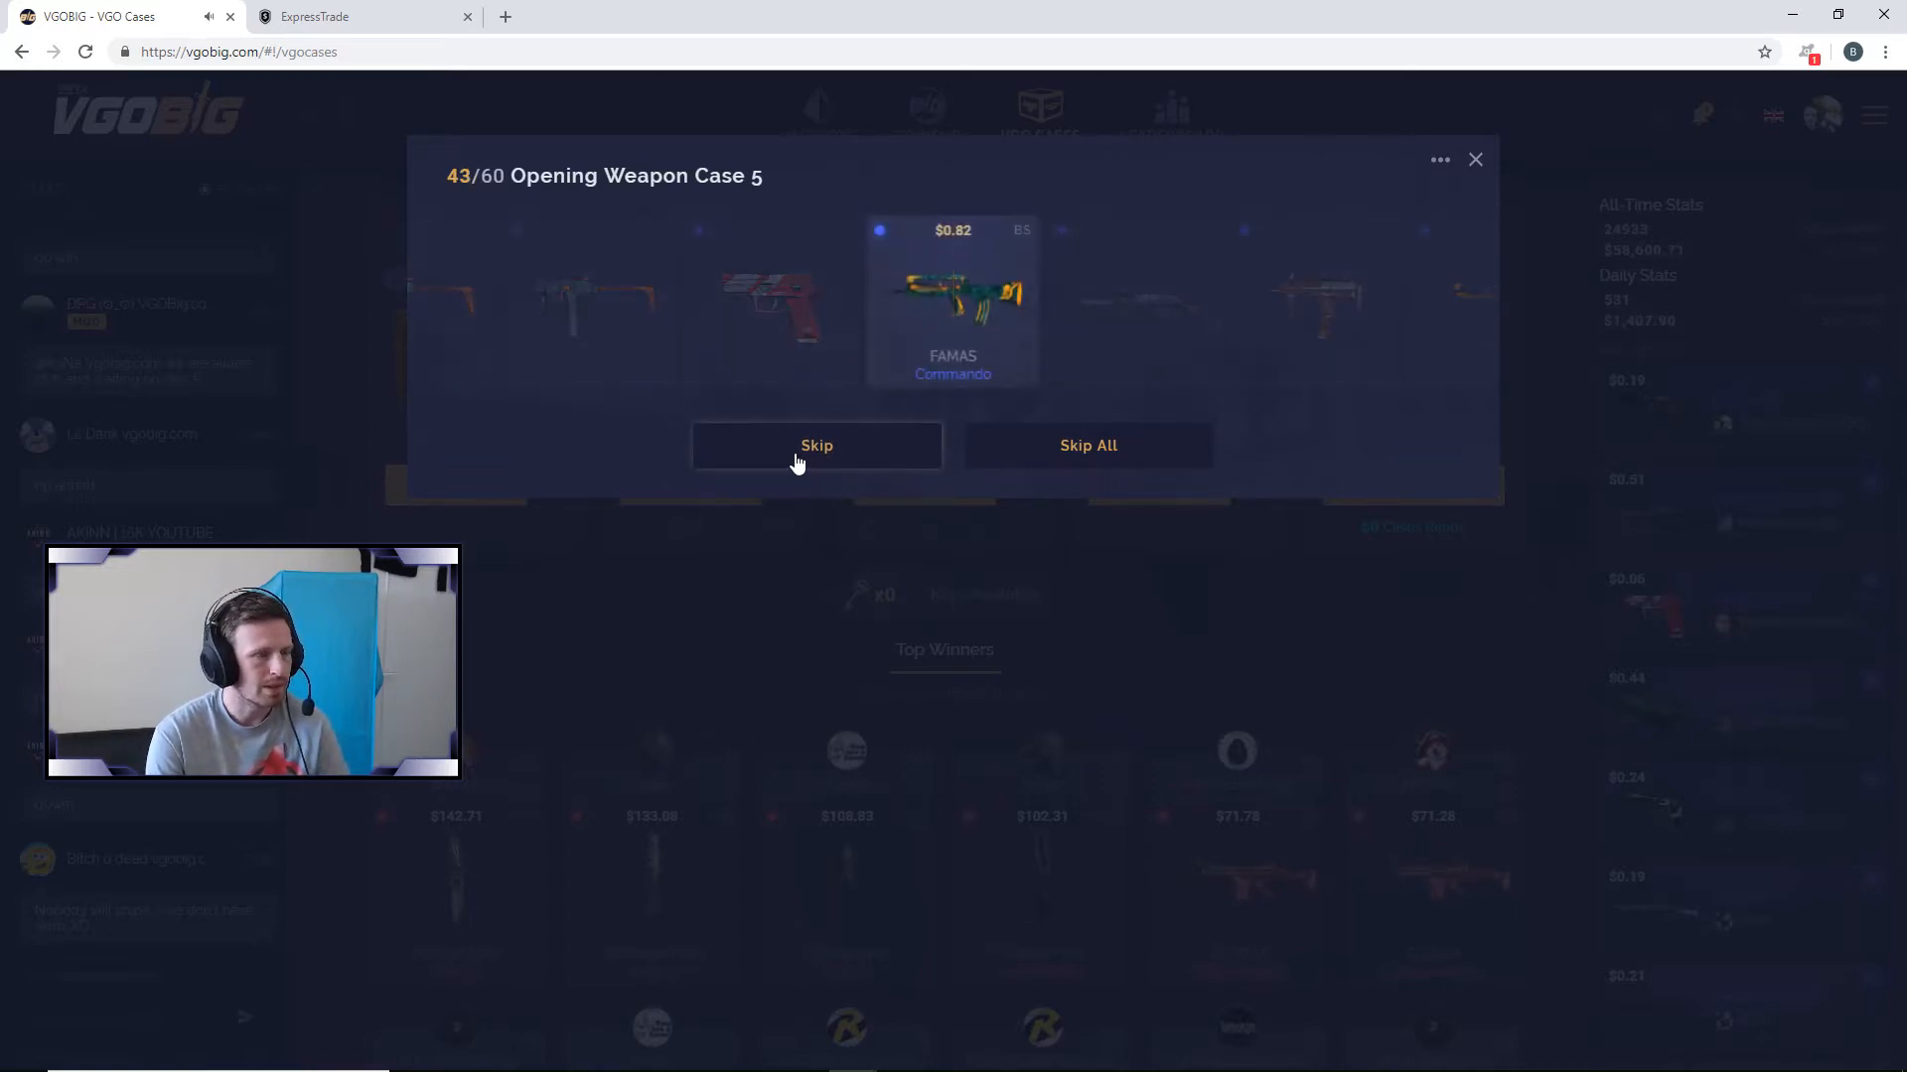
{"action": "left_click", "coordinate": [816, 445]}
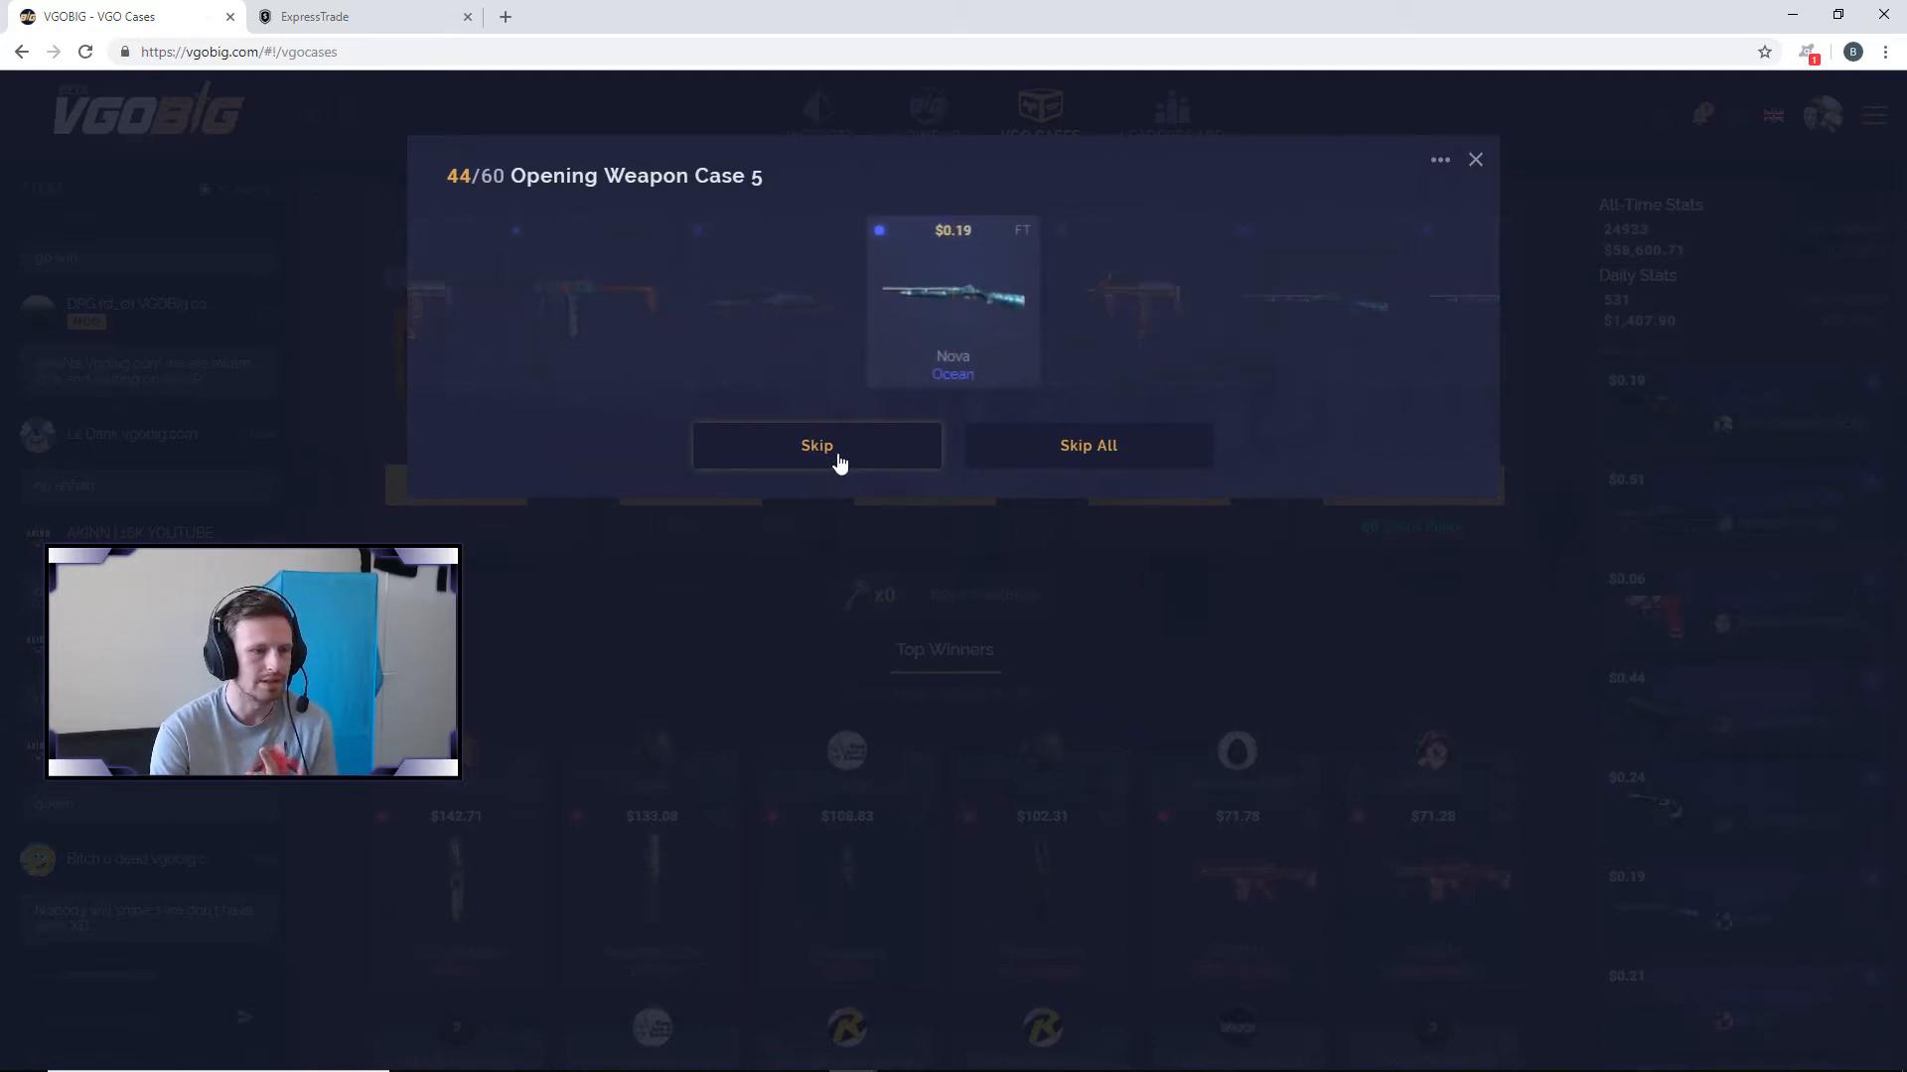
{"action": "left_click", "coordinate": [817, 445]}
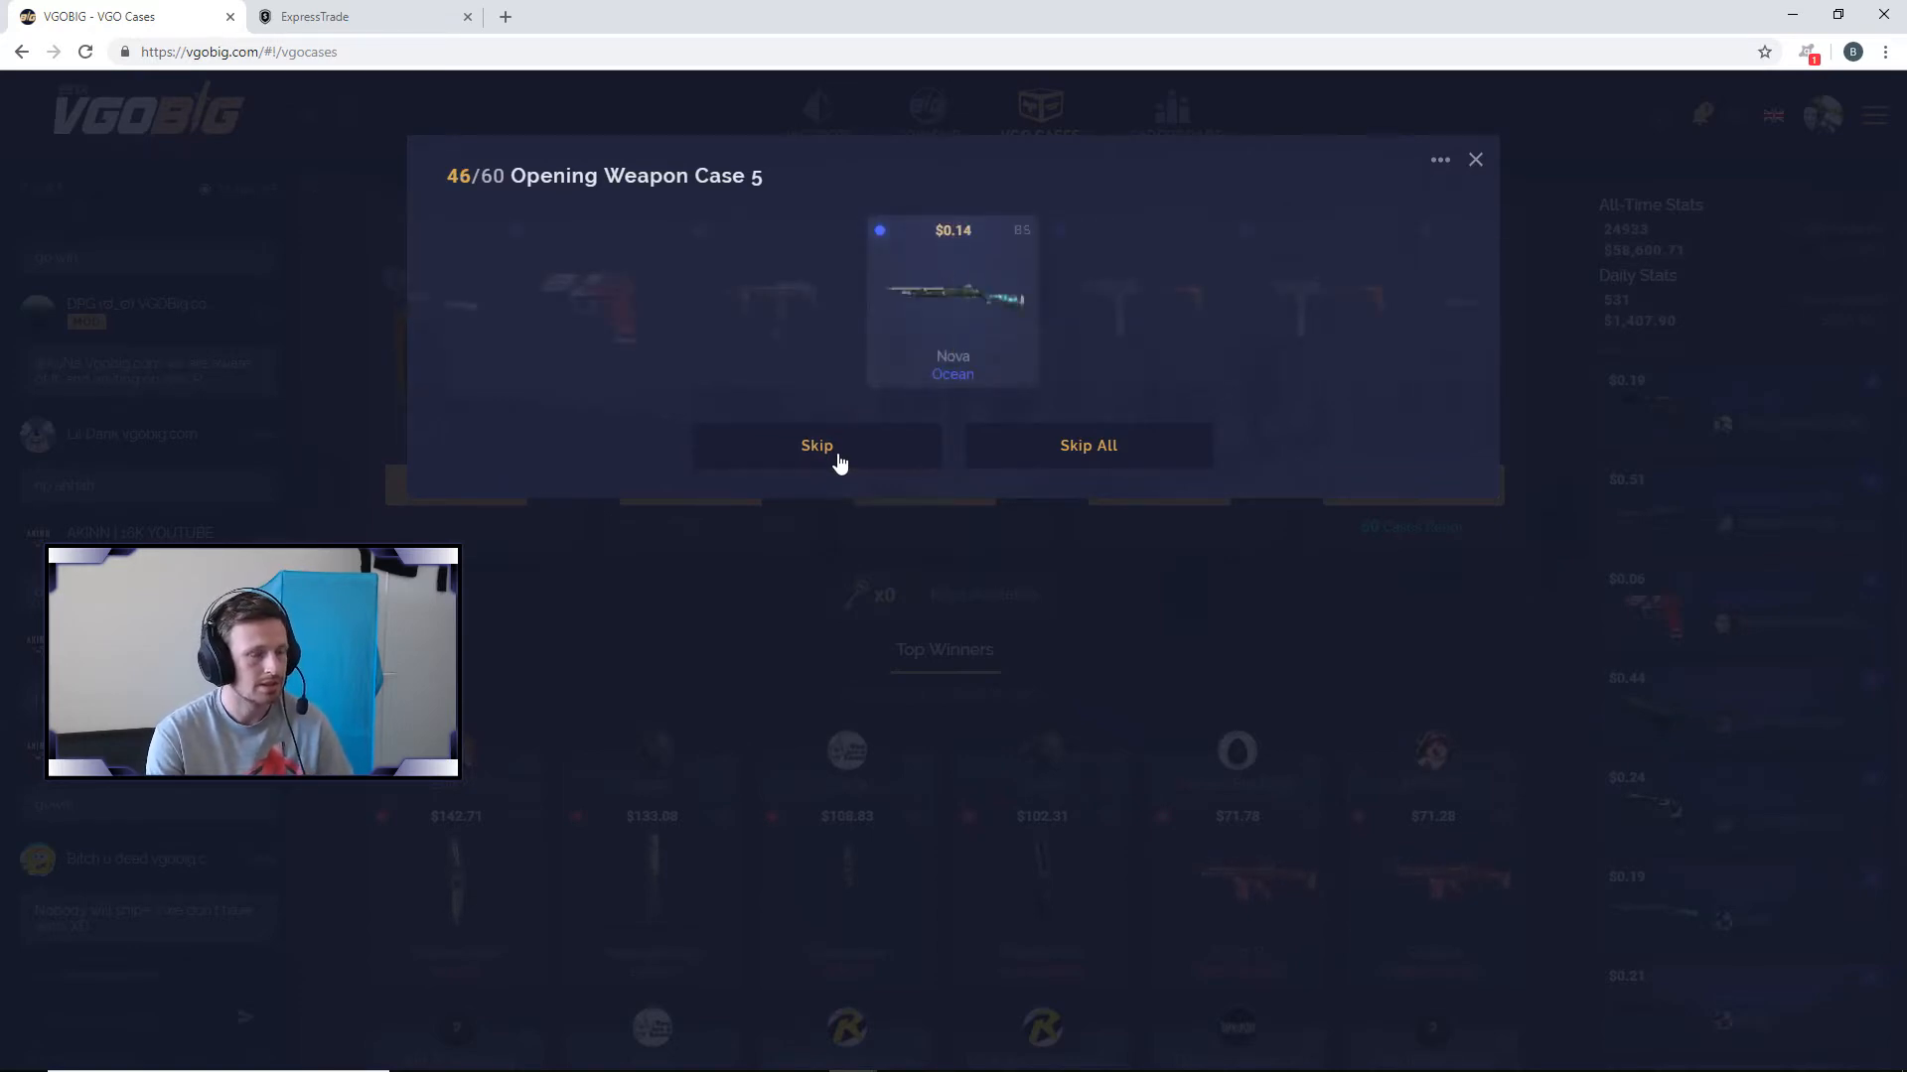
{"action": "left_click", "coordinate": [816, 445]}
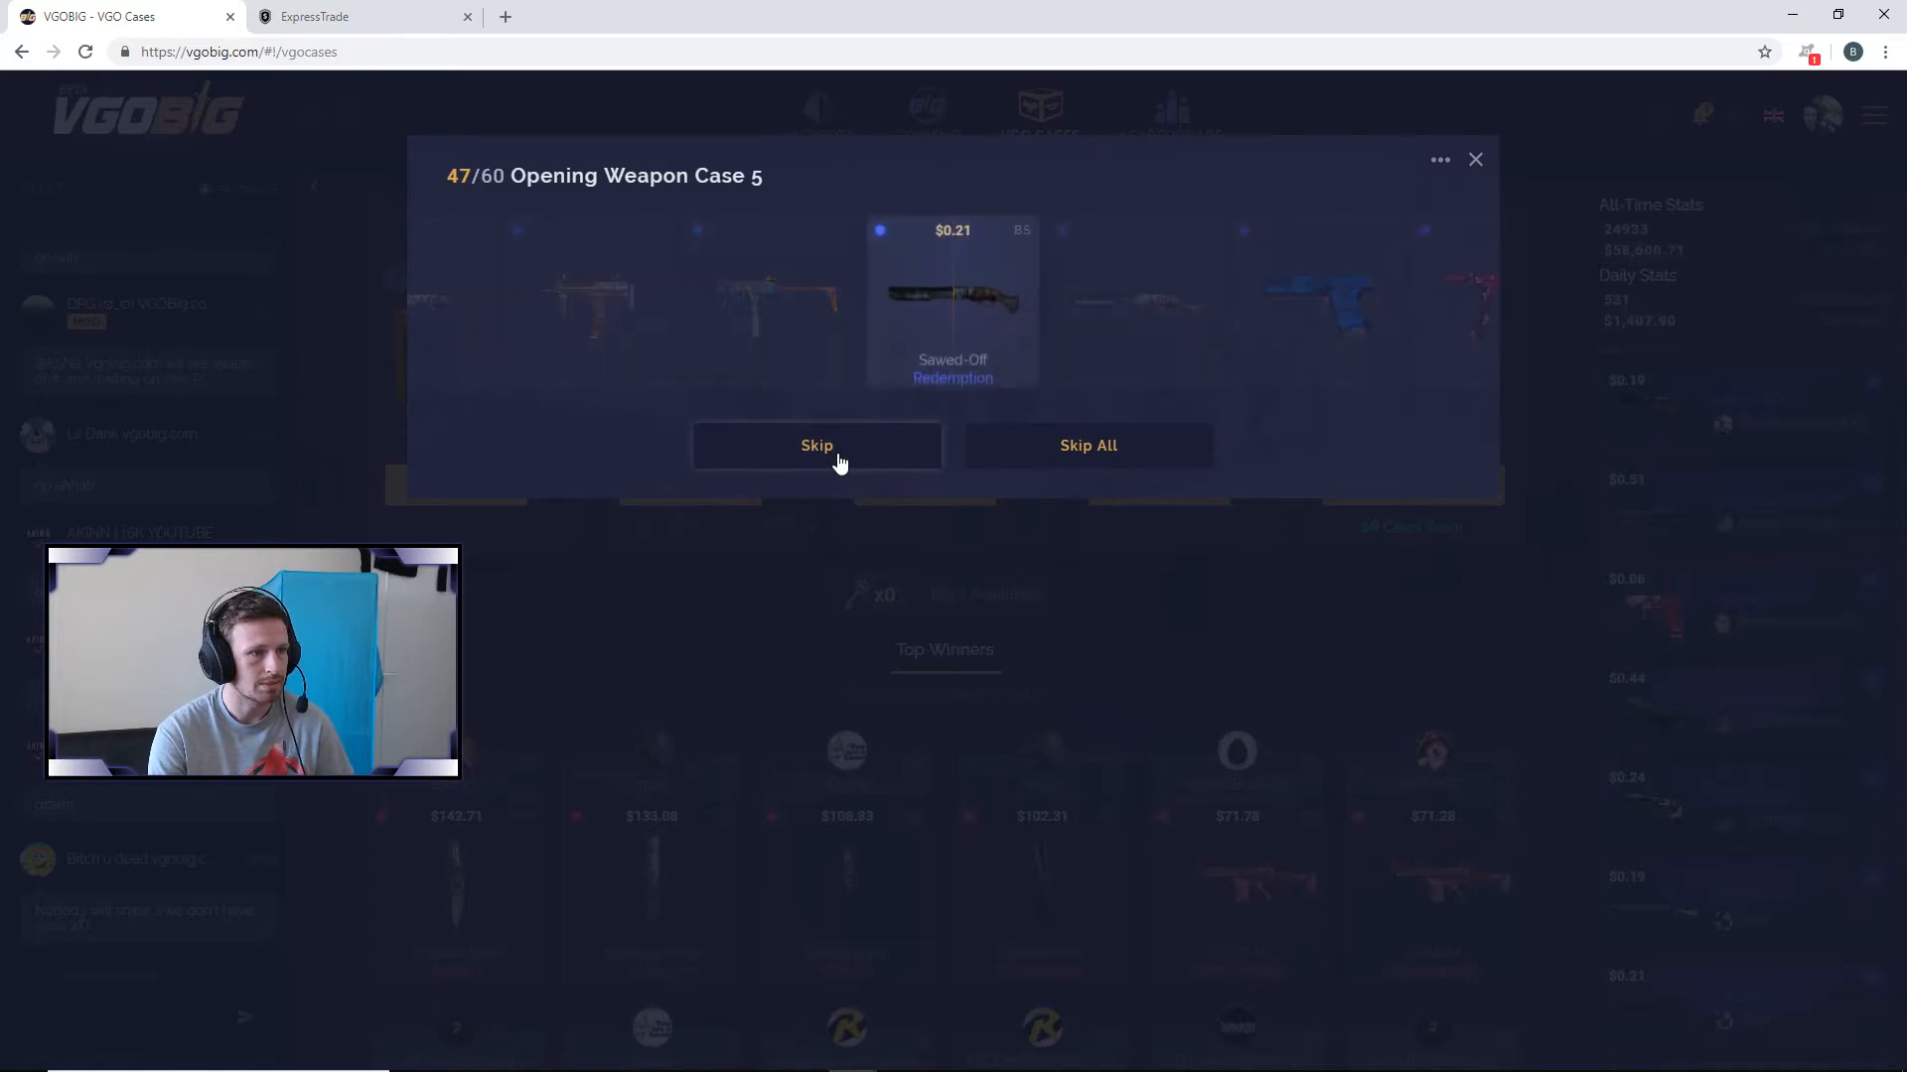
{"action": "left_click", "coordinate": [816, 445]}
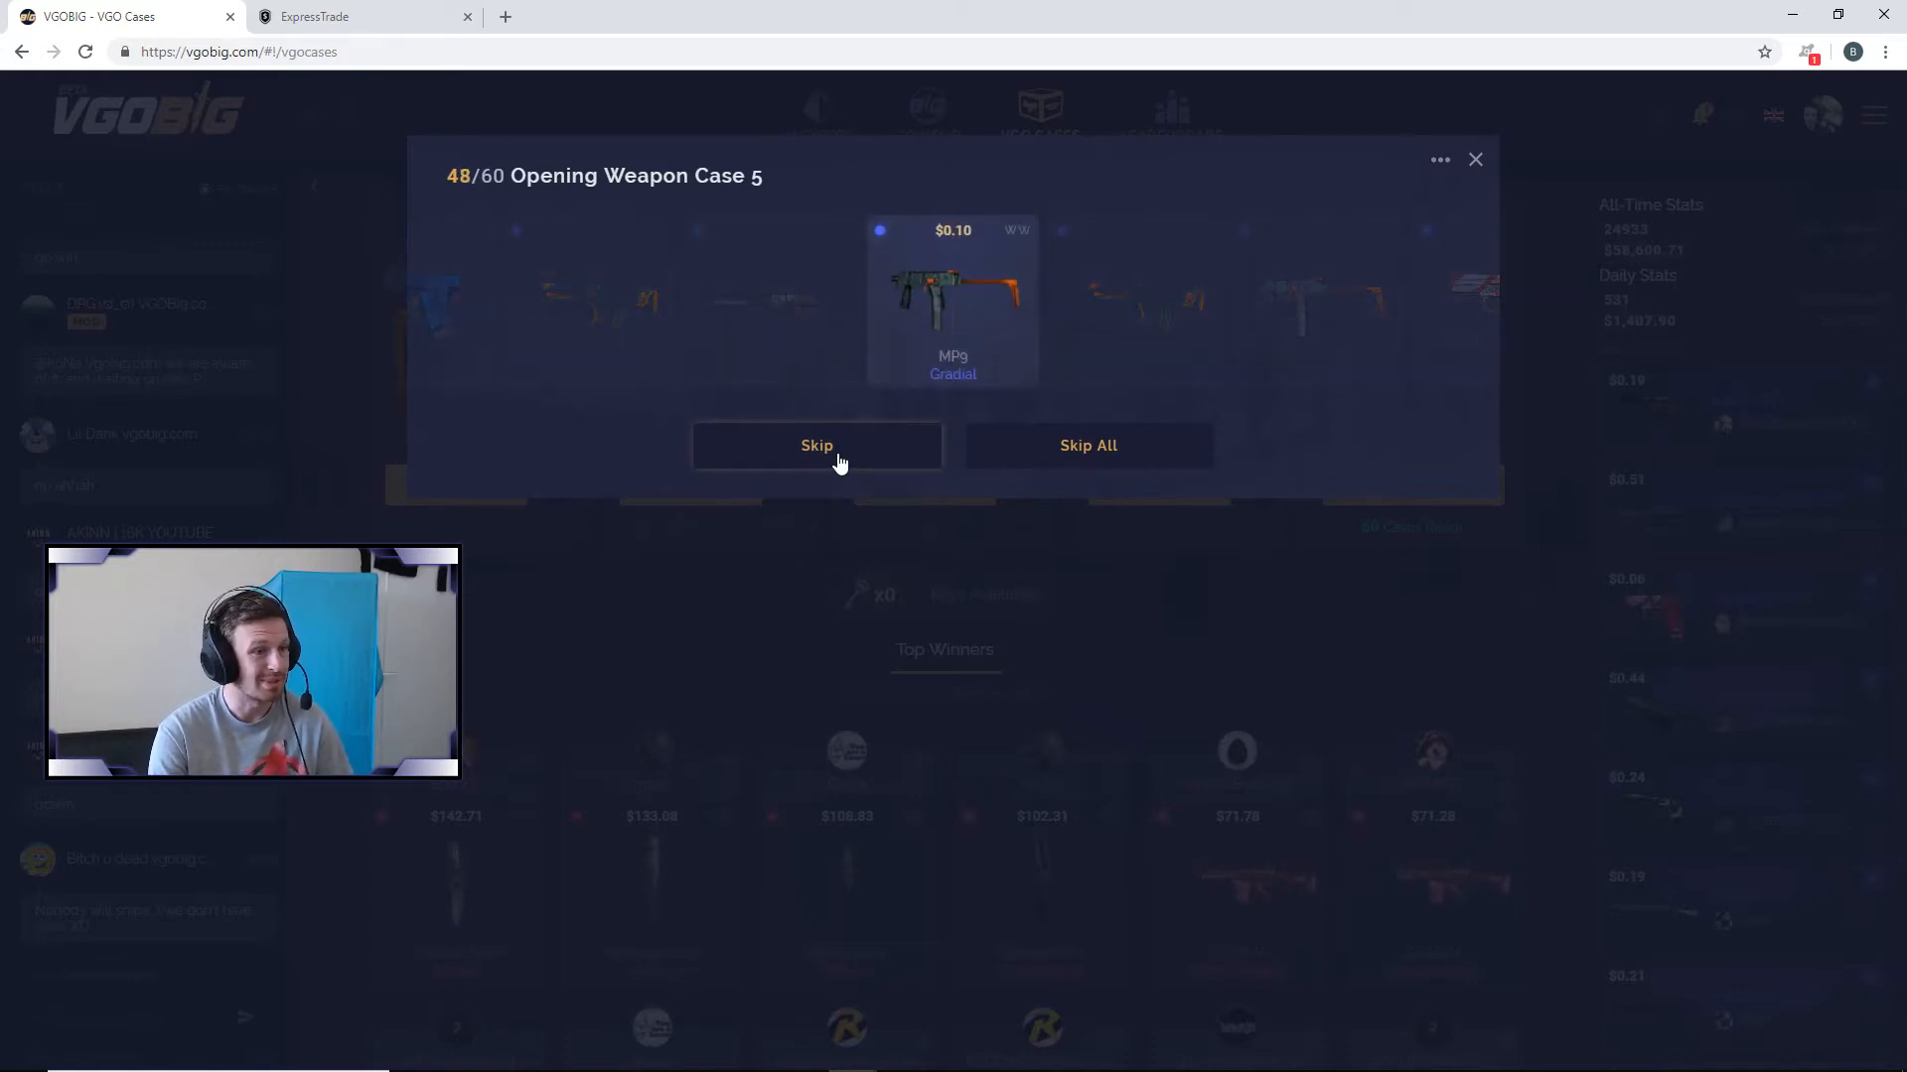
{"action": "left_click", "coordinate": [817, 445]}
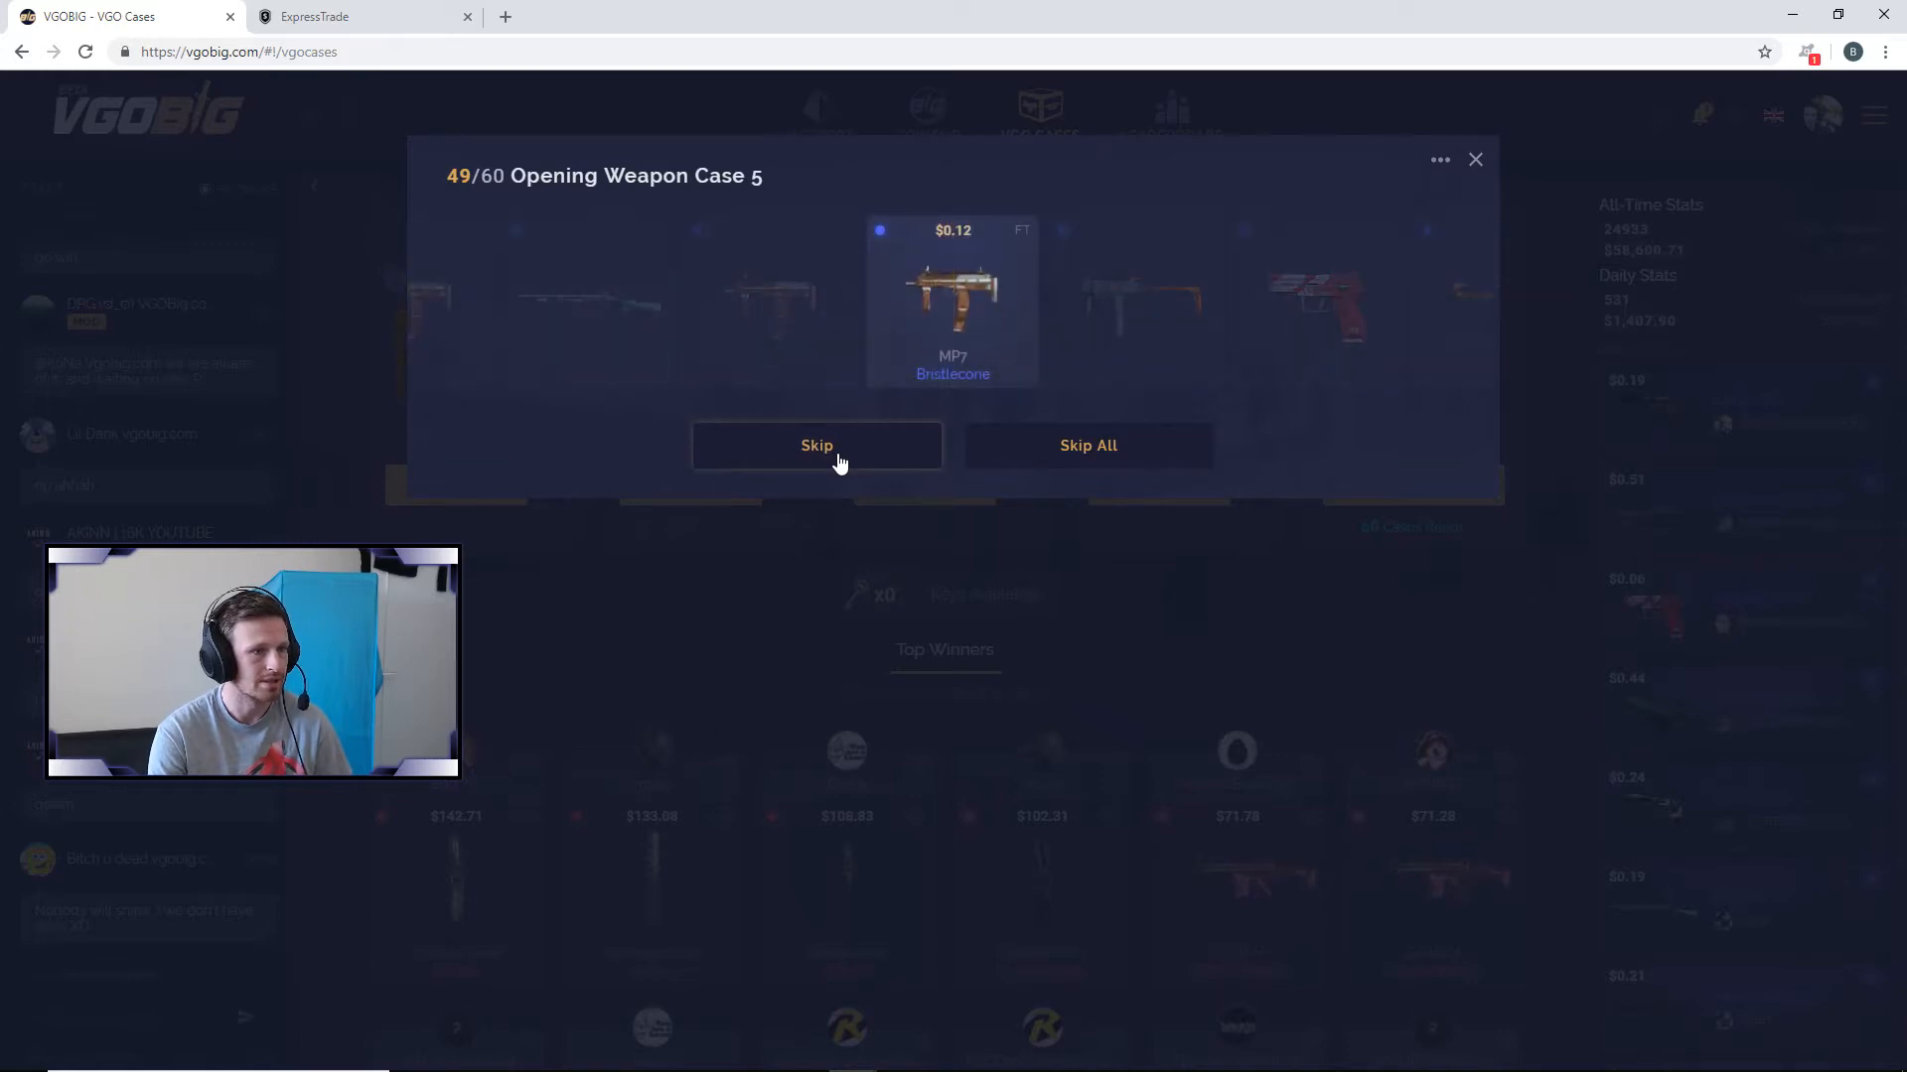
{"action": "left_click", "coordinate": [816, 444]}
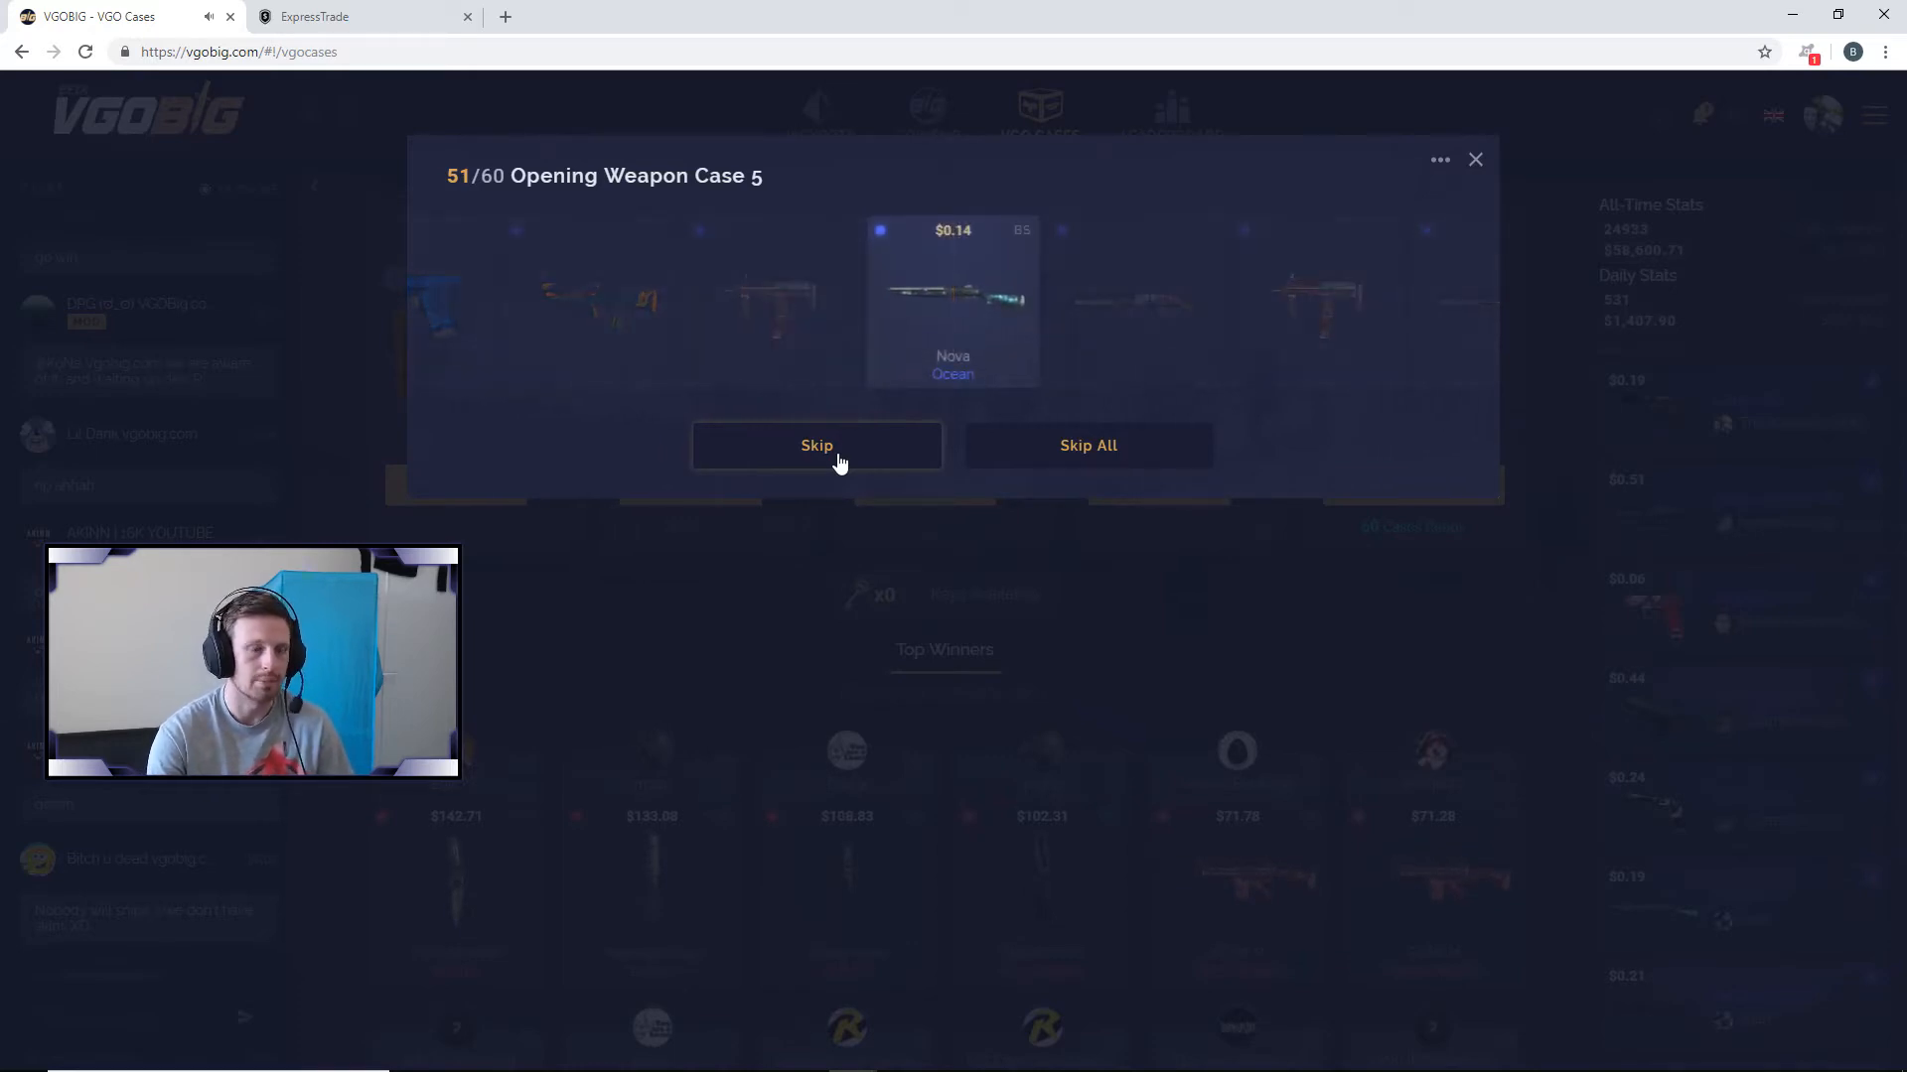
{"action": "left_click", "coordinate": [816, 445]}
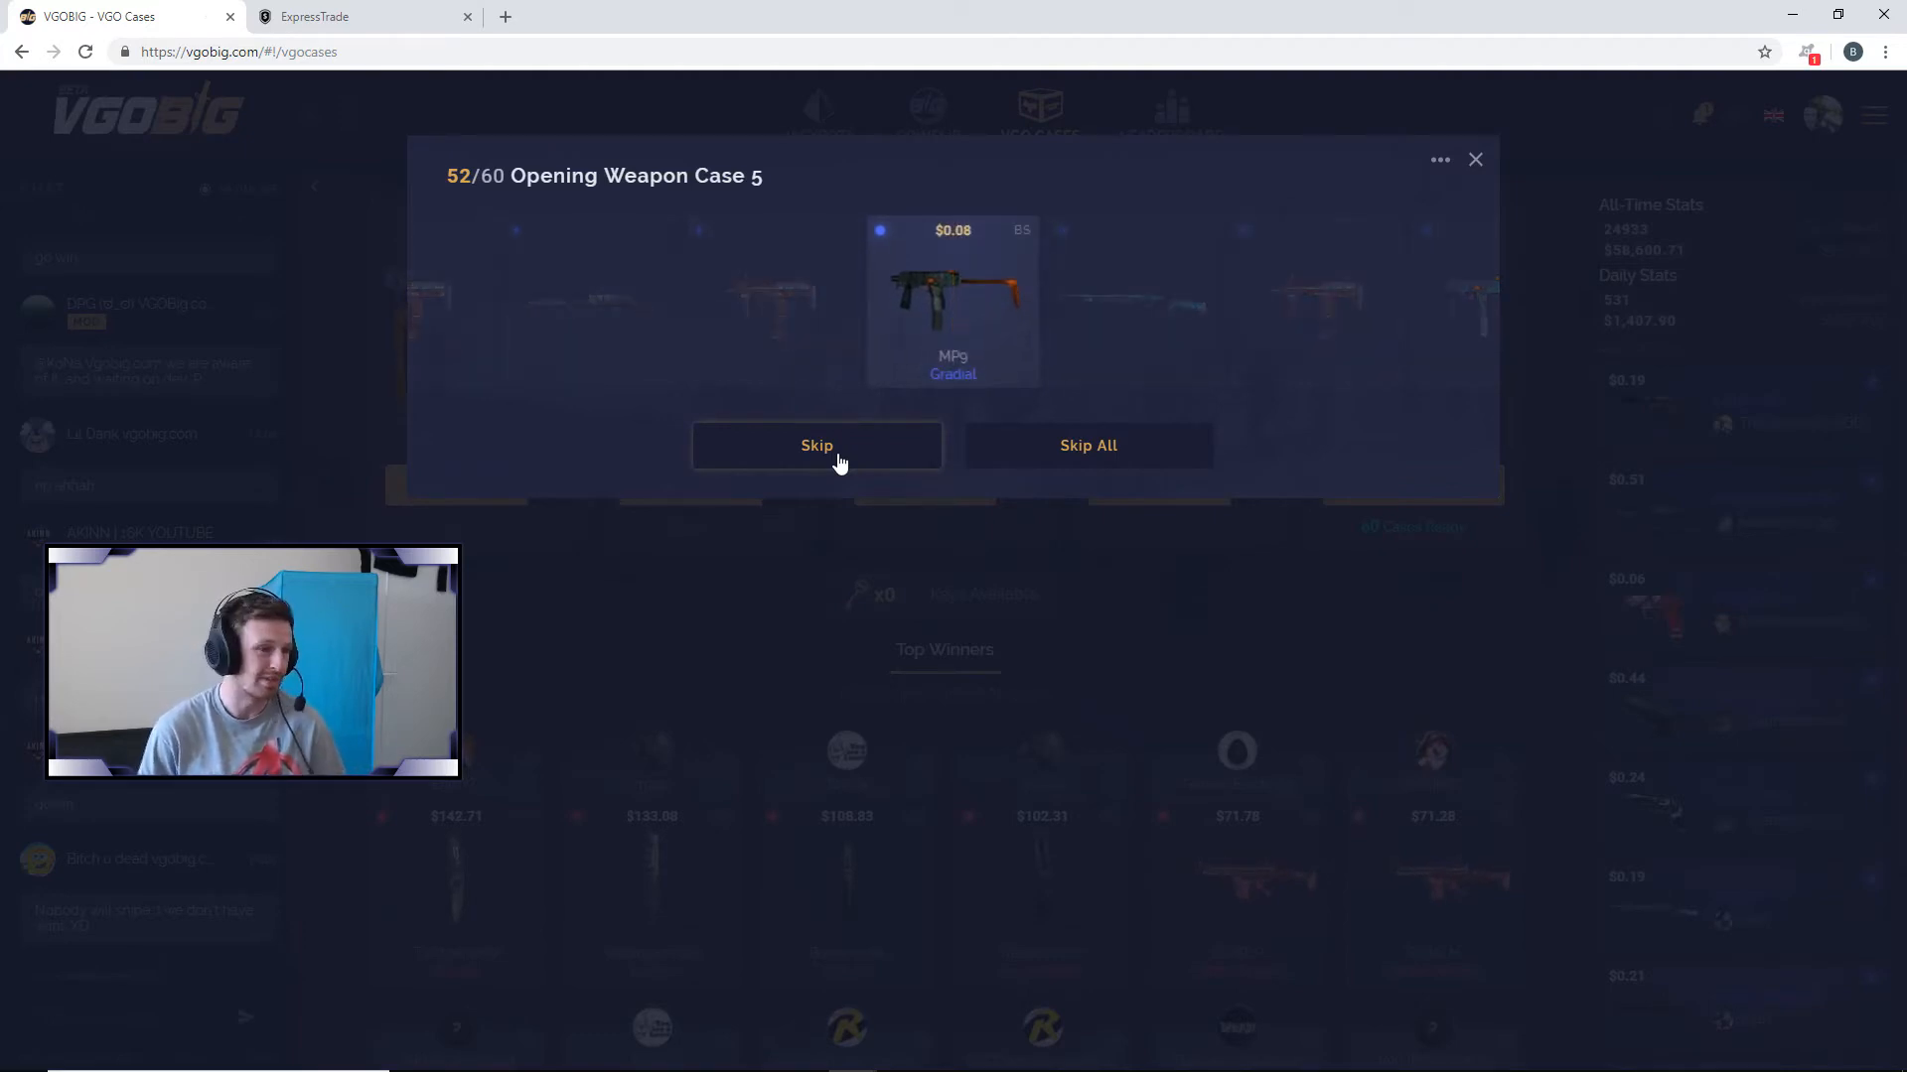
{"action": "left_click", "coordinate": [816, 445]}
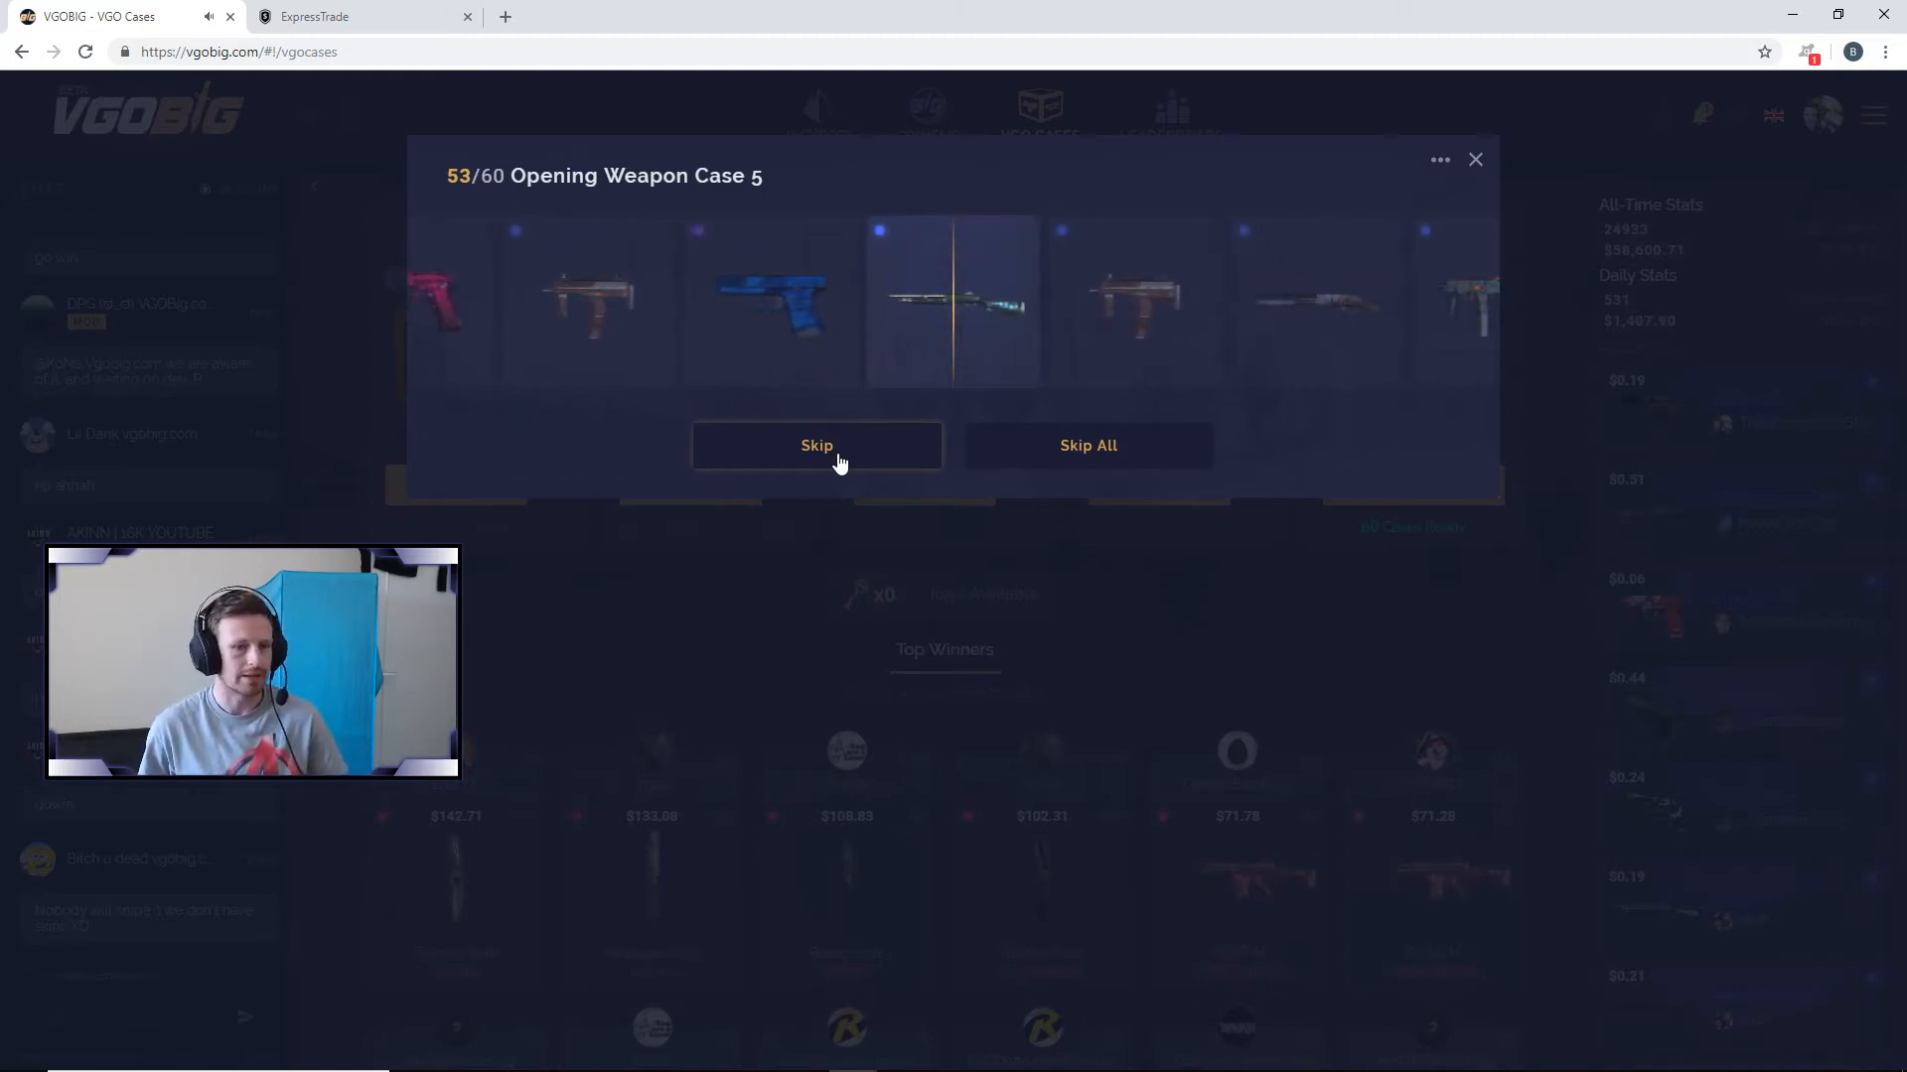
{"action": "left_click", "coordinate": [816, 445]}
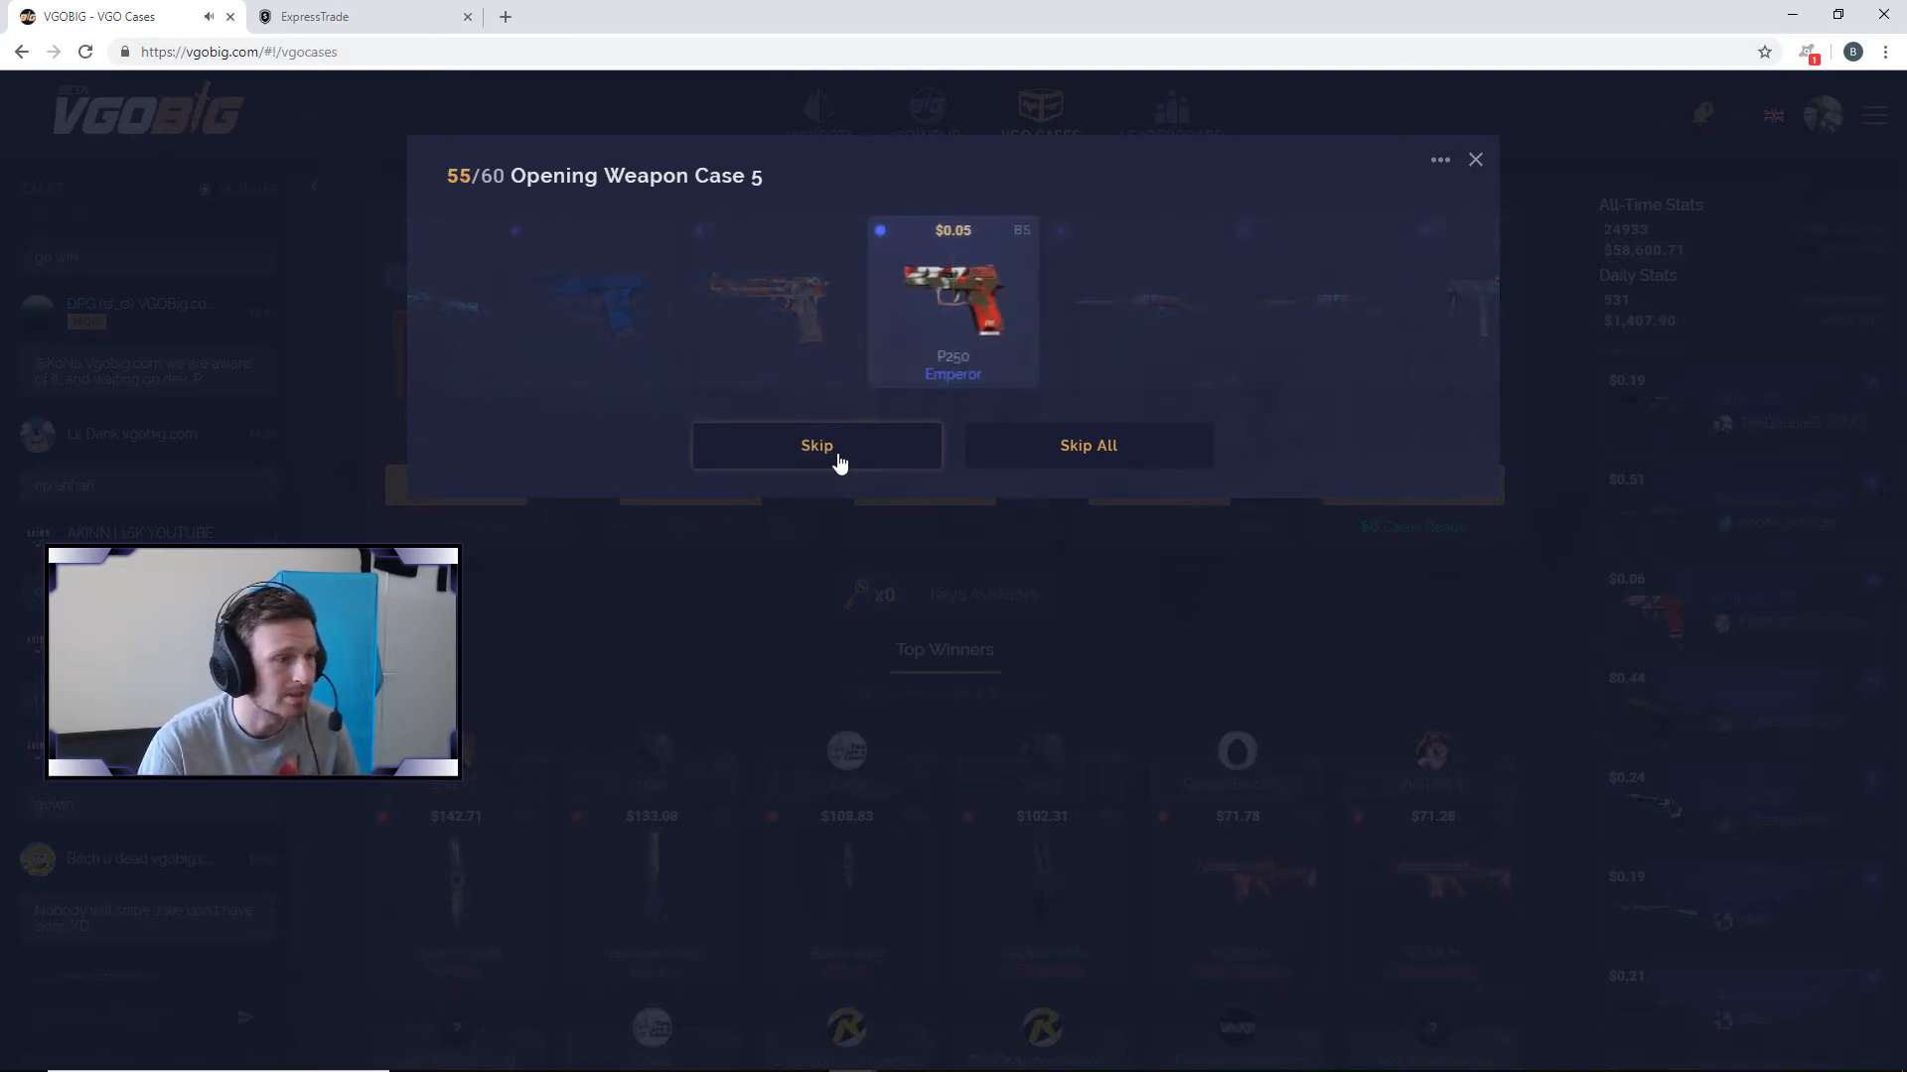
{"action": "left_click", "coordinate": [816, 445]}
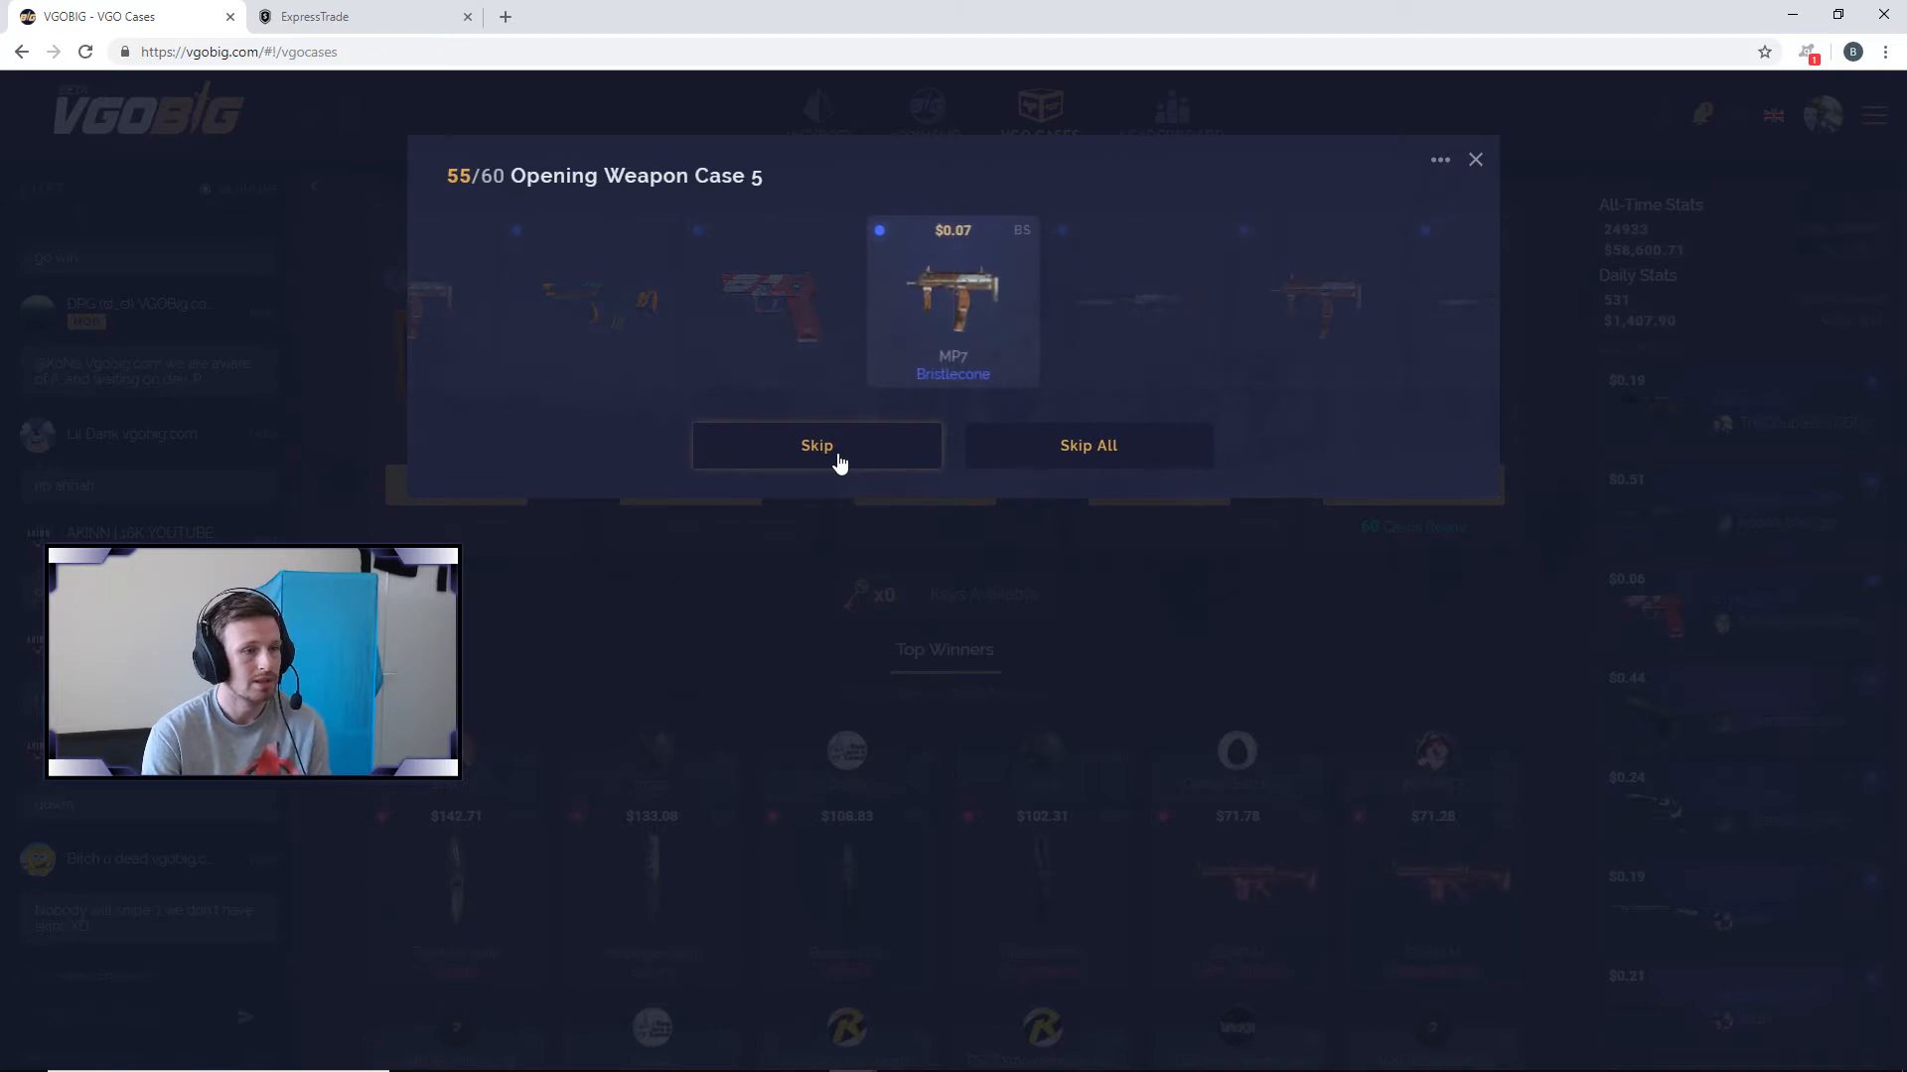
{"action": "left_click", "coordinate": [817, 444]}
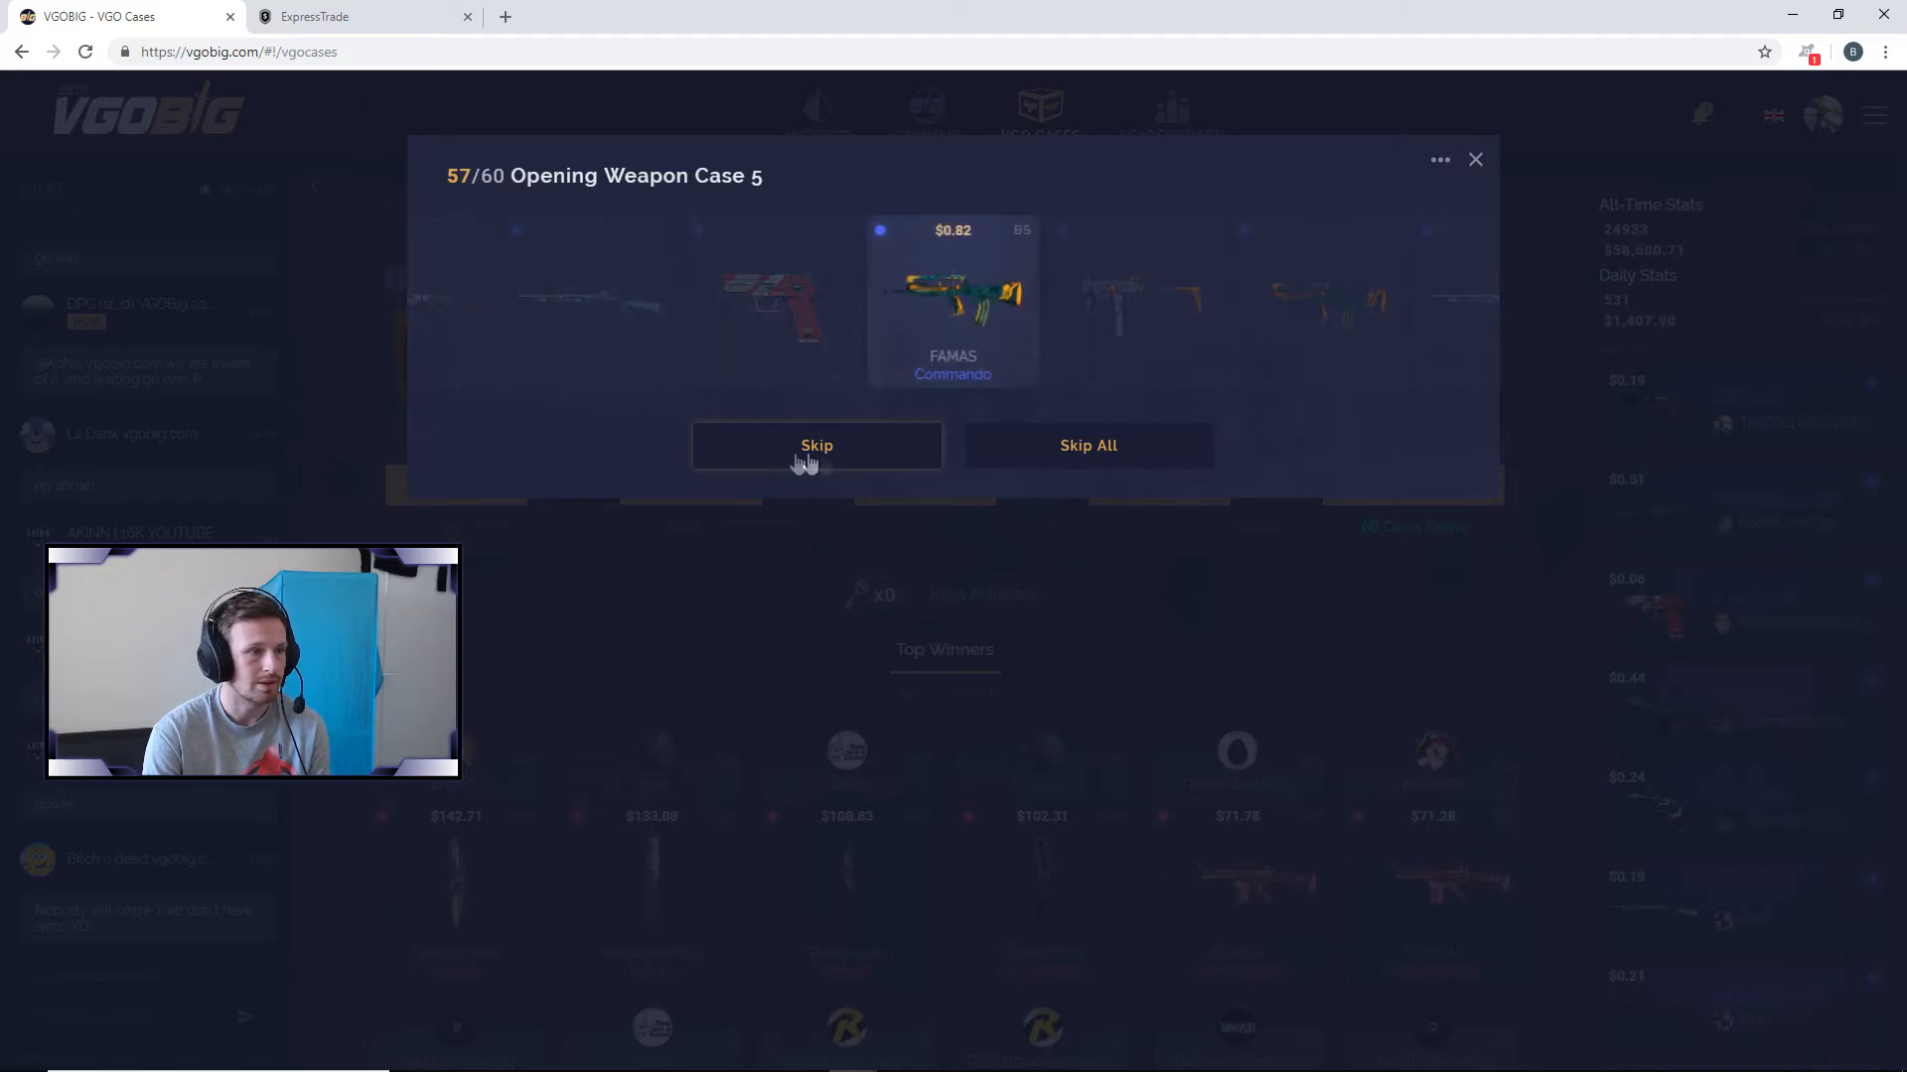
Skip the last rolls, then close the $177.99 'Weapon Case 5 Opened!' summary
{"action": "left_click", "coordinate": [816, 445]}
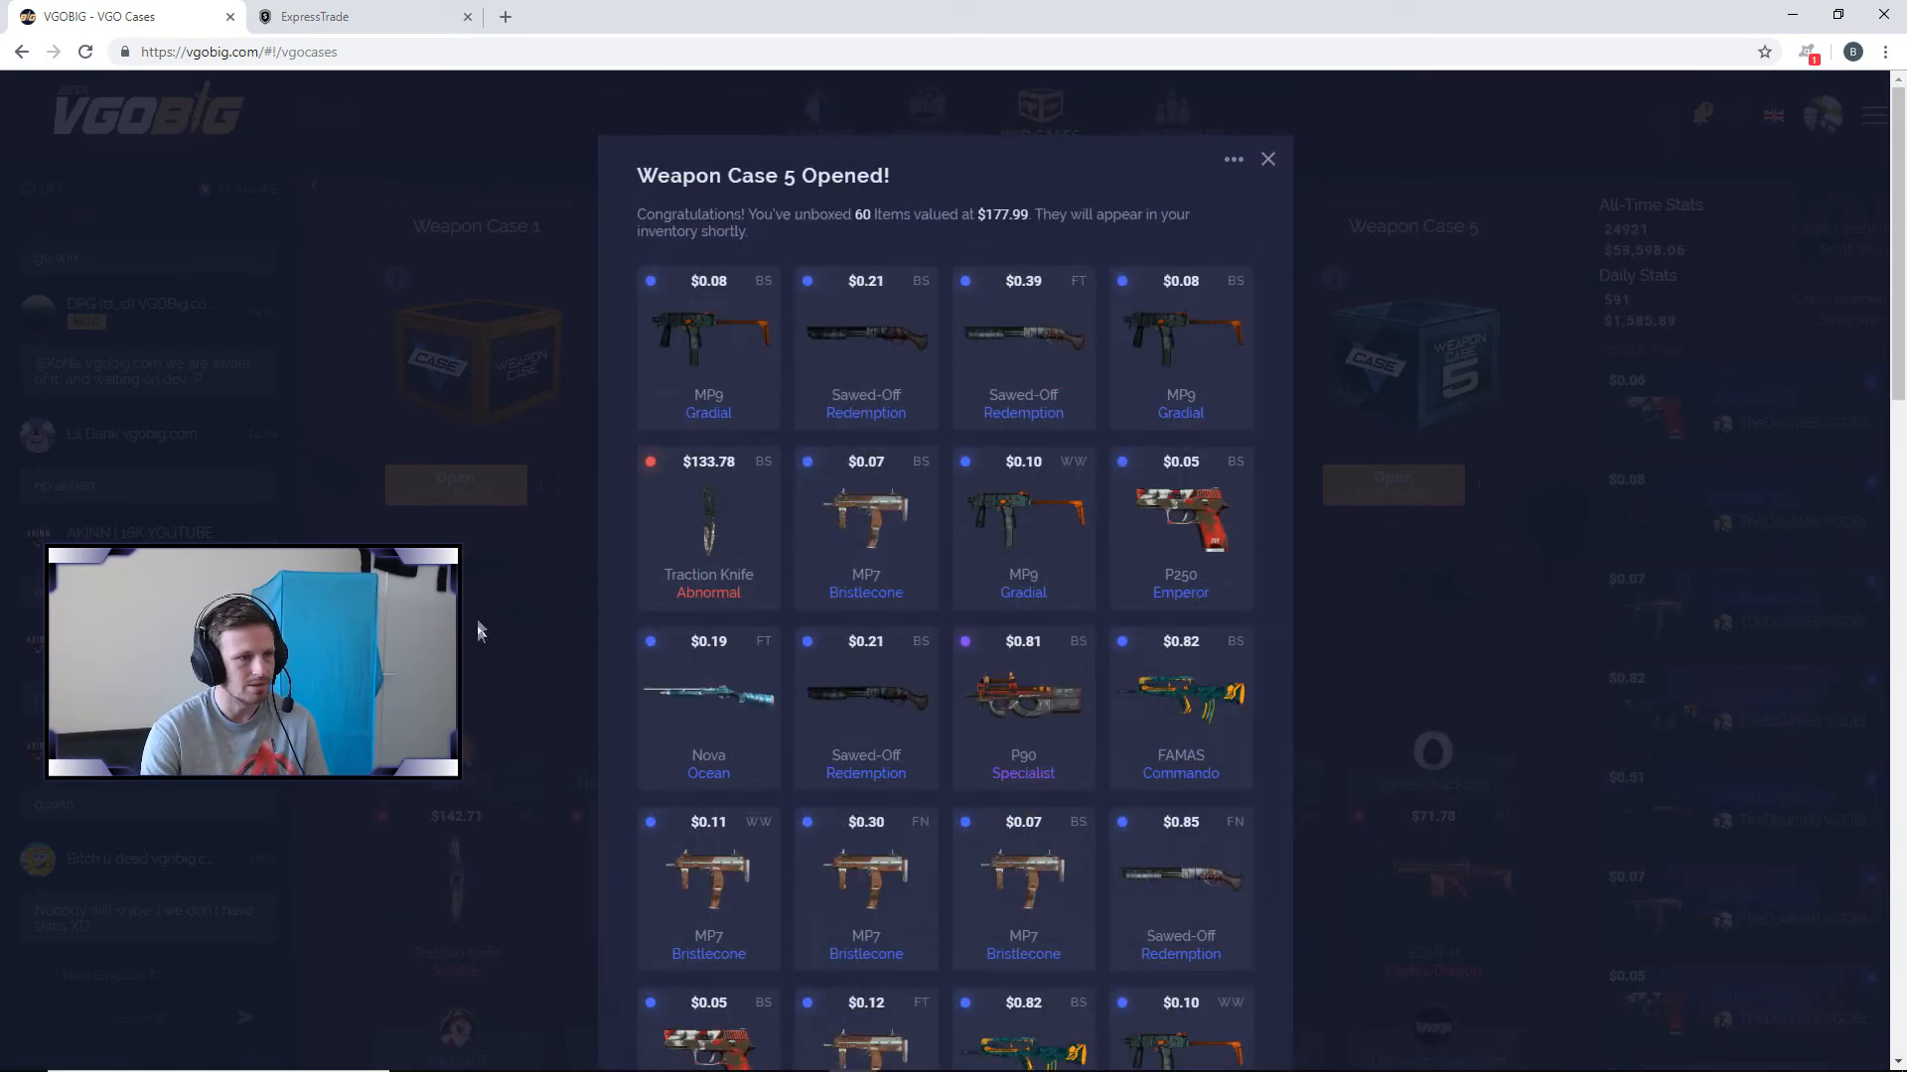
{"action": "left_click", "coordinate": [1267, 159]}
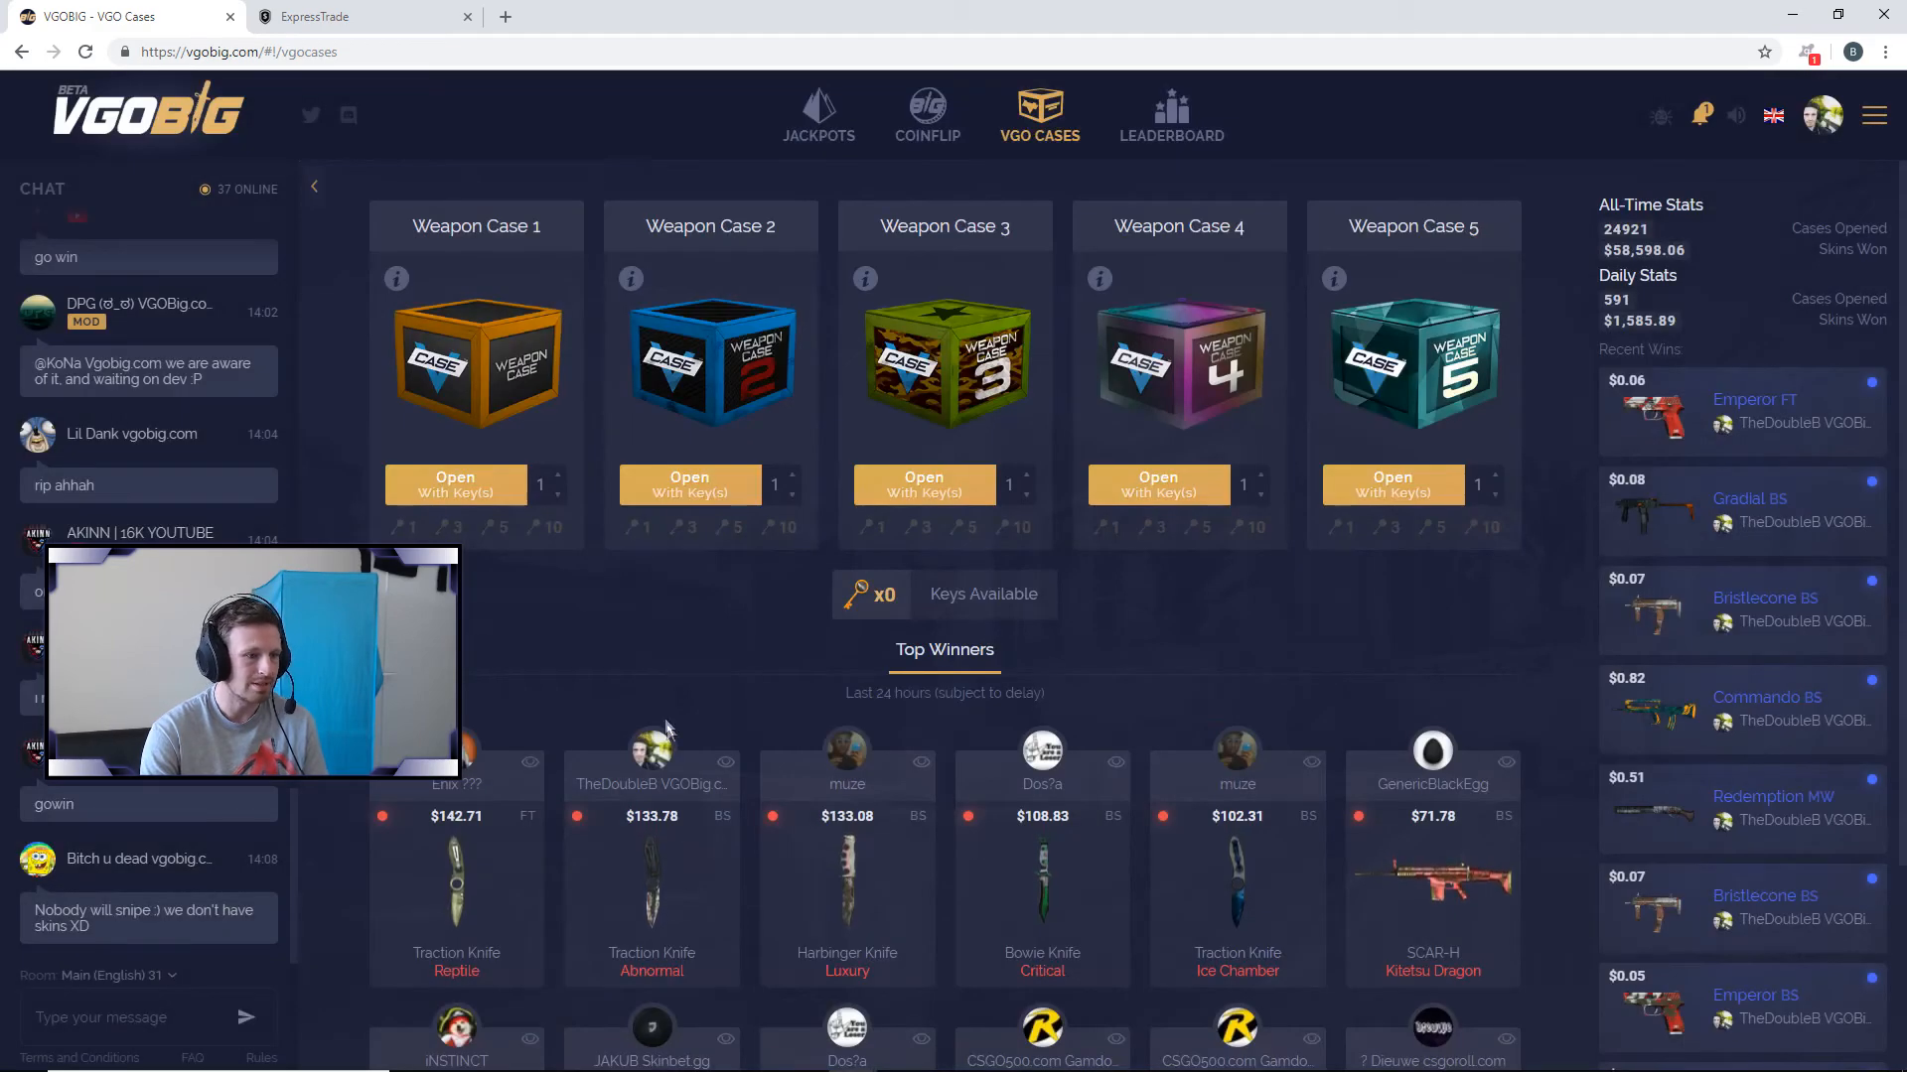
{"action": "scroll", "scroll_direction": "down", "scroll_amount": 3}
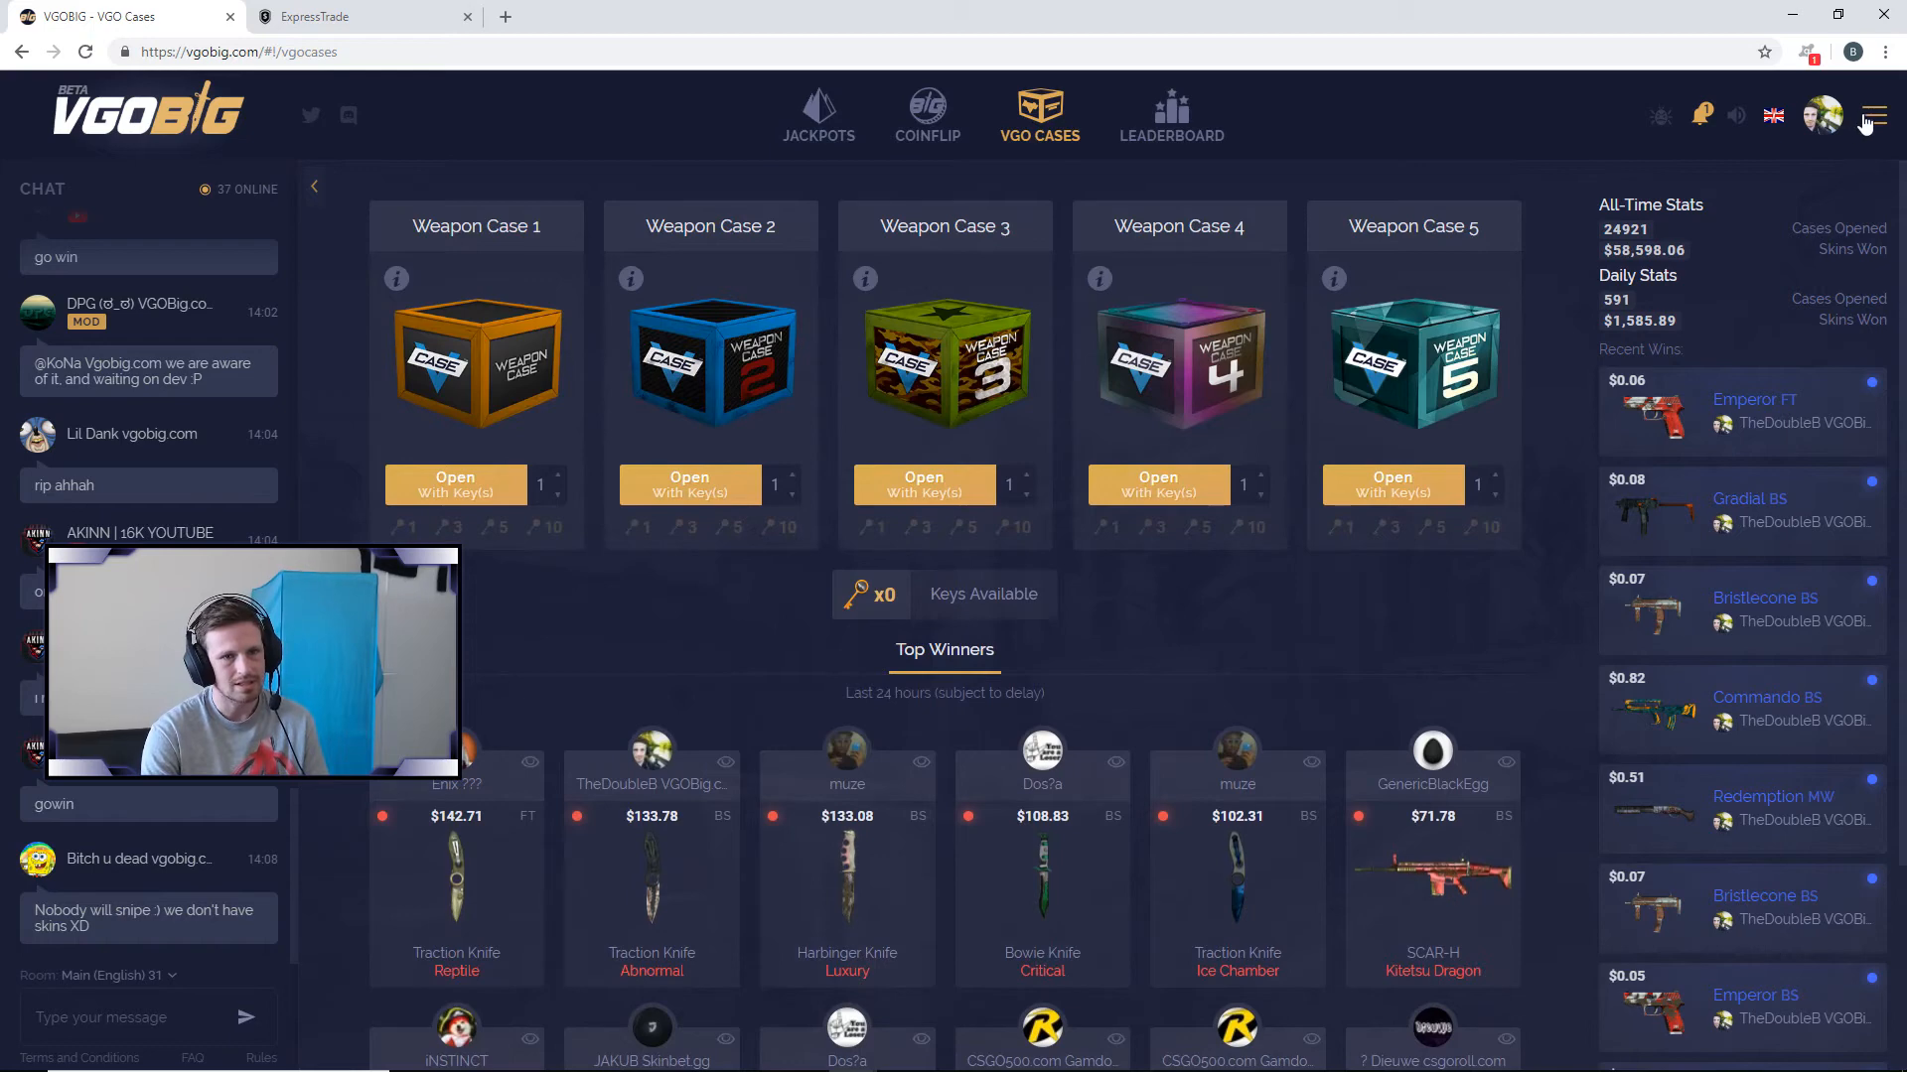
View profile stats ($660.26 won, $725.25 deposited), then go to the jackpots page
{"action": "left_click", "coordinate": [1821, 115]}
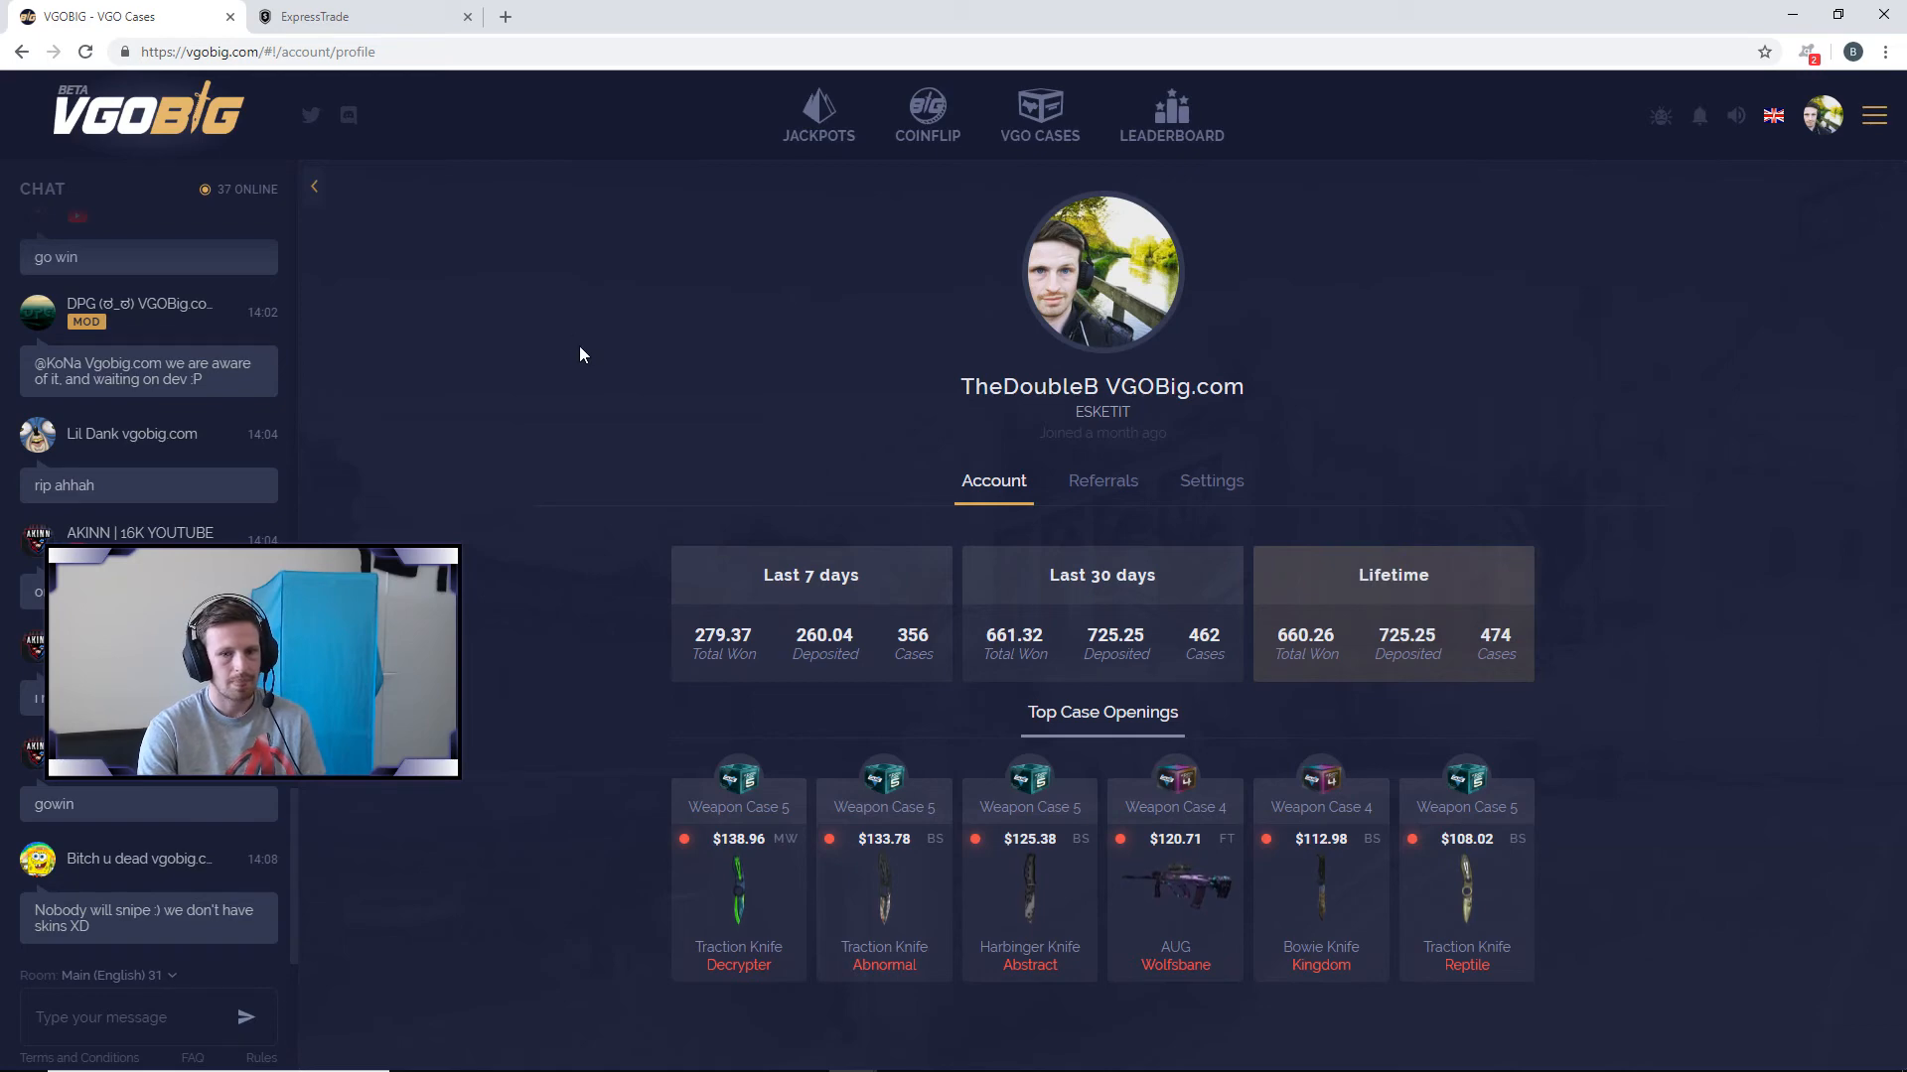
{"action": "left_click", "coordinate": [818, 115]}
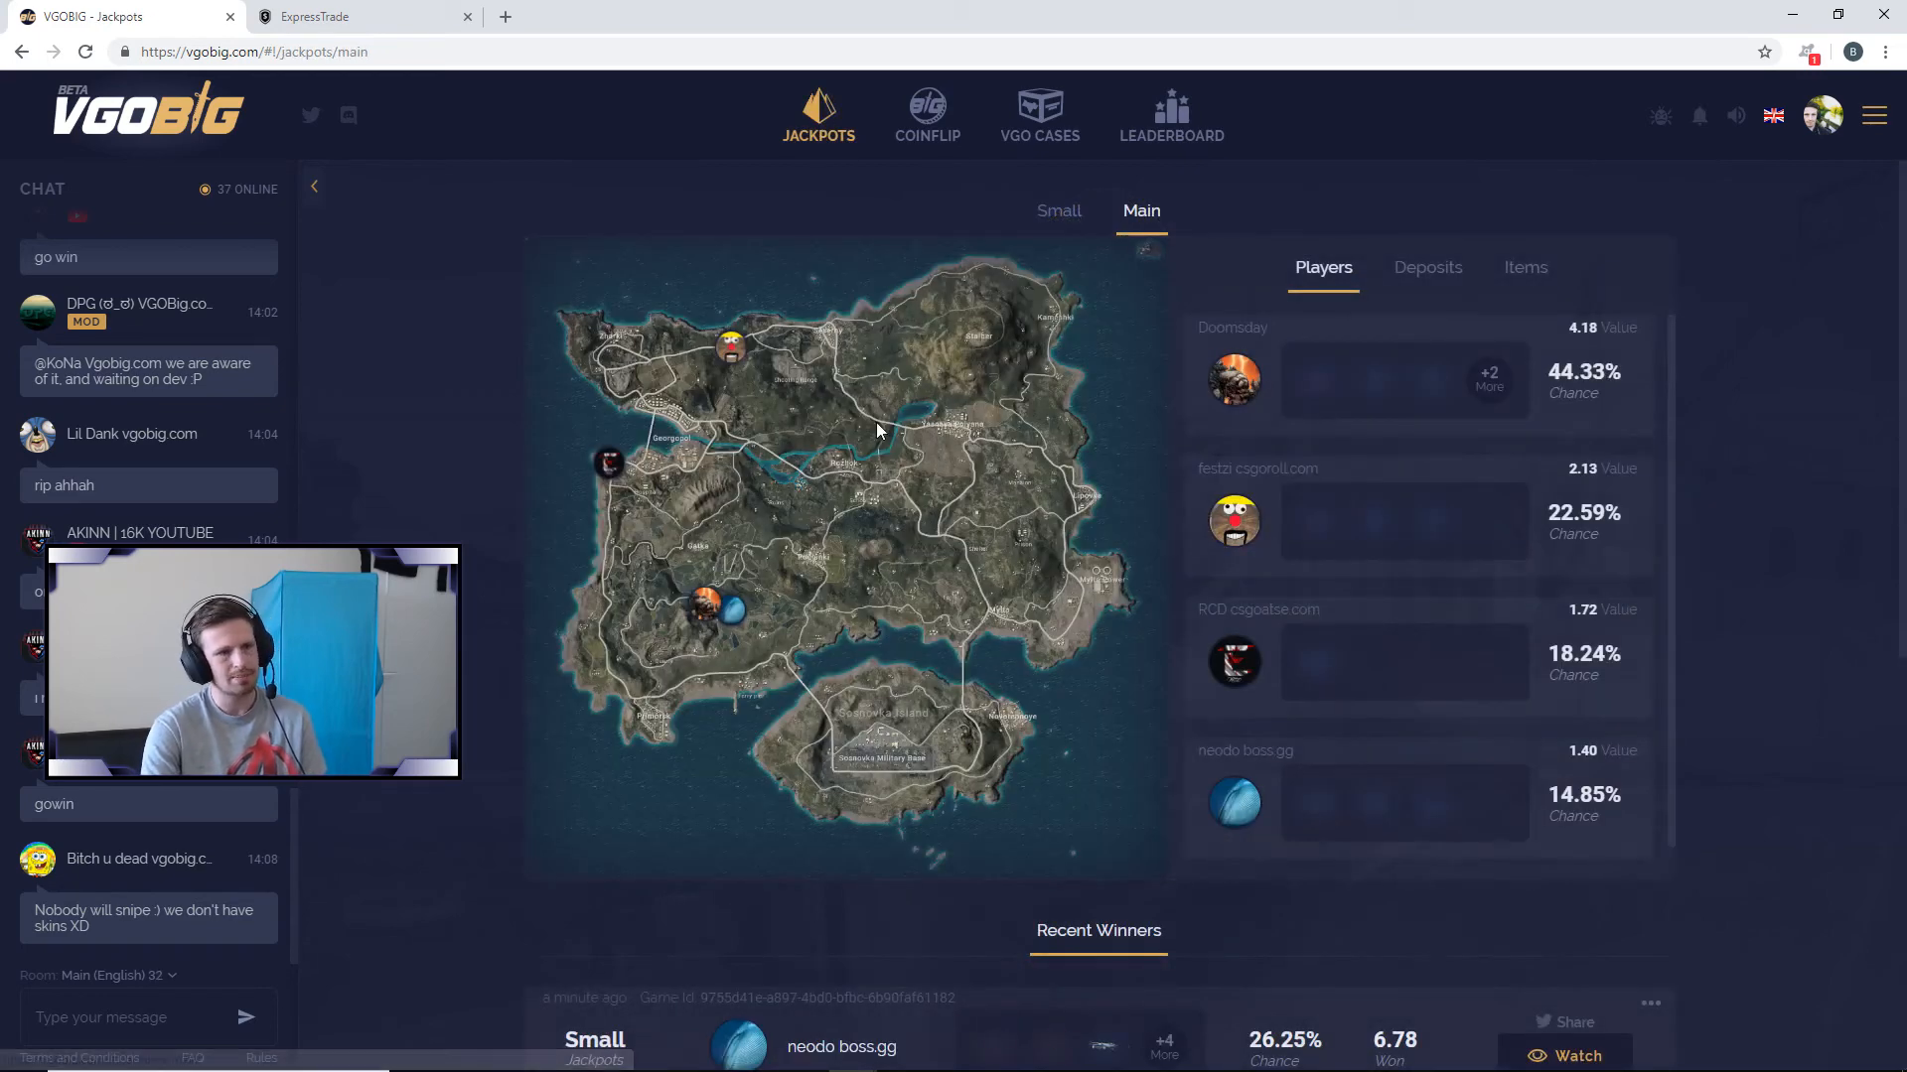
{"action": "left_click", "coordinate": [1056, 210]}
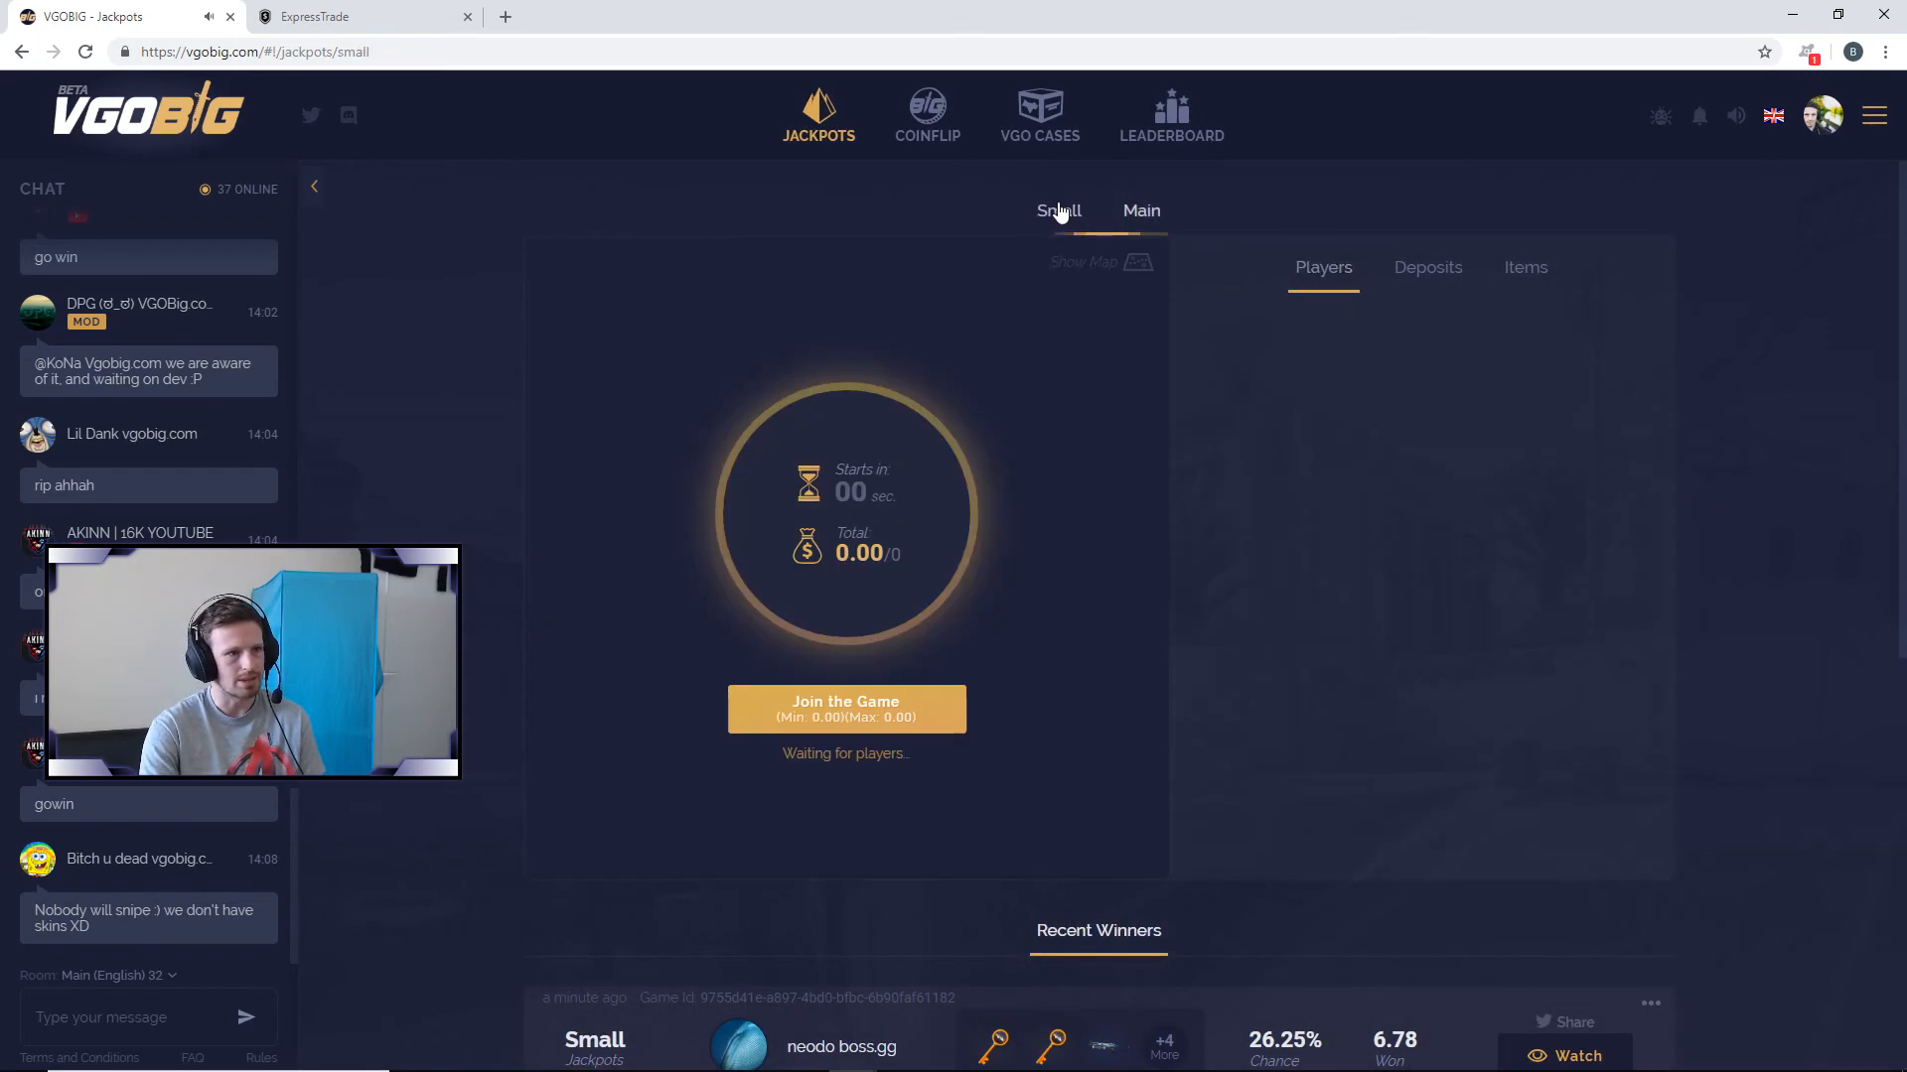
{"action": "left_click", "coordinate": [1138, 211]}
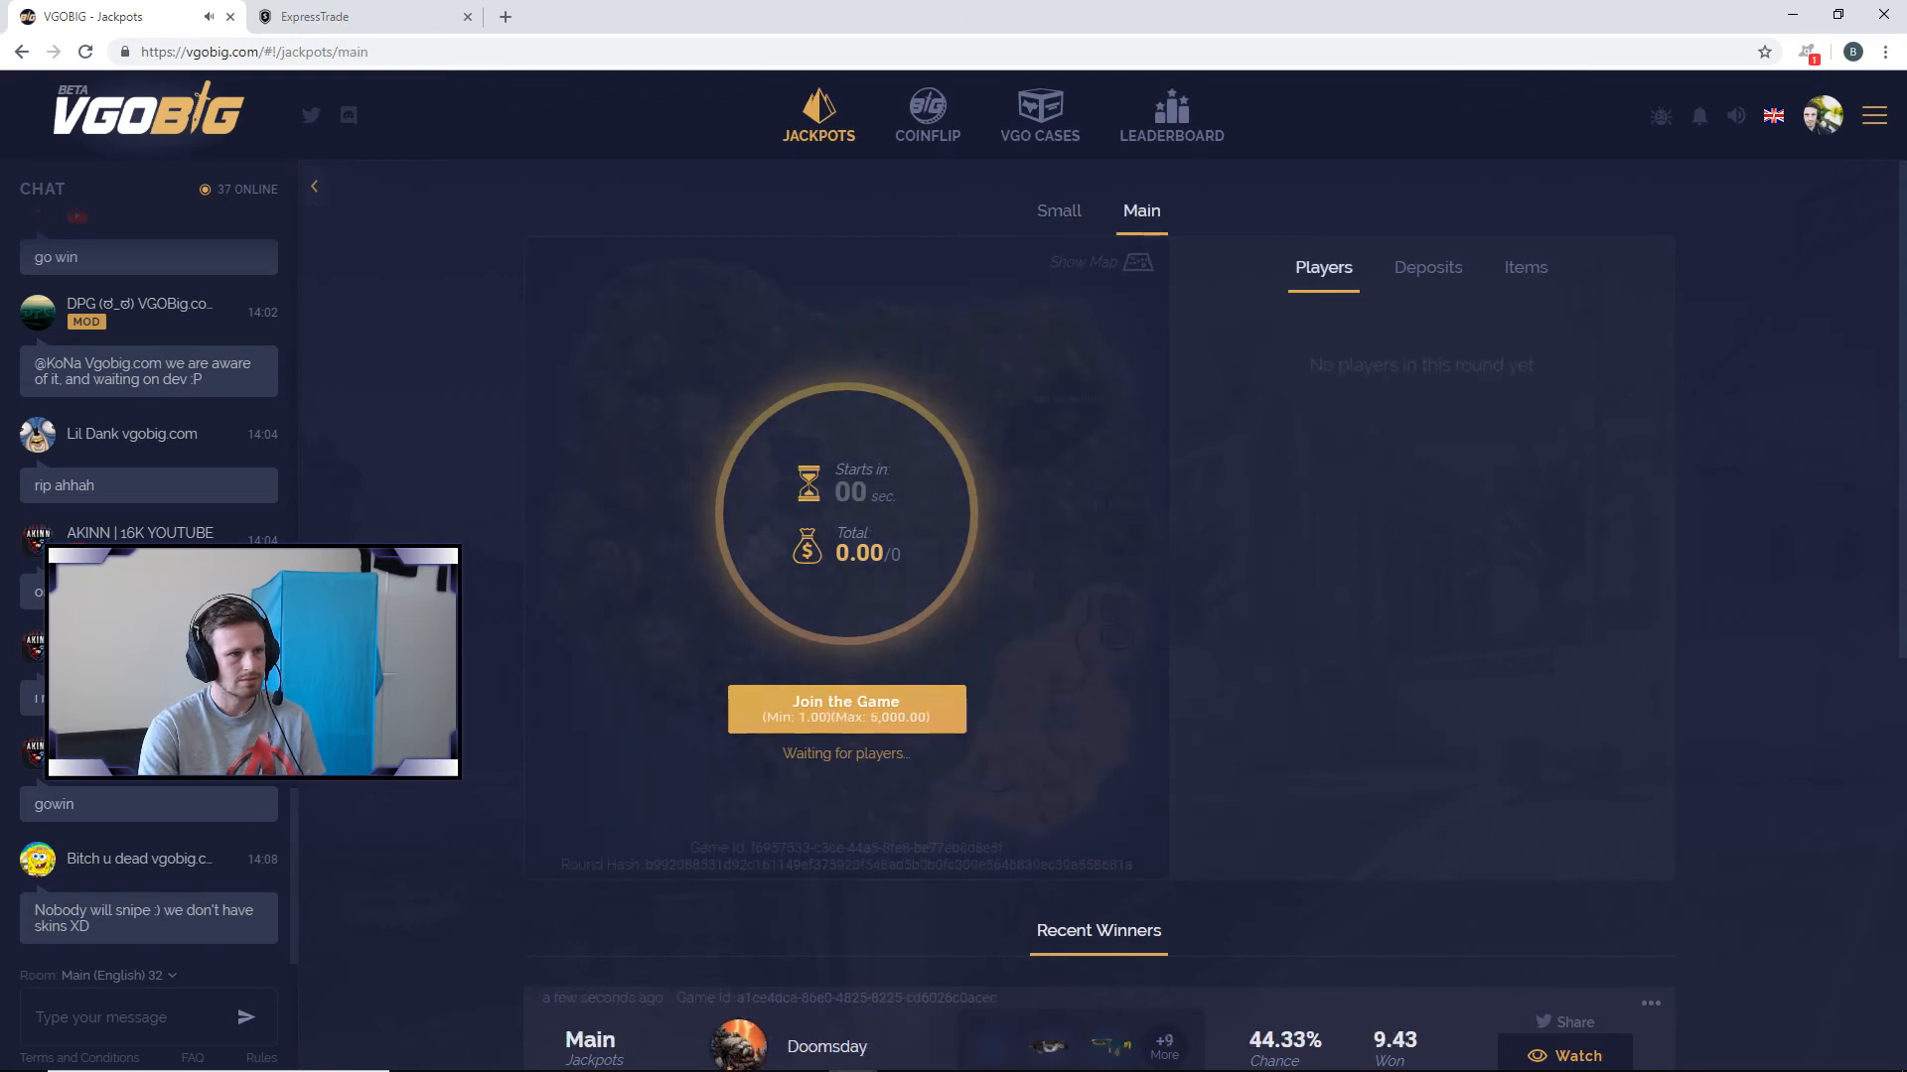
{"action": "scroll", "scroll_direction": "down", "scroll_amount": 3}
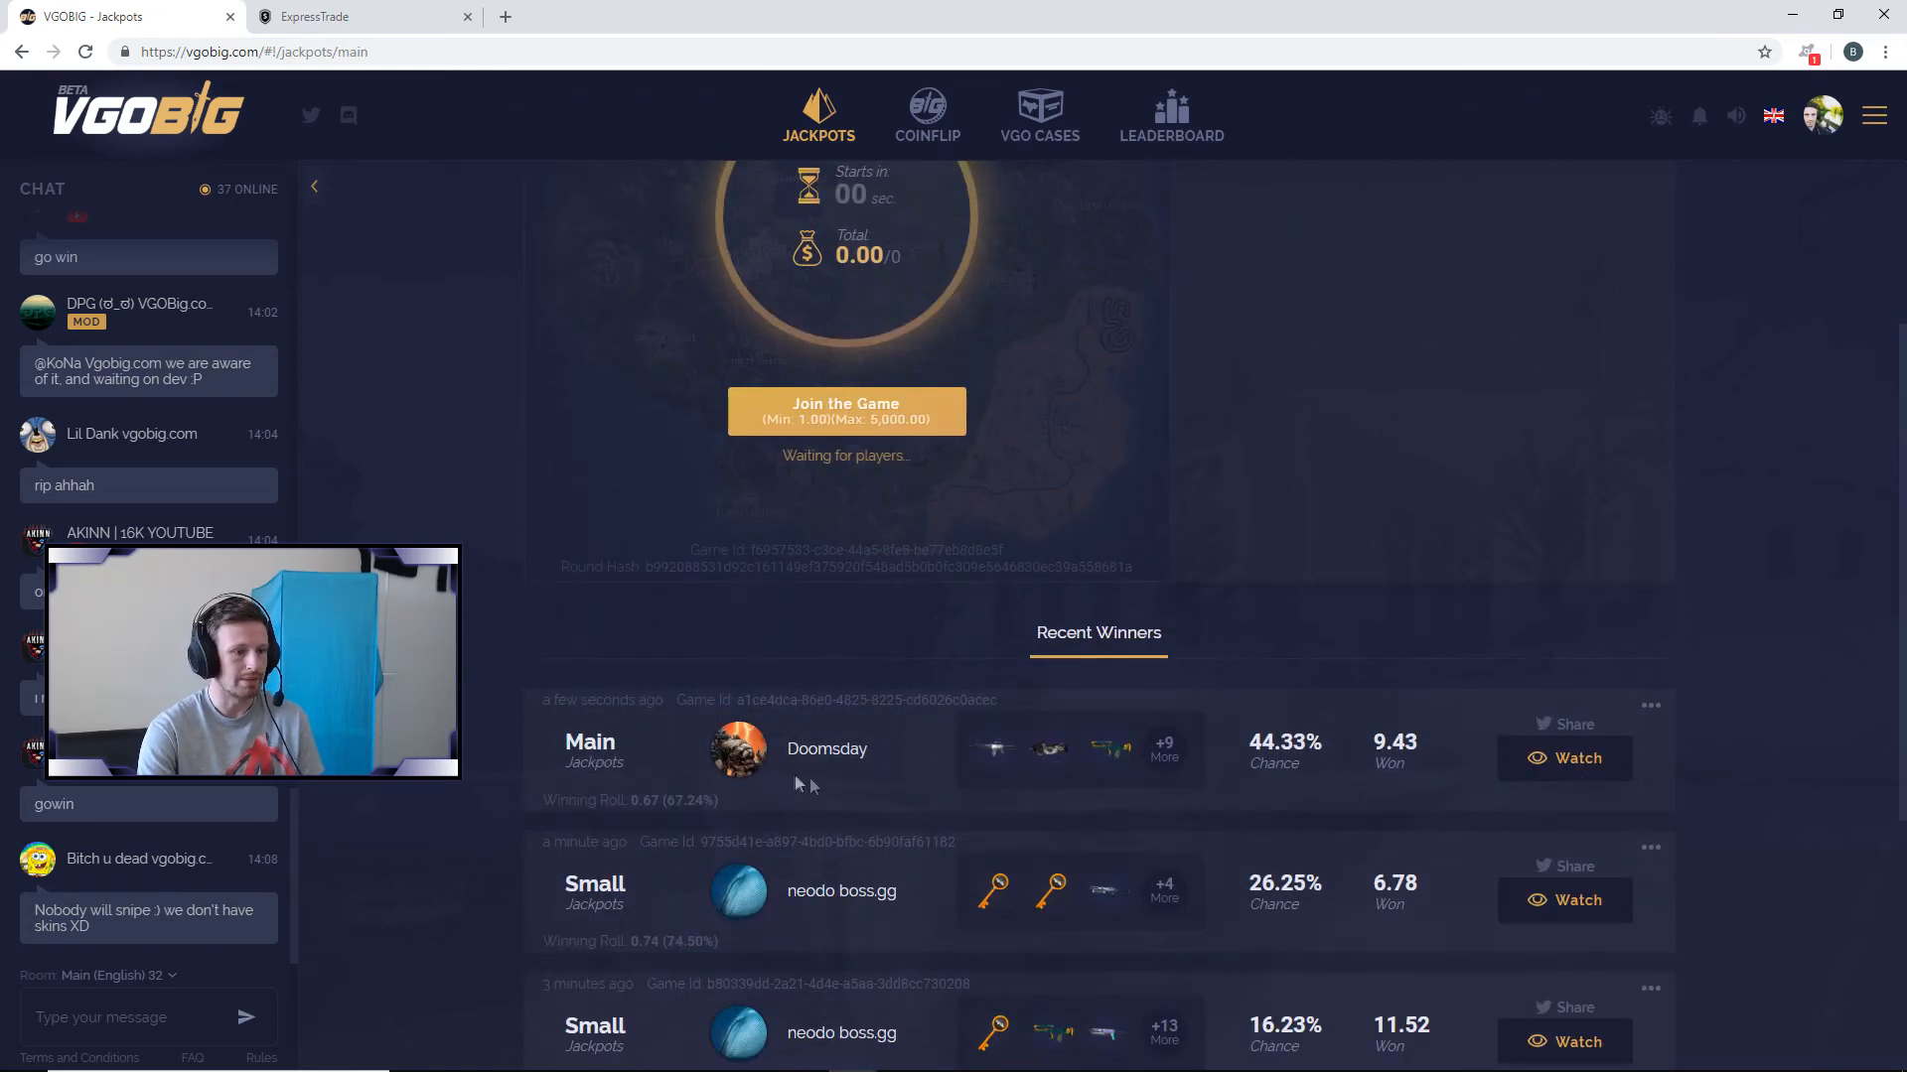